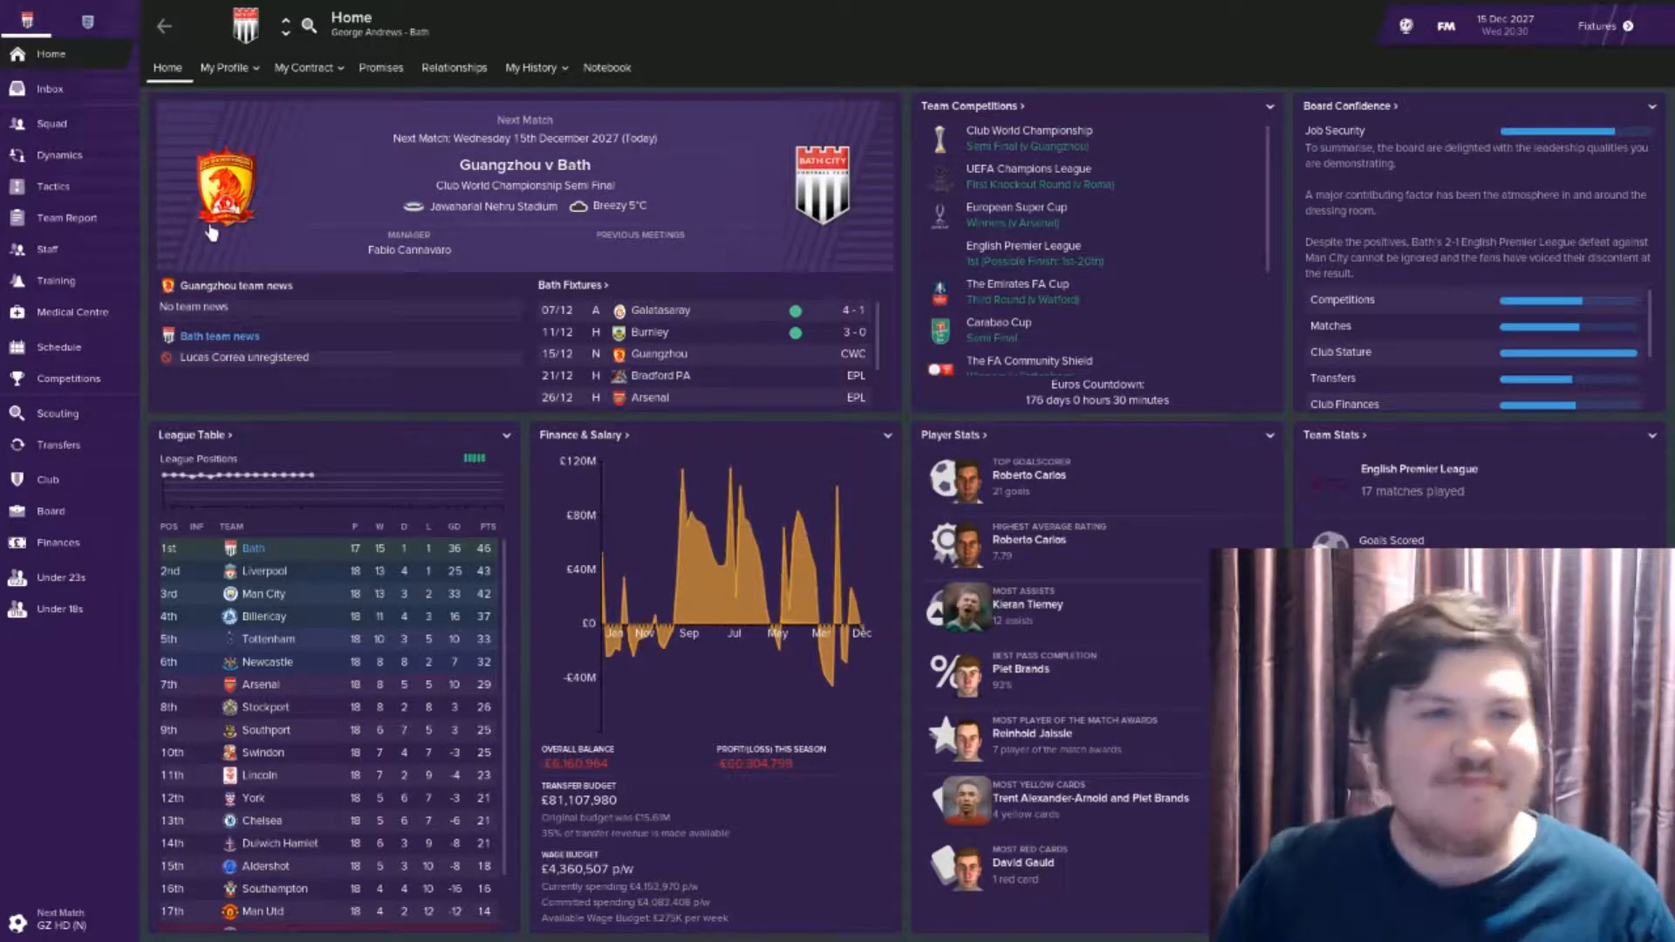
View the Club World Championship semi-final fixture, then bring up Bath's senior fixture schedule
{"action": "left_click", "coordinate": [1026, 129]}
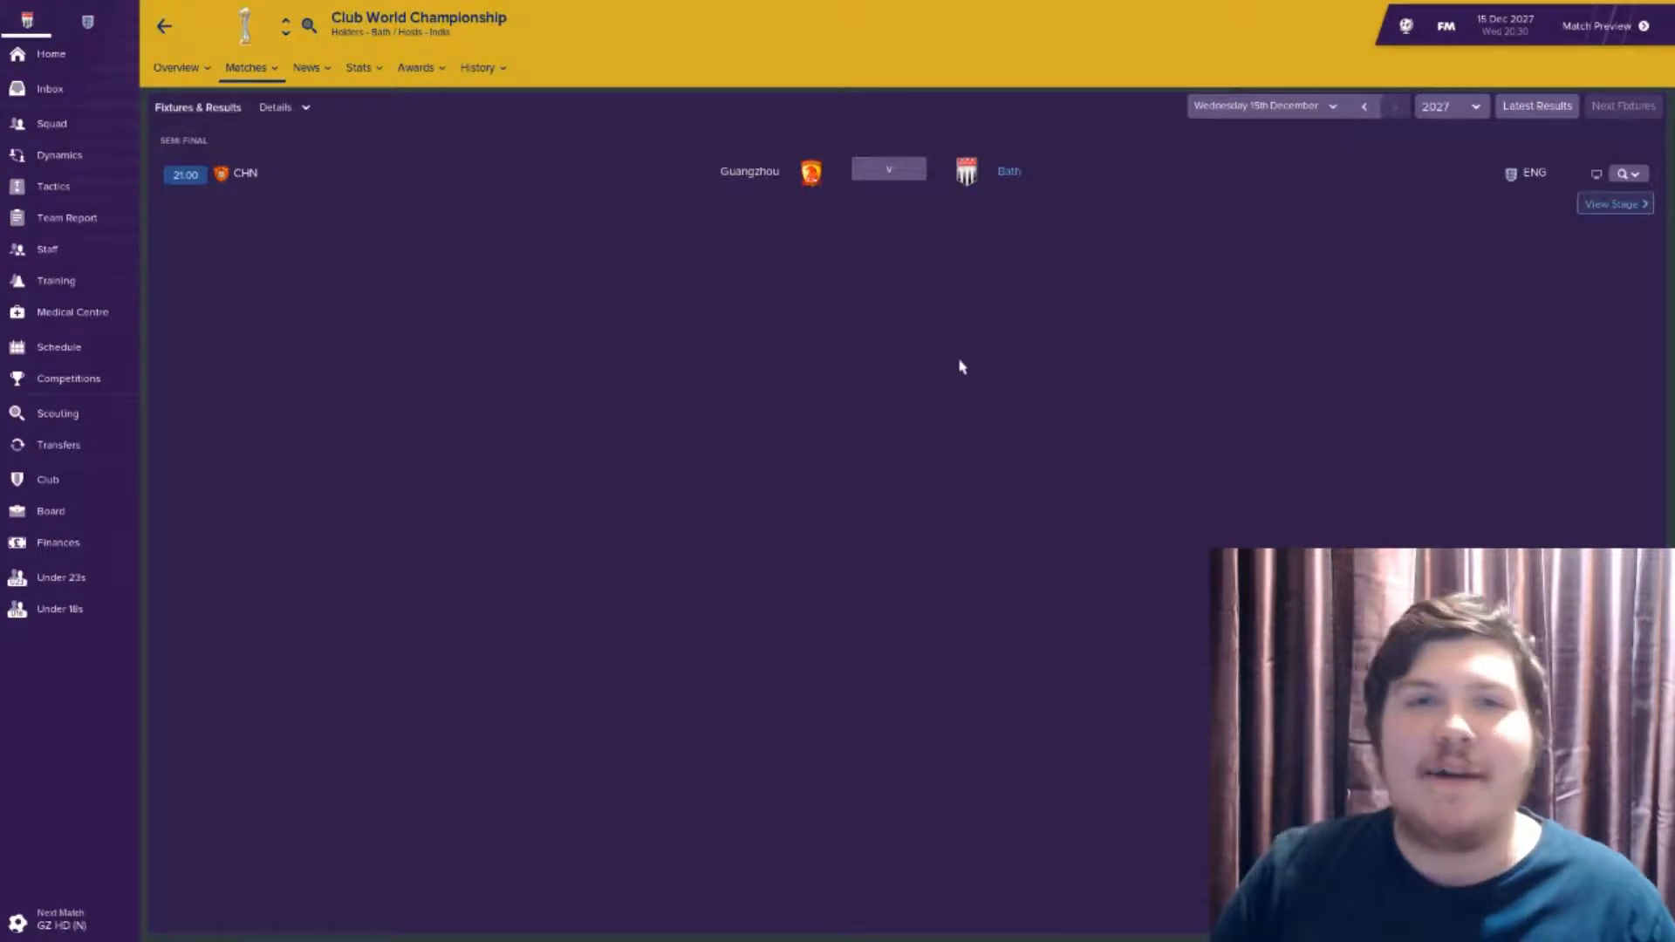
{"action": "mouse_move", "coordinate": [58, 345]}
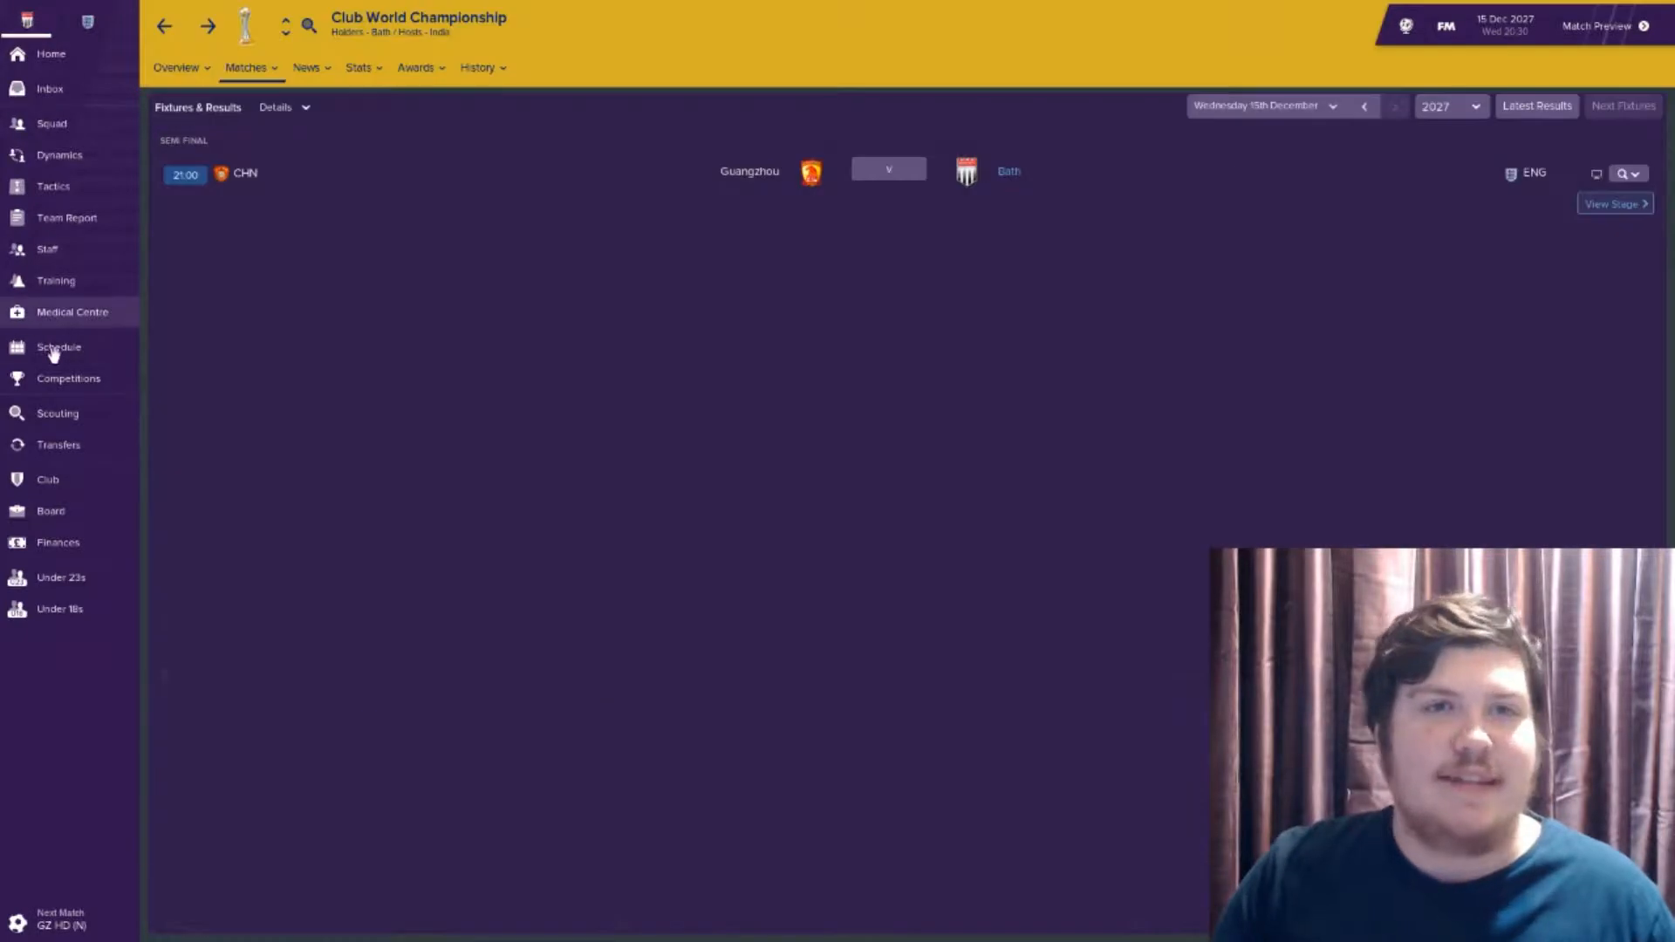
{"action": "left_click", "coordinate": [58, 346]}
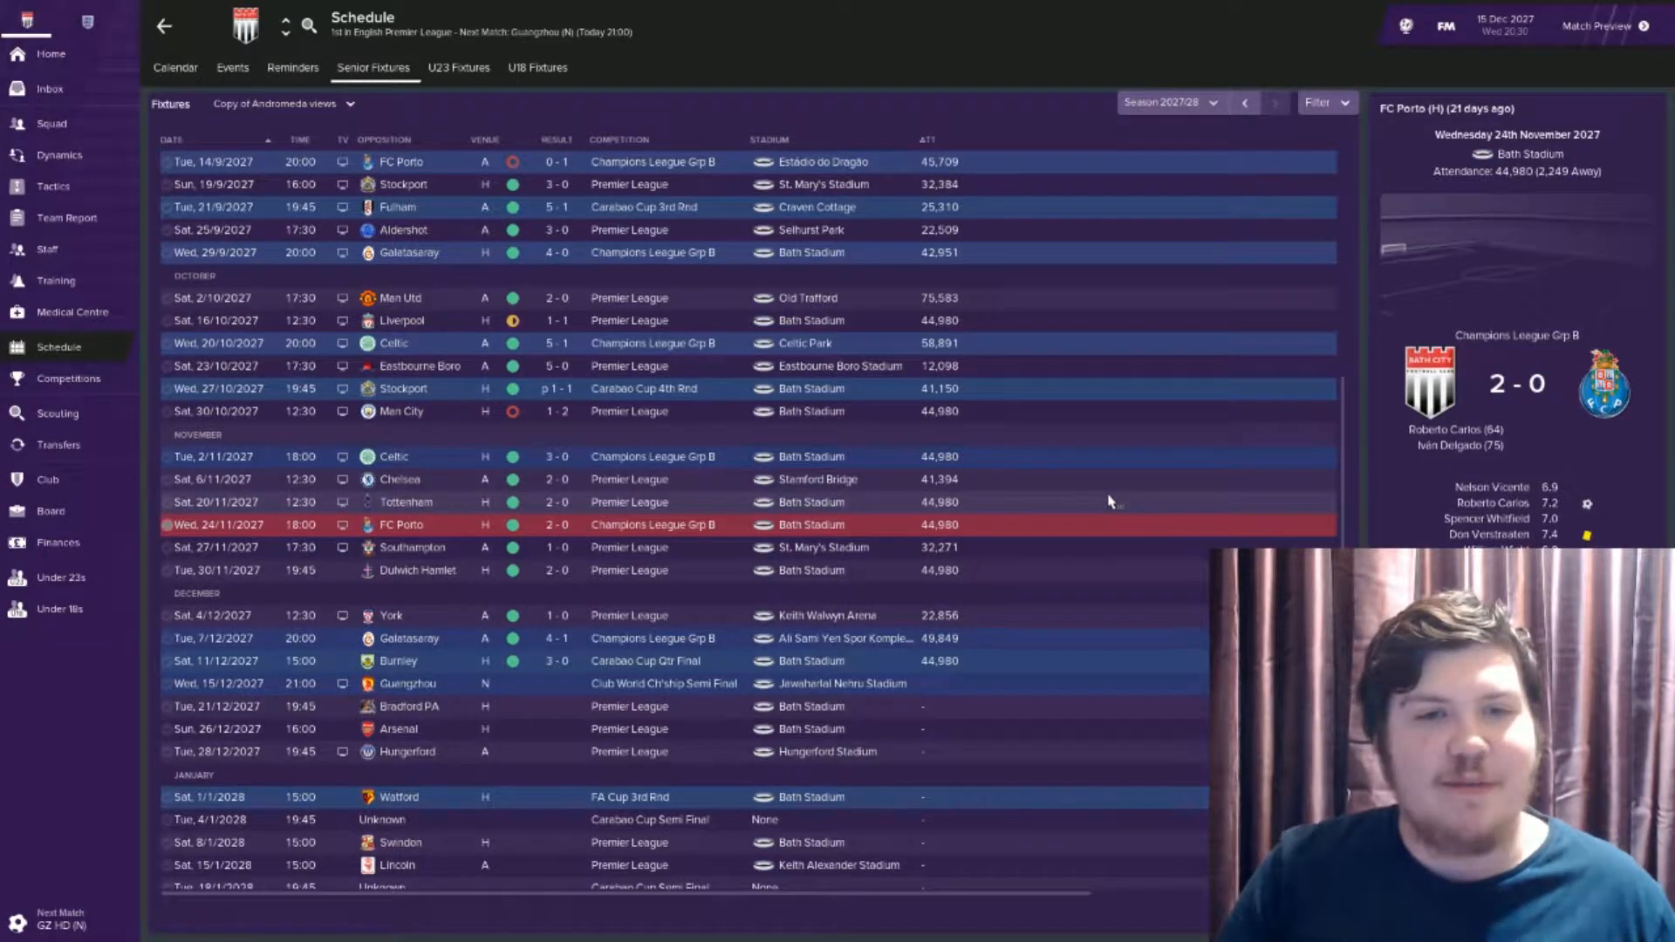
Check the Burnley cup quarter-final result and look down the later fixtures in the list
{"action": "left_click", "coordinate": [411, 546]}
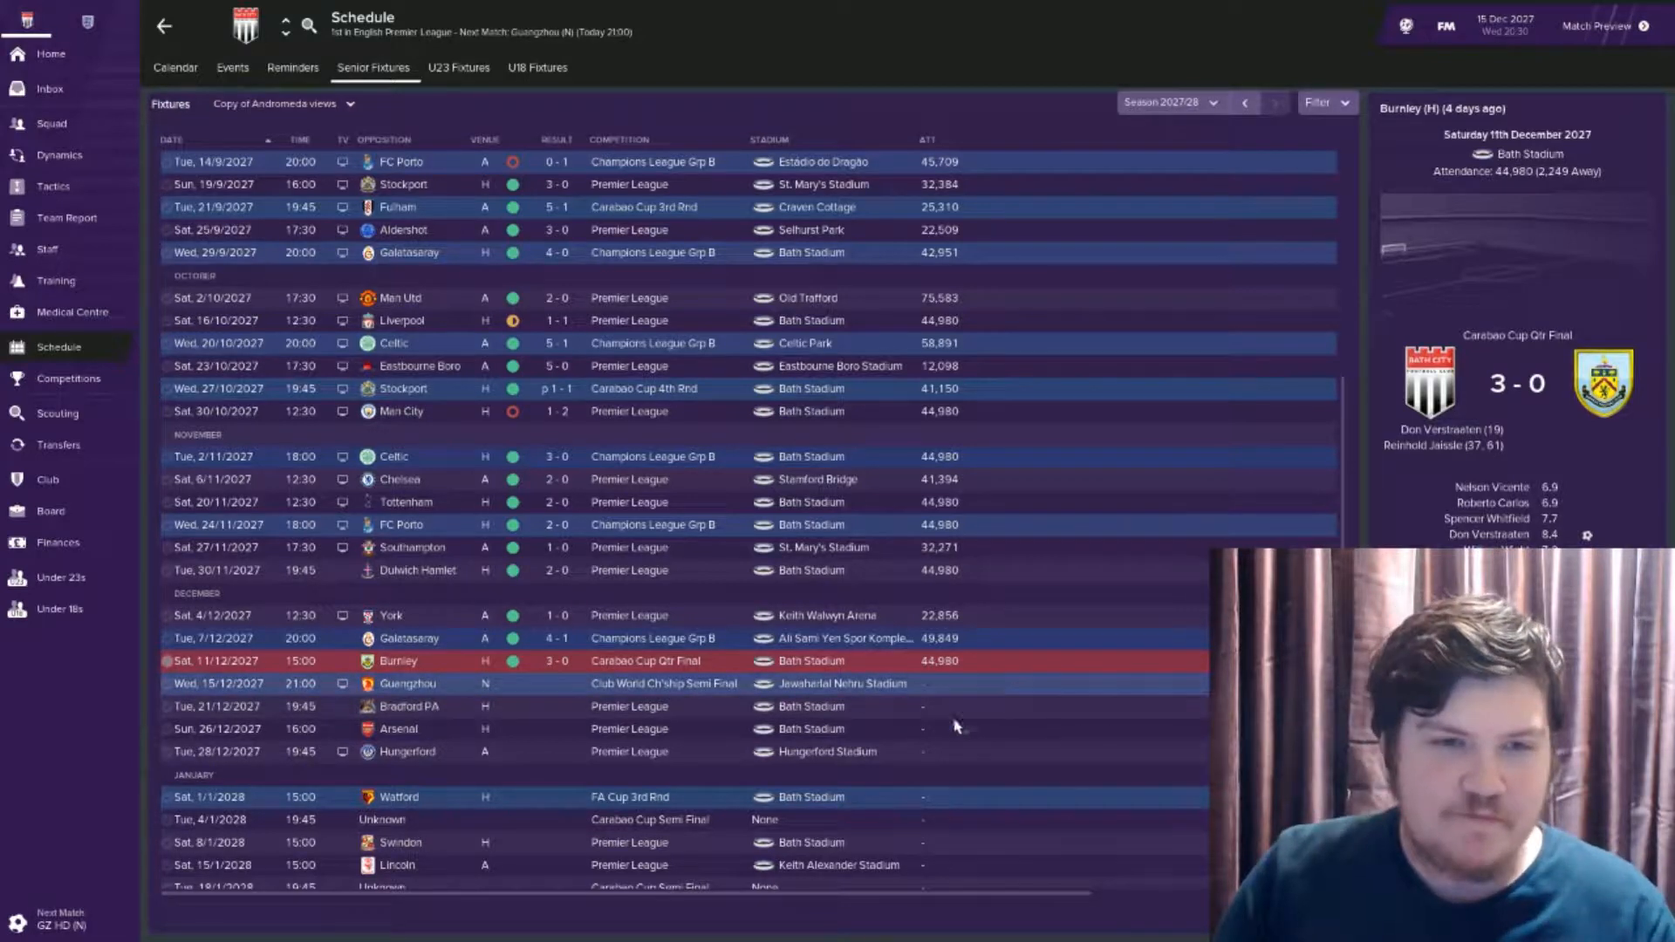
{"action": "scroll", "scroll_direction": "down", "scroll_amount": 3}
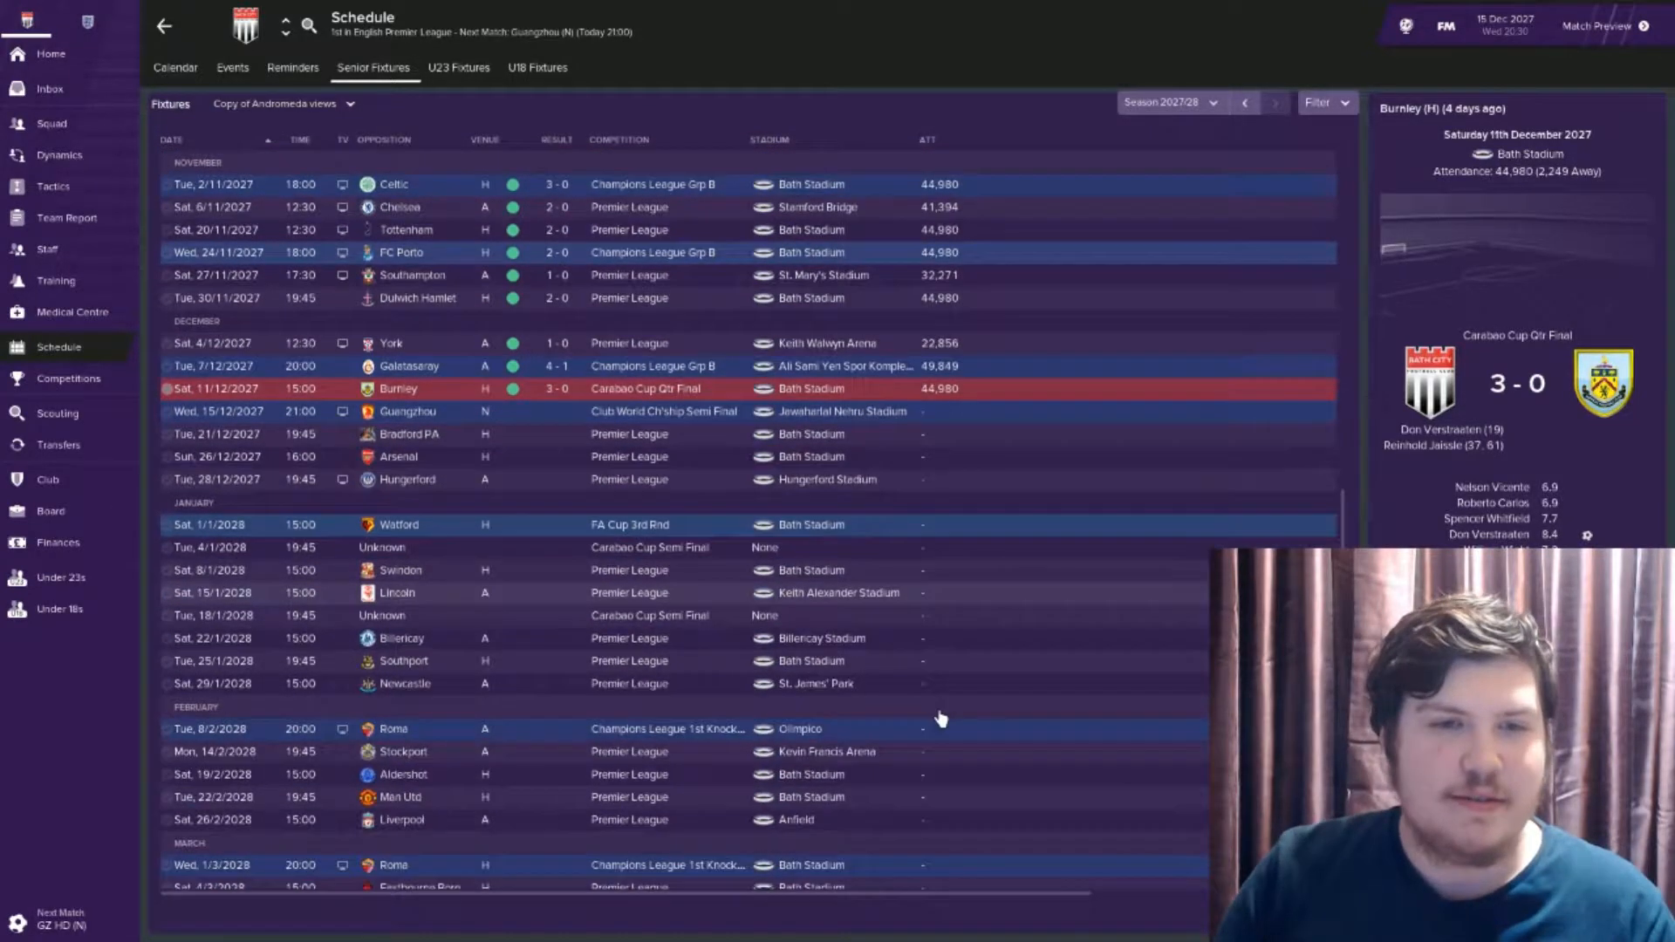
{"action": "scroll", "scroll_direction": "down", "scroll_amount": 3}
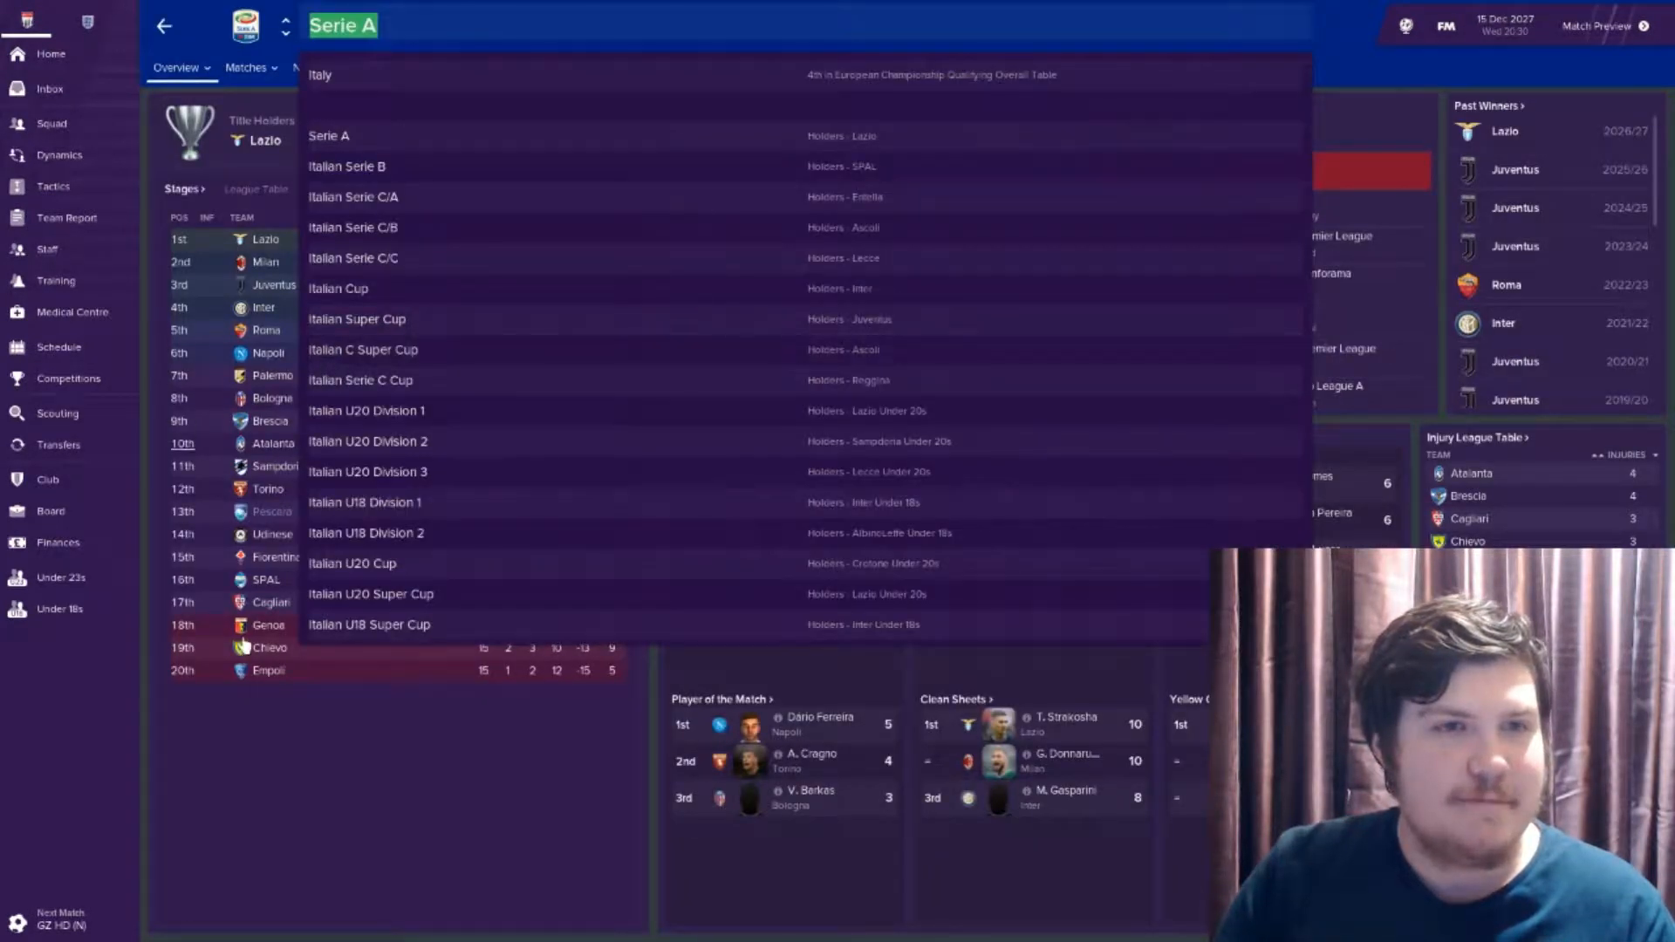
View the Serie A overview, then go to the Guangzhou v Bath semi-final match preview
{"action": "left_click", "coordinate": [330, 136]}
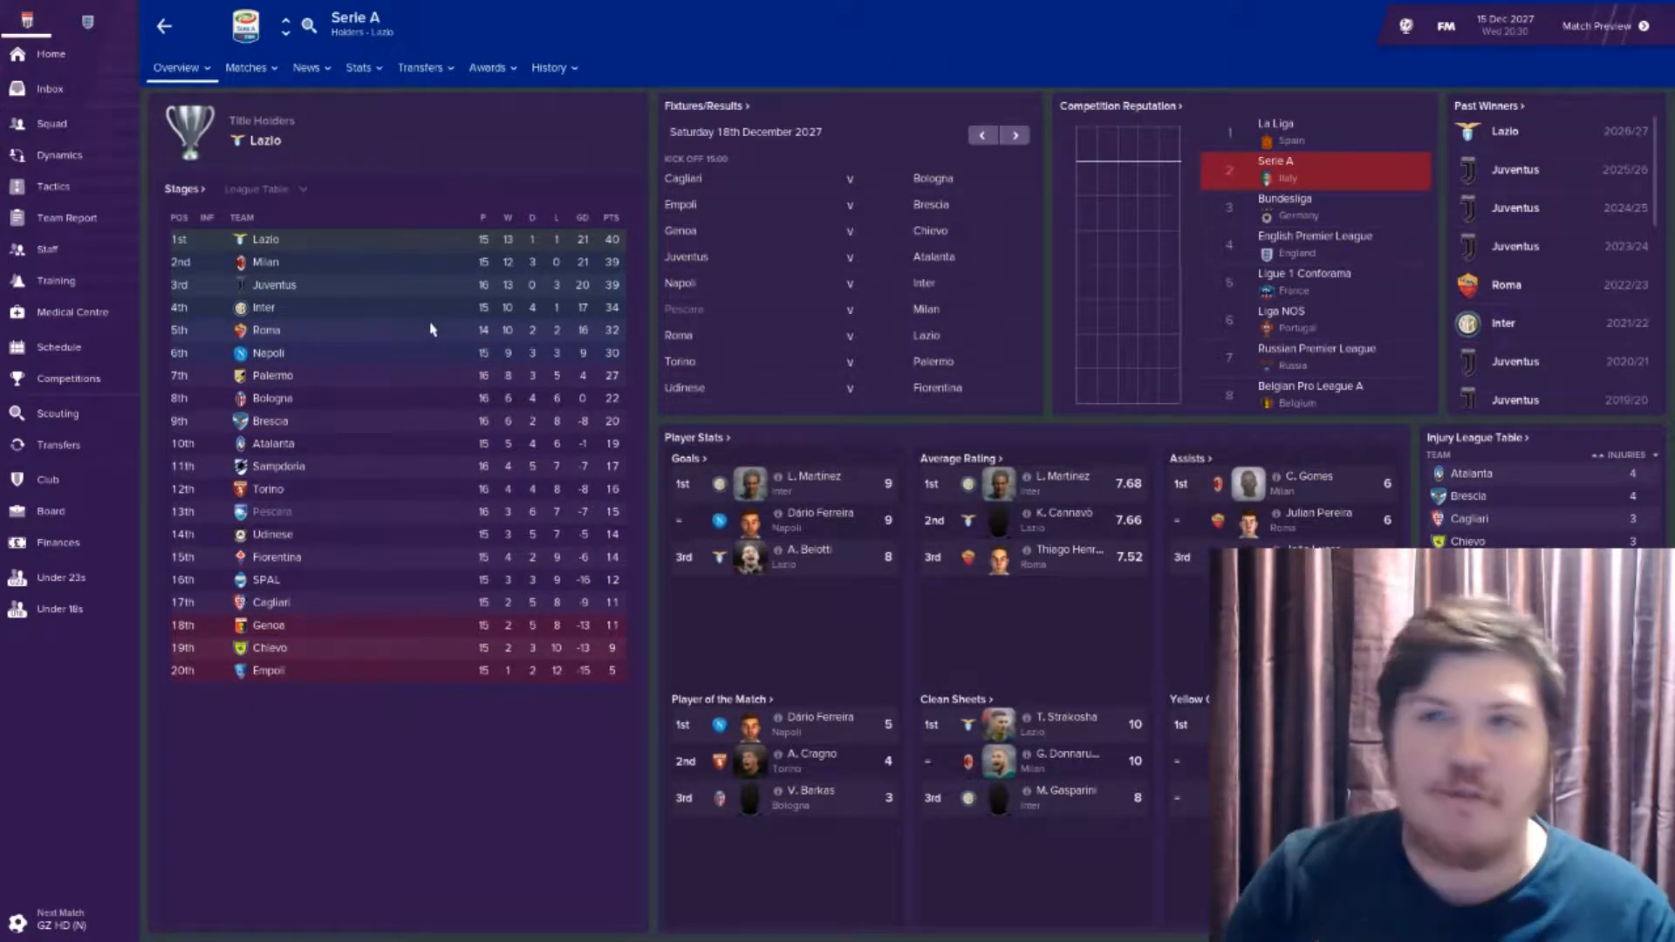
{"action": "left_click", "coordinate": [1592, 26]}
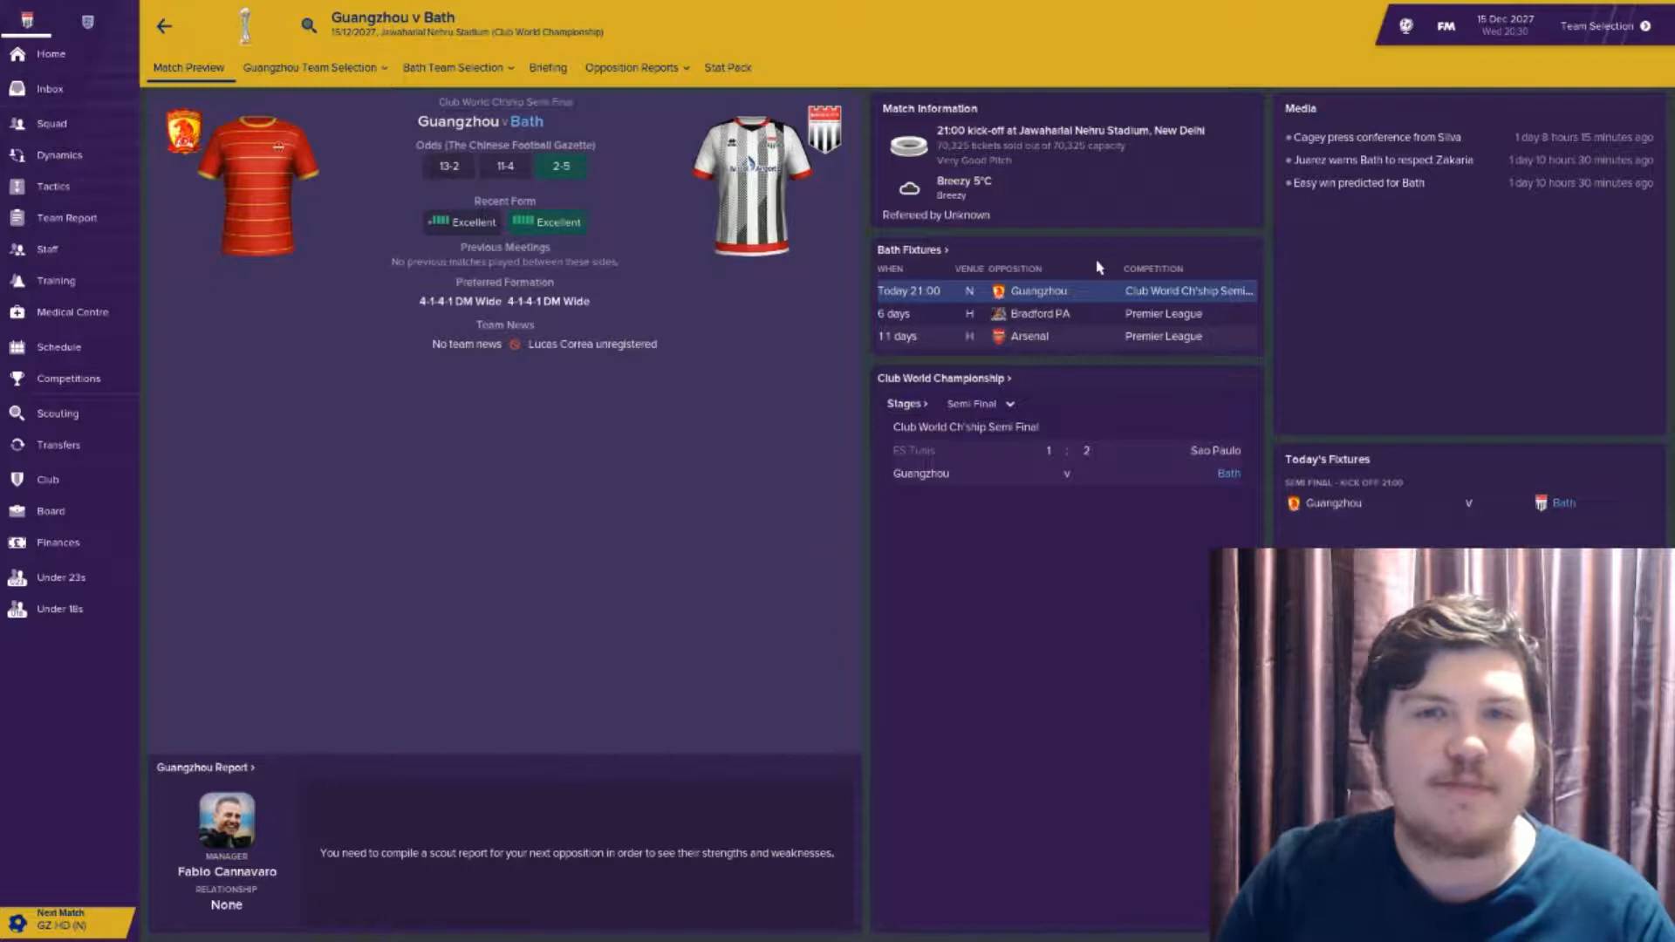
{"action": "mouse_move", "coordinate": [773, 418]}
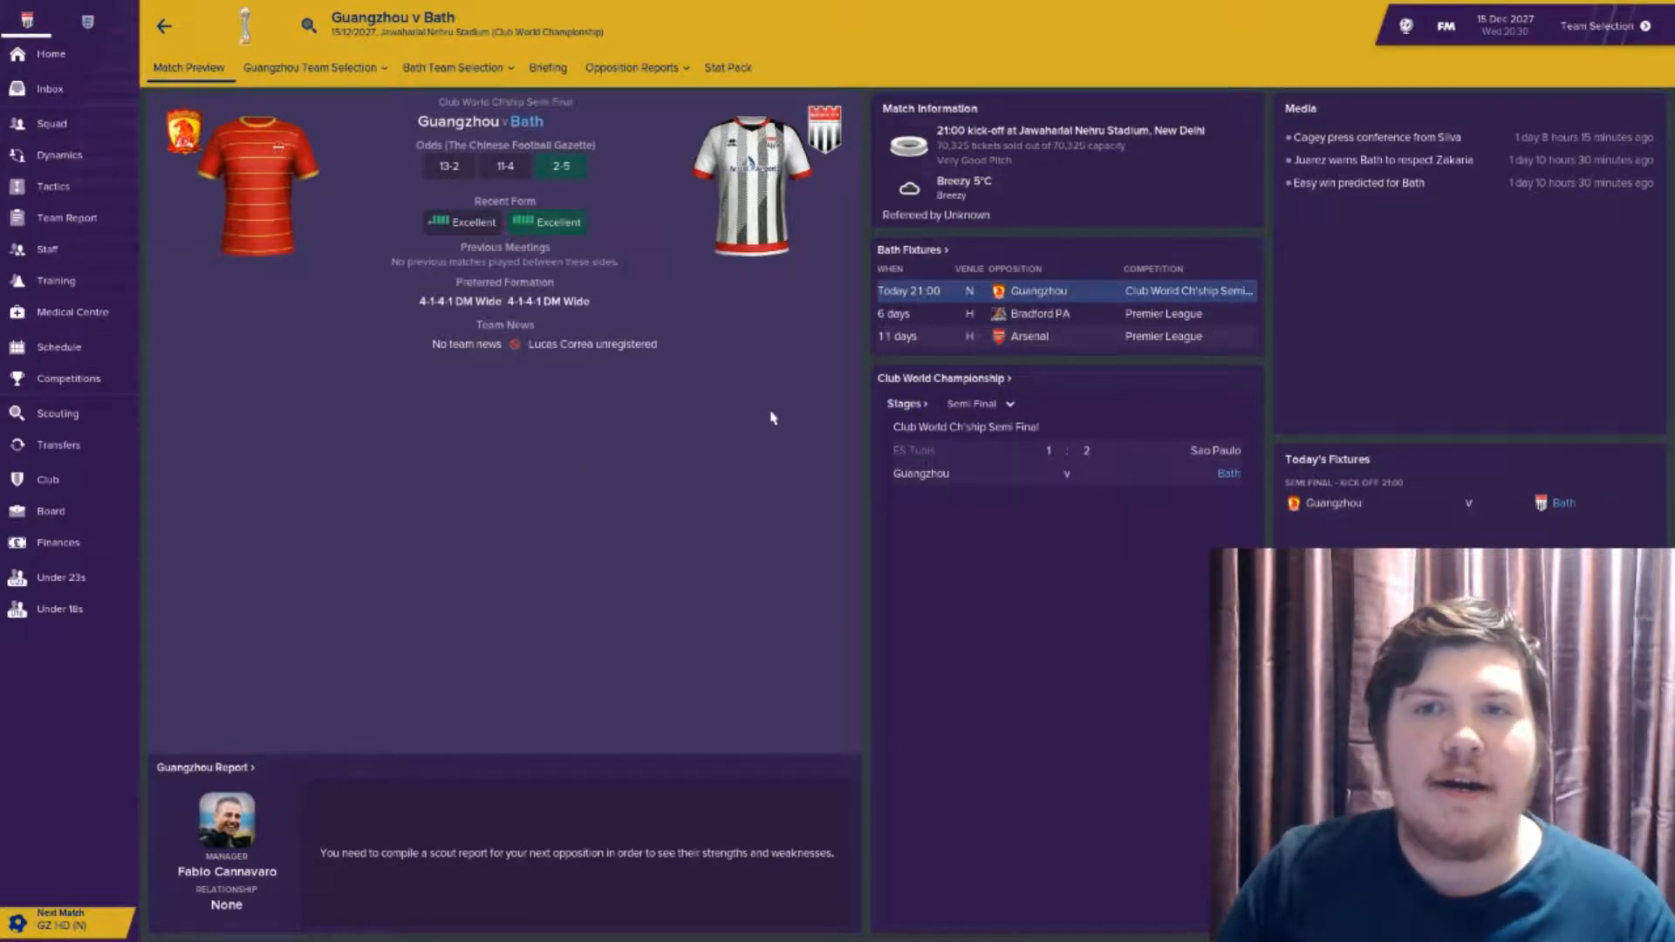
{"action": "mouse_move", "coordinate": [388, 555]}
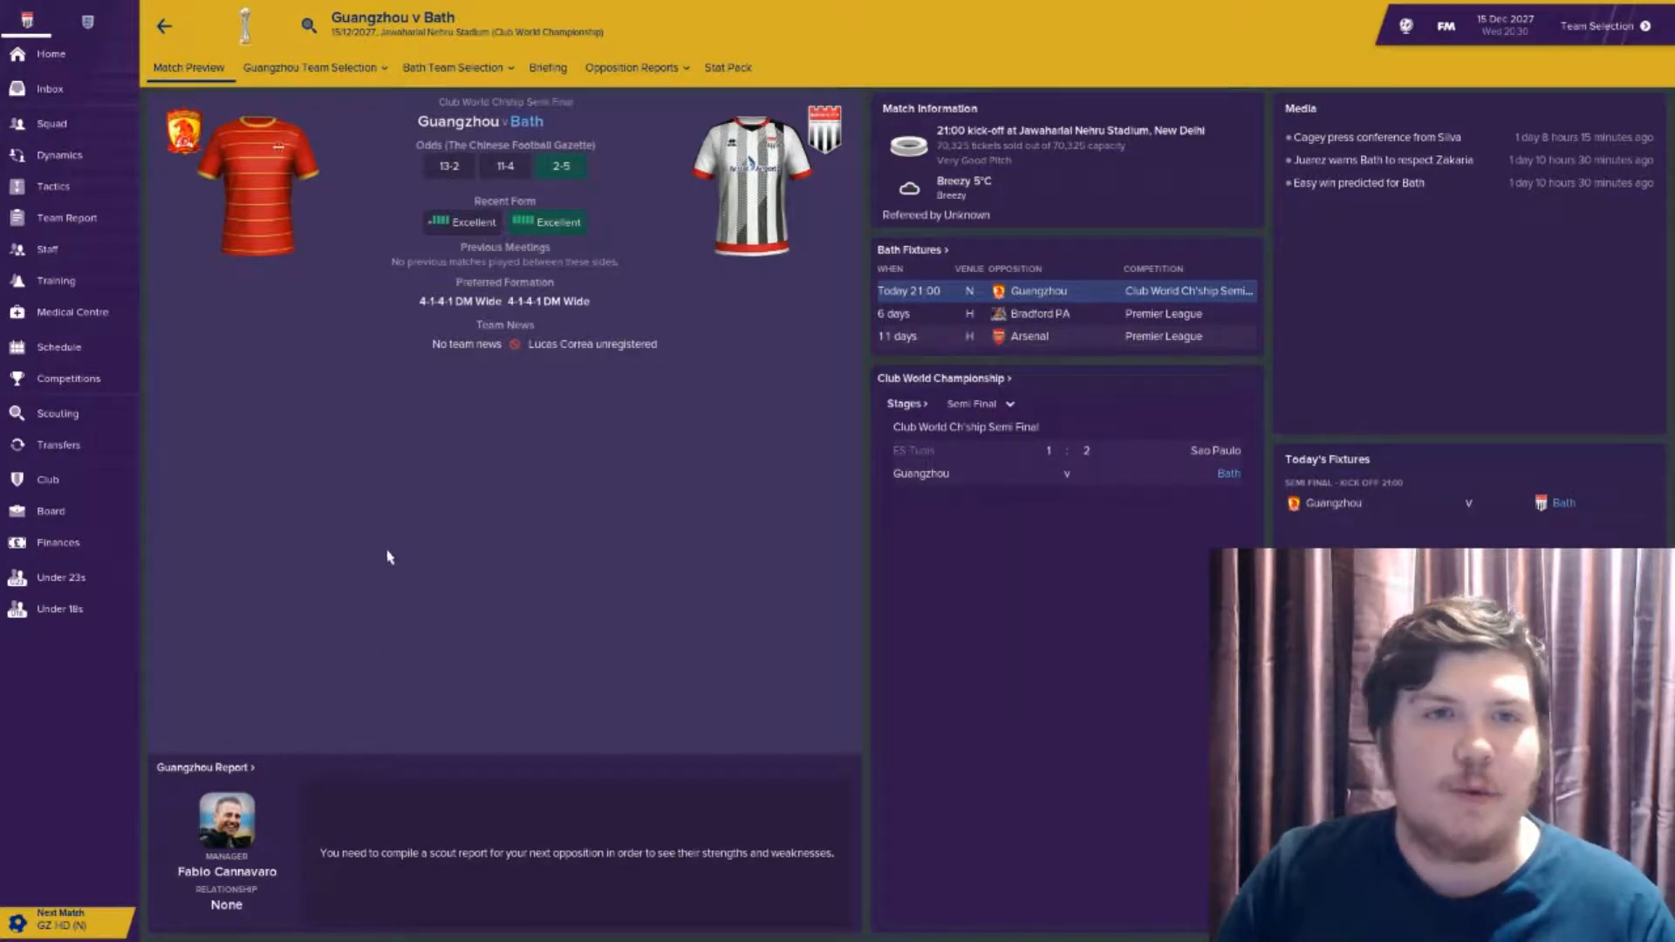
Fill Bath's bench slots S8–S12 in team selection, submit the team and confirm proceeding to the match
{"action": "left_click", "coordinate": [451, 68]}
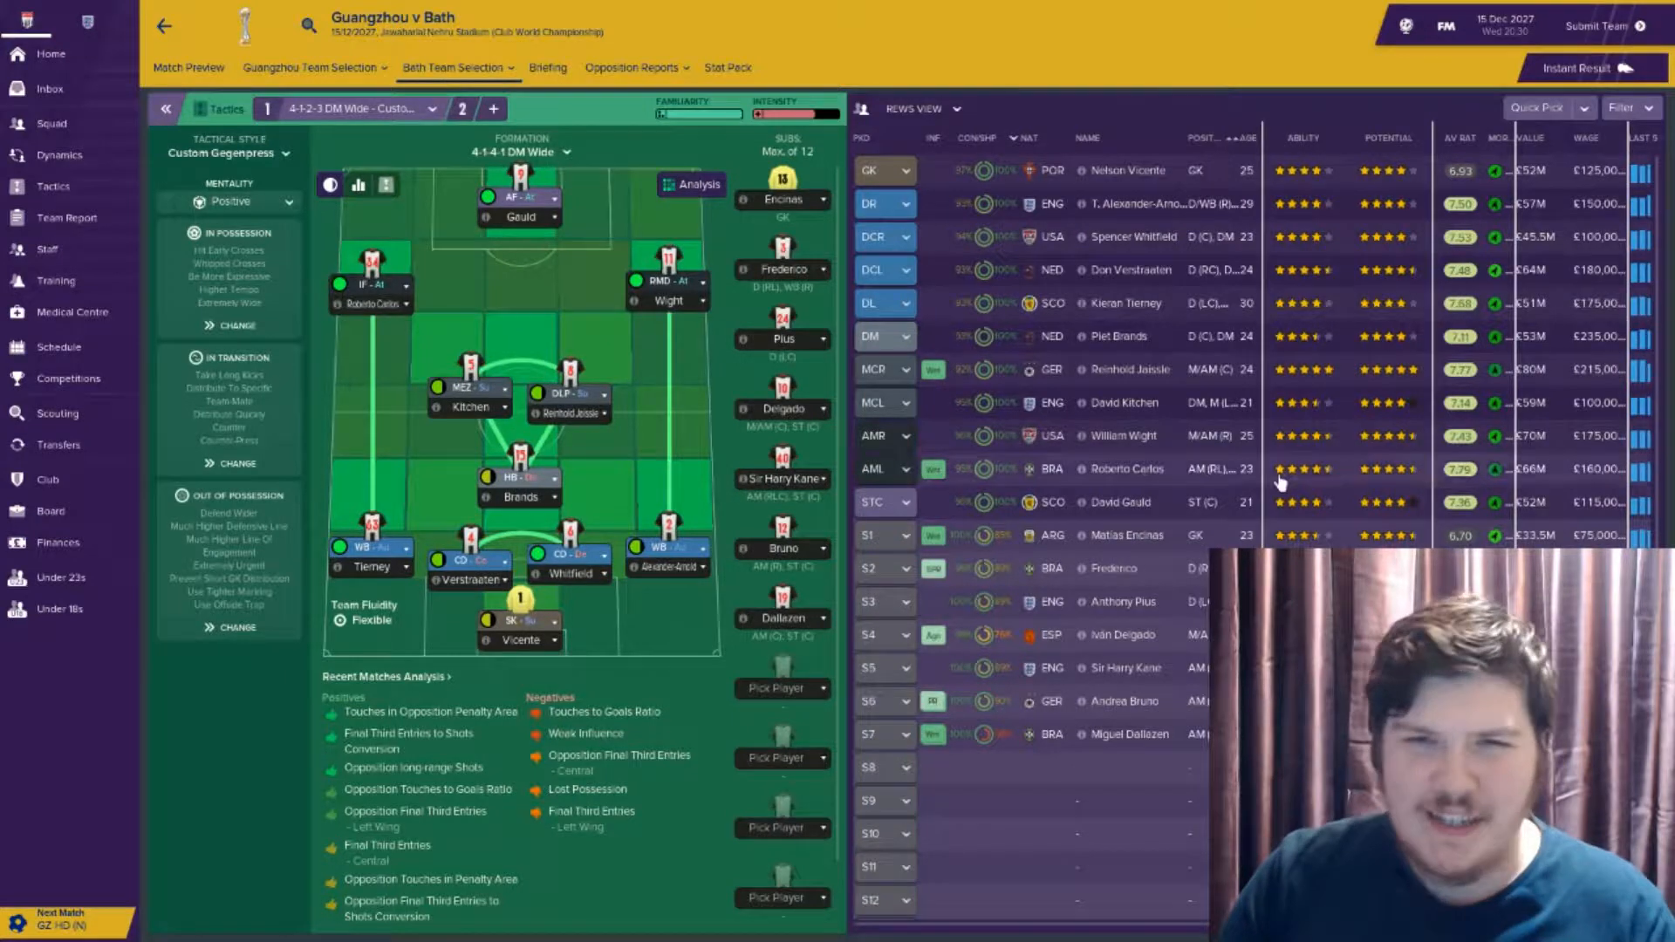
{"action": "scroll", "scroll_direction": "down", "scroll_amount": 3}
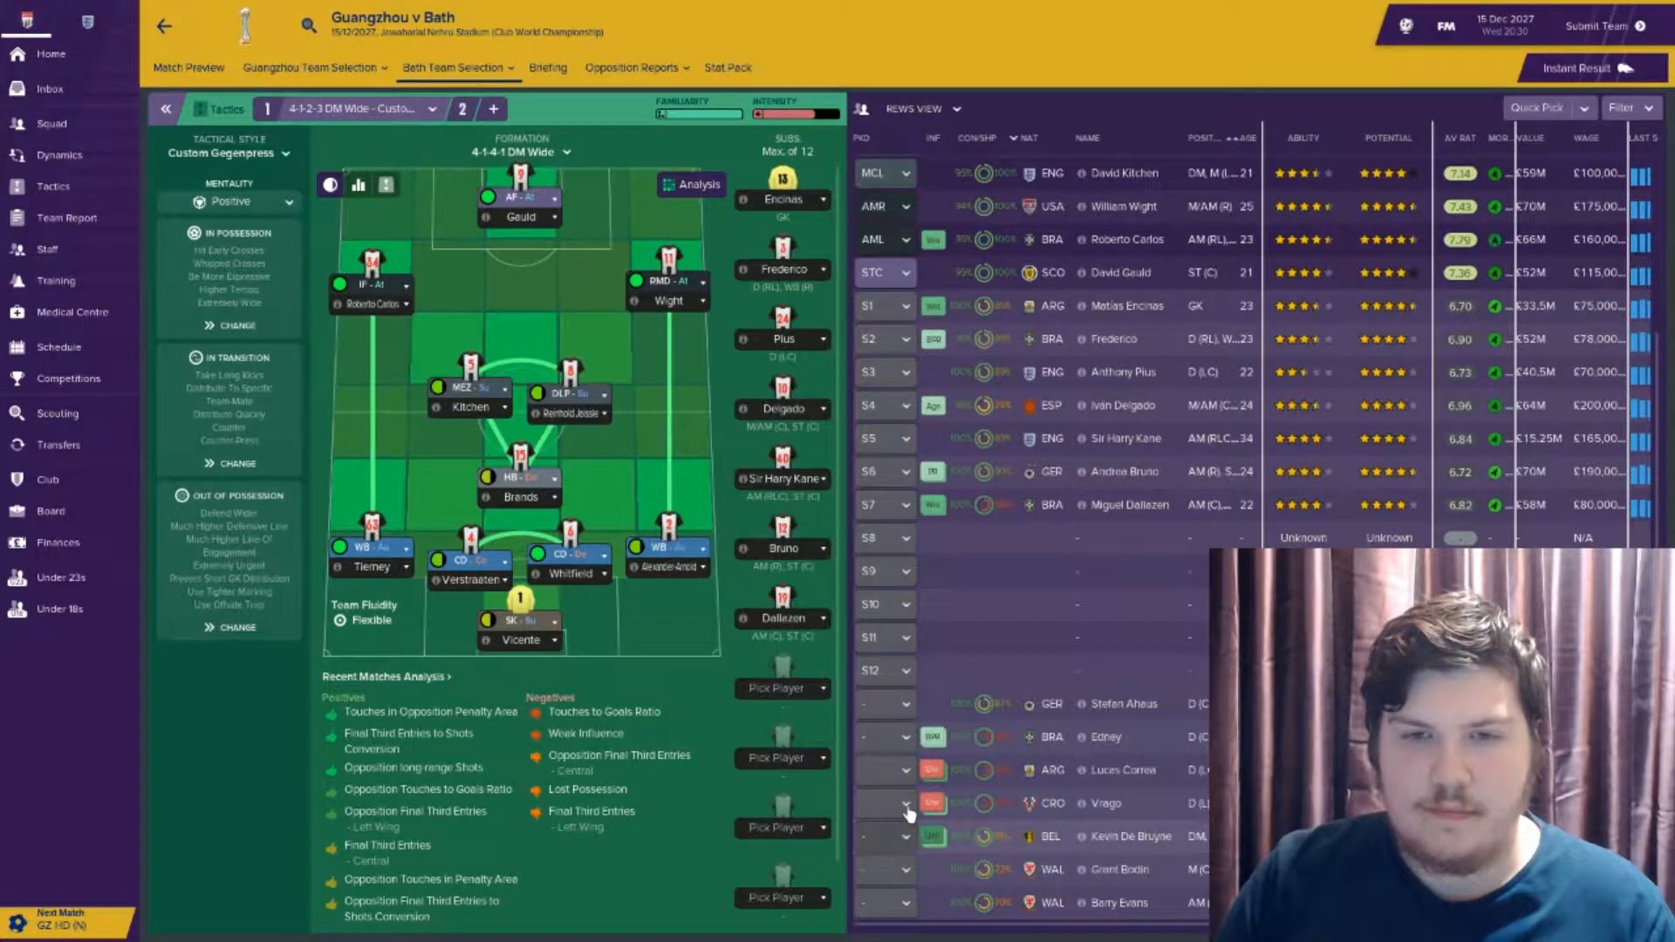
{"action": "scroll", "scroll_direction": "up", "scroll_amount": 3}
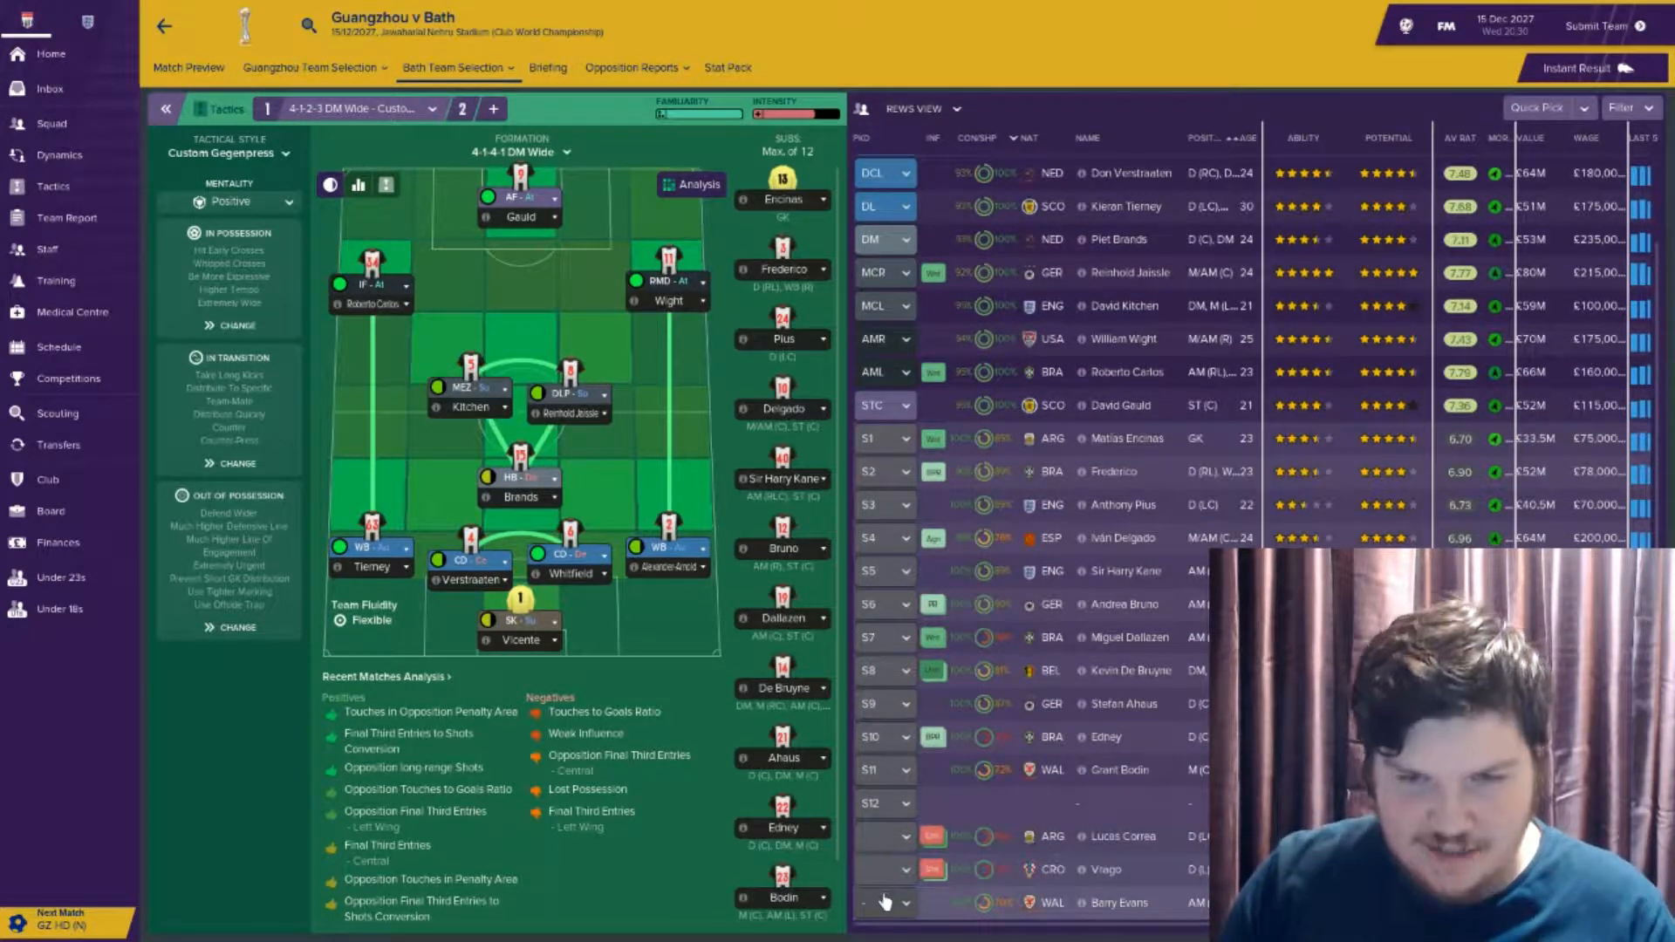
{"action": "scroll", "scroll_direction": "up", "scroll_amount": 3}
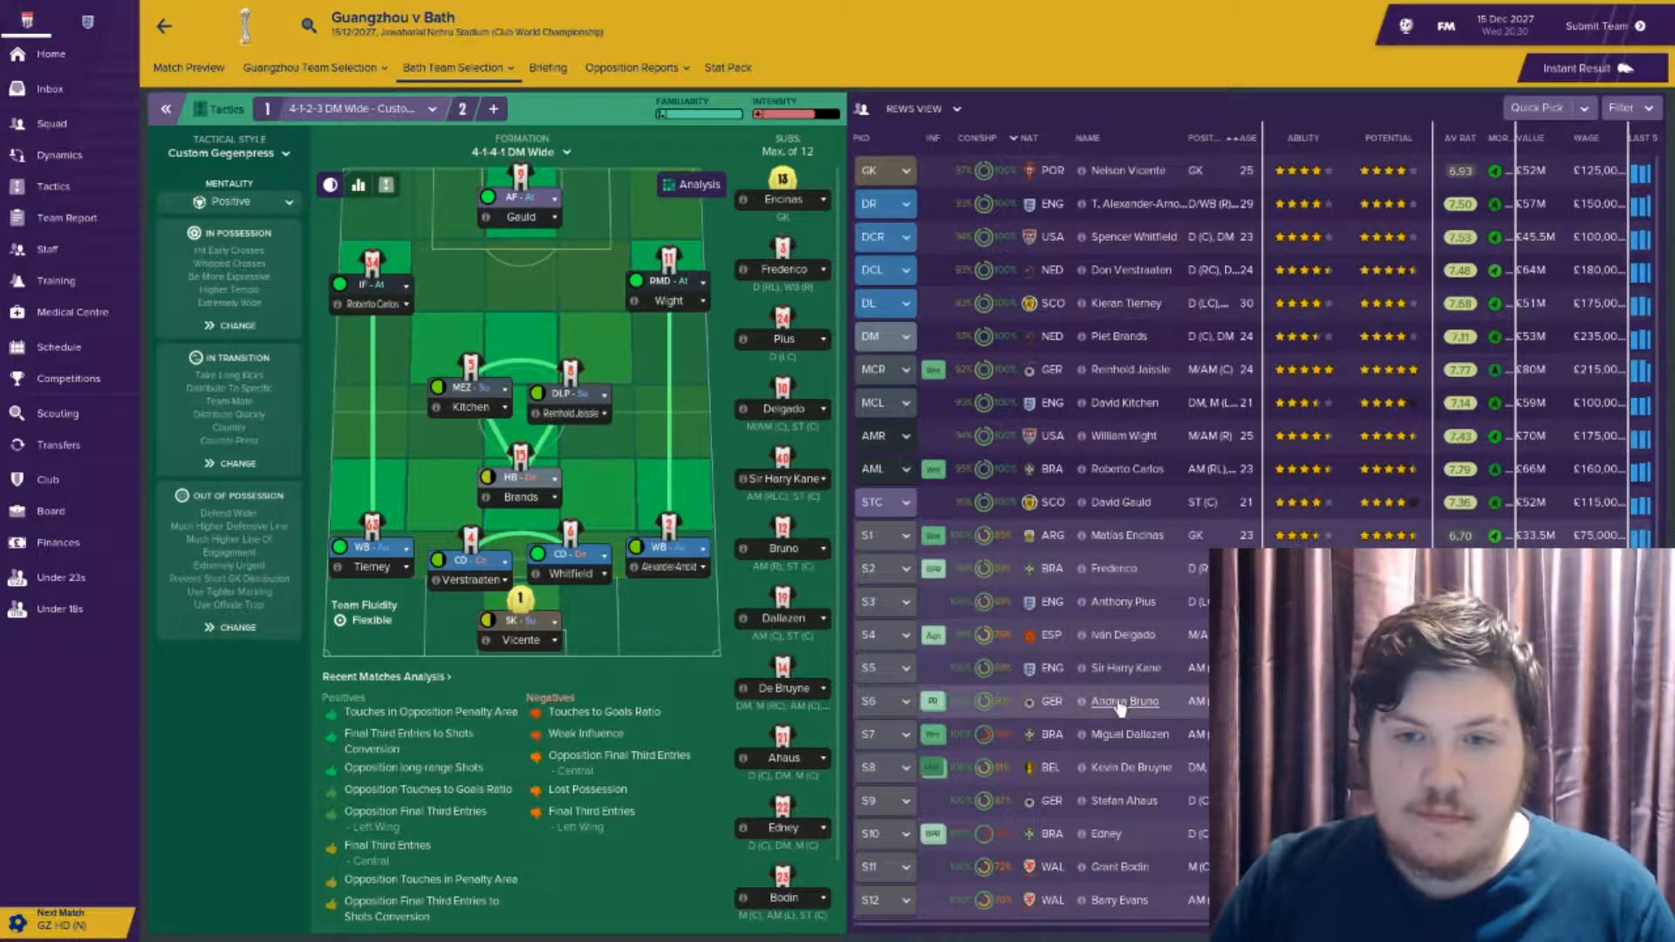
{"action": "left_click", "coordinate": [1601, 26]}
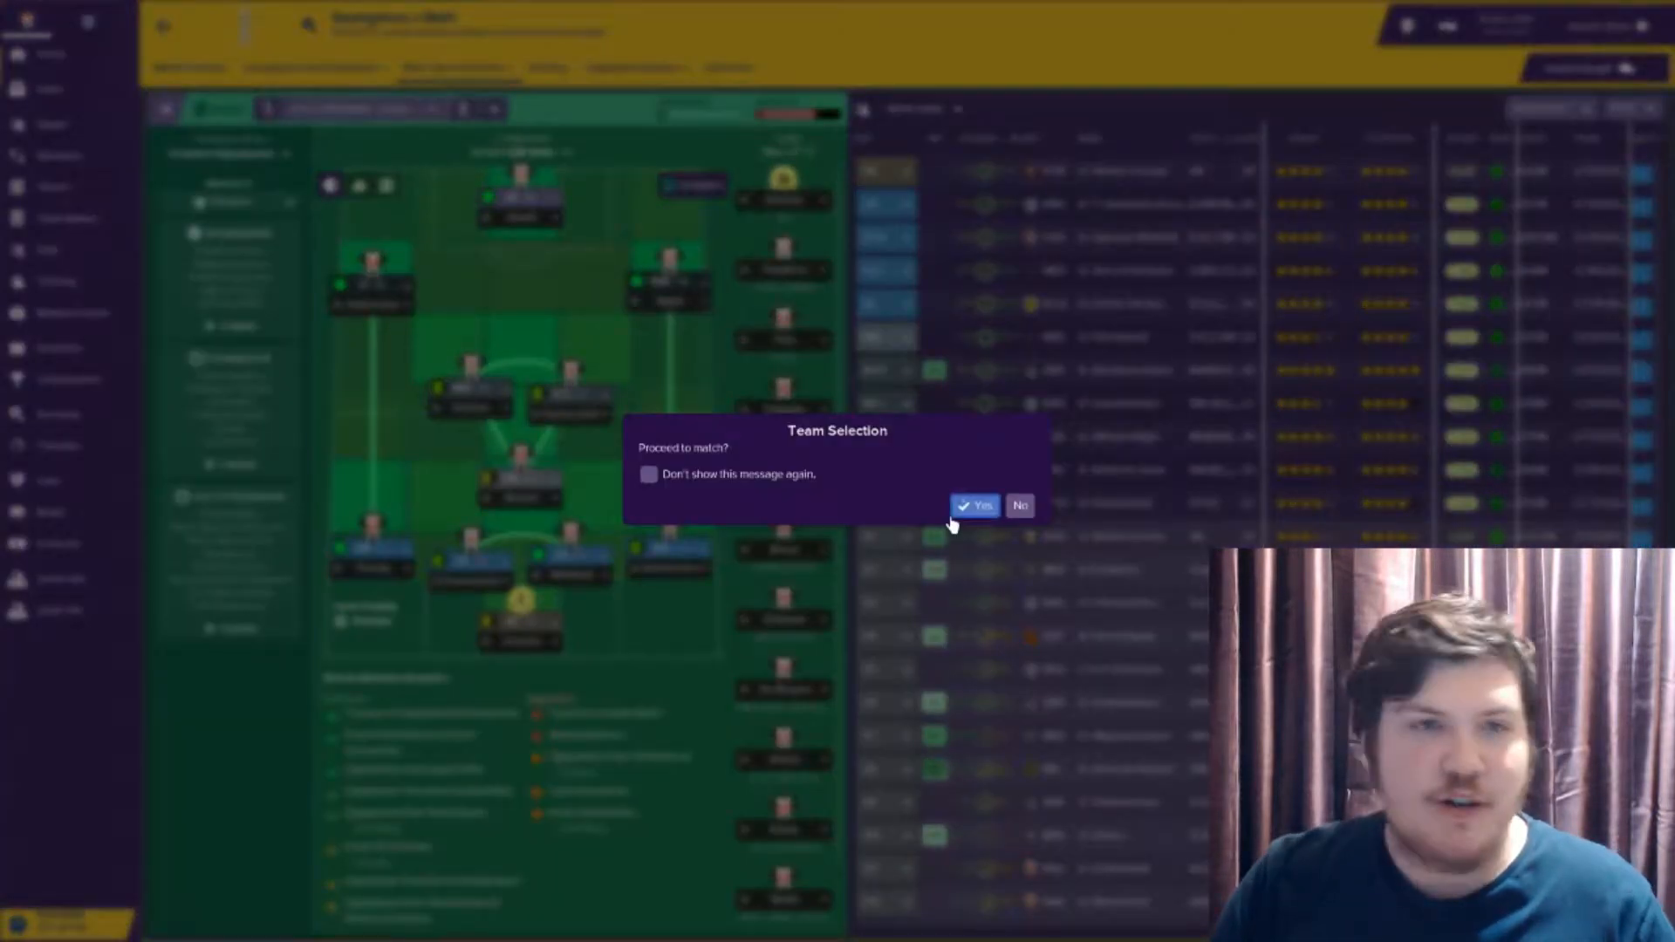
{"action": "left_click", "coordinate": [974, 506]}
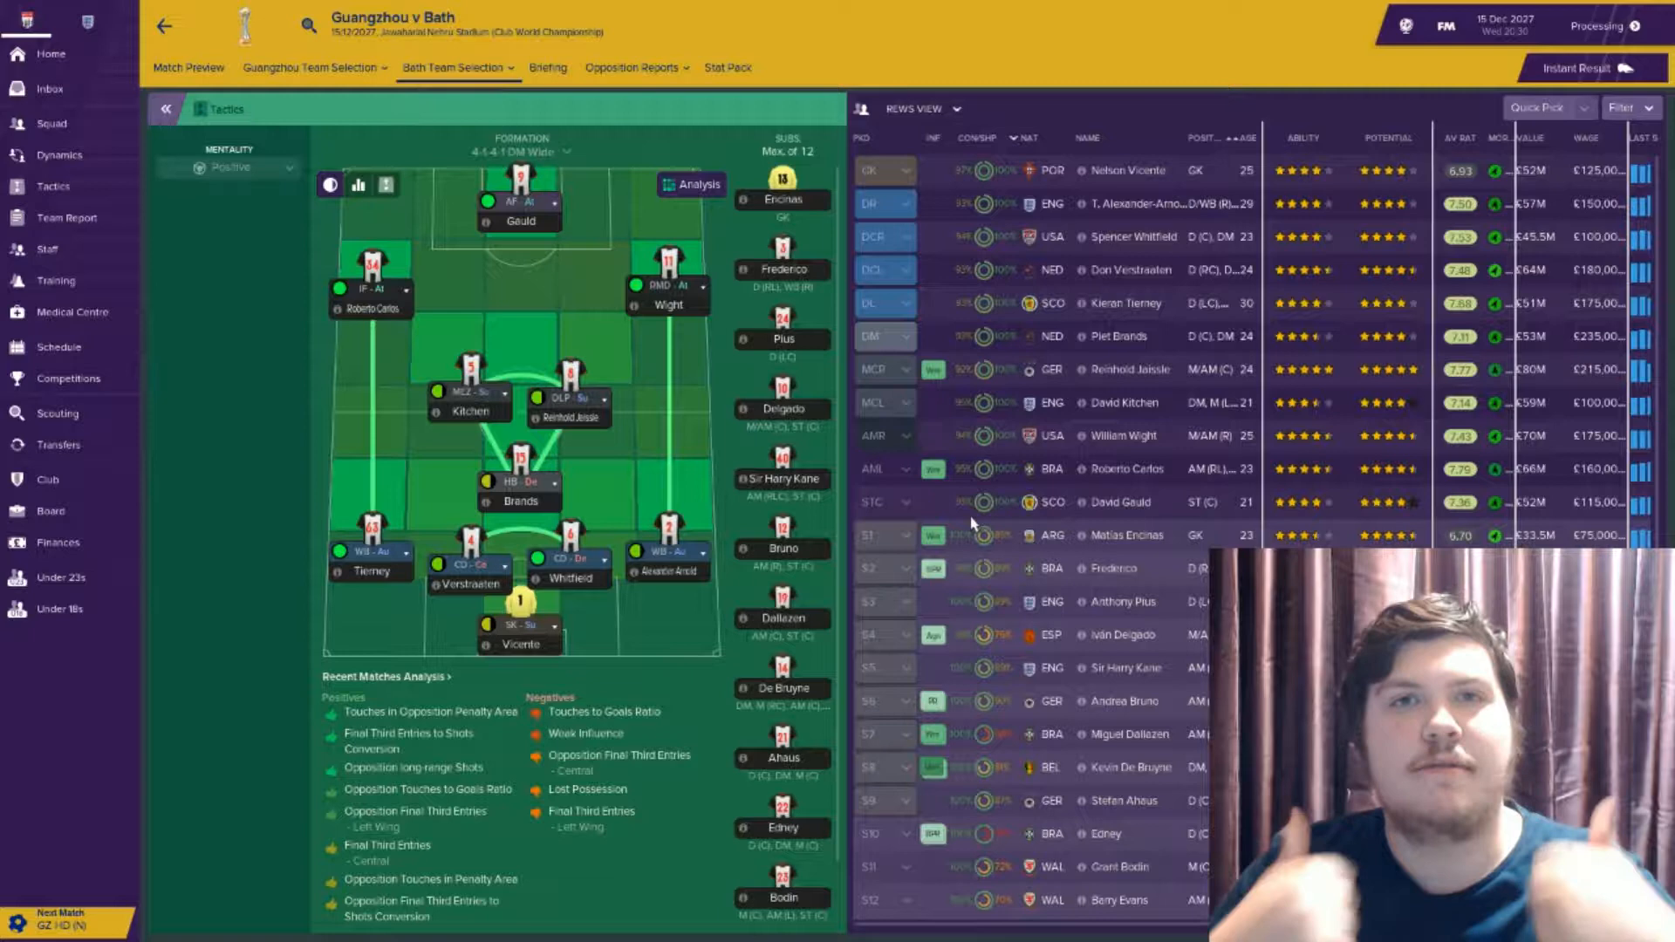
Give the pre-match team talk in the dressing room and kick off the semi-final
{"action": "left_click", "coordinate": [1574, 68]}
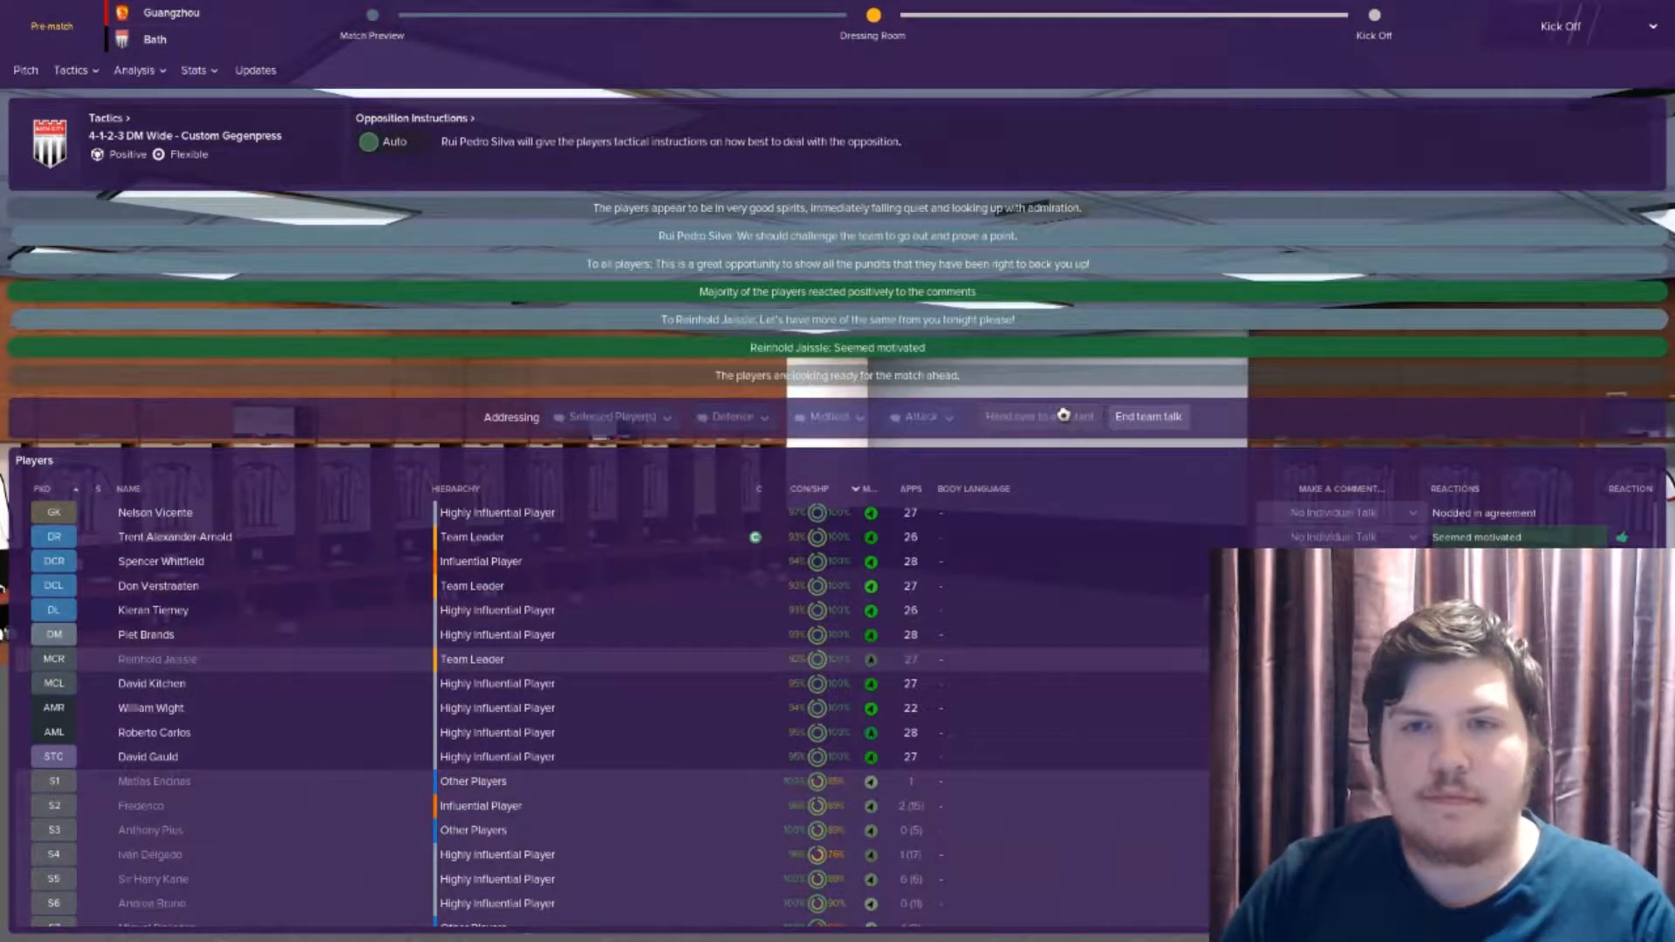
{"action": "left_click", "coordinate": [1147, 417]}
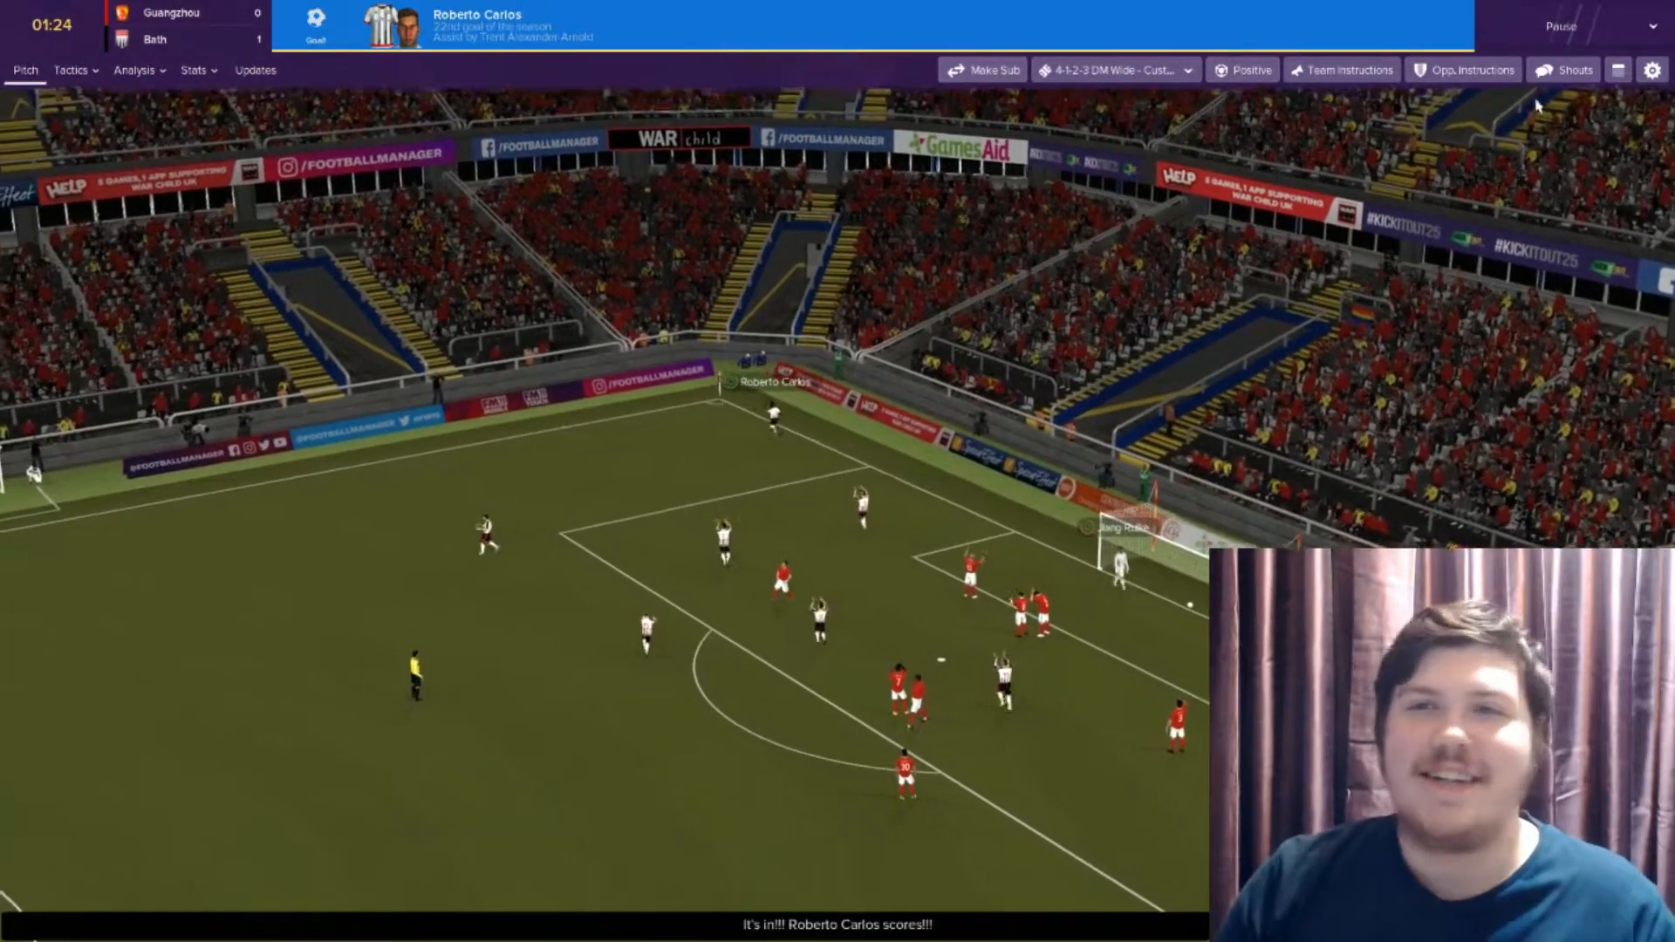
Skip the goal replay and show player ratings and match stats with Bath 1-0 up
{"action": "left_click", "coordinate": [1570, 70]}
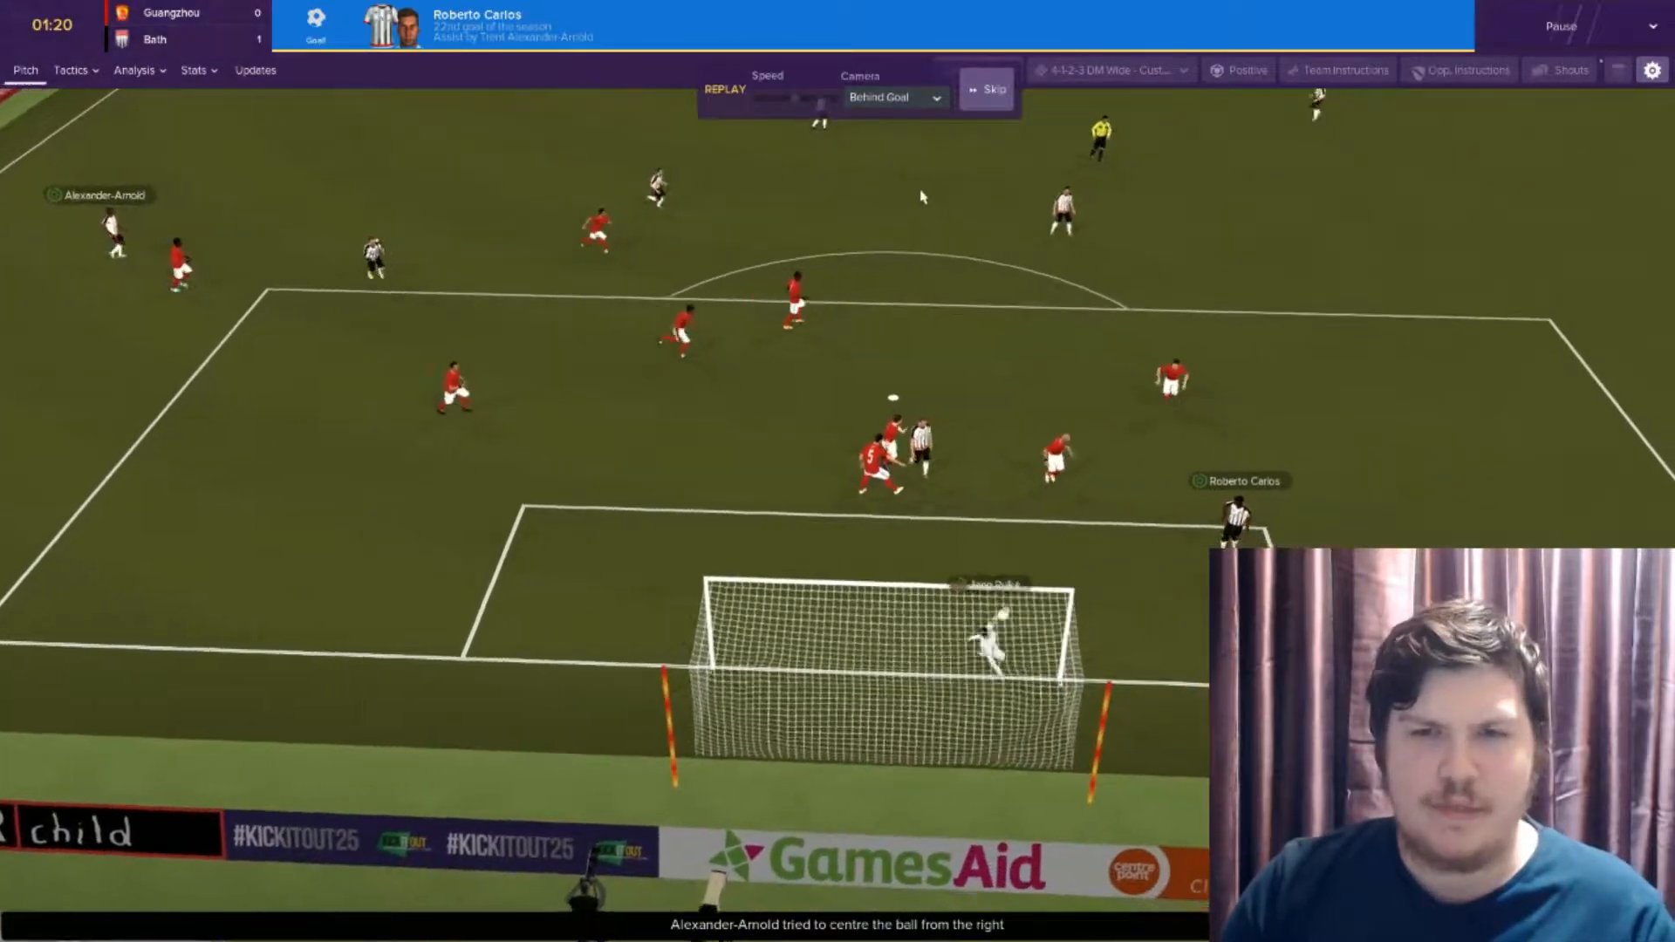
{"action": "left_click", "coordinate": [988, 89]}
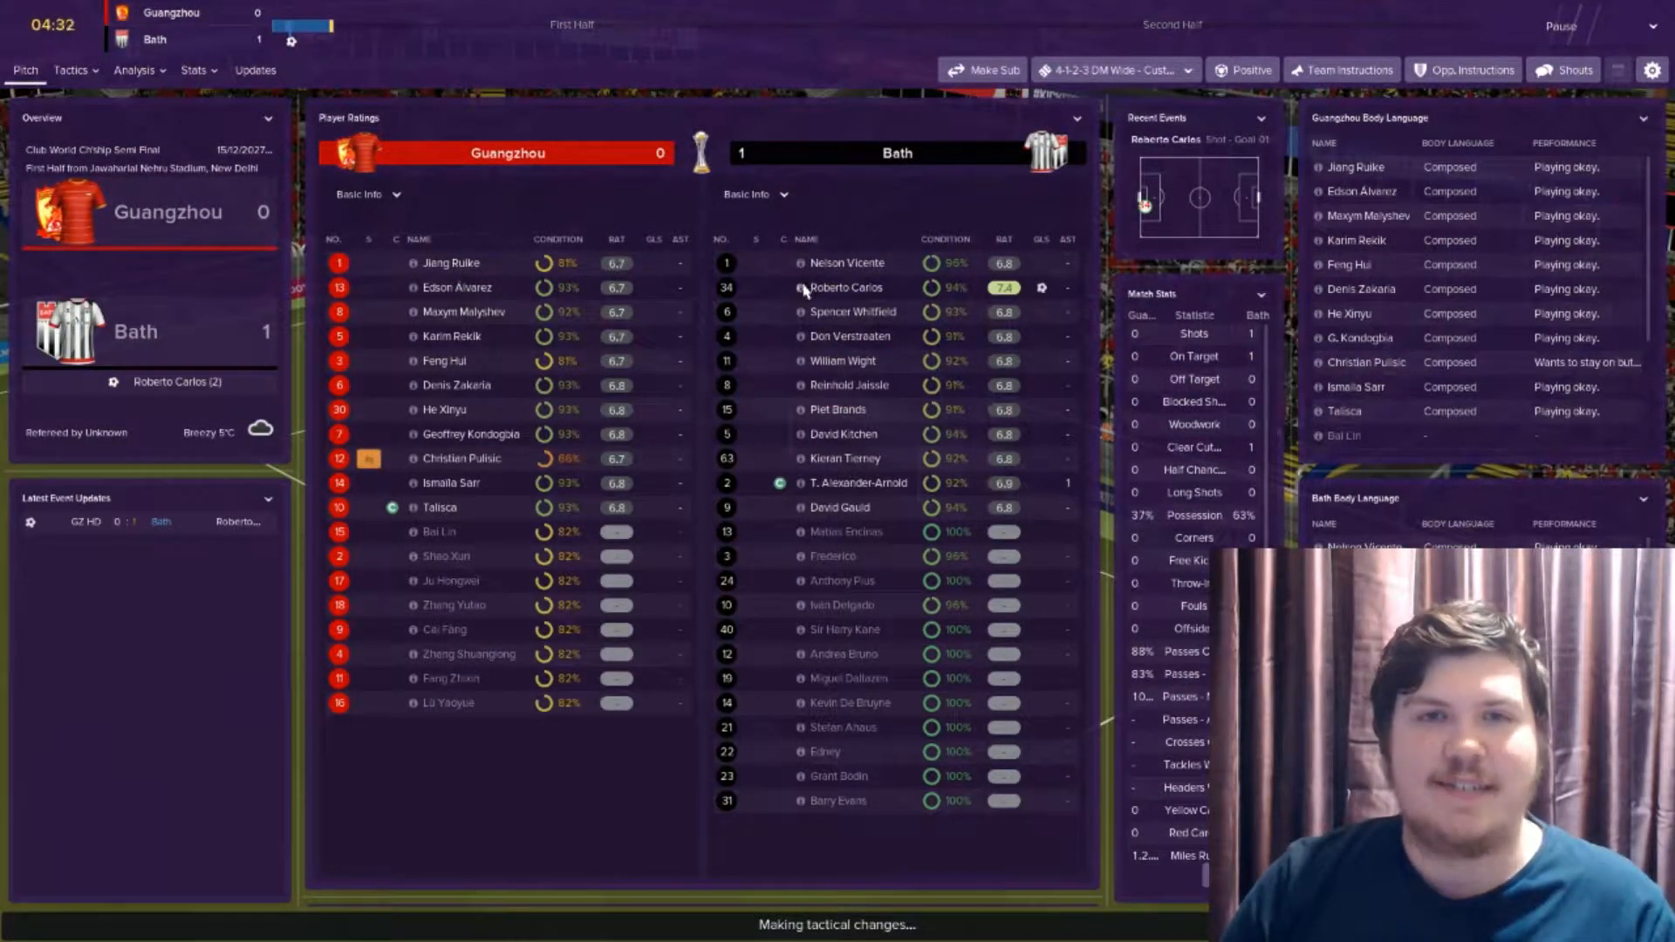
{"action": "left_click", "coordinate": [845, 288]}
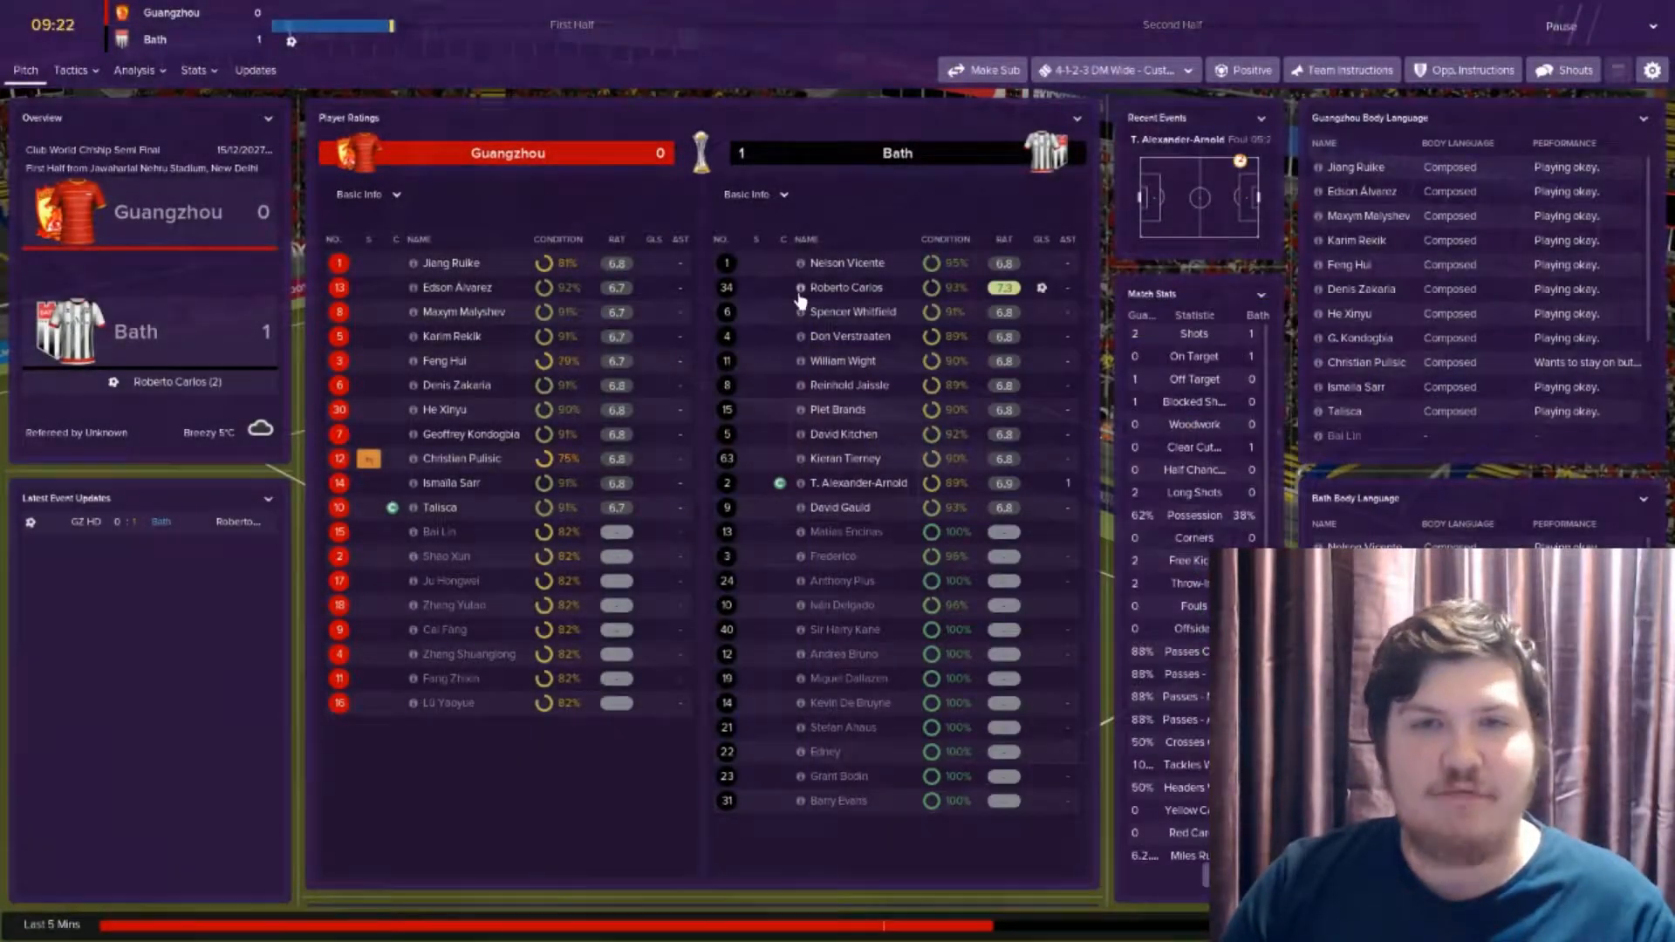
{"action": "left_click", "coordinate": [848, 288]}
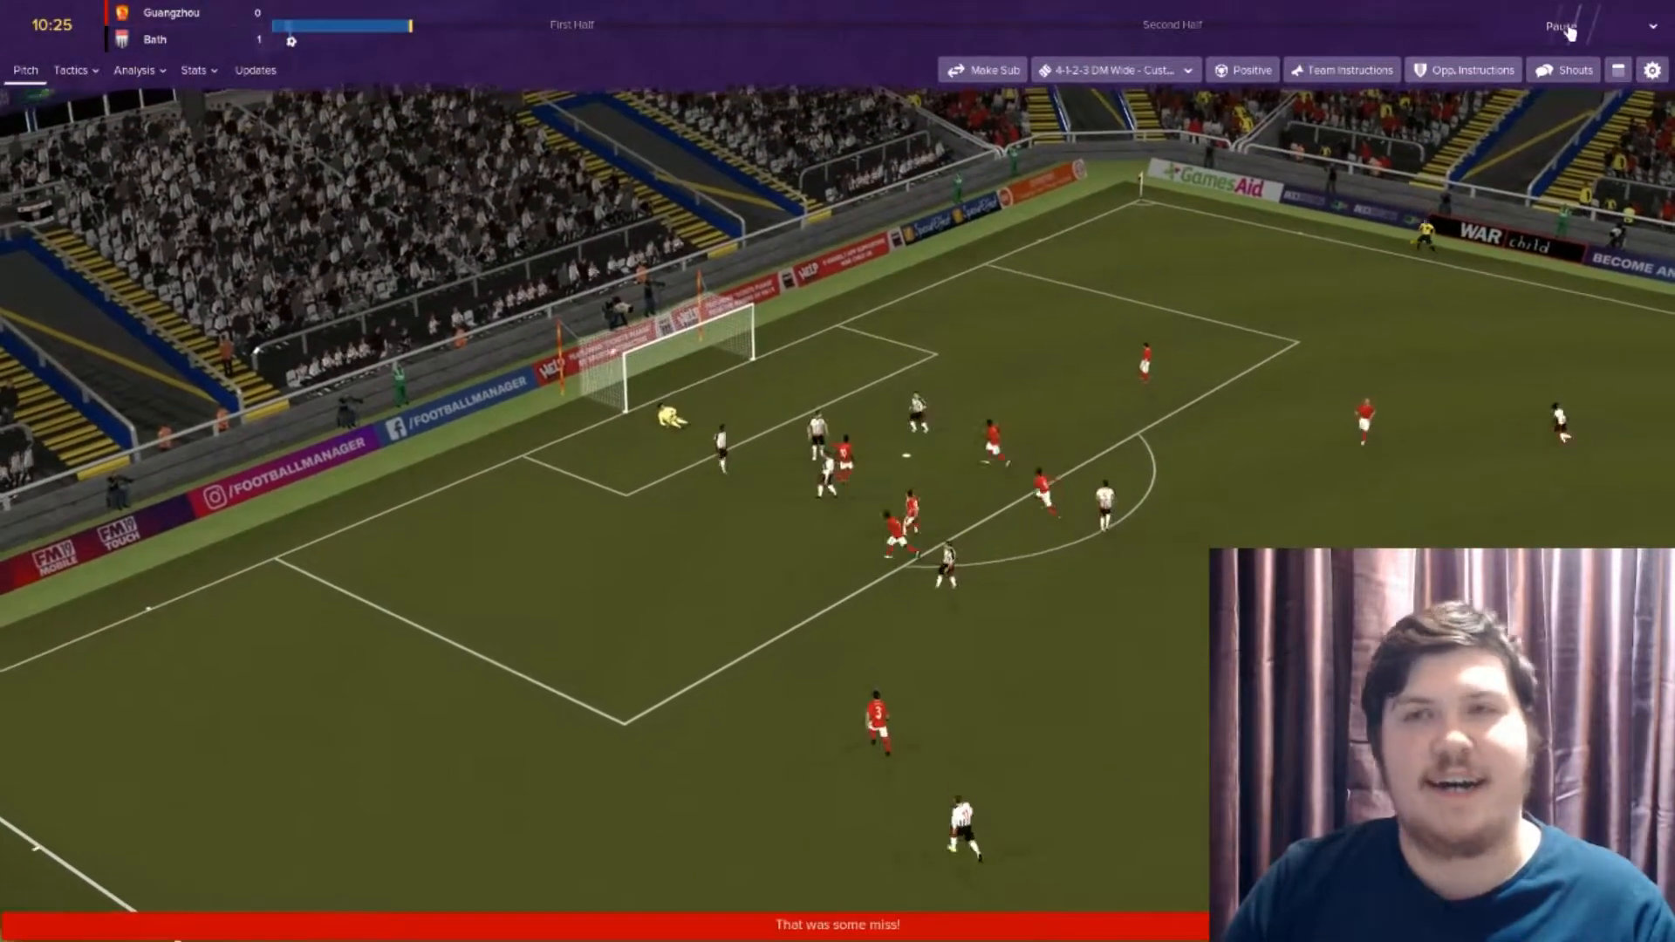
{"action": "left_click", "coordinate": [1570, 69]}
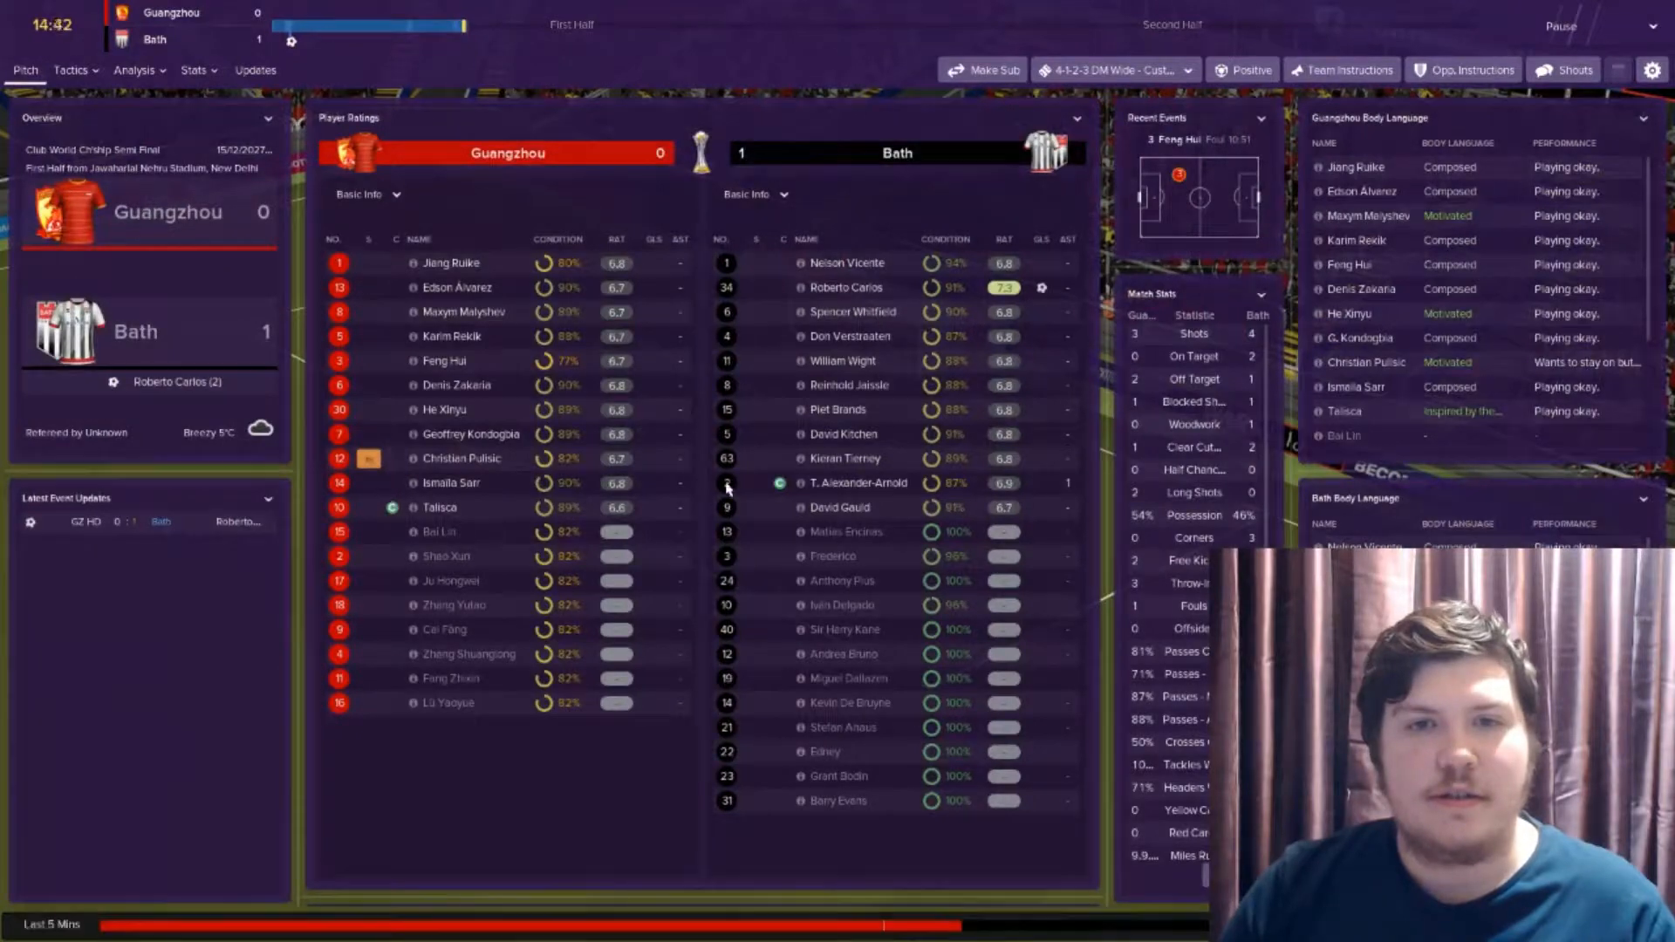
Let the first half play out between pitch and overview views until the half-time review appears
{"action": "left_click", "coordinate": [855, 508]}
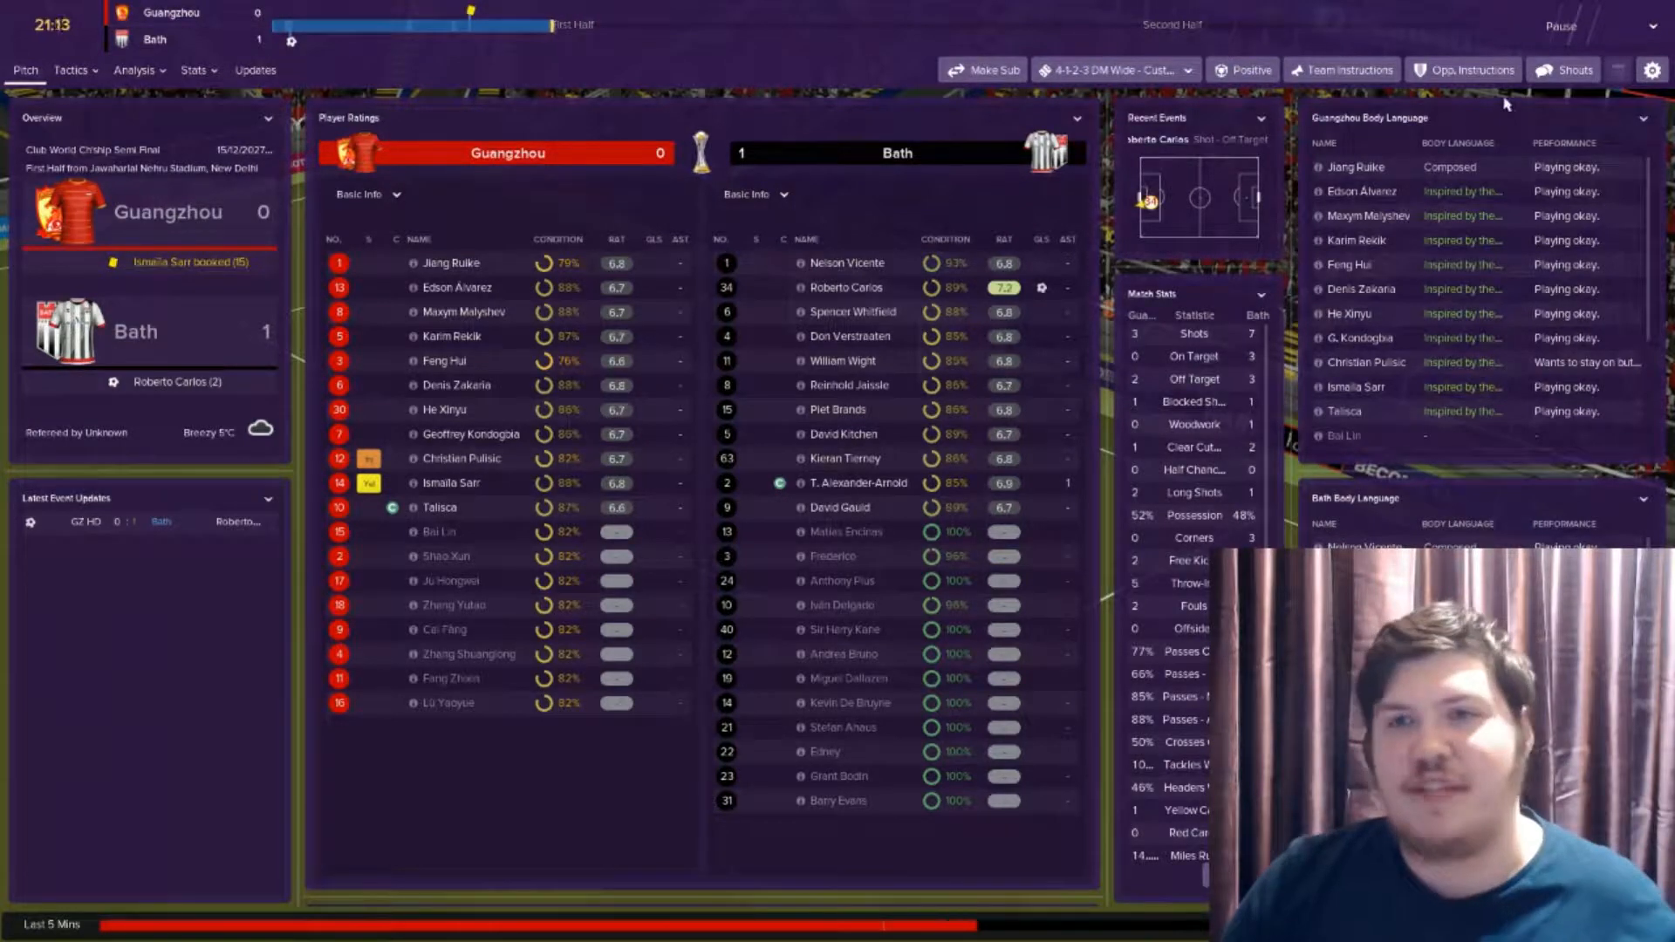
{"action": "left_click", "coordinate": [1564, 70]}
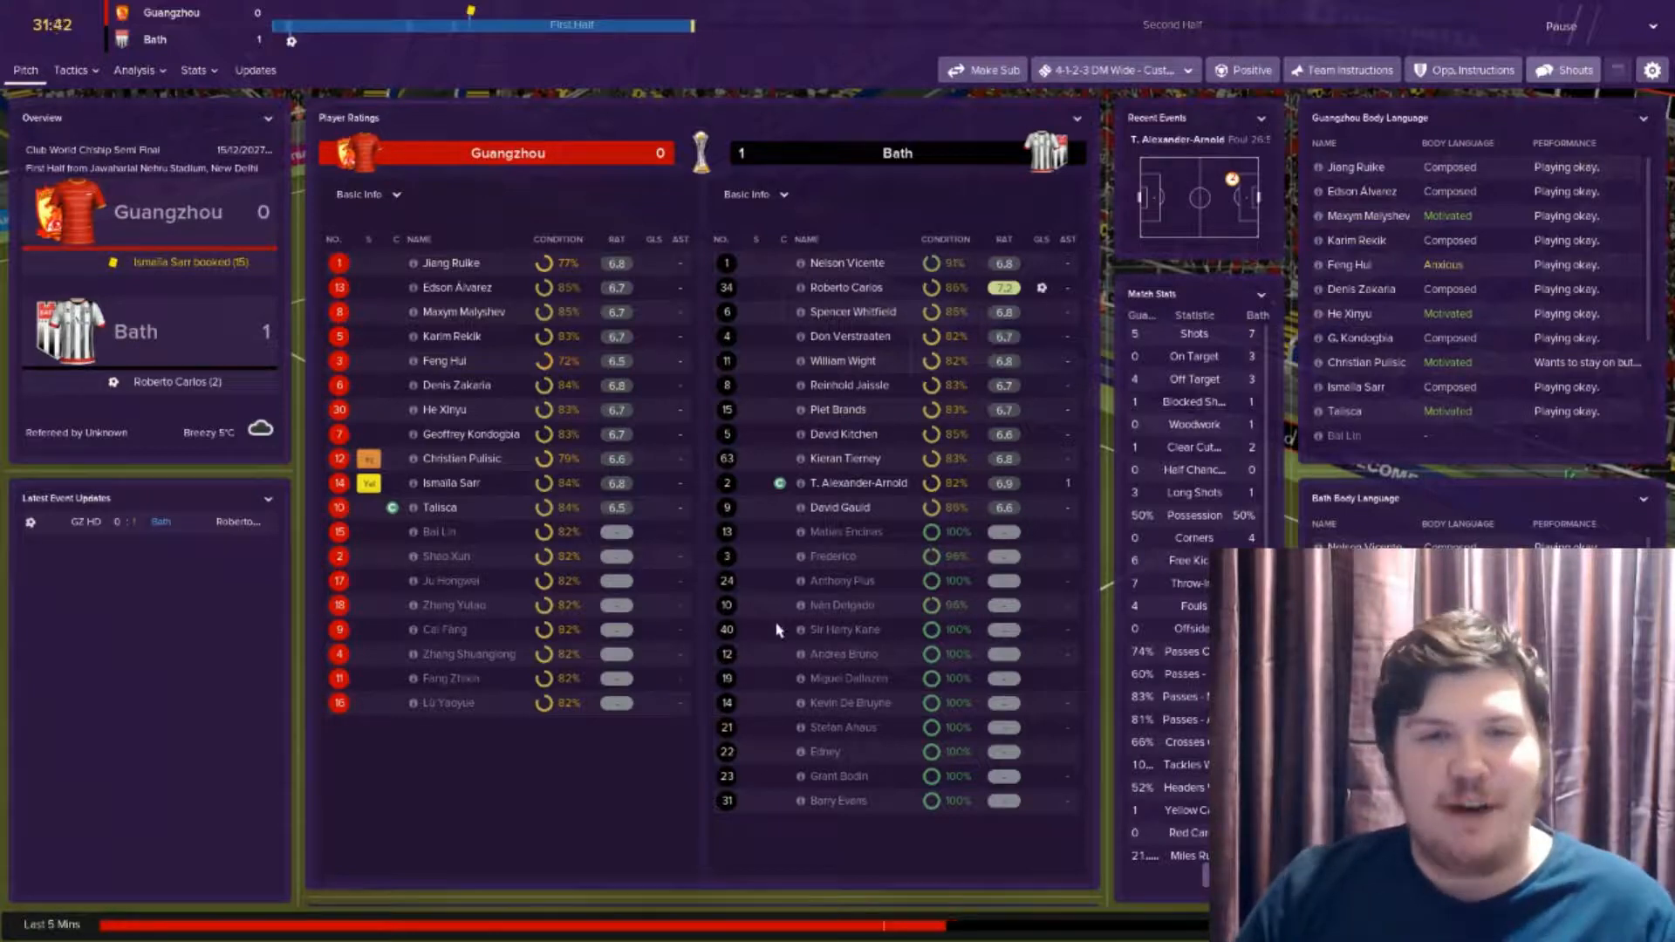
{"action": "left_click", "coordinate": [24, 70]}
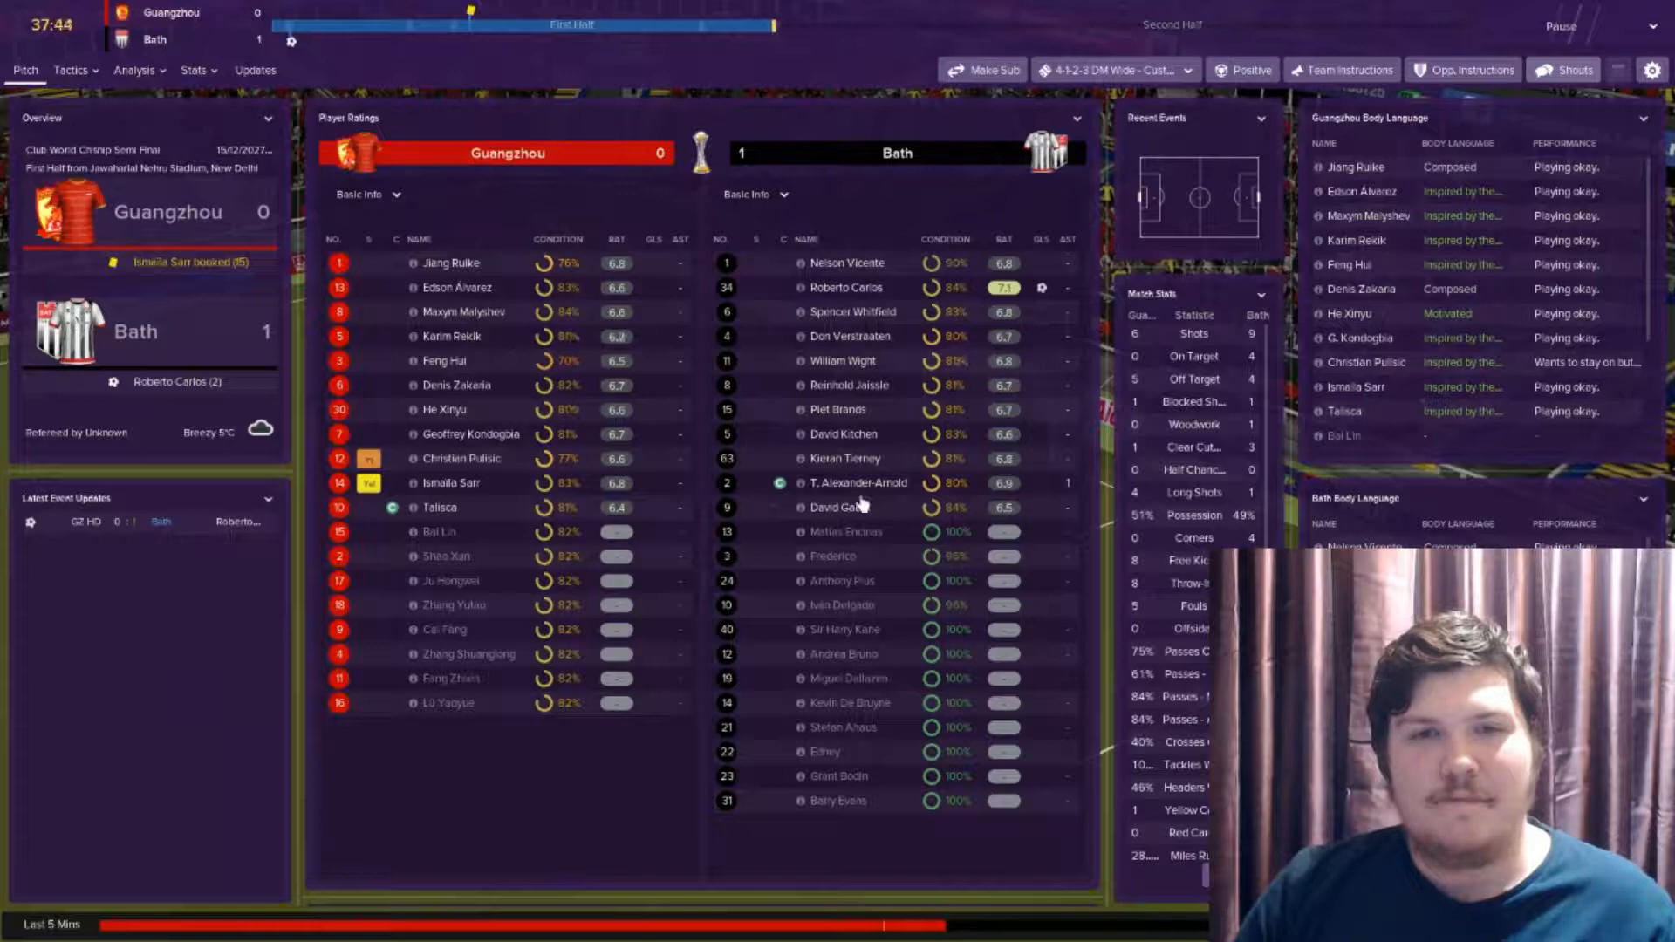
{"action": "left_click", "coordinate": [1562, 70]}
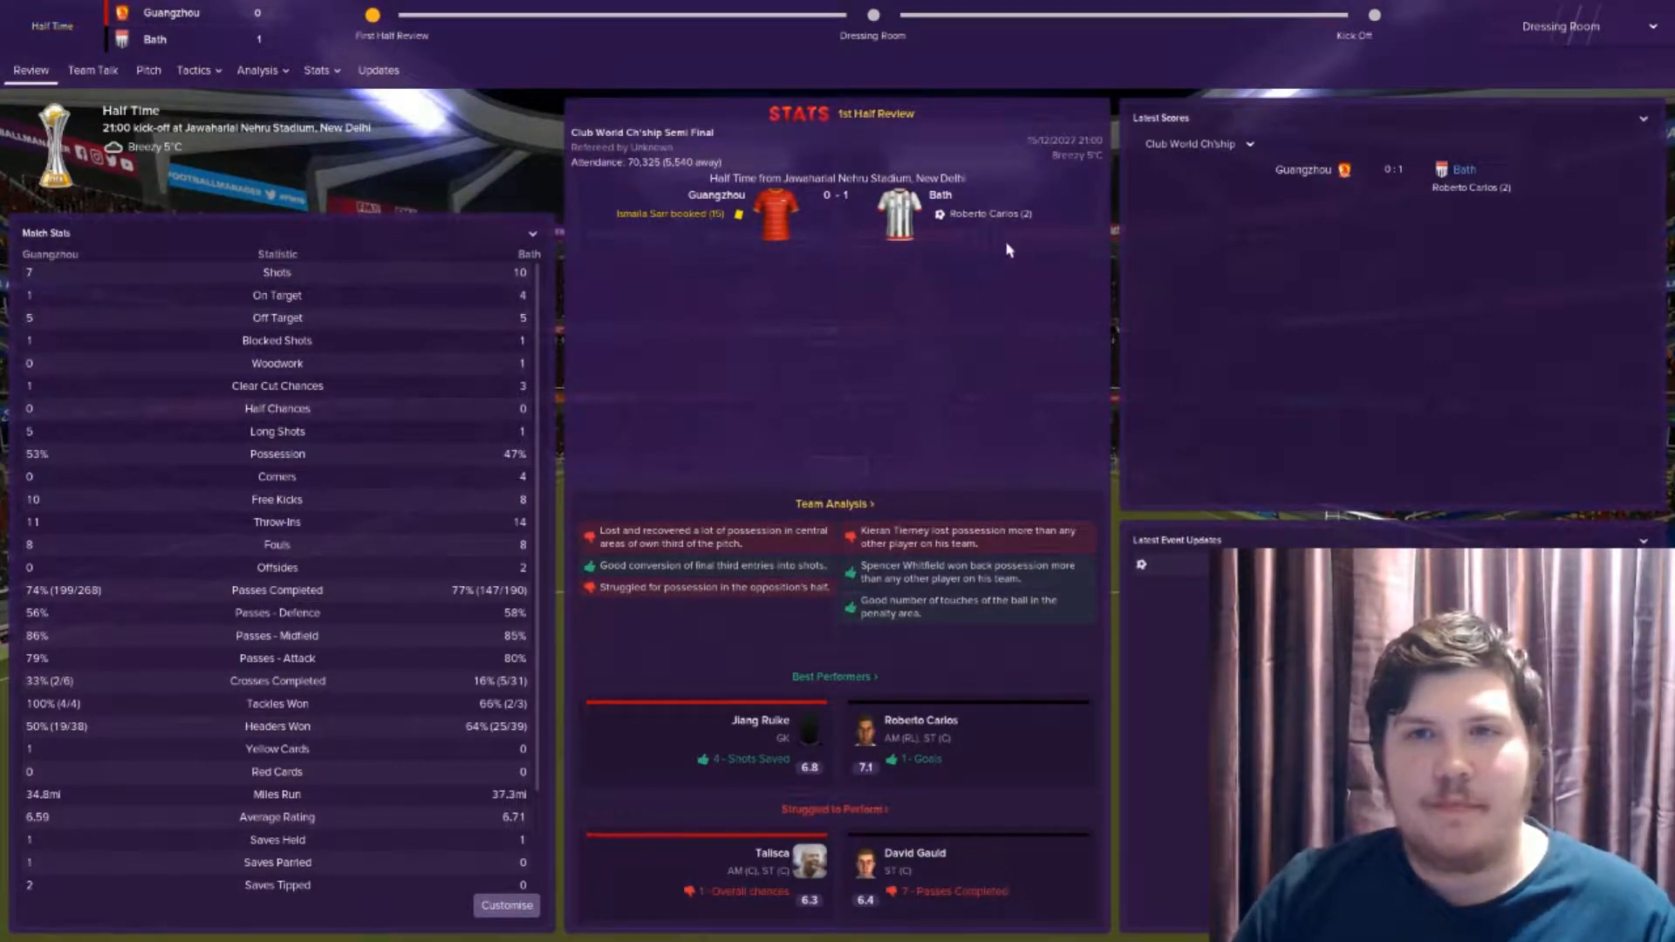
Give the half-time team talk, start the second half and switch to the player ratings and match stats
{"action": "left_click", "coordinate": [92, 70]}
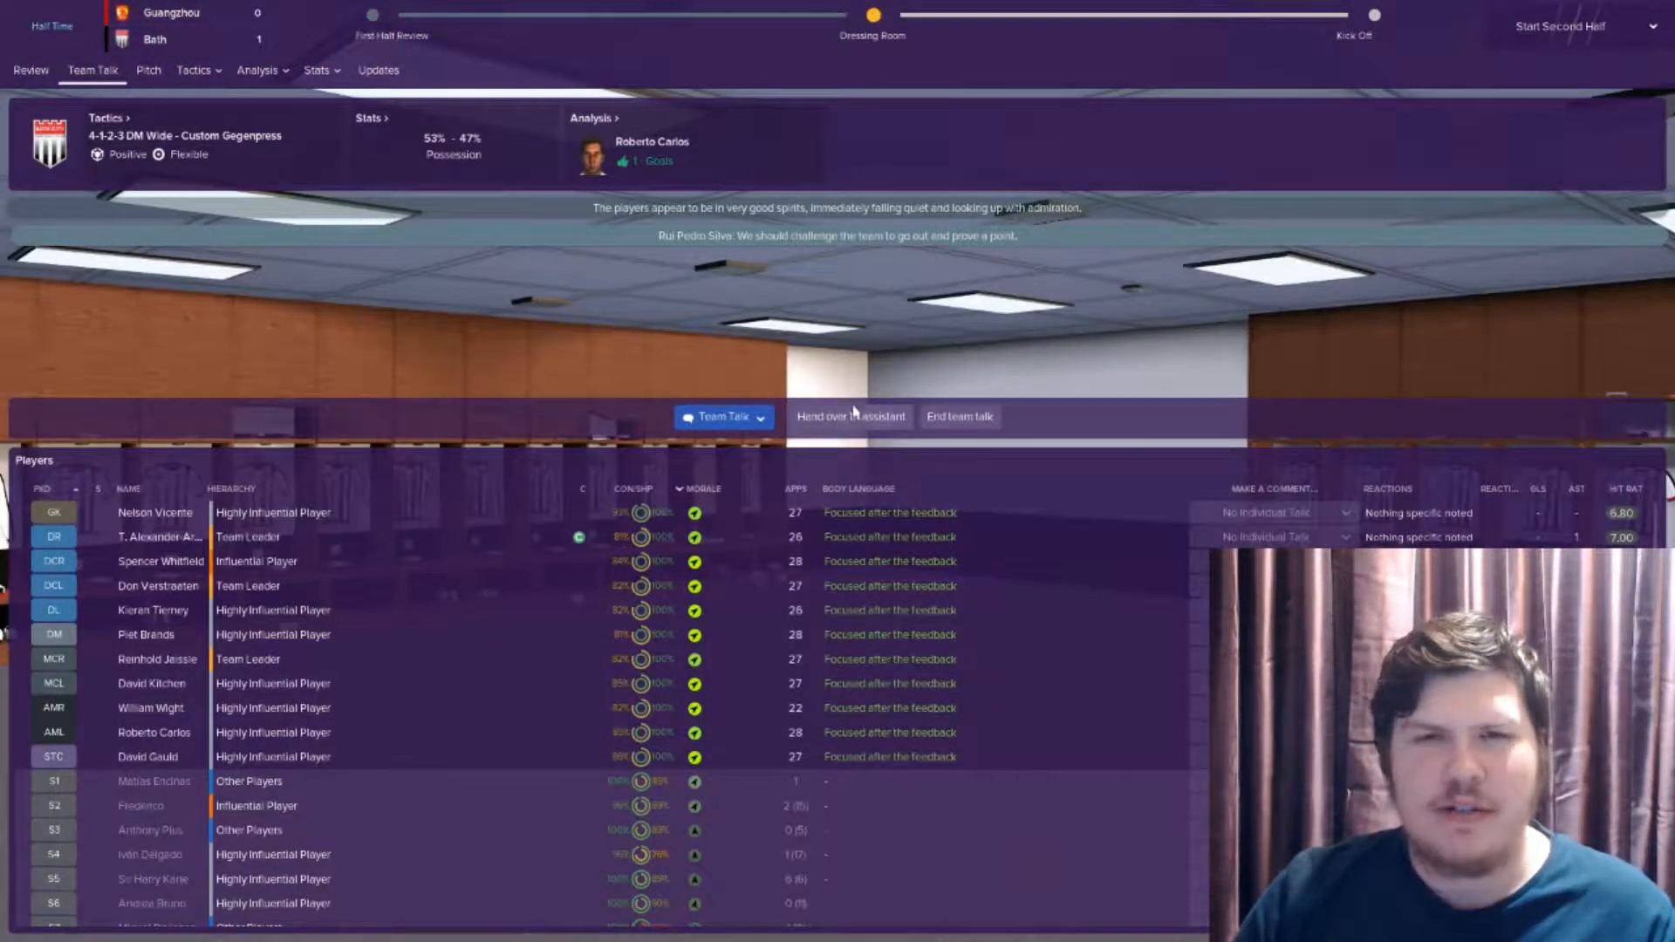
{"action": "left_click", "coordinate": [958, 417]}
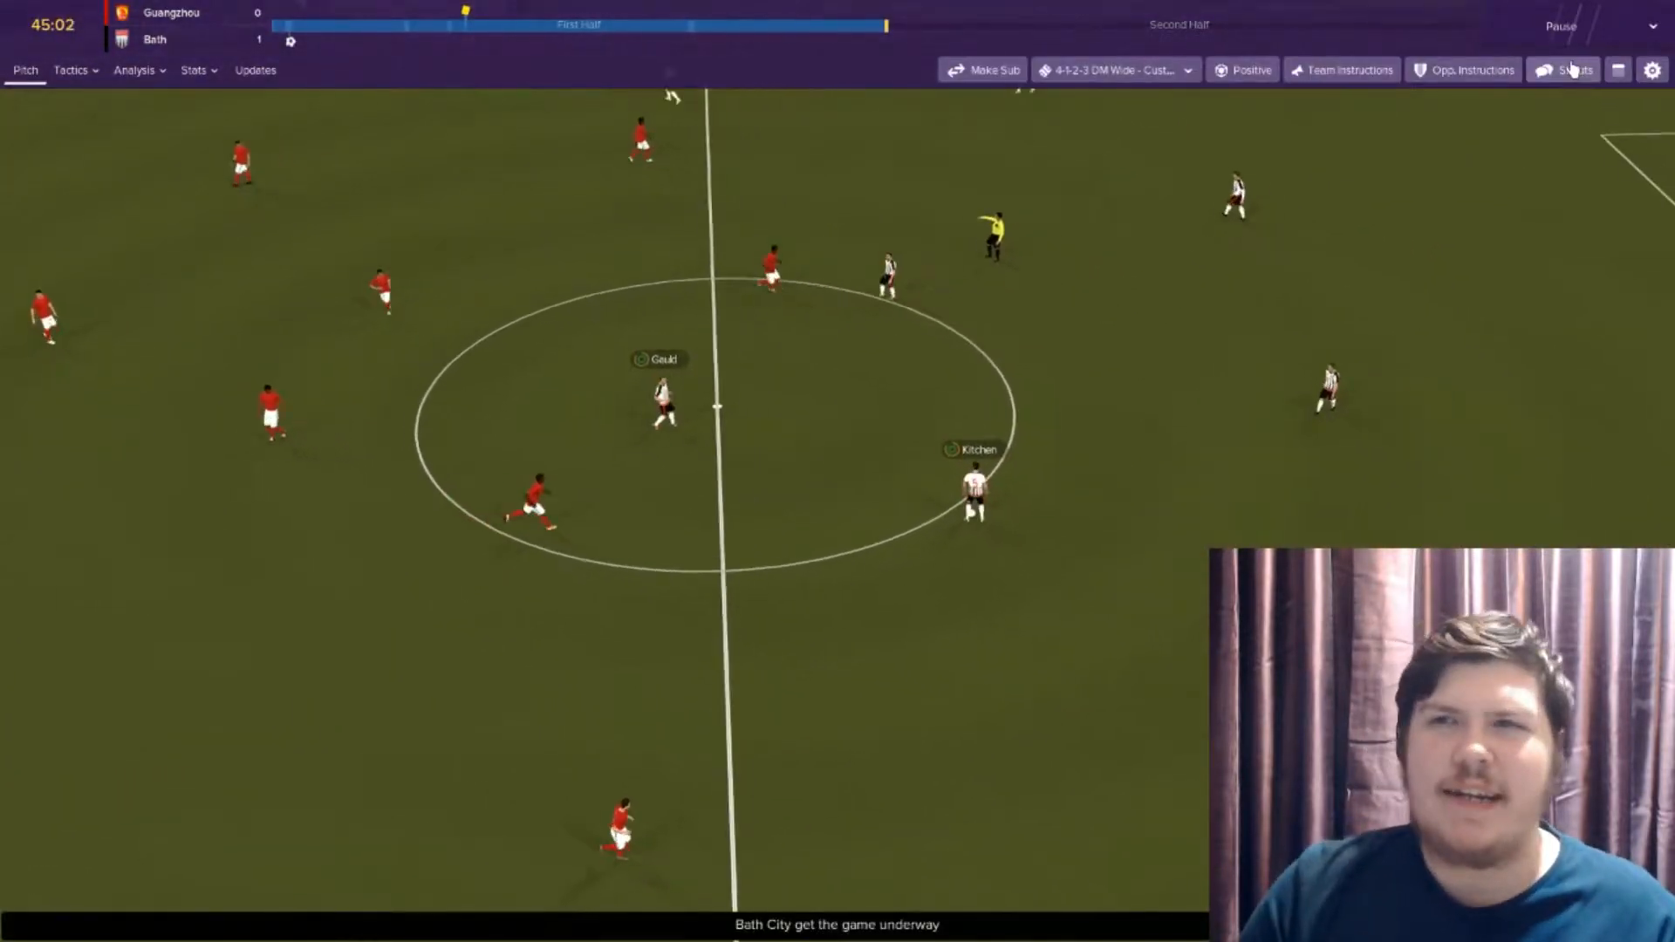
{"action": "left_click", "coordinate": [1571, 69]}
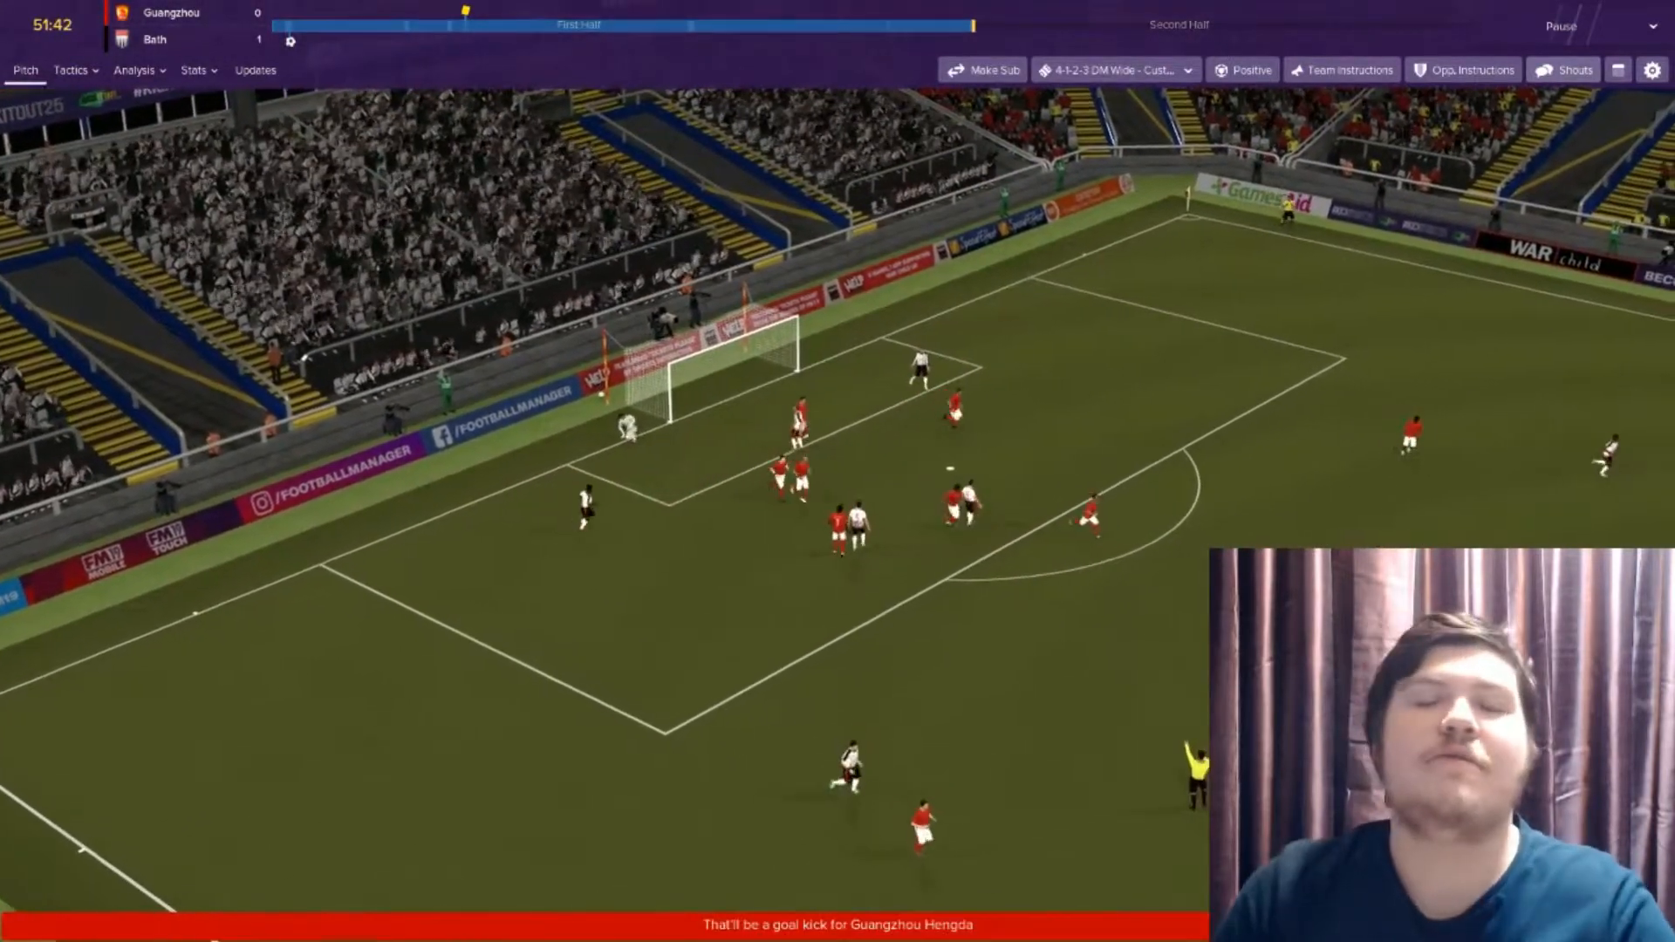
{"action": "left_click", "coordinate": [988, 69]}
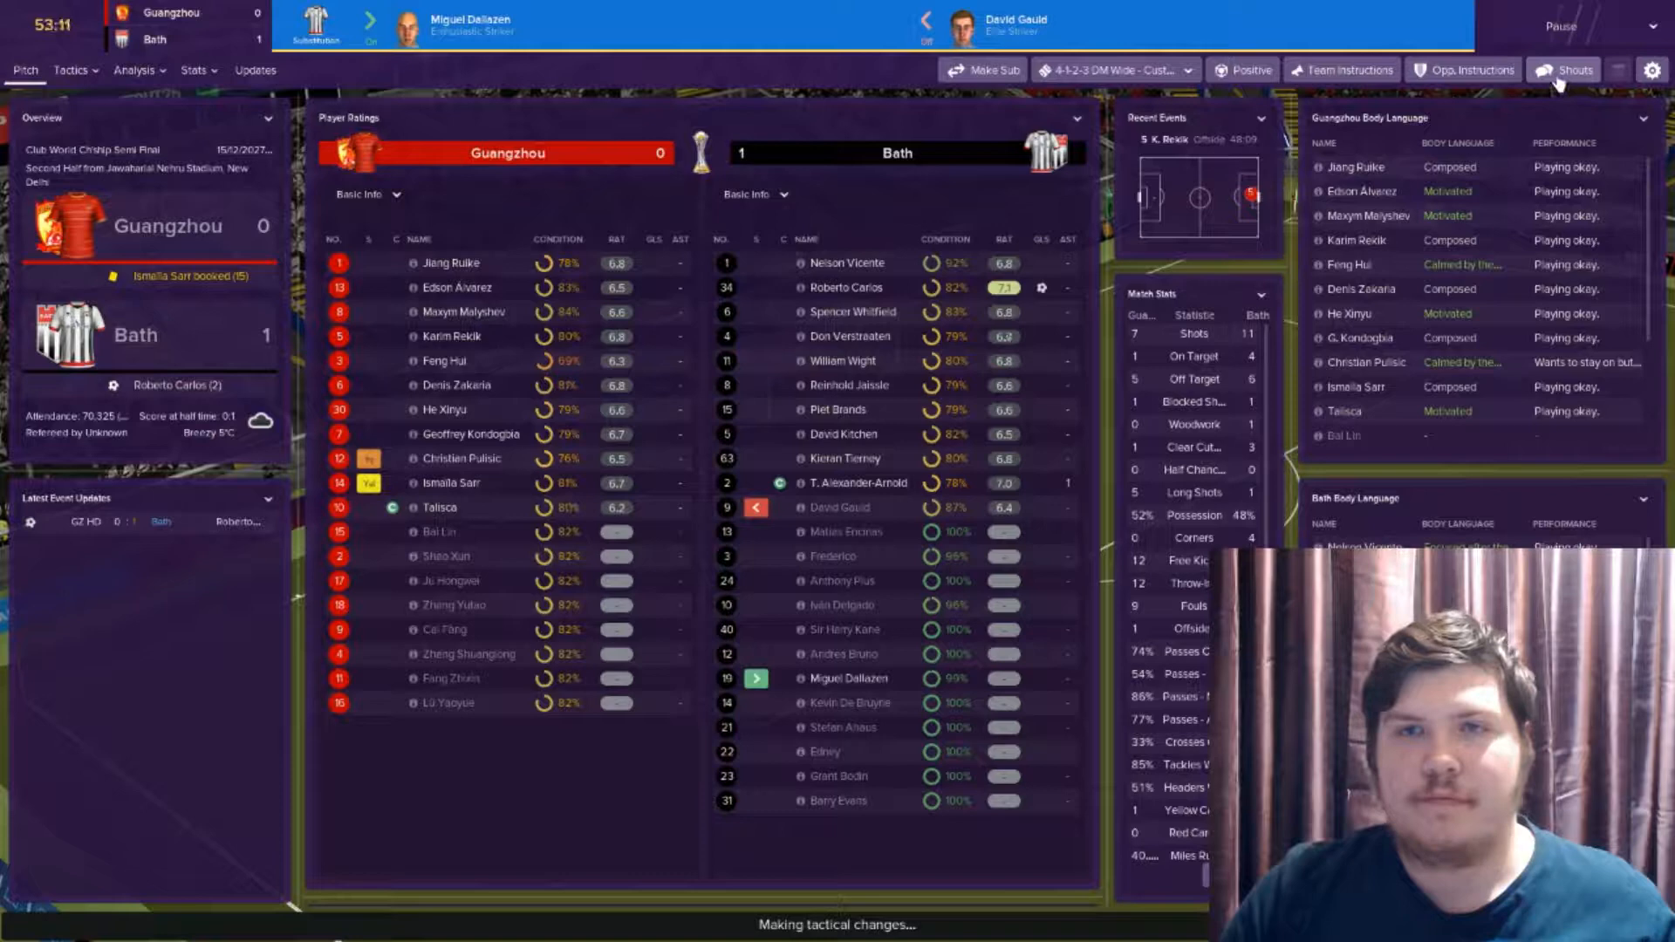
Watch the match on the pitch as Roberto Carlos makes it 2-0, then return to the ratings overview
{"action": "left_click", "coordinate": [1564, 70]}
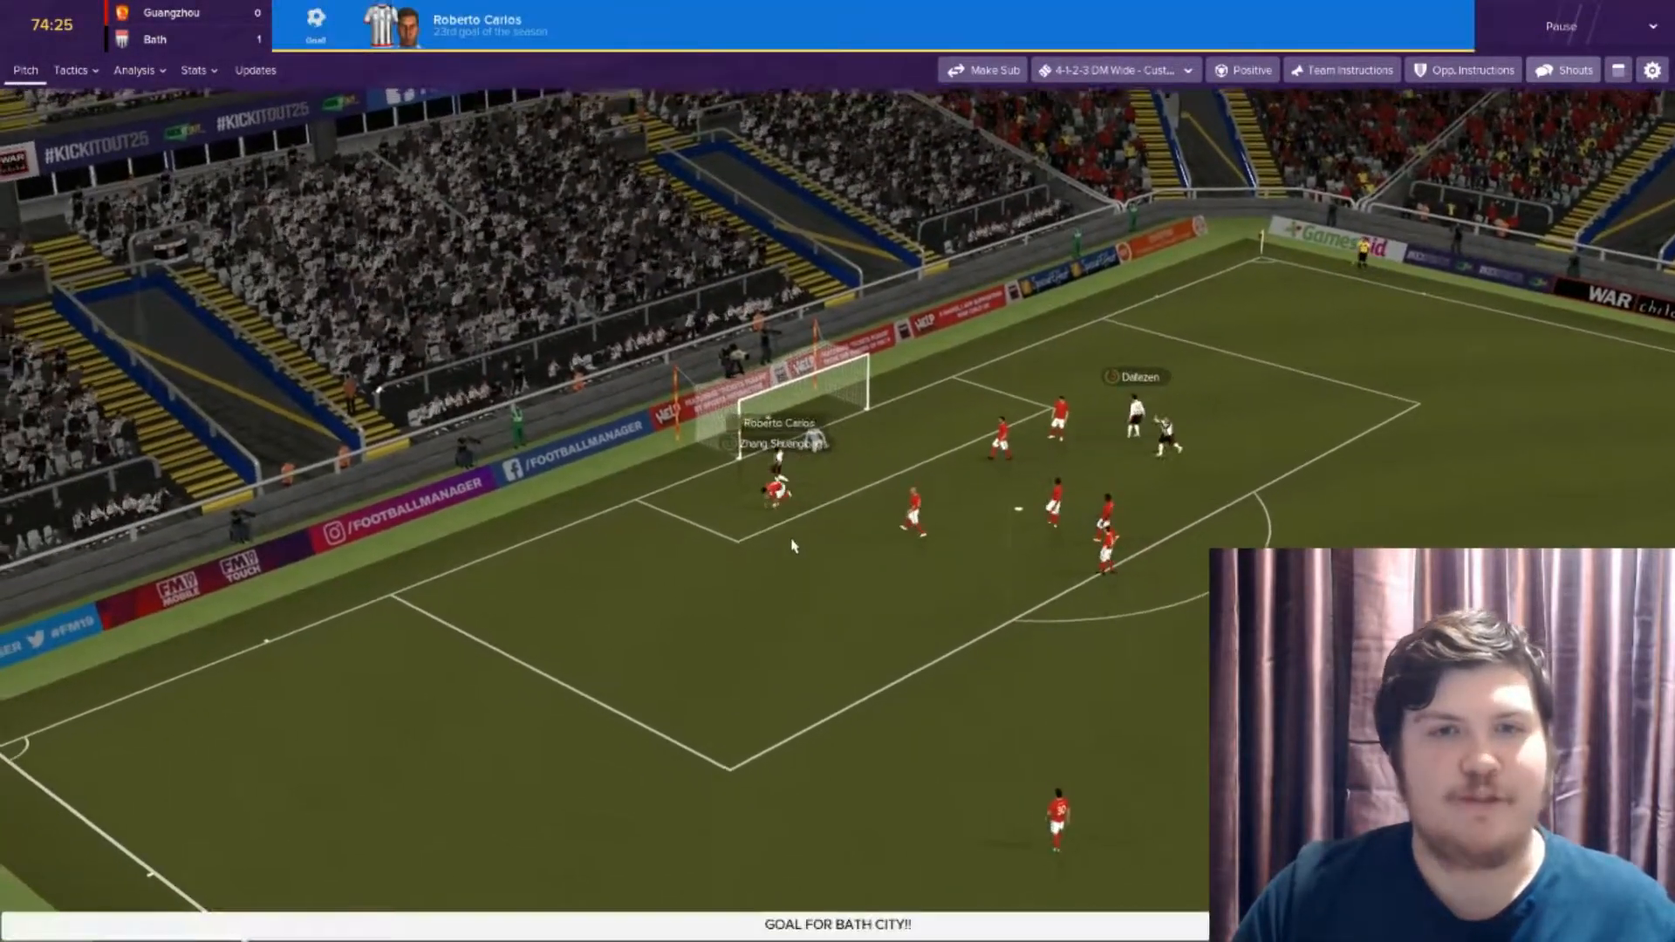
{"action": "left_click", "coordinate": [1569, 70]}
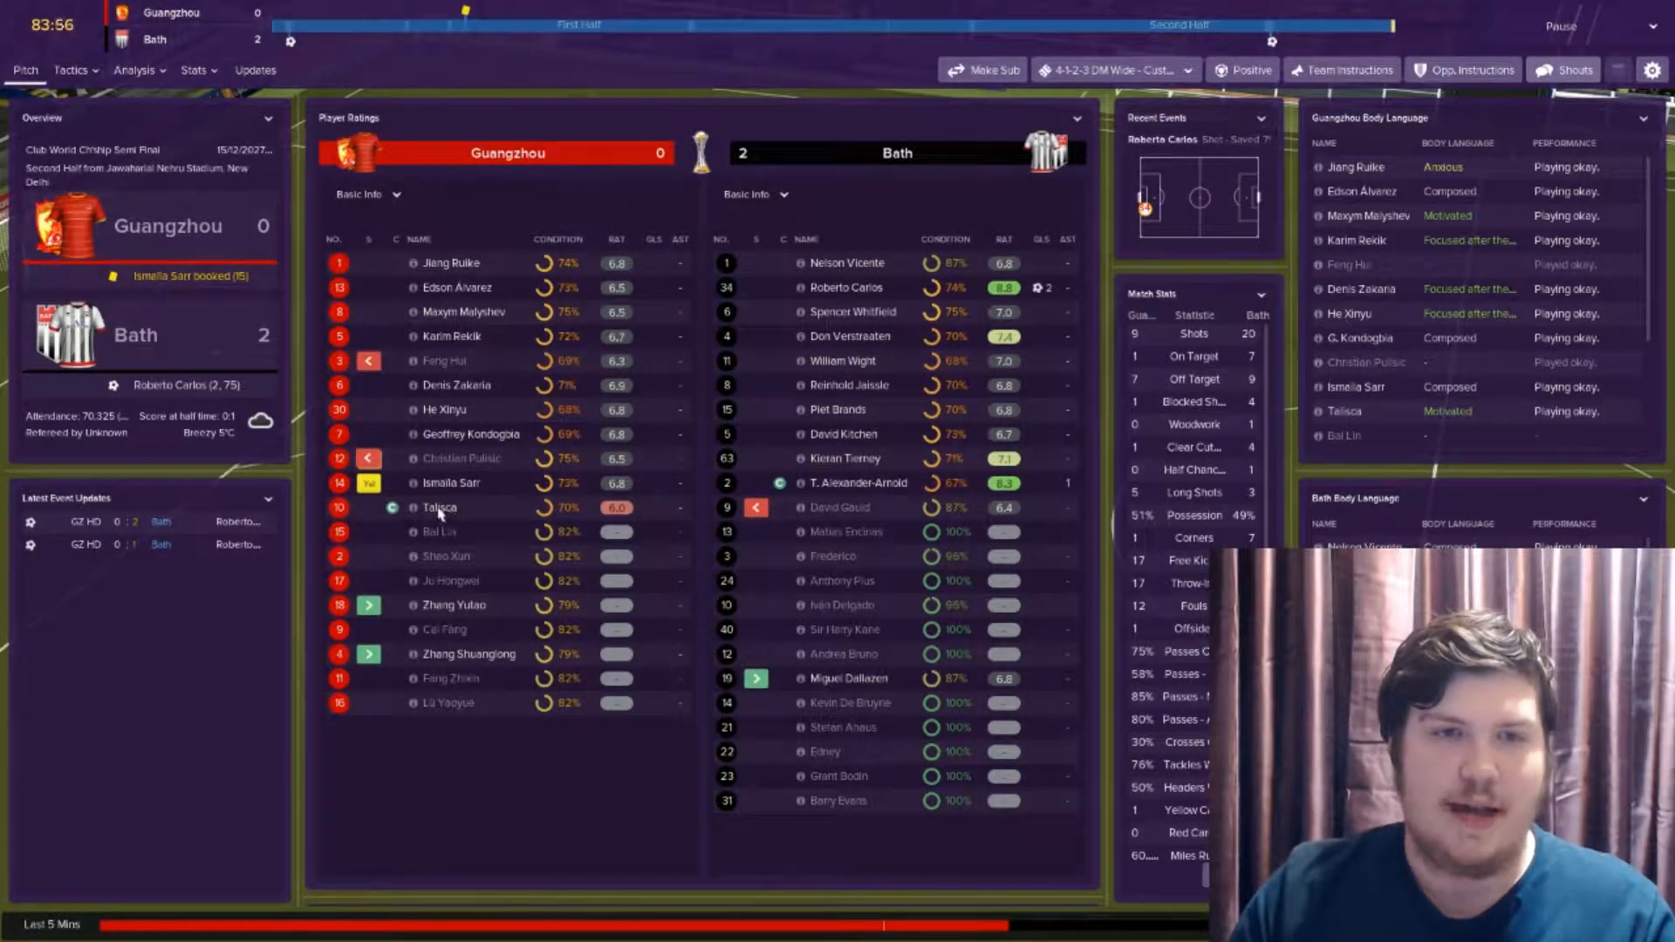
Bring up Talisca's Guangzhou career history from the player ratings panel
{"action": "left_click", "coordinate": [453, 508]}
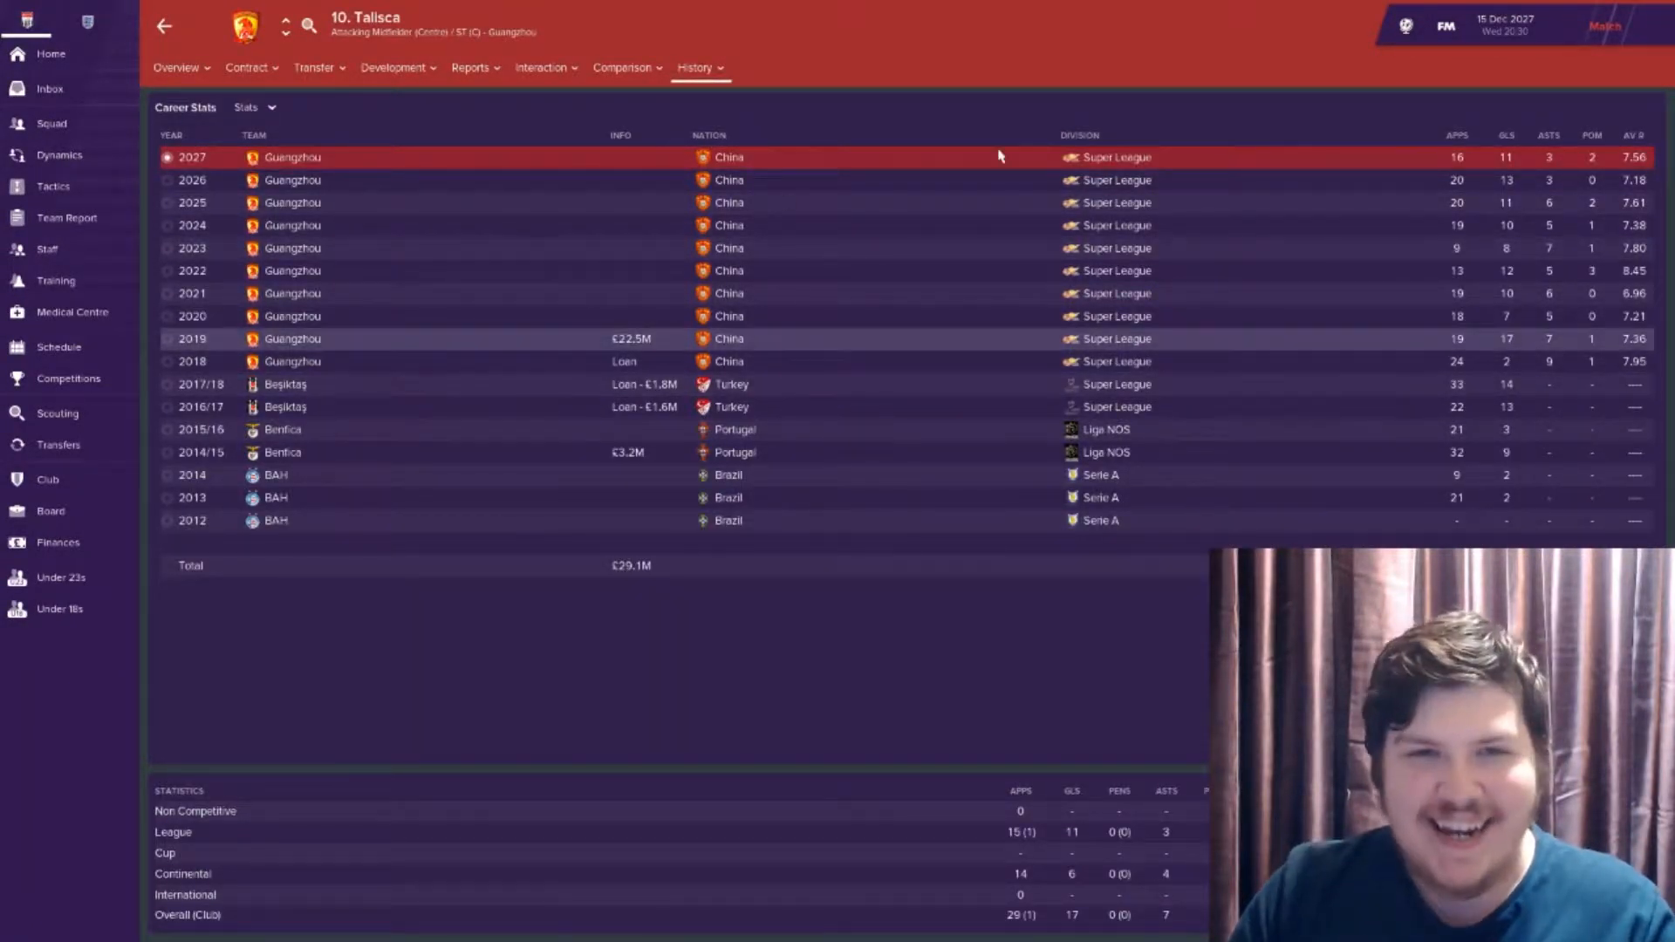
{"action": "mouse_move", "coordinate": [1187, 359]}
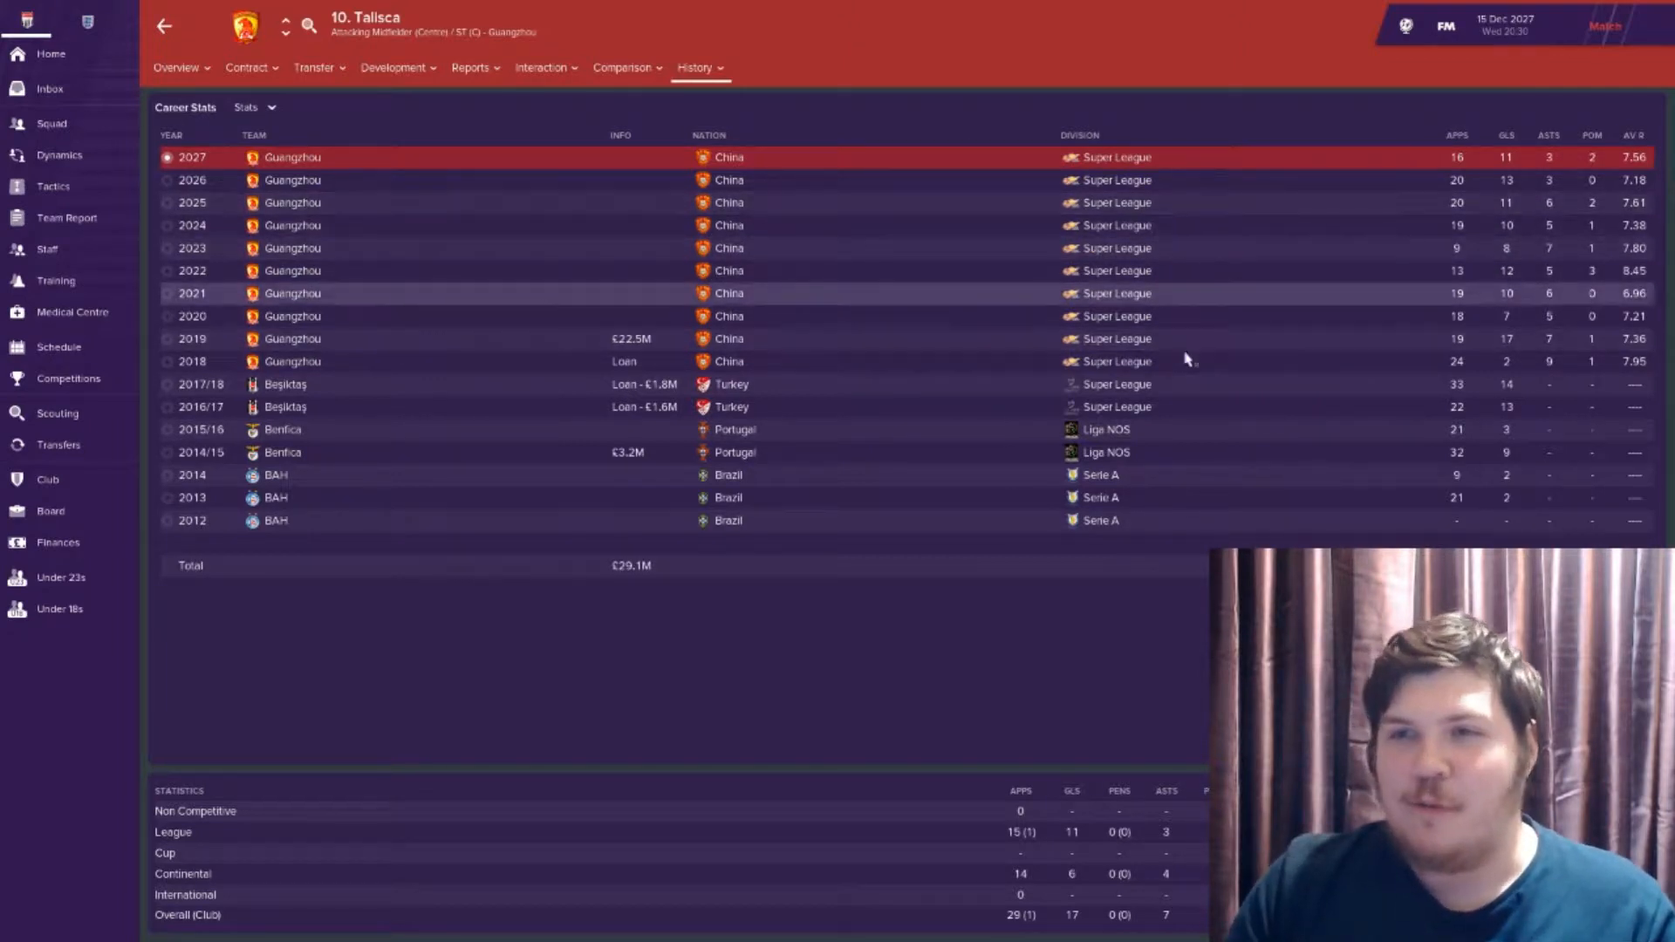
{"action": "mouse_move", "coordinate": [1272, 344]}
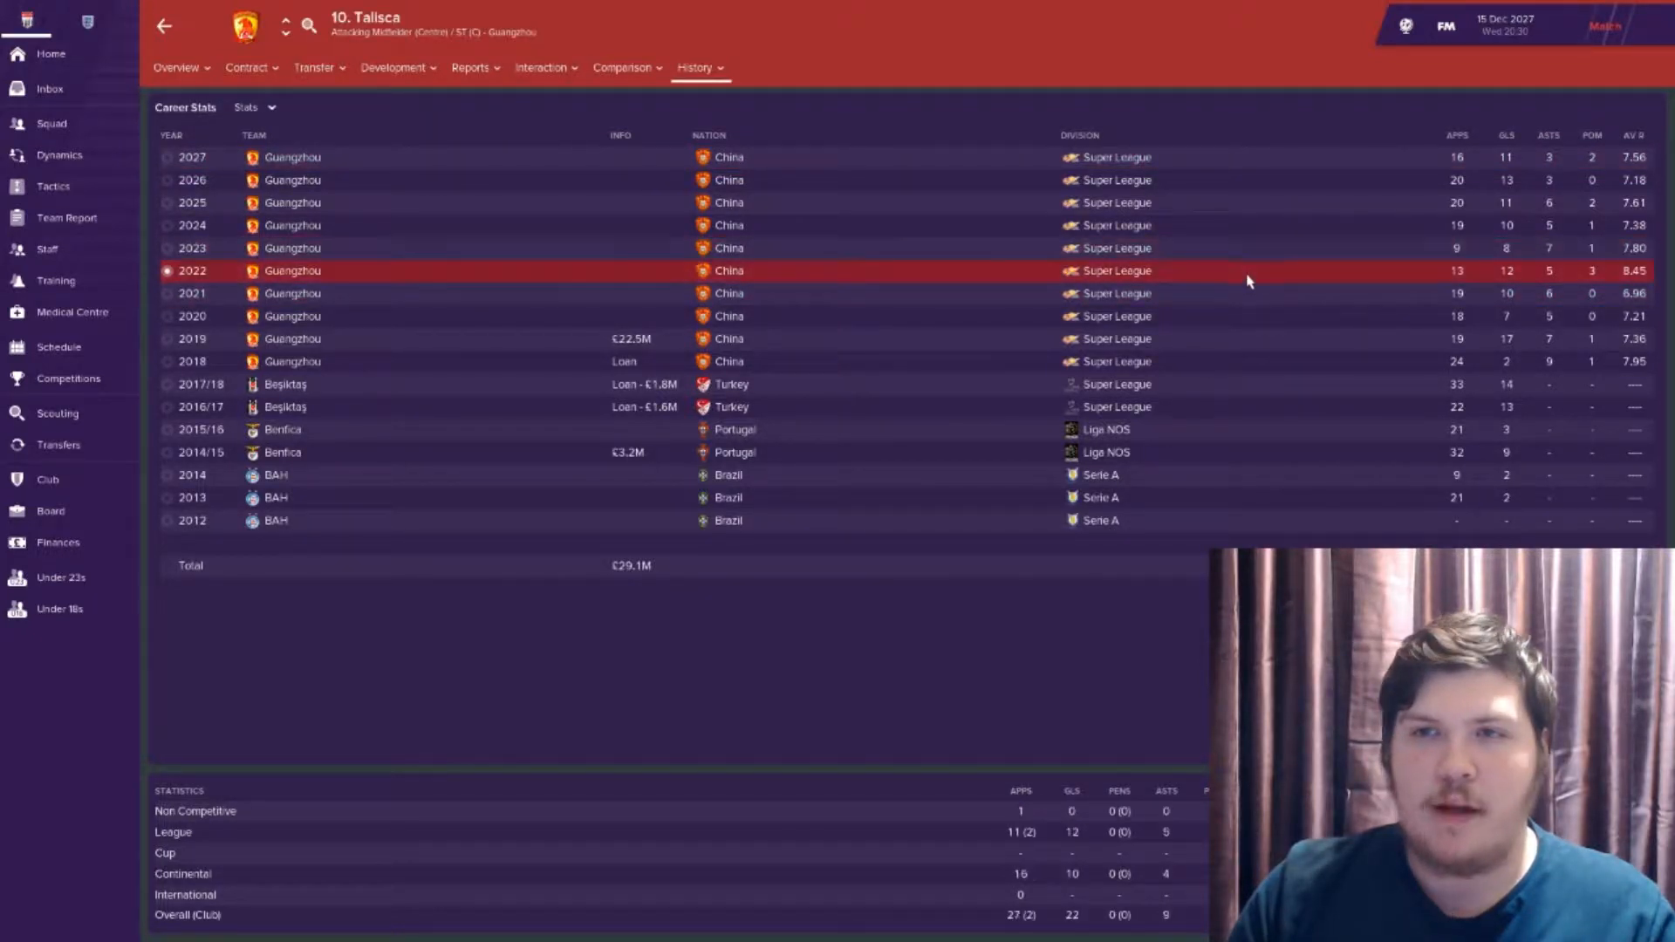
{"action": "mouse_move", "coordinate": [1268, 278]}
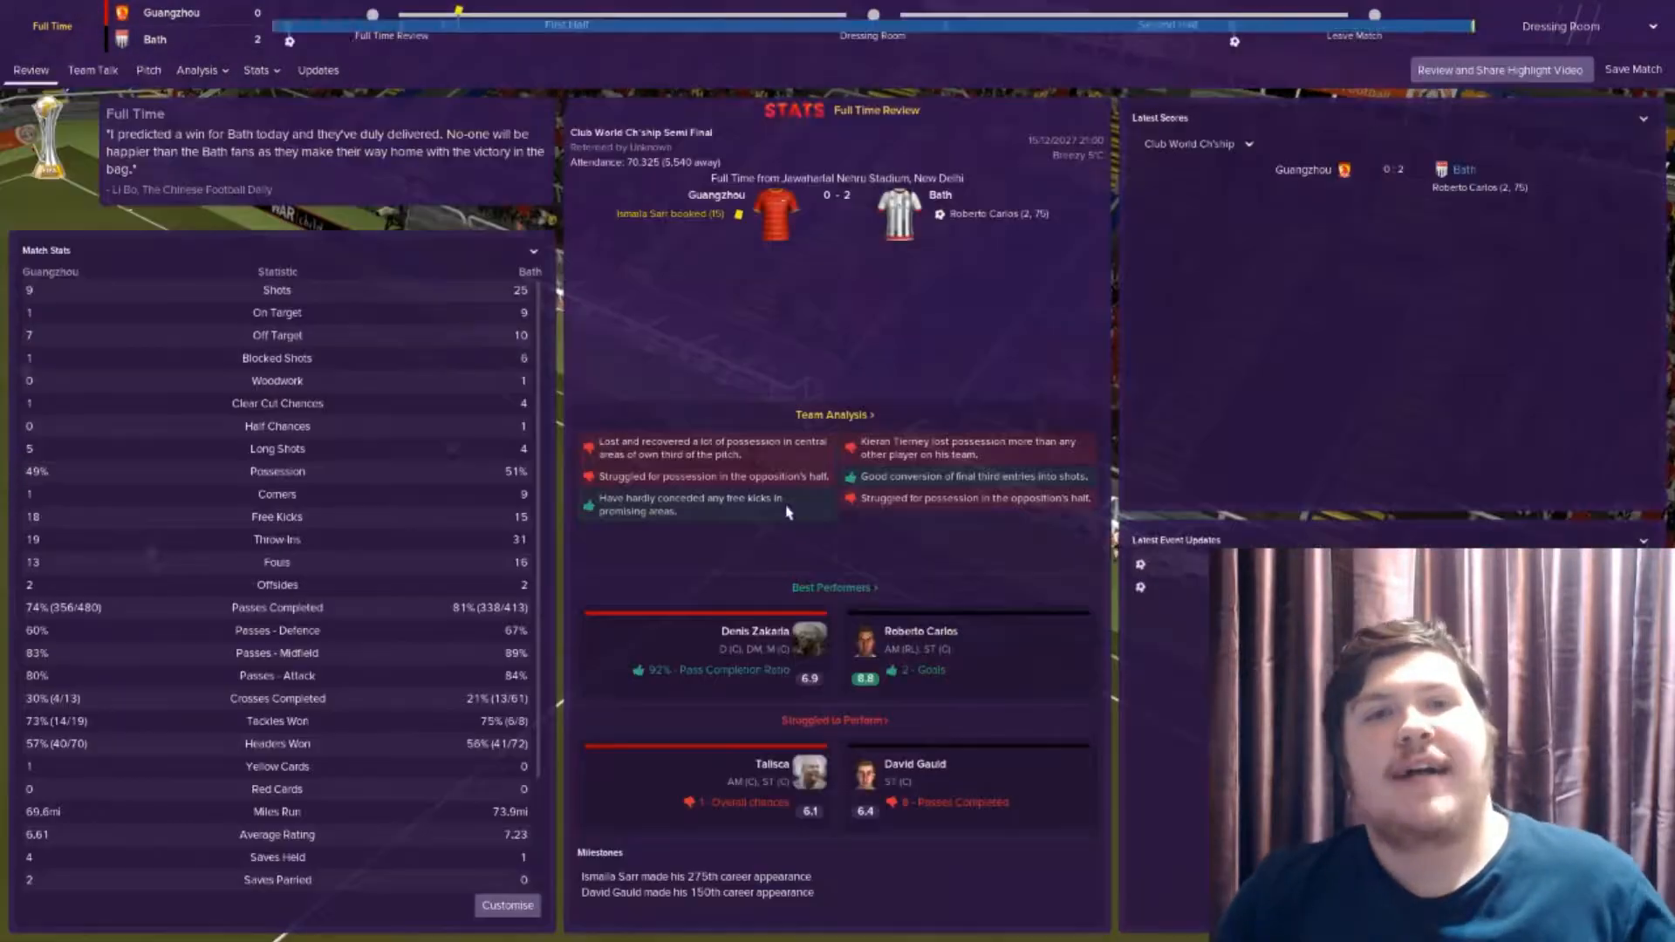
Hand the post-match team talk to the assistant and leave the 2-0 win for the competition review
{"action": "left_click", "coordinate": [93, 70]}
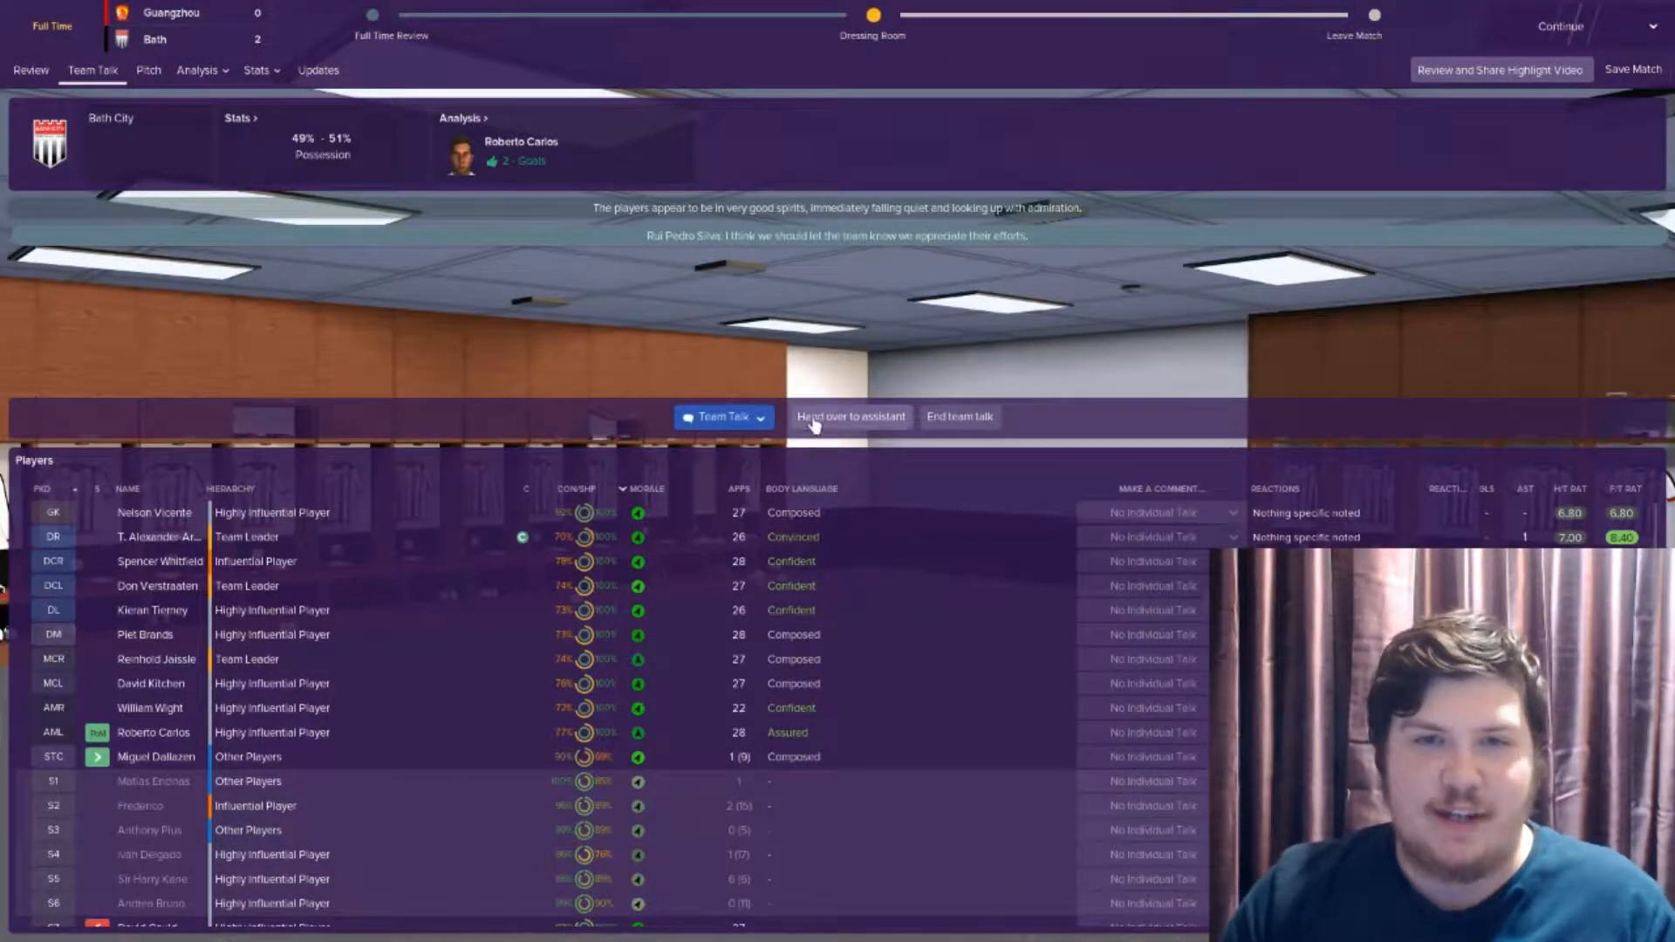
{"action": "left_click", "coordinate": [723, 417]}
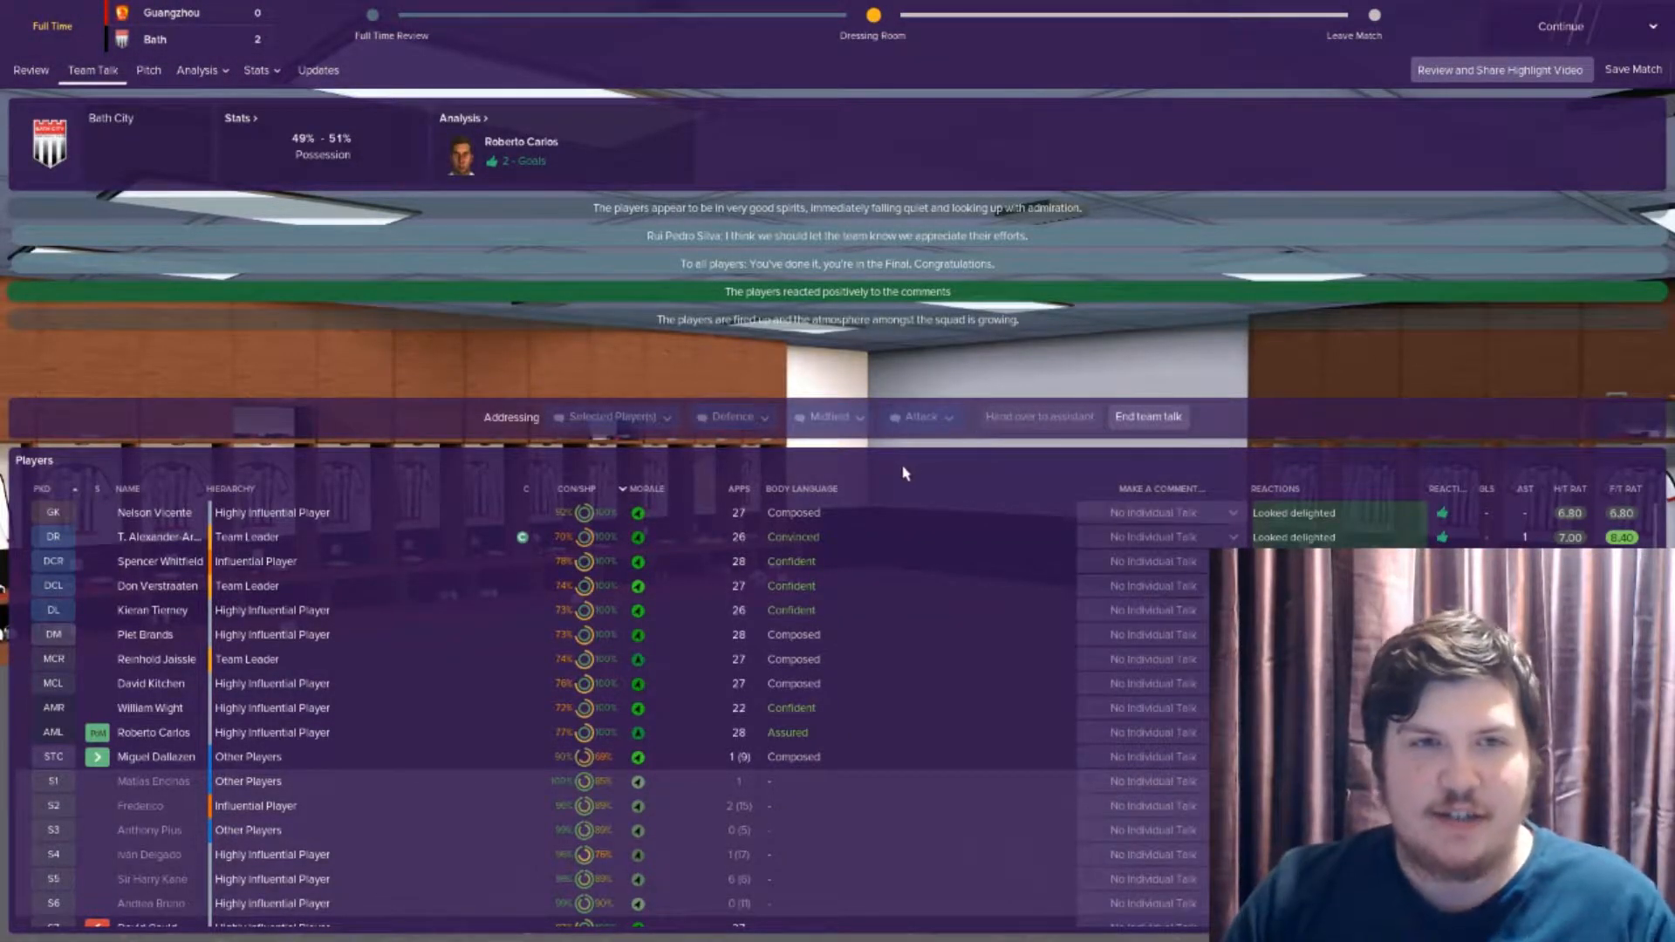
{"action": "left_click", "coordinate": [1146, 417]}
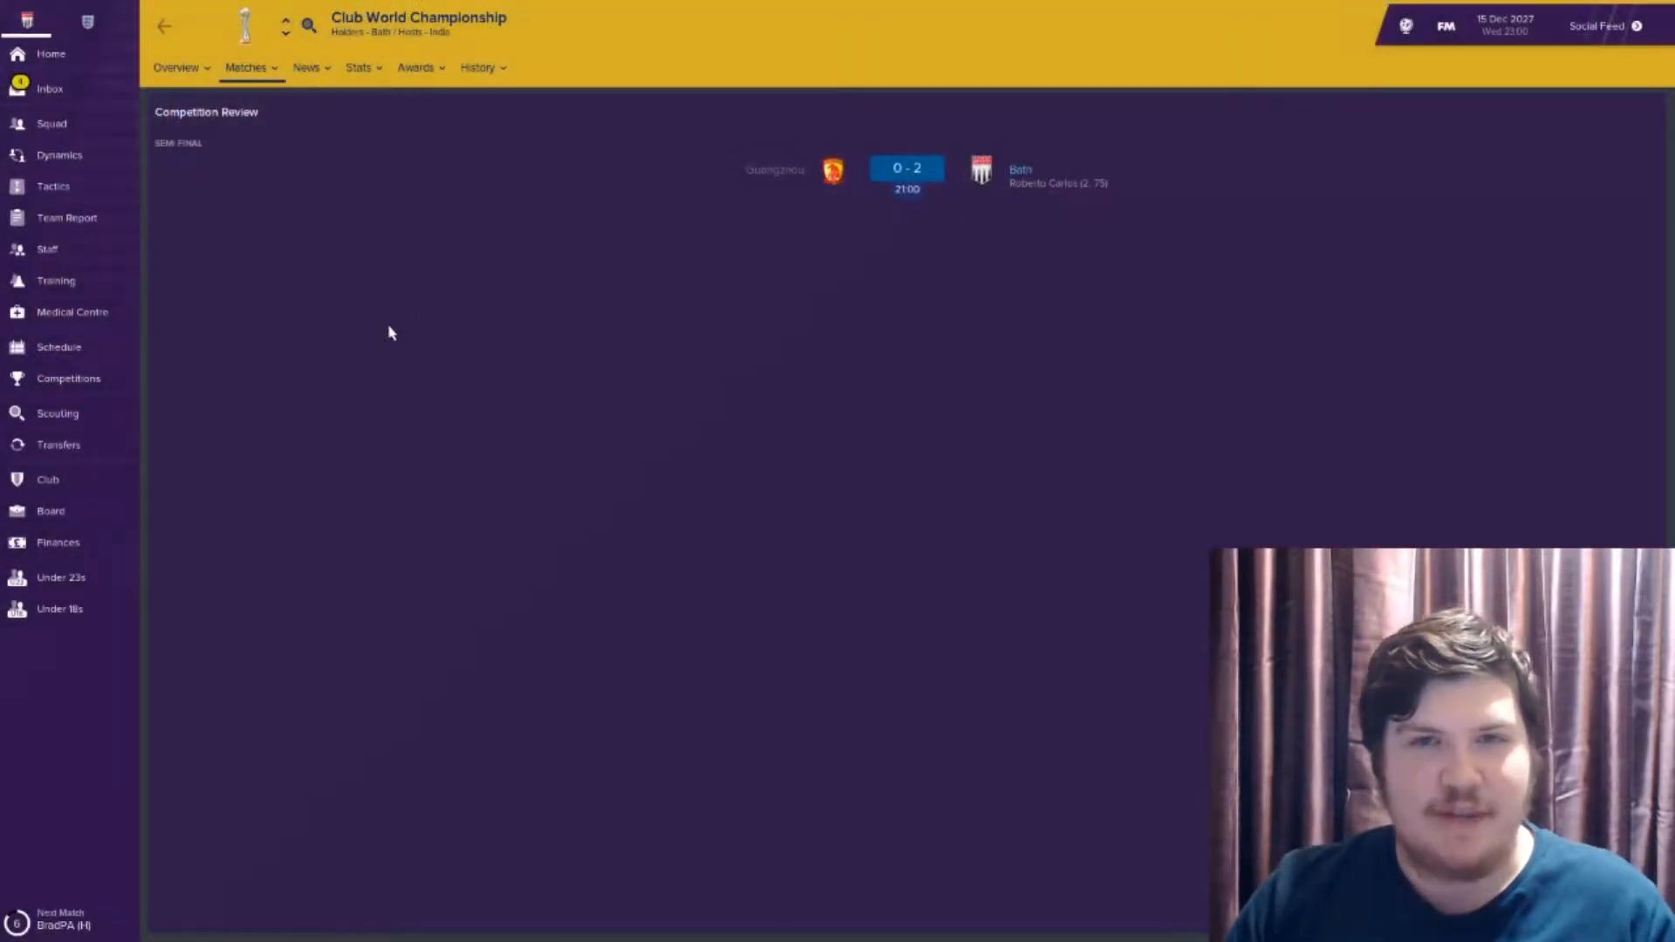
From the inbox, calmly praise Roberto Carlos as superb in front of goal, then end the chat
{"action": "left_click", "coordinate": [48, 89]}
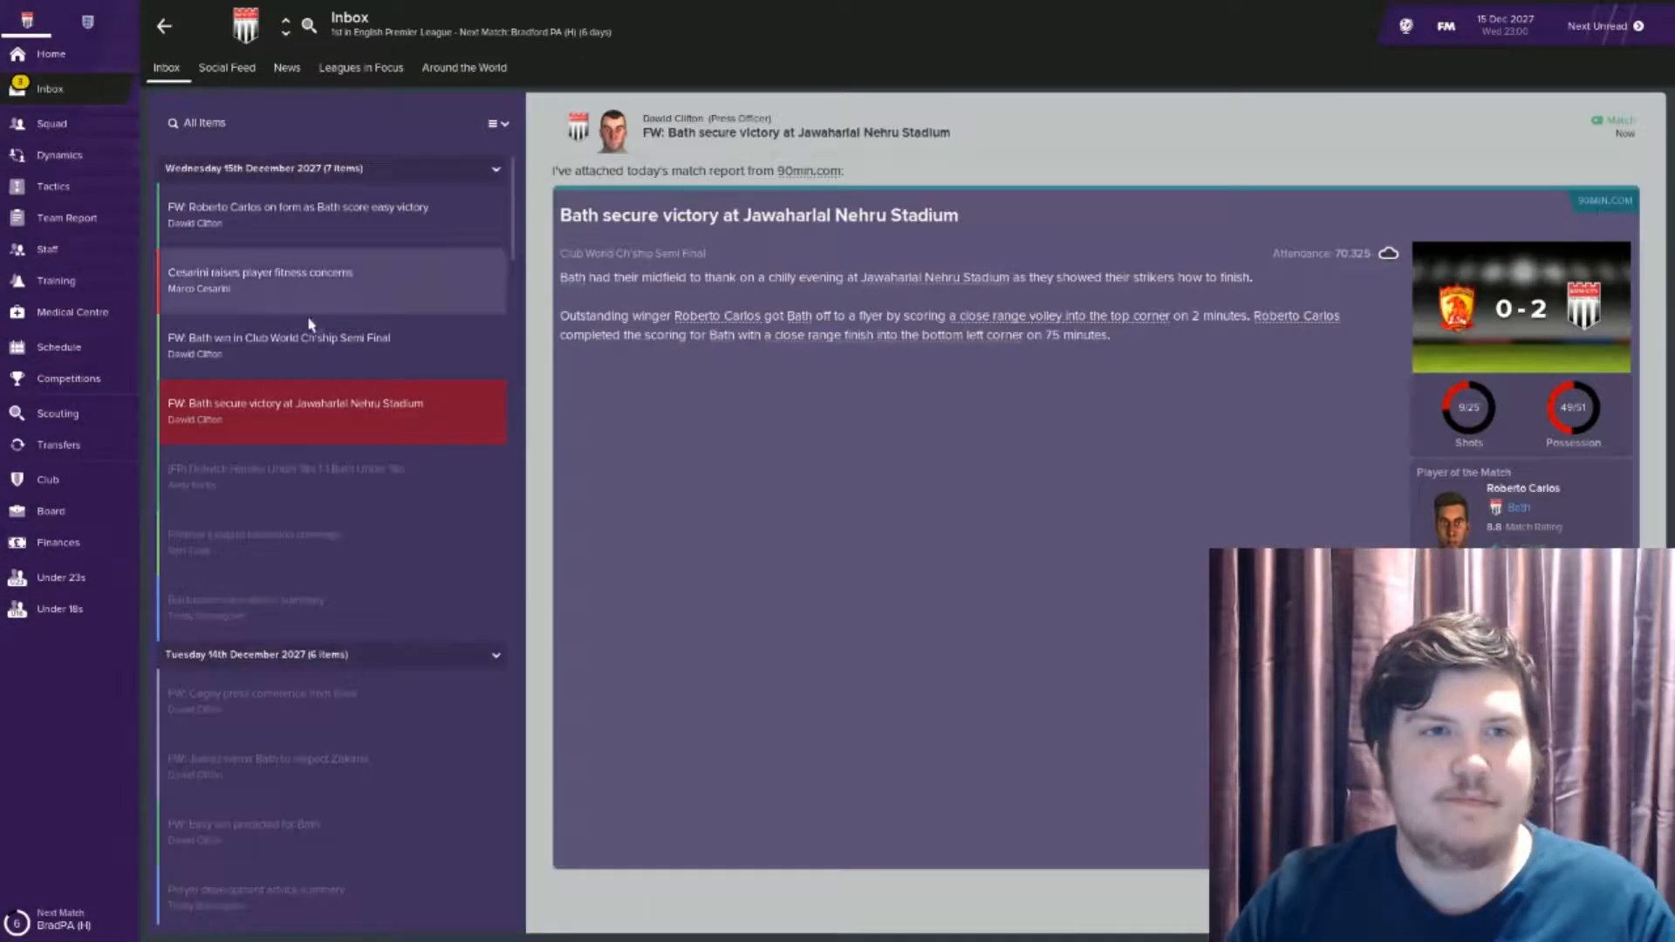
{"action": "left_click", "coordinate": [332, 215]}
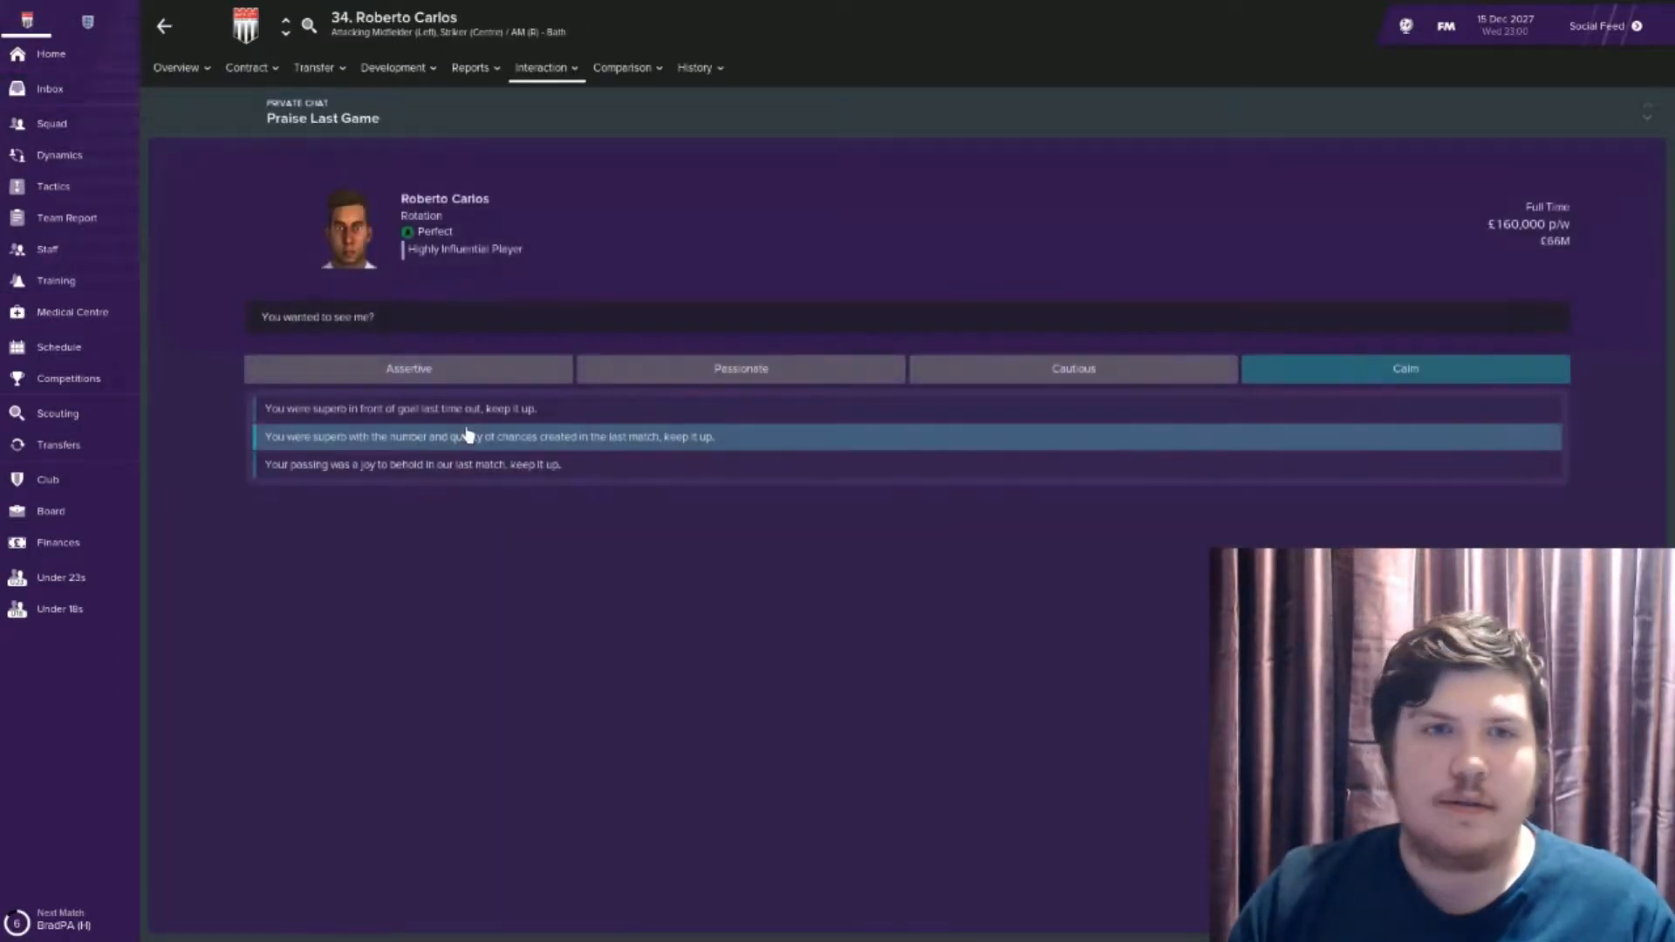
{"action": "left_click", "coordinate": [397, 408]}
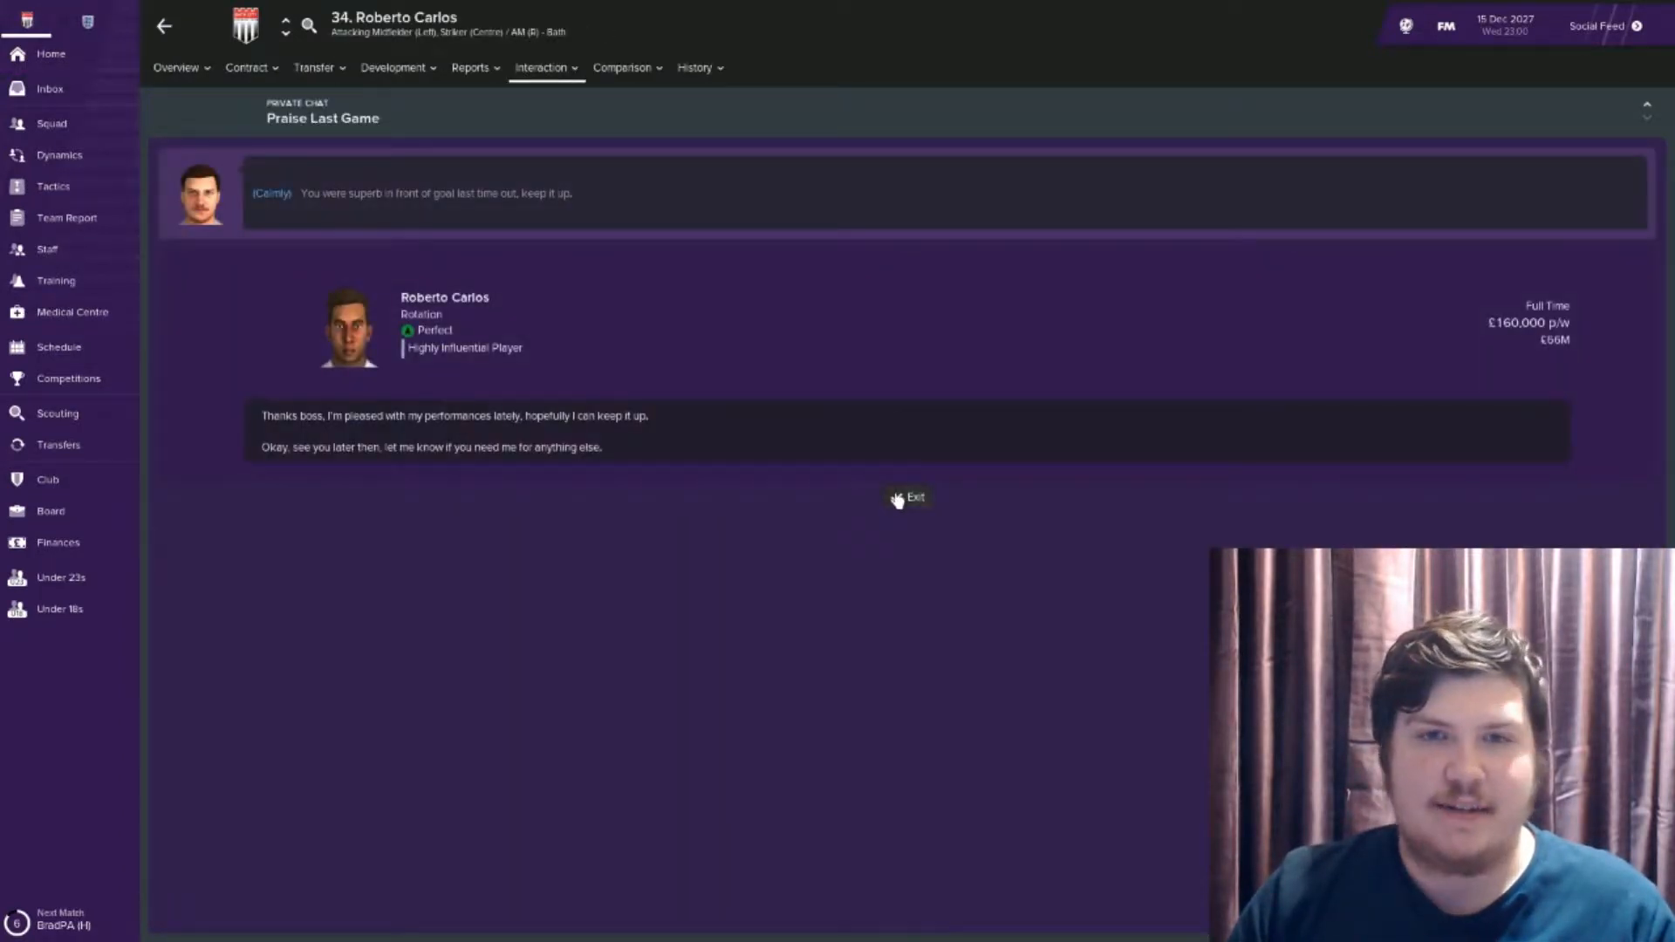
{"action": "left_click", "coordinate": [909, 497]}
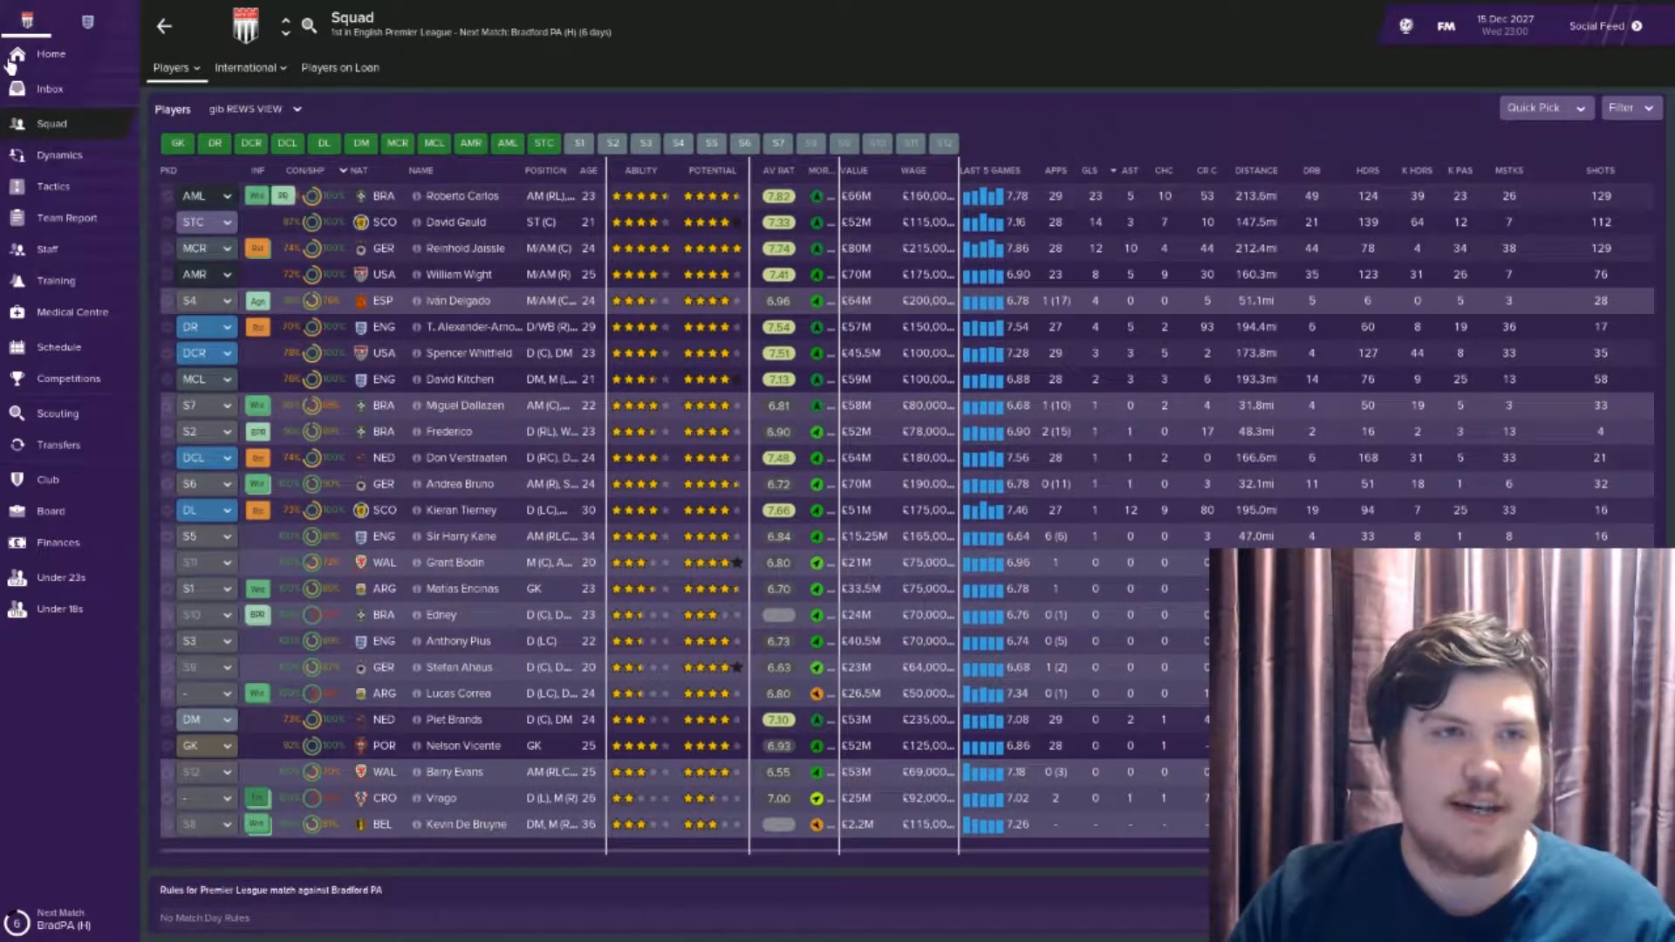
Check the home overview and squad list, then bring up Sao Paulo's players for the final
{"action": "left_click", "coordinate": [51, 54]}
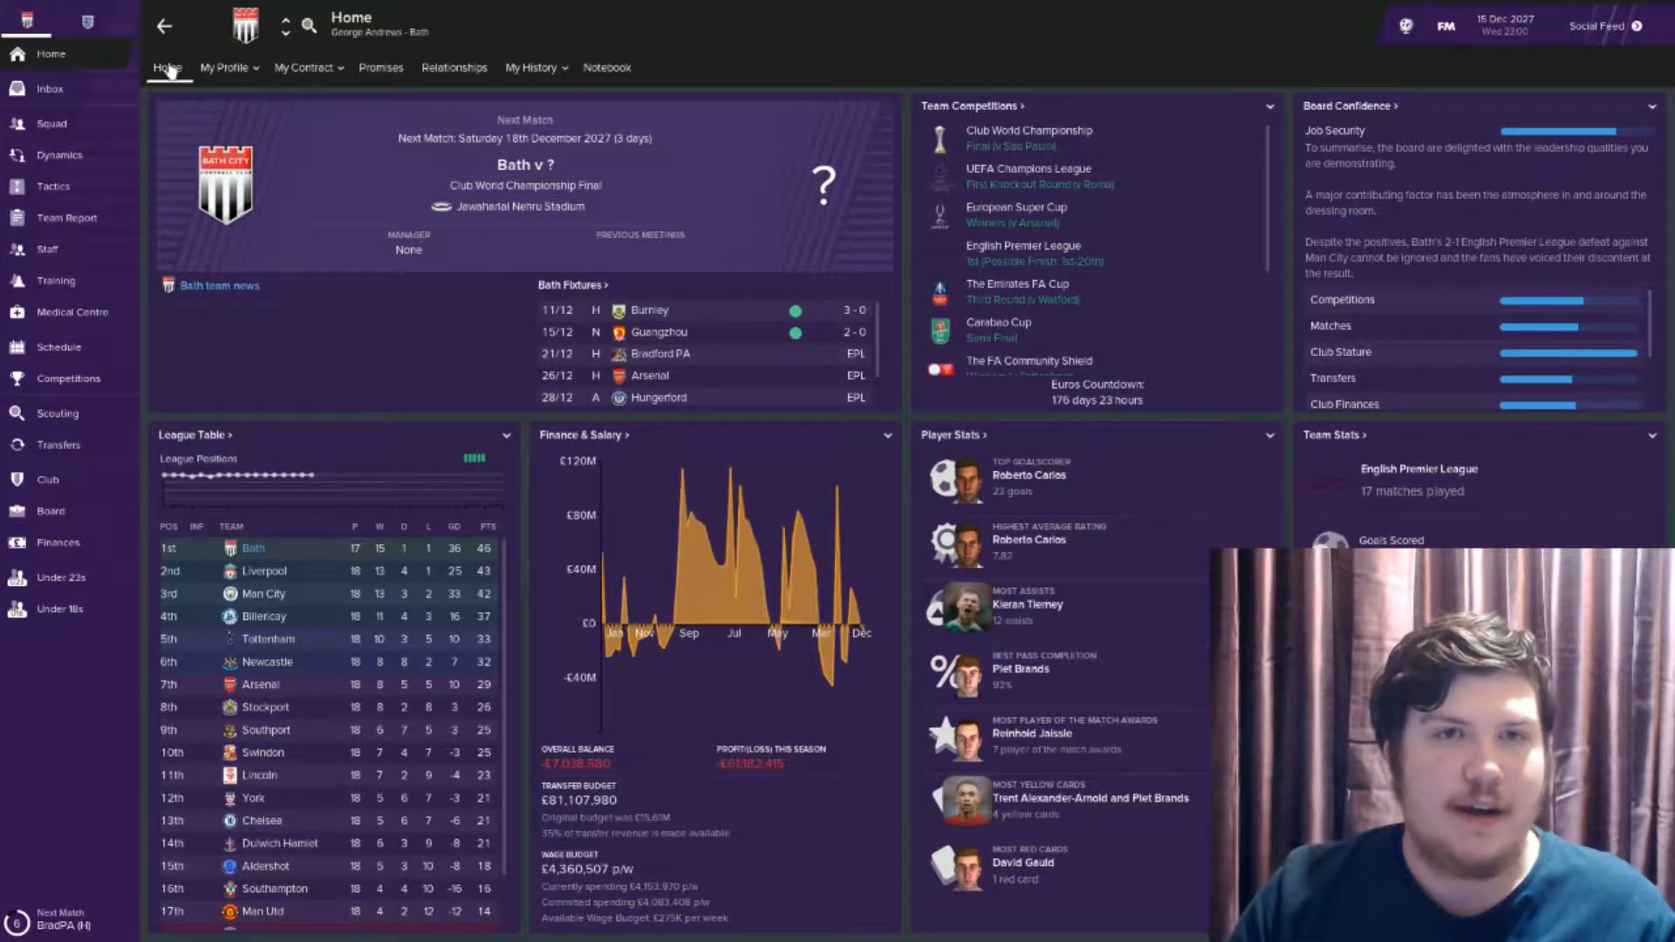
{"action": "left_click", "coordinate": [51, 122]}
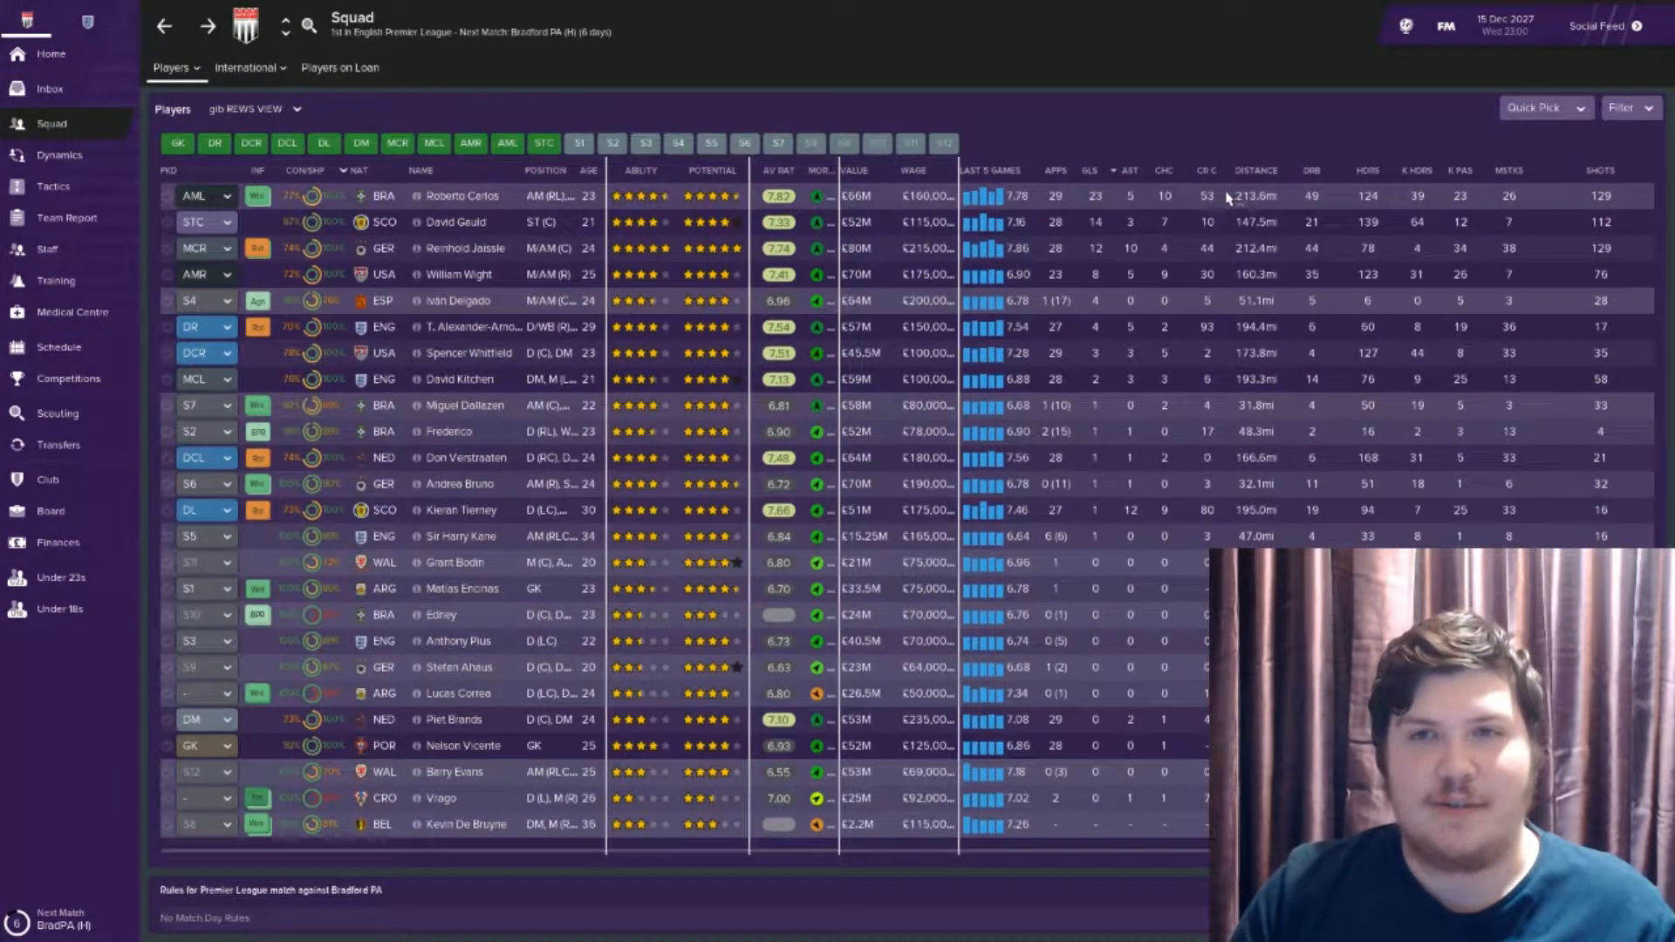
{"action": "right_click", "coordinate": [1165, 719]}
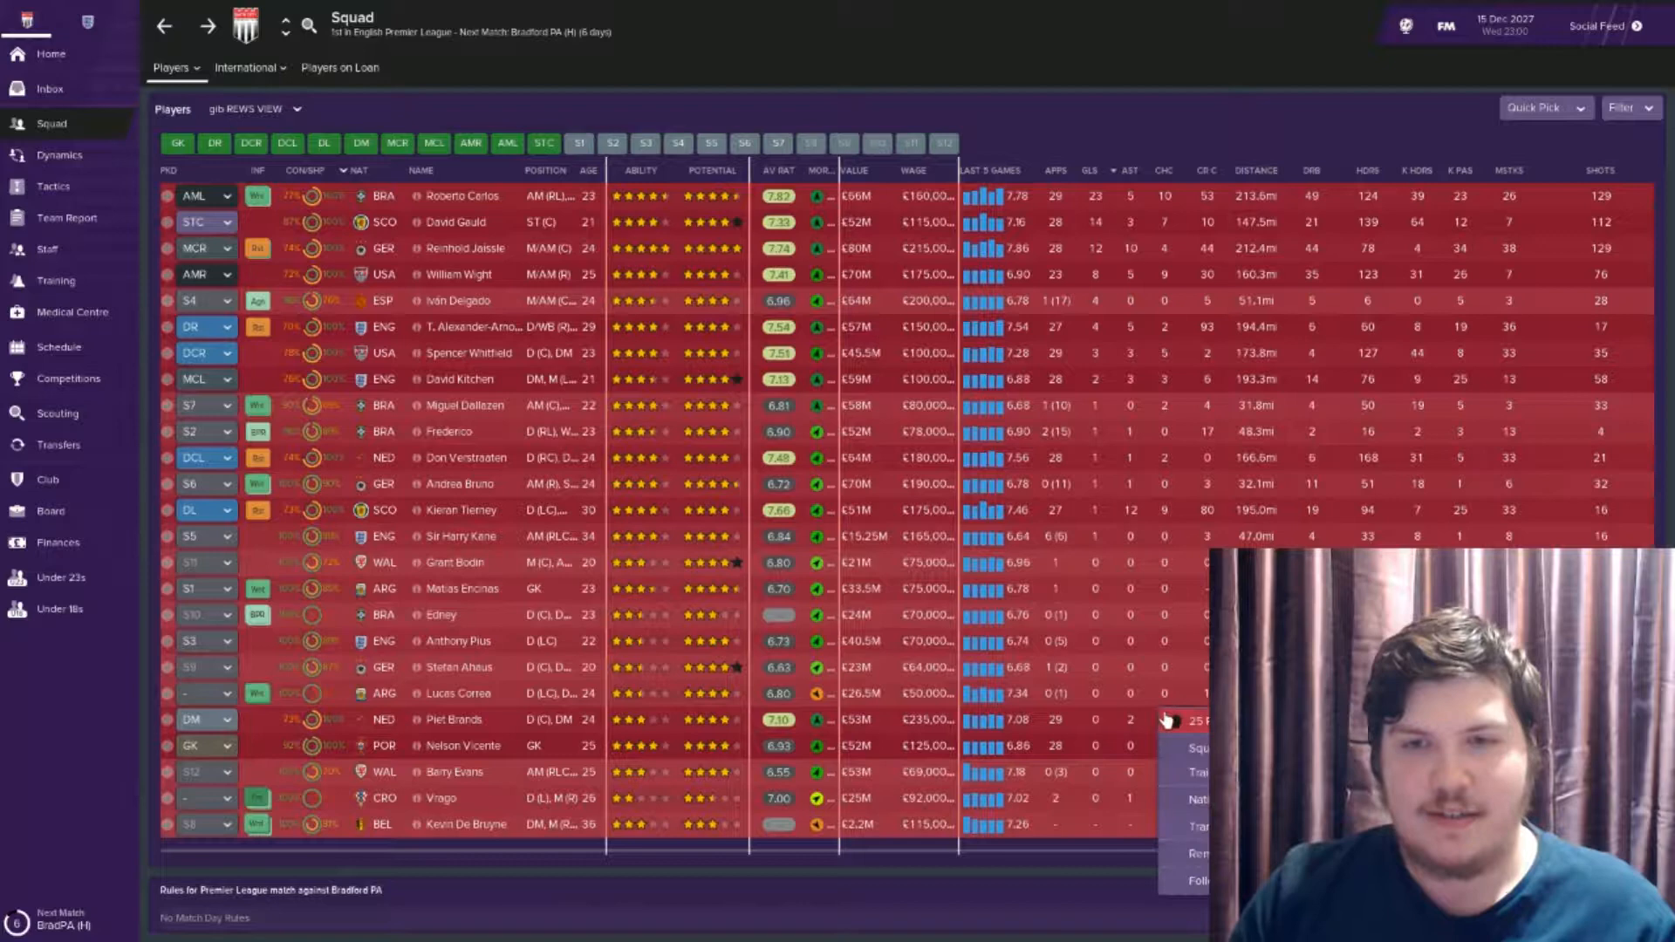
{"action": "mouse_move", "coordinate": [1197, 771]}
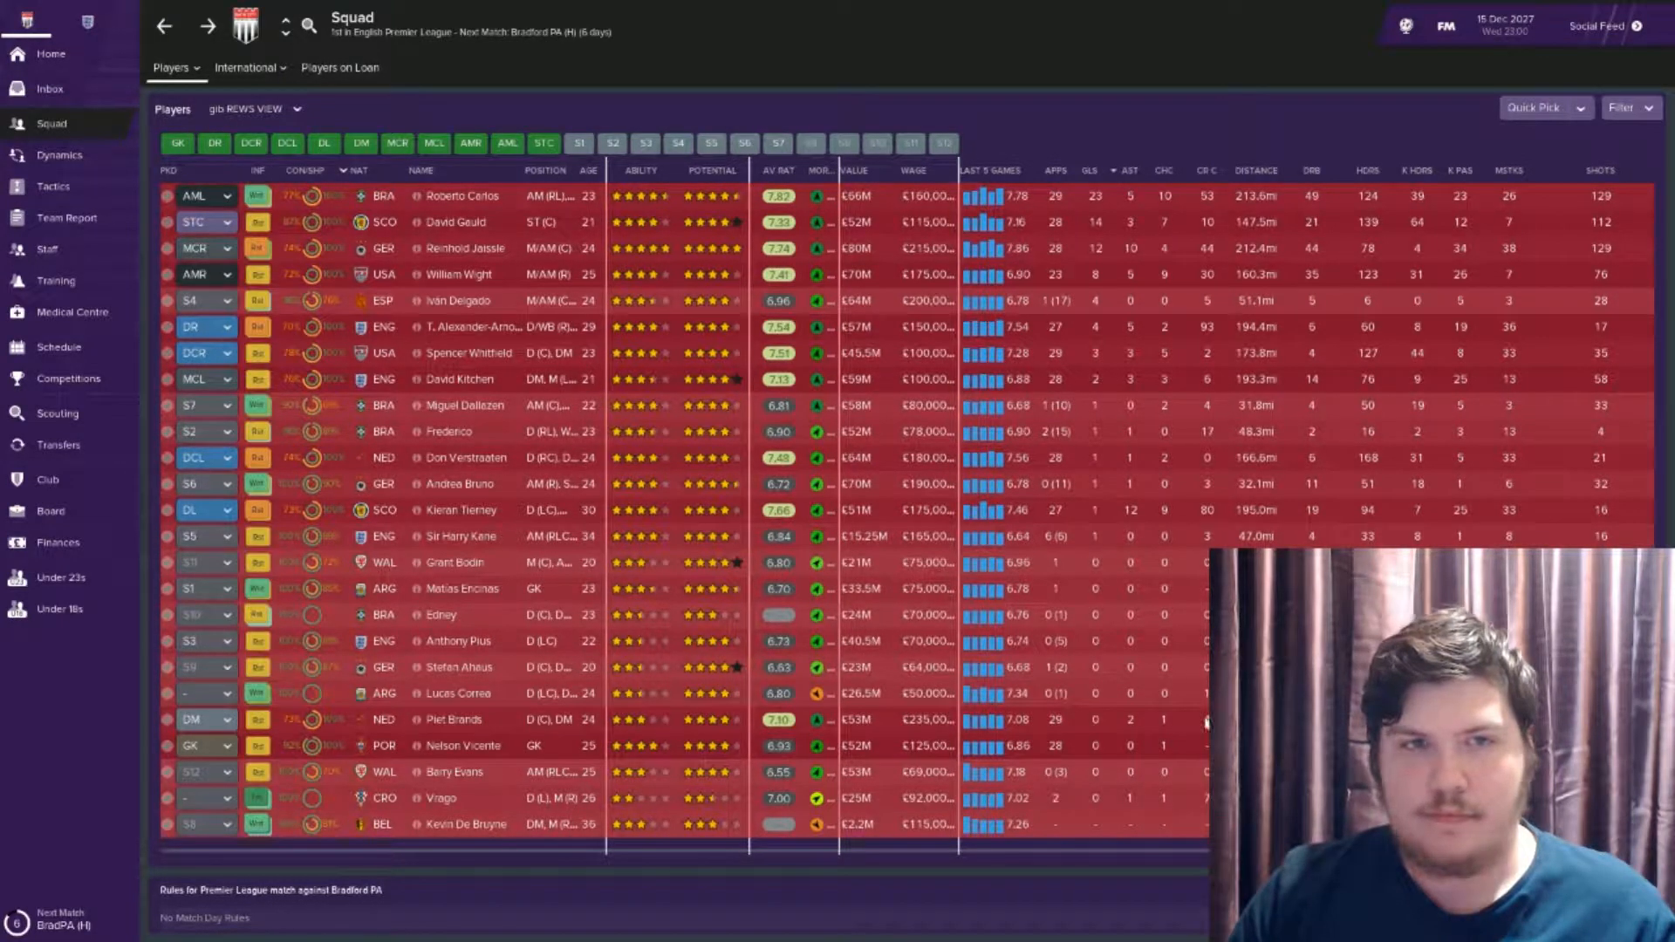
{"action": "left_click", "coordinate": [51, 89]}
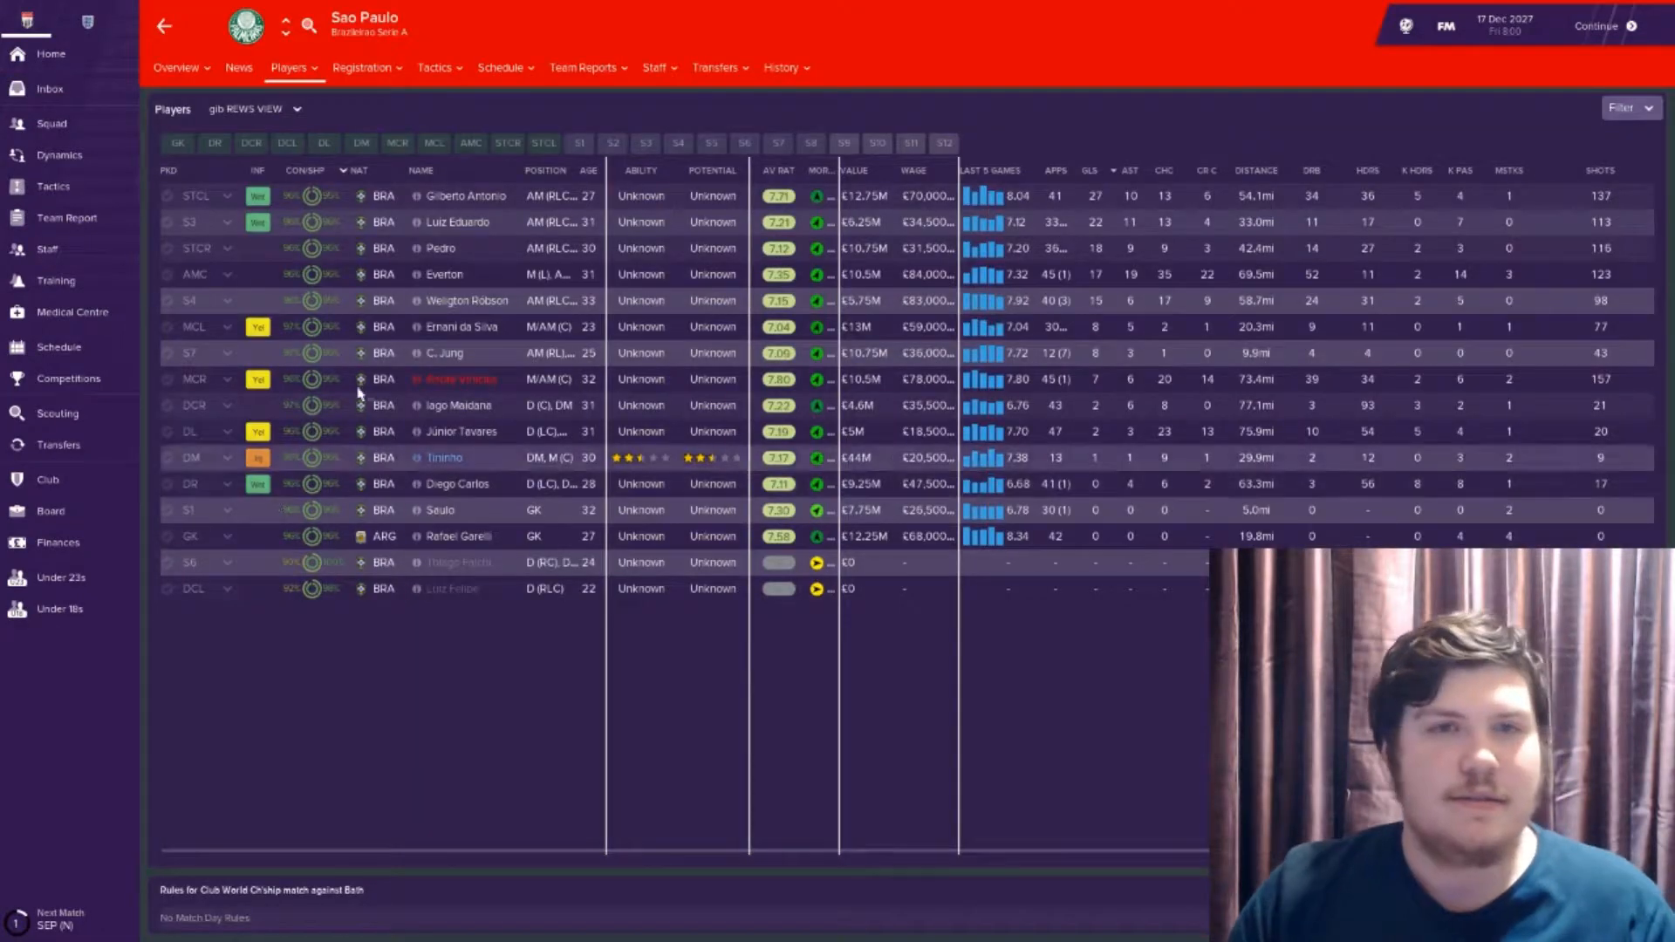
View Sao Paulo's club profile and senior squad fixtures
{"action": "left_click", "coordinate": [177, 68]}
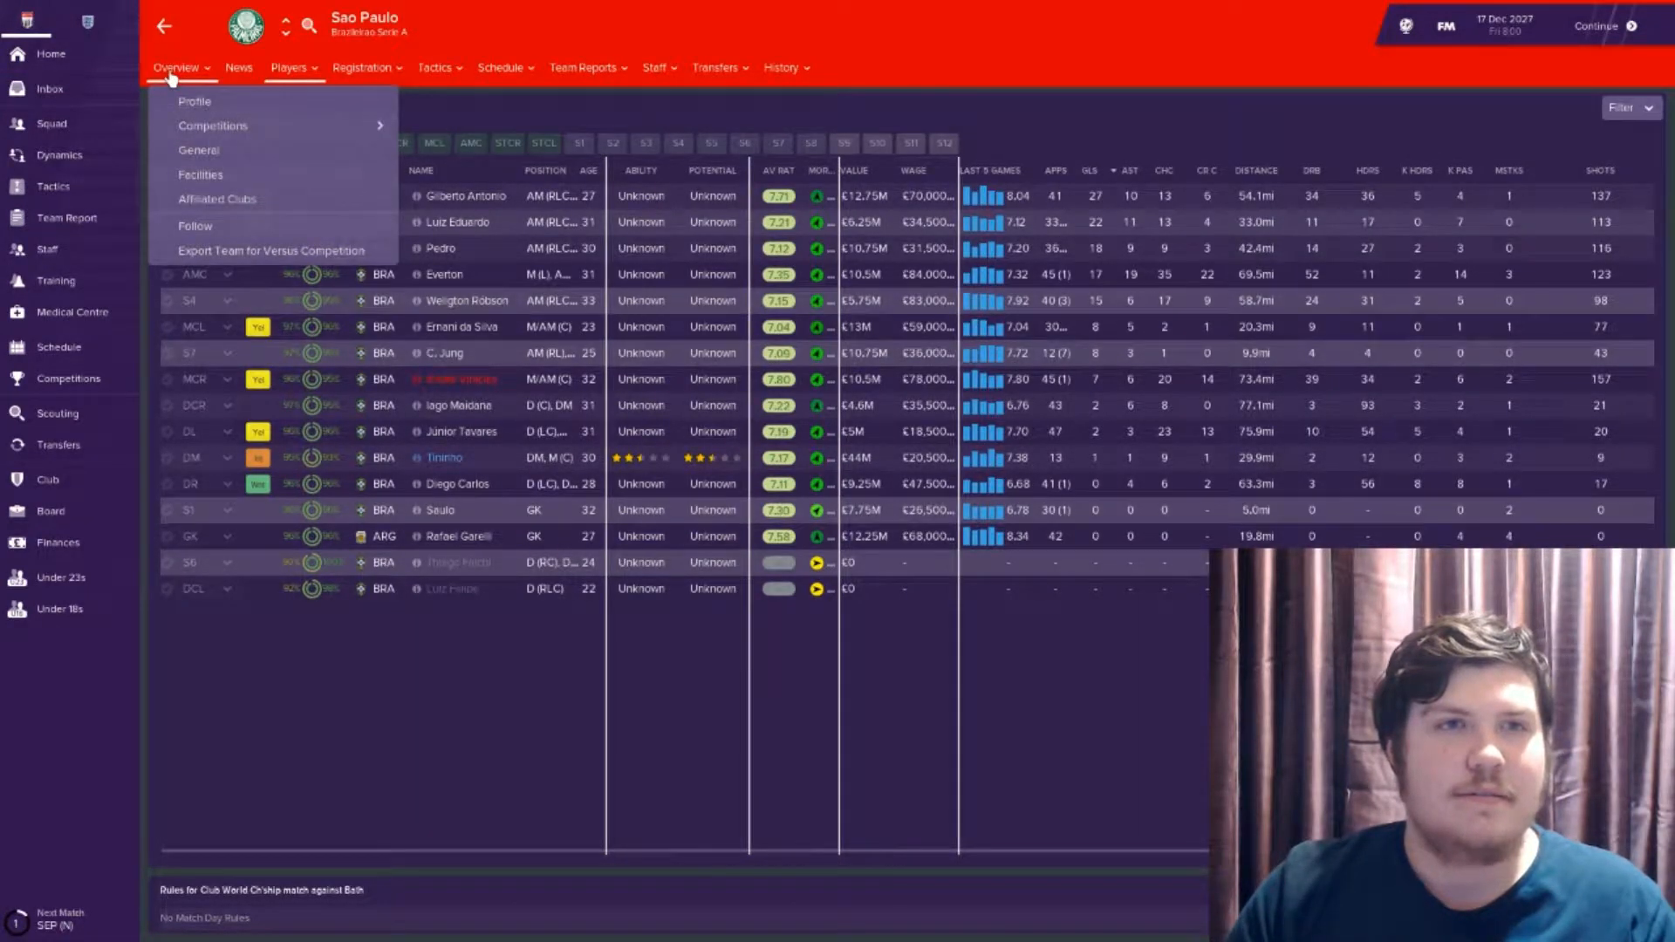
{"action": "left_click", "coordinate": [193, 101]}
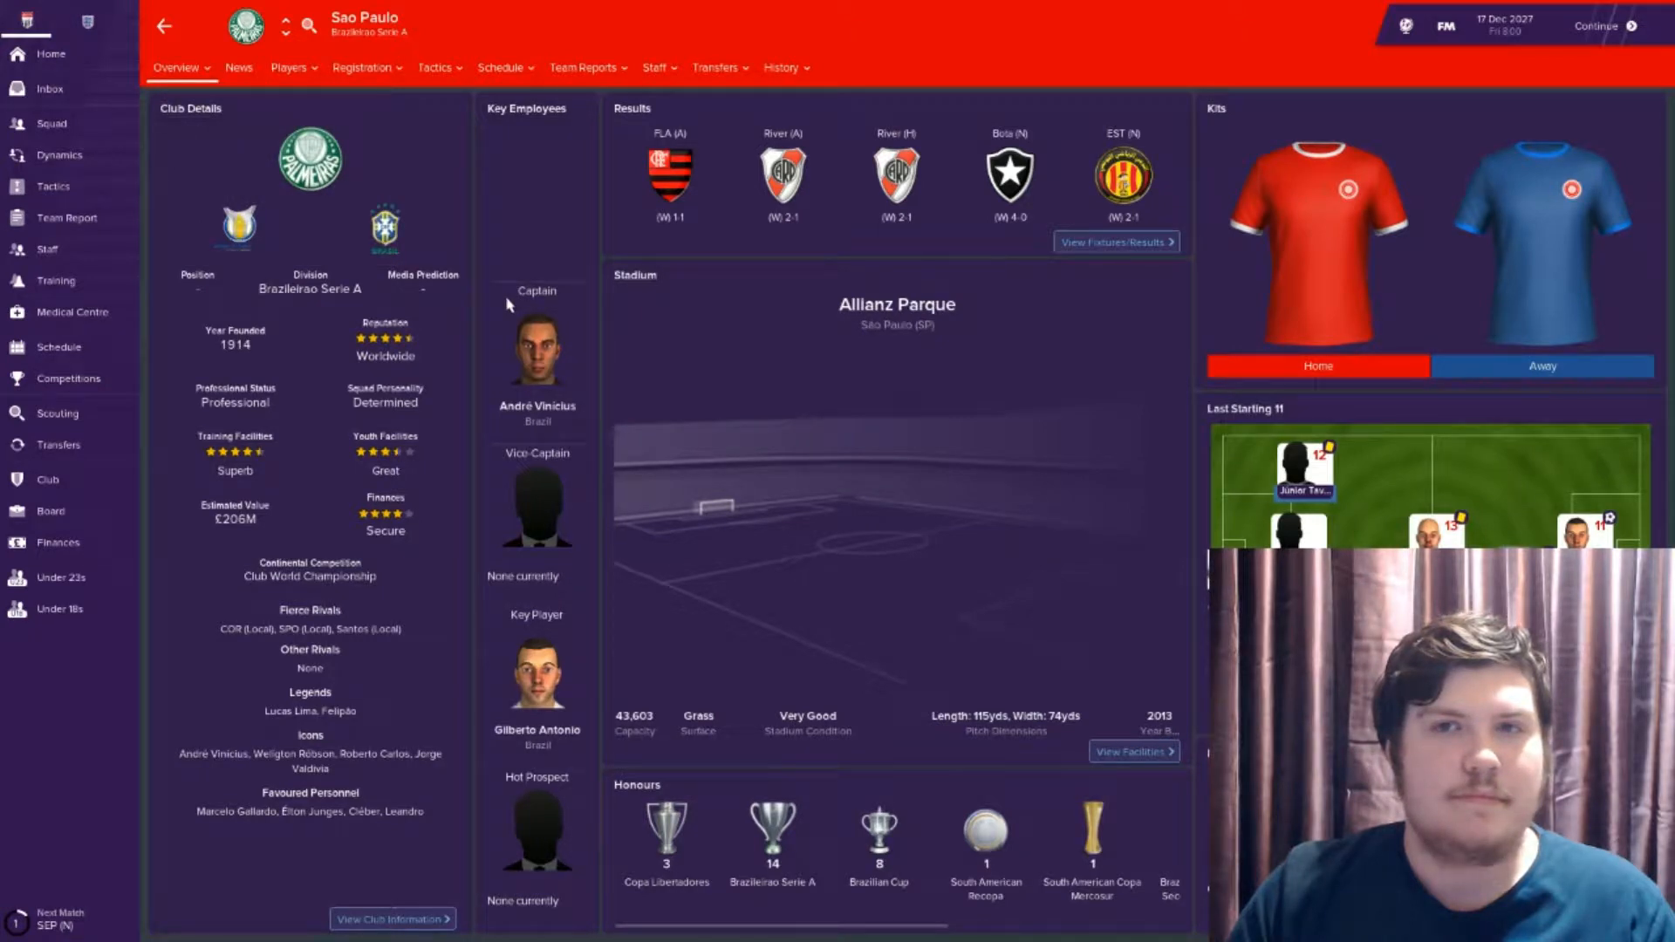
{"action": "left_click", "coordinate": [503, 68]}
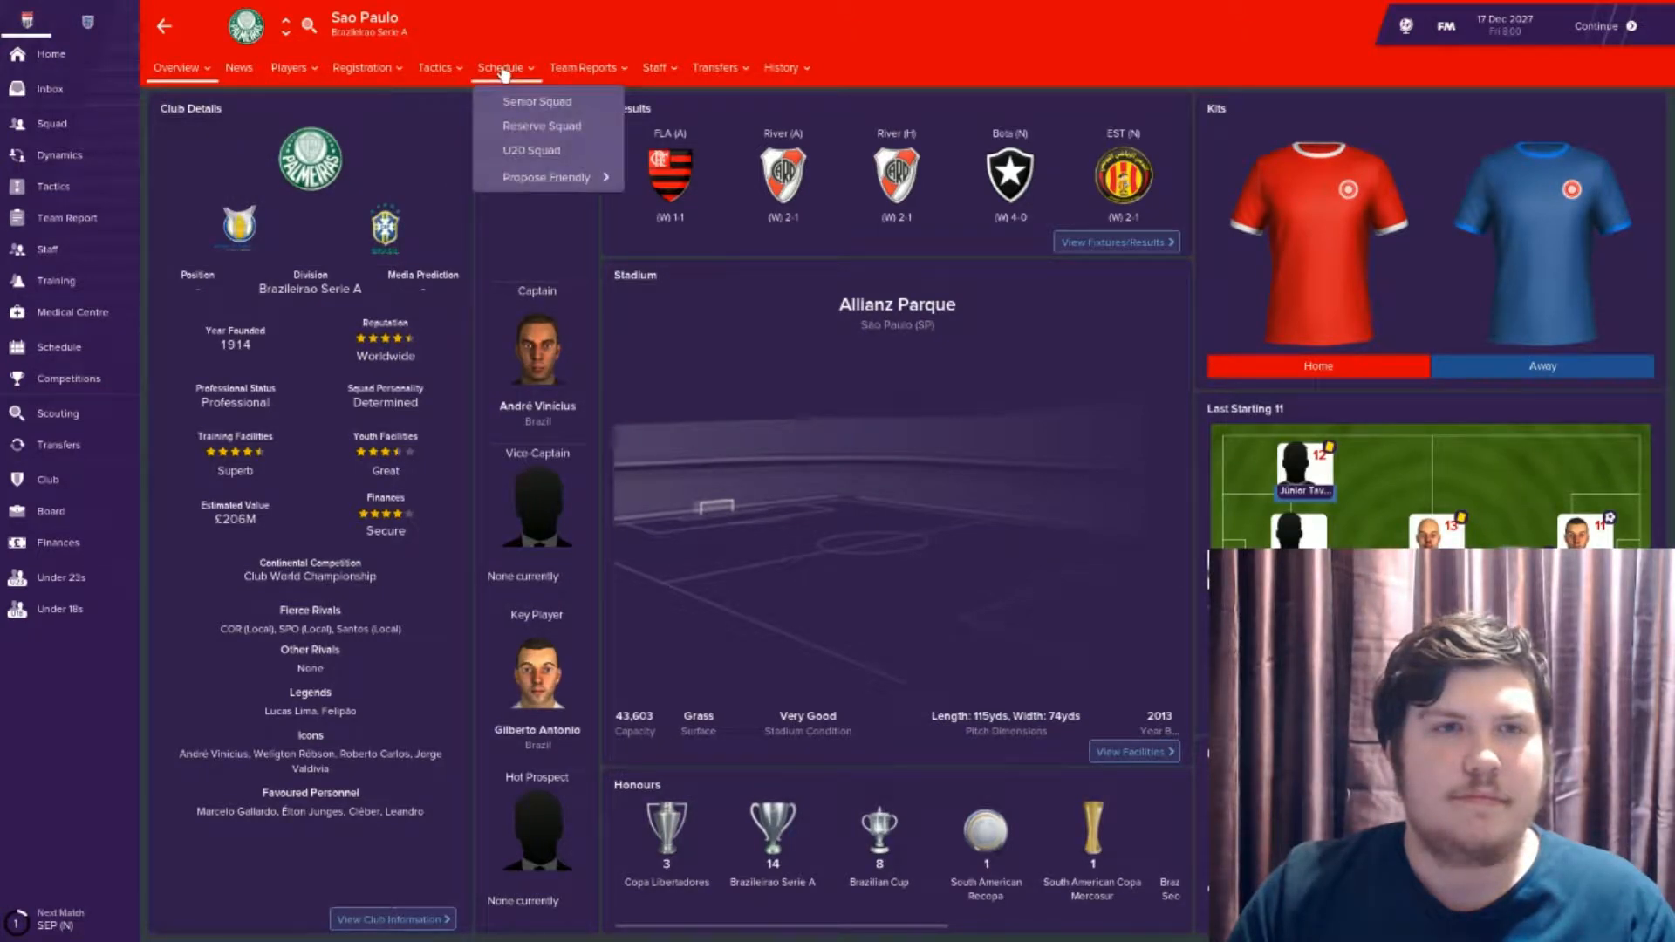
{"action": "left_click", "coordinate": [535, 102]}
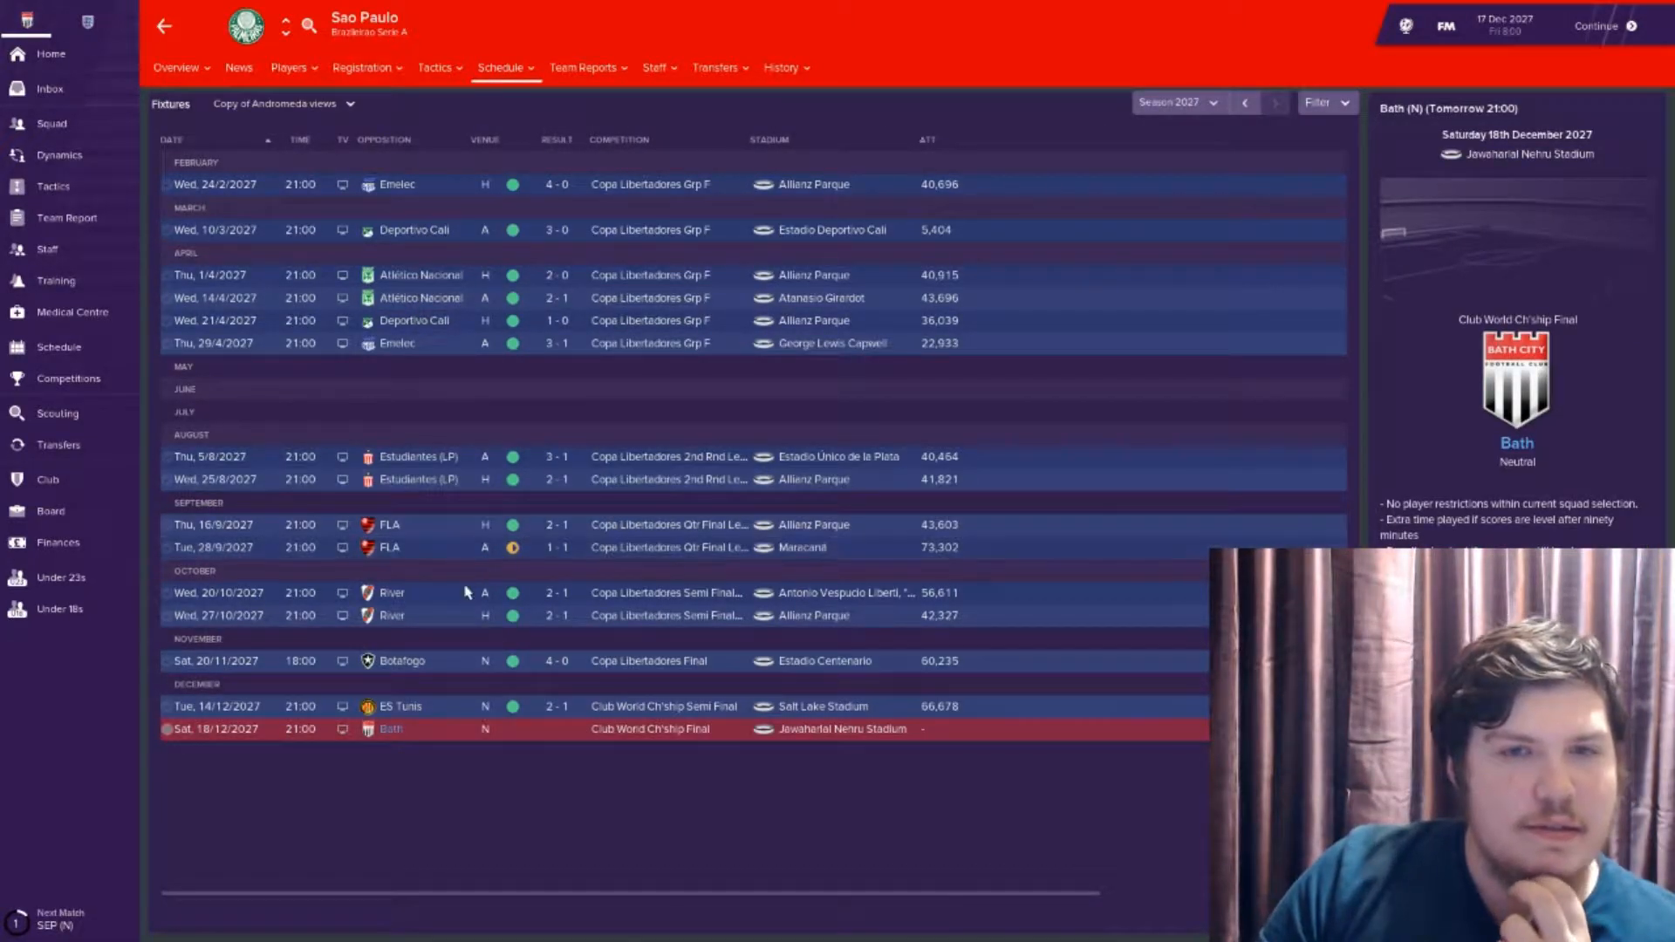
{"action": "mouse_move", "coordinate": [337, 220]}
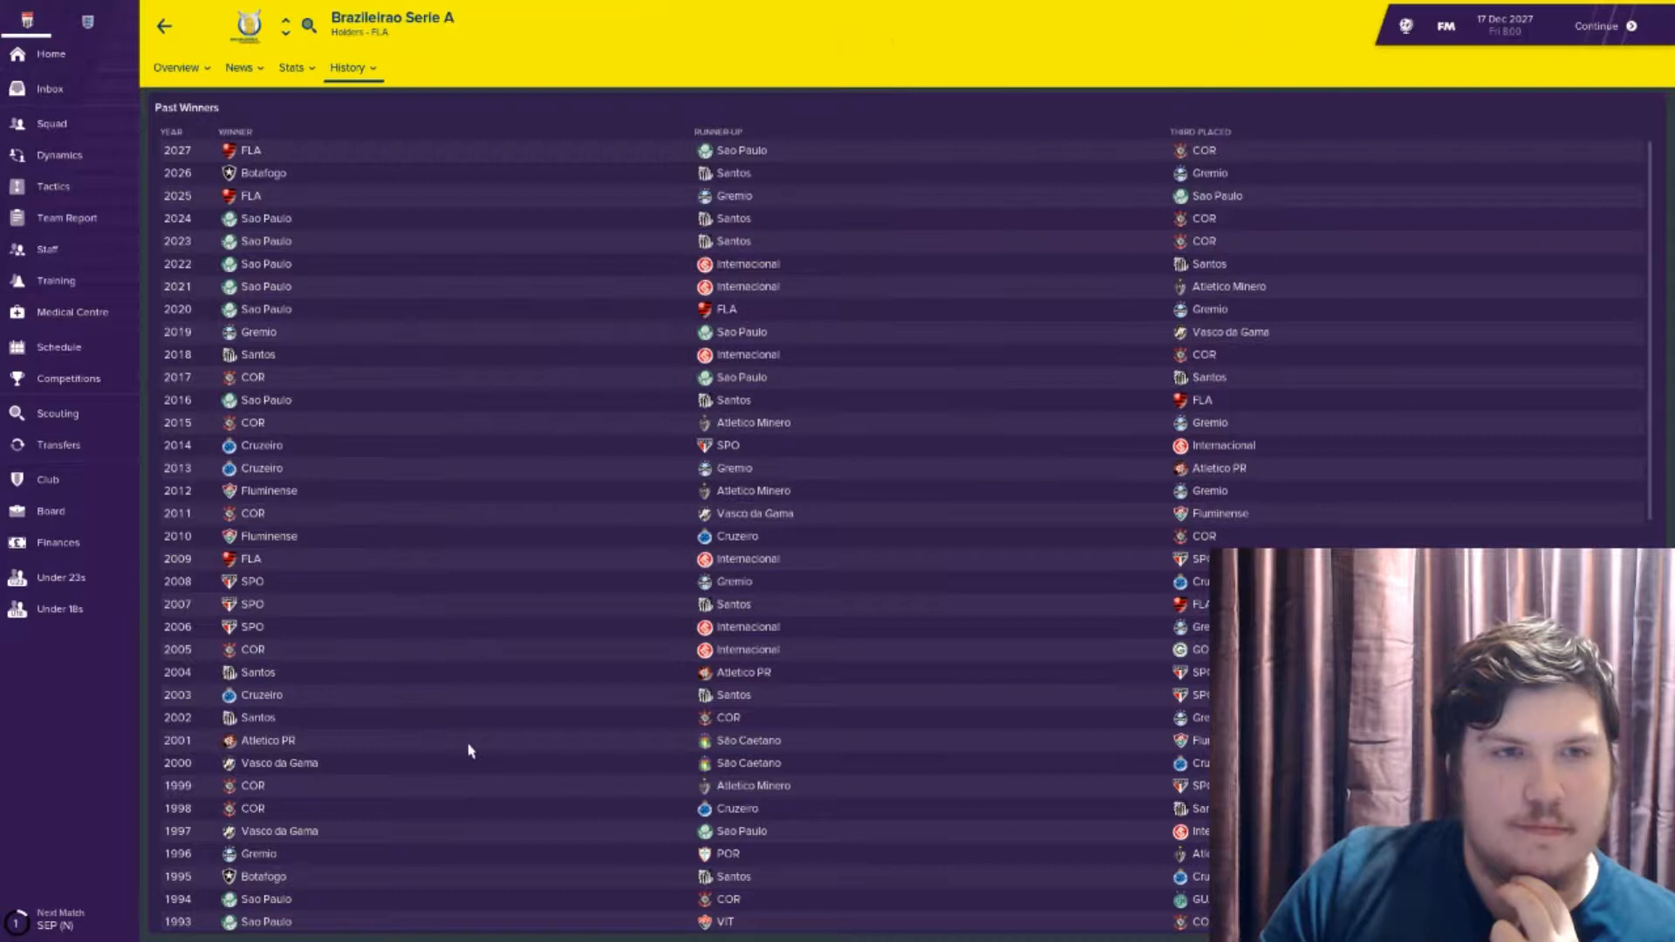
{"action": "mouse_move", "coordinate": [732, 220]}
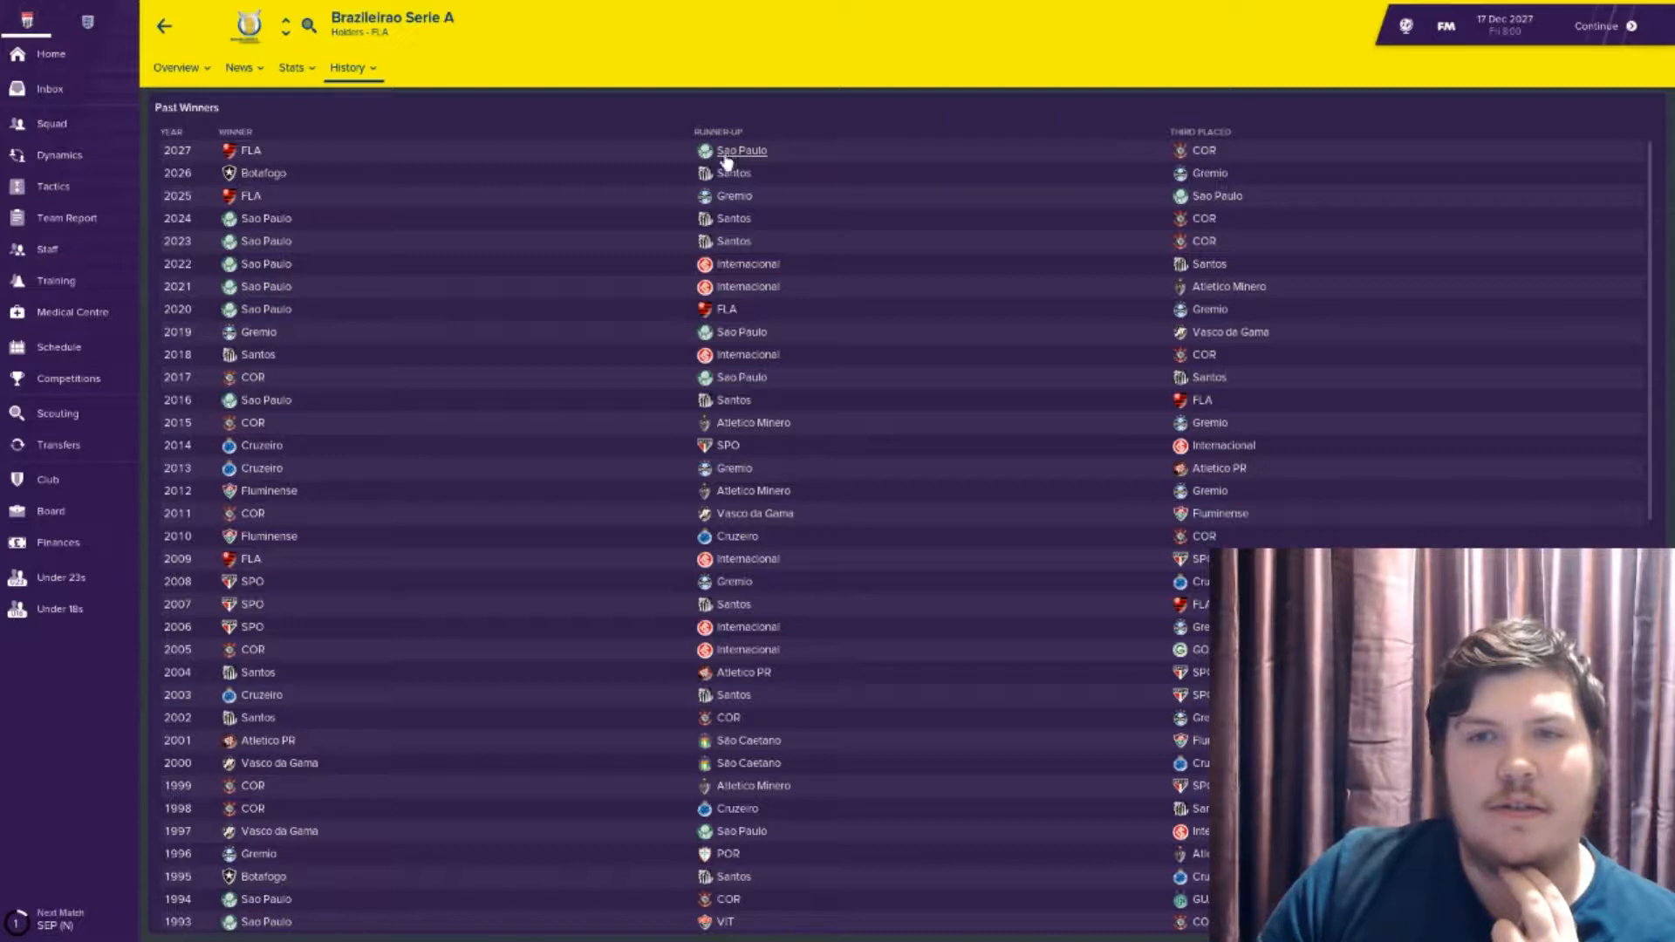
{"action": "mouse_move", "coordinate": [1197, 678]}
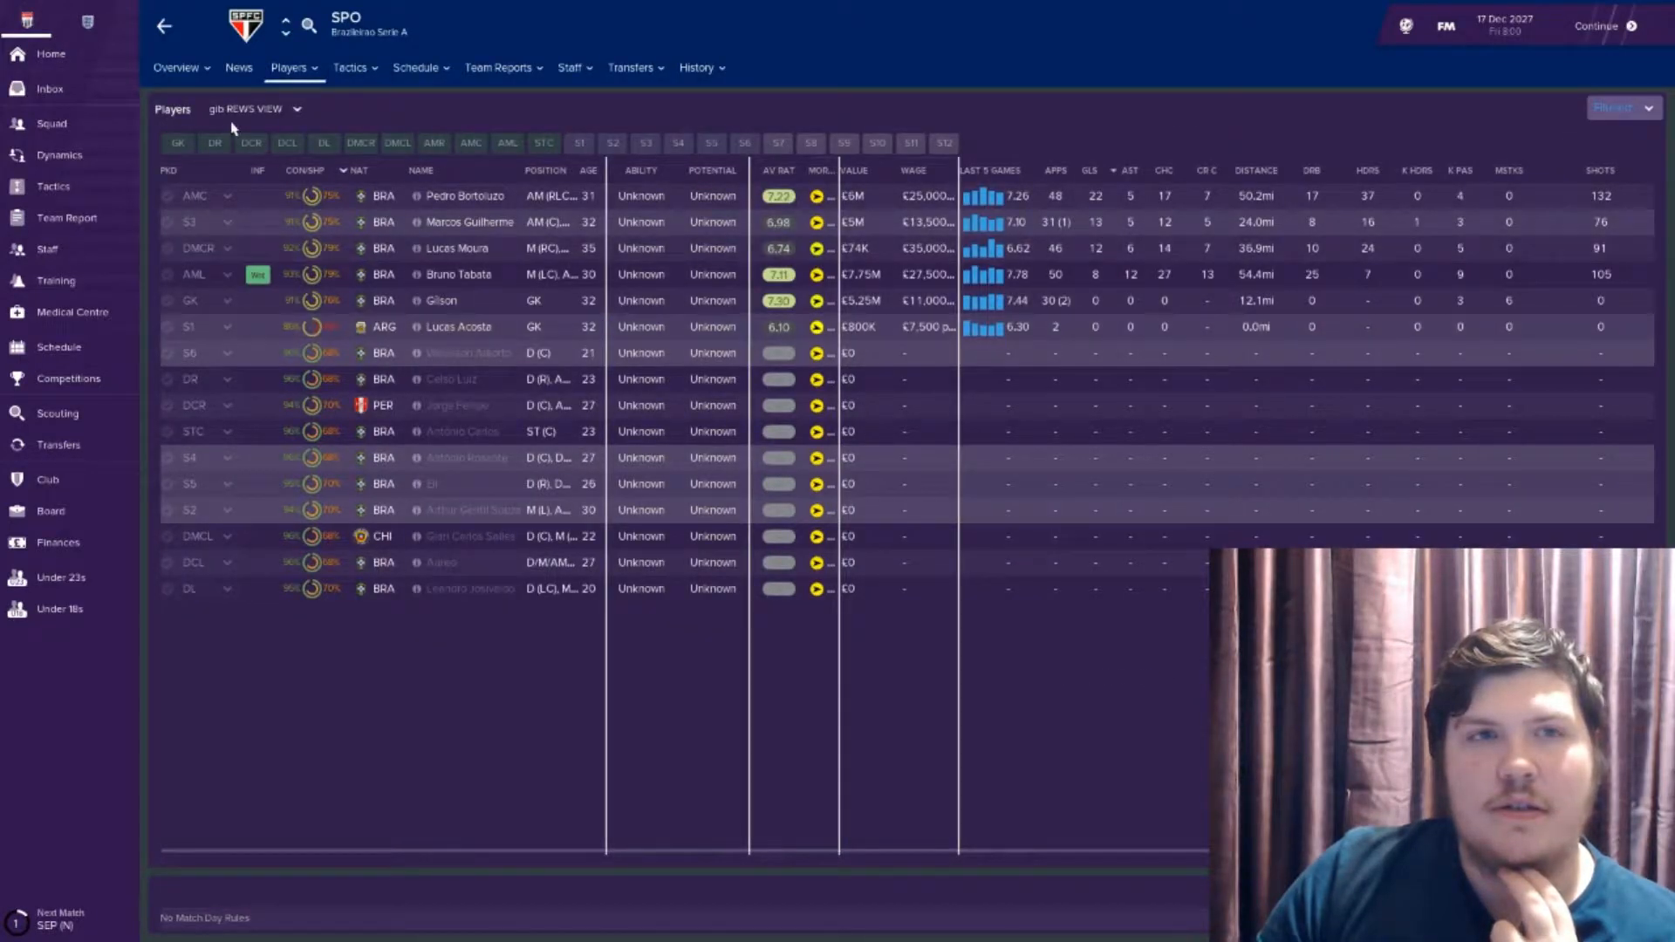
Return via Sao Paulo's player list and Brazilian Serie A past winners to the club overview, then bring up game preferences
{"action": "left_click", "coordinate": [177, 68]}
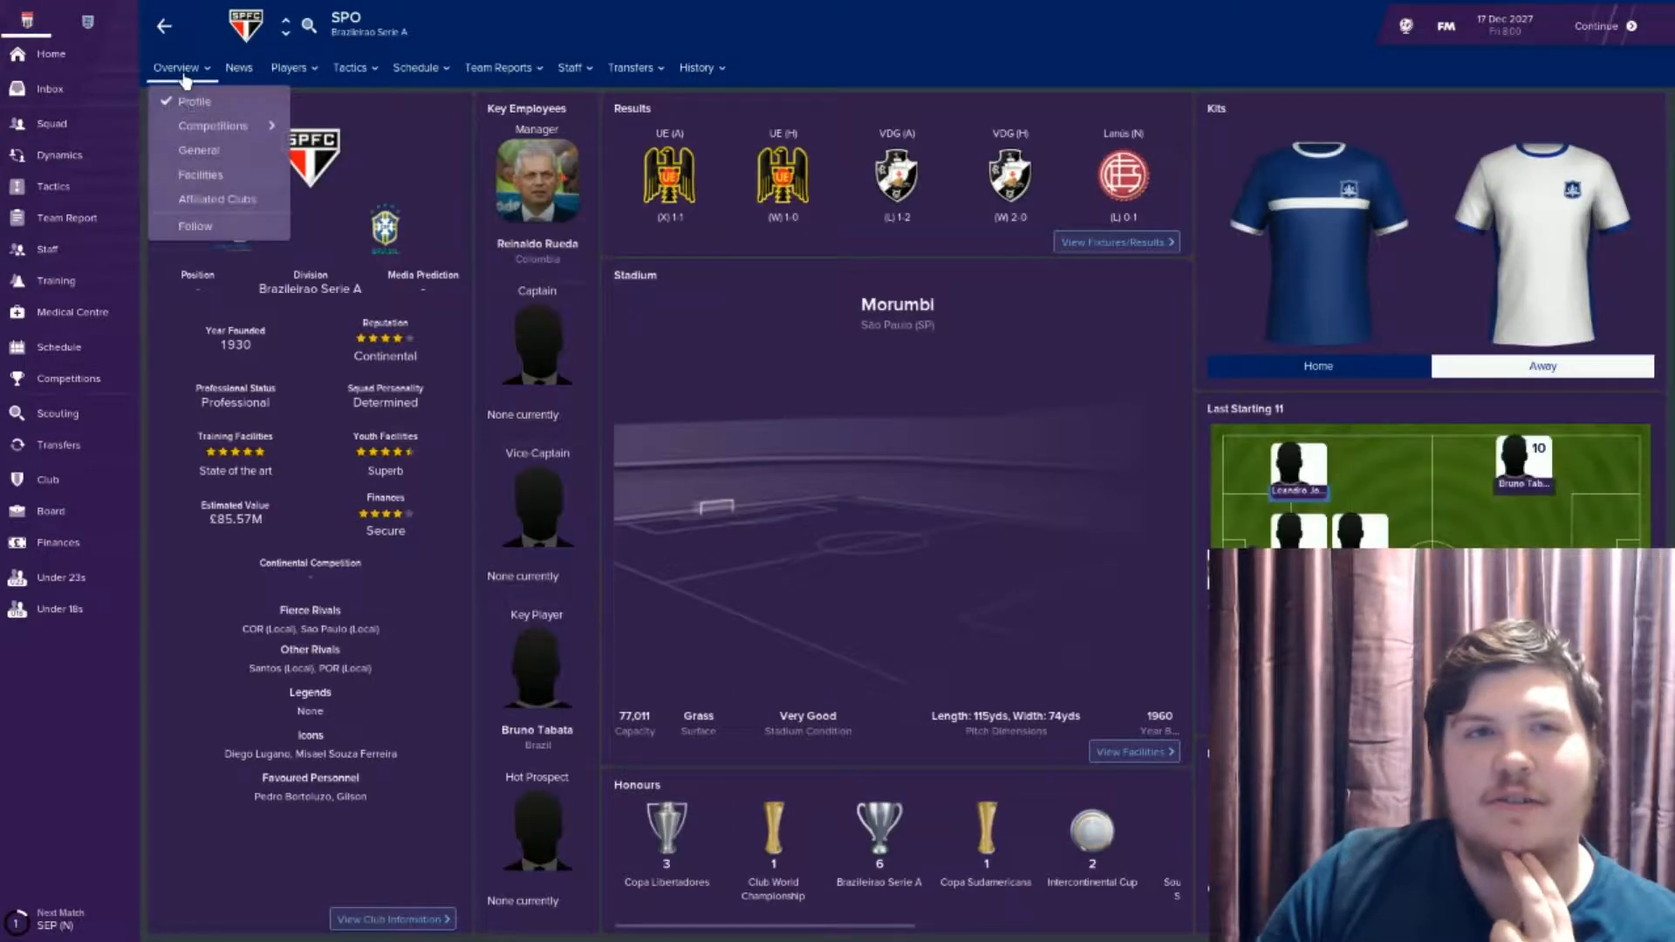
{"action": "left_click", "coordinate": [288, 68]}
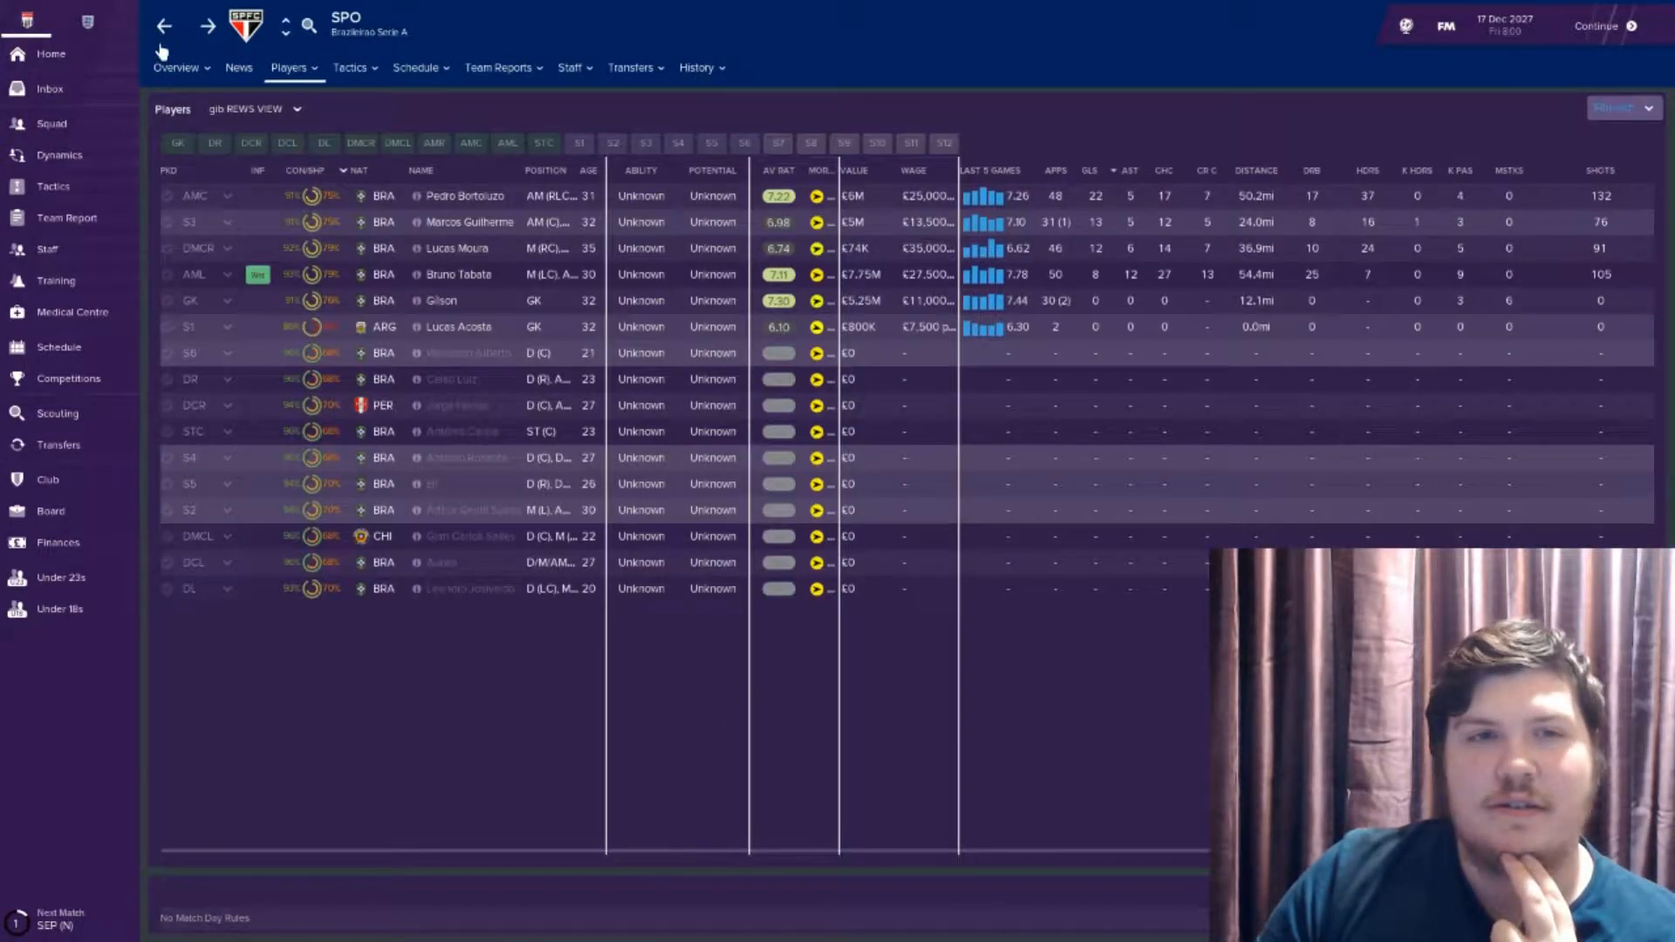
{"action": "left_click", "coordinate": [244, 26]}
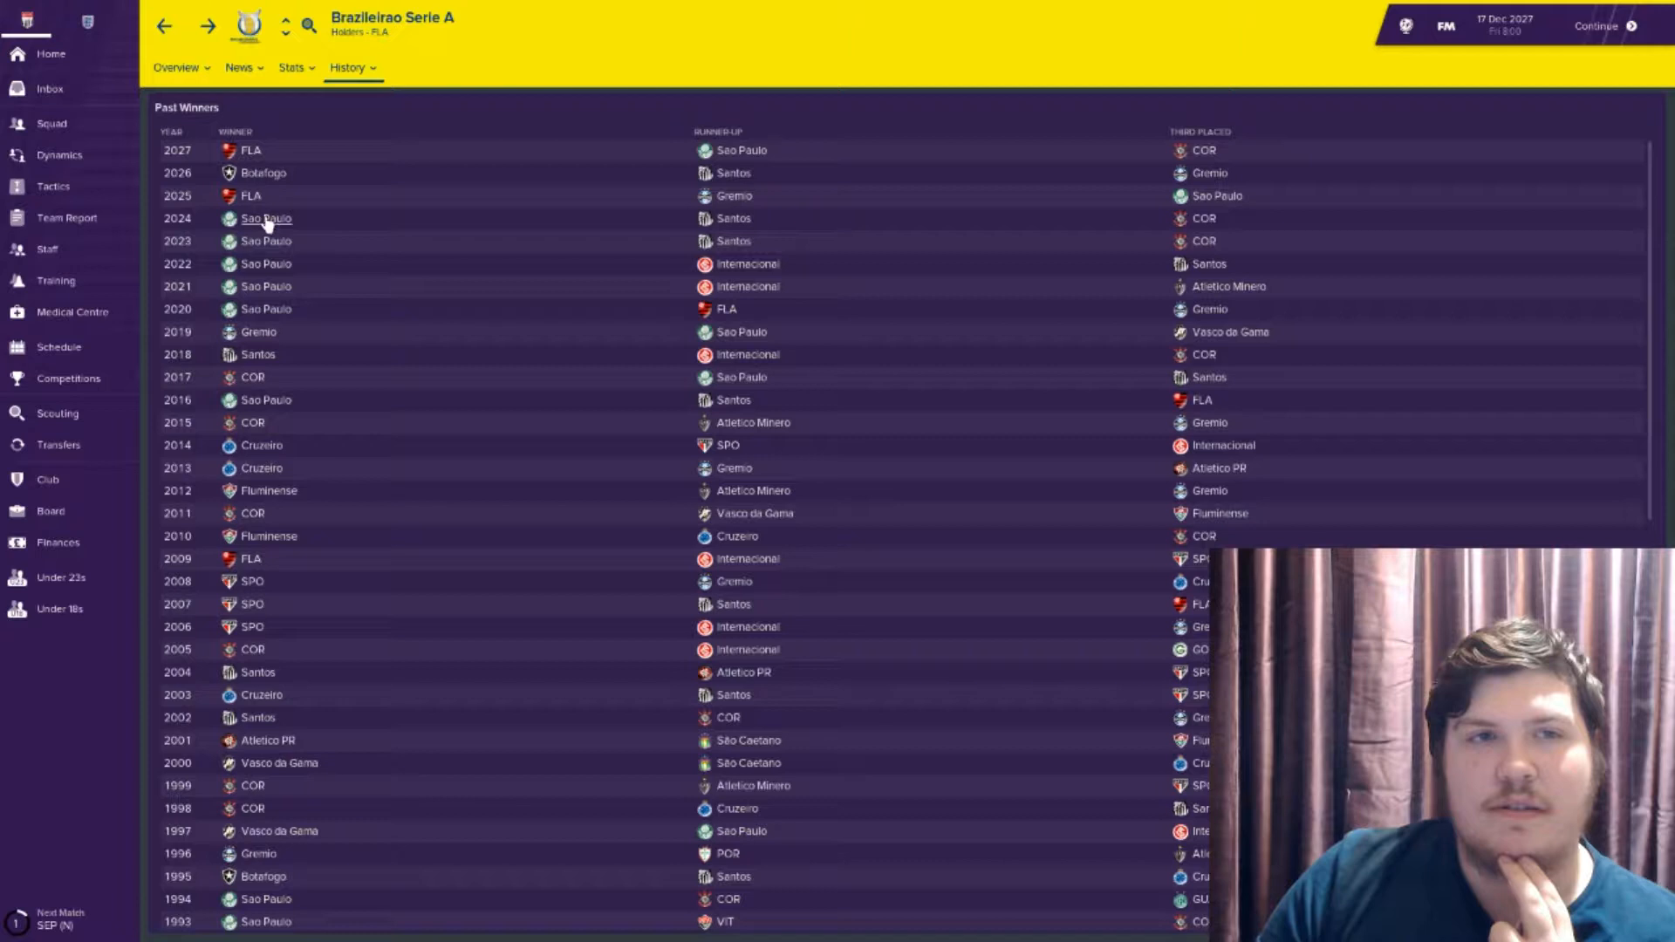
{"action": "left_click", "coordinate": [265, 219]}
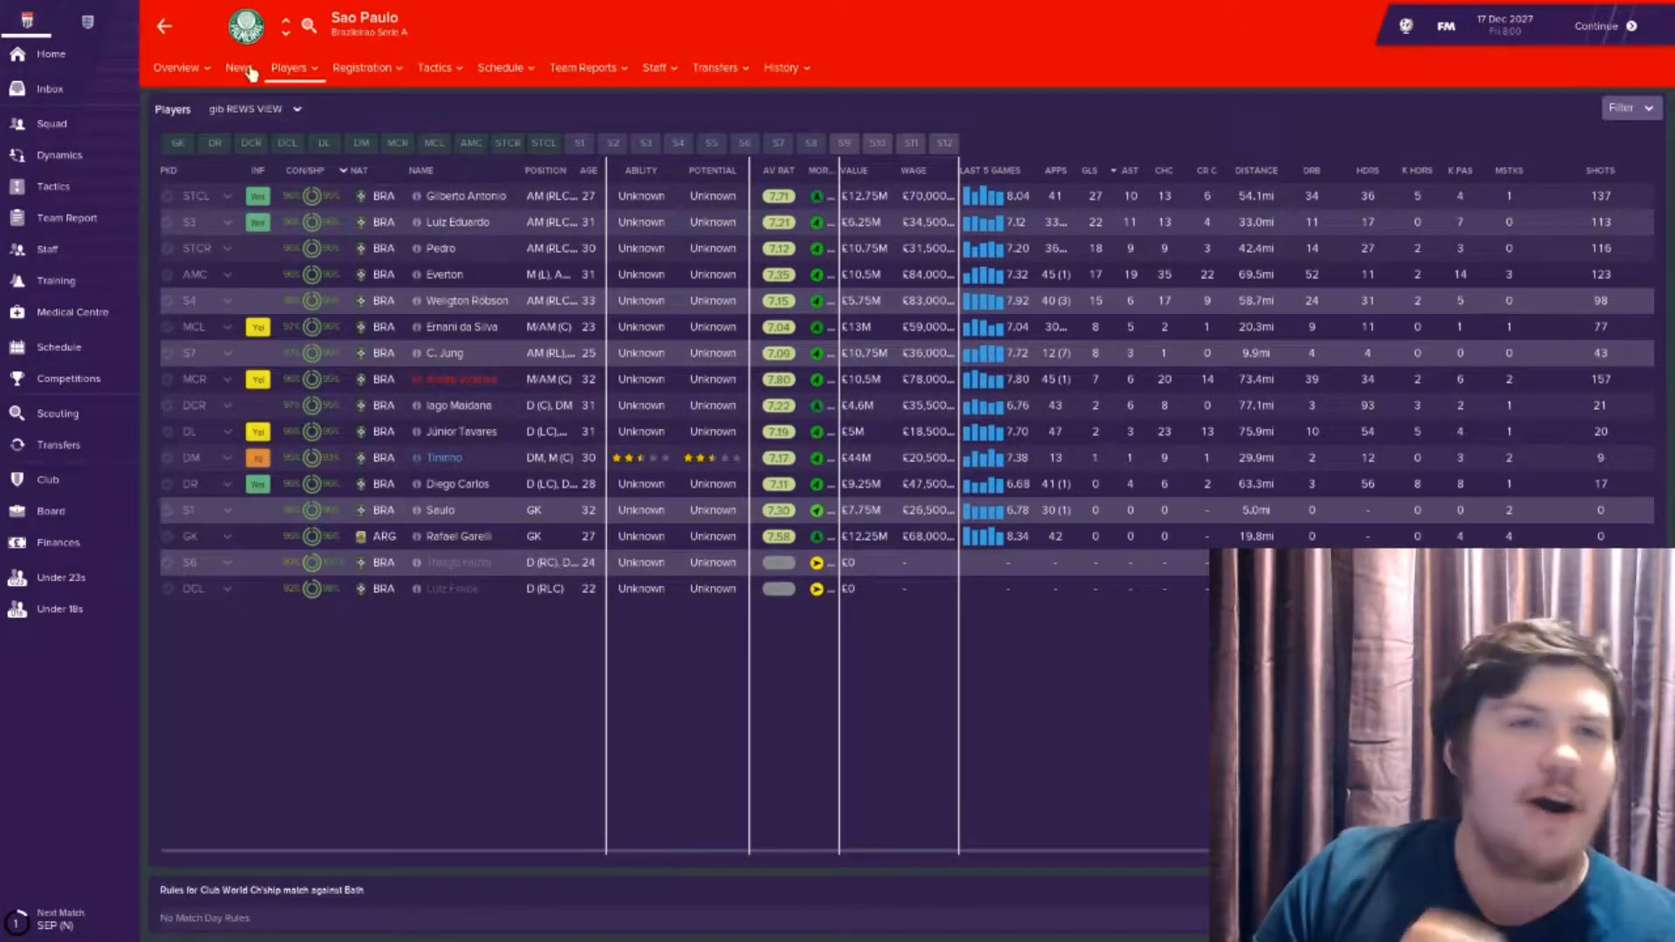
{"action": "left_click", "coordinate": [176, 68]}
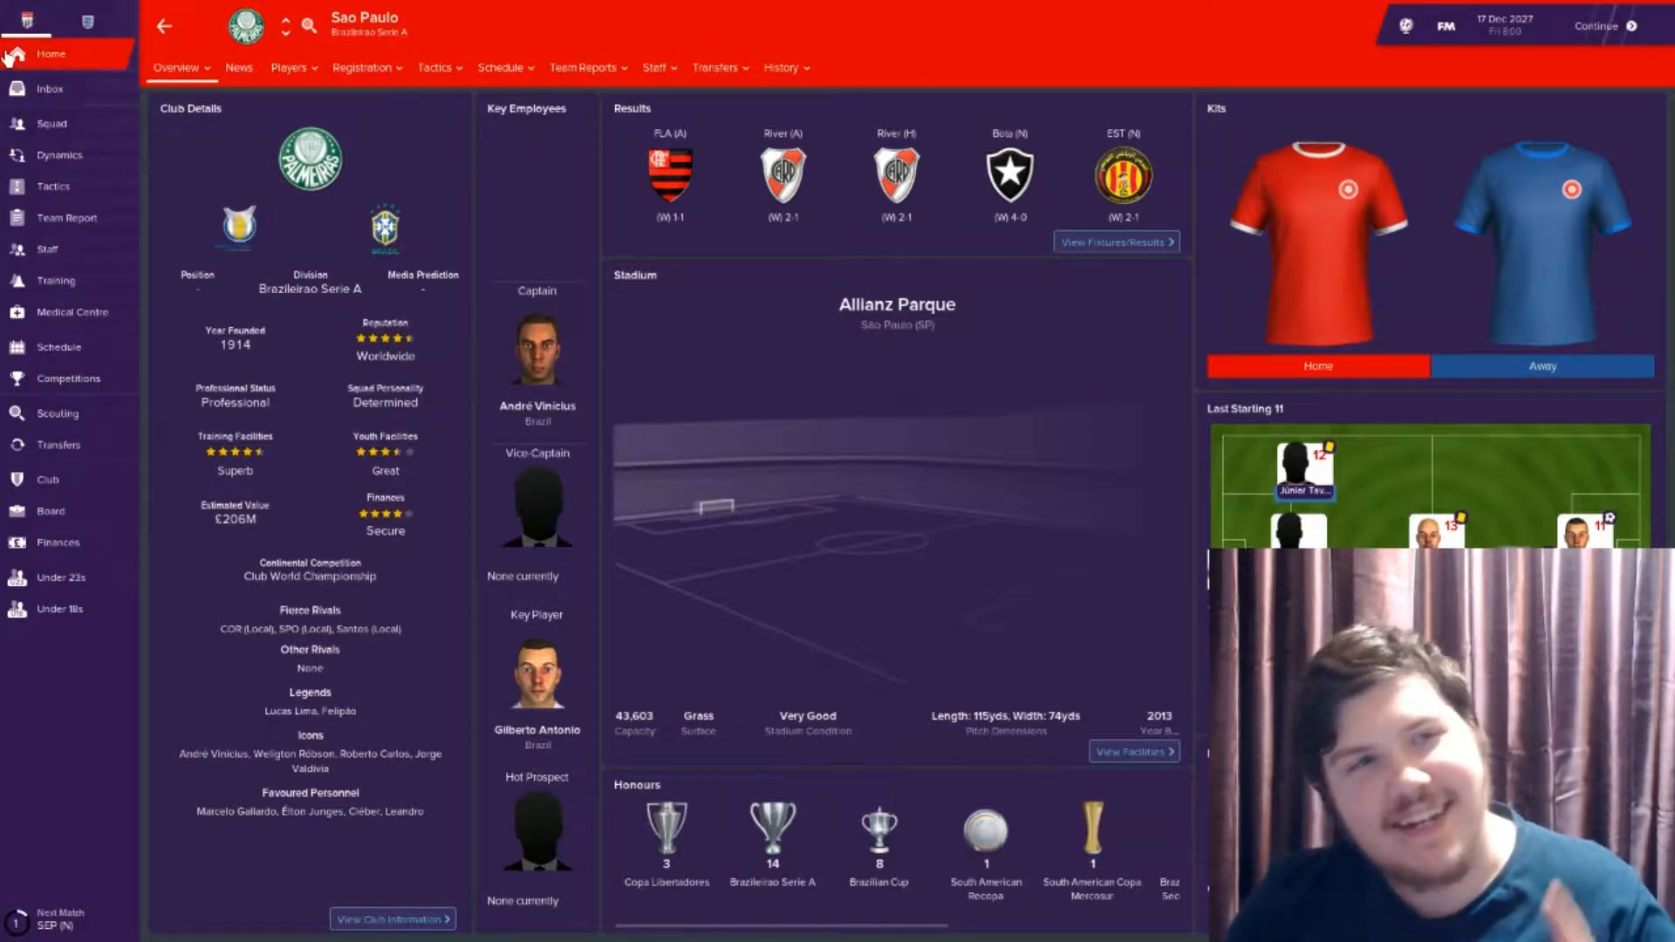
{"action": "left_click", "coordinate": [51, 54]}
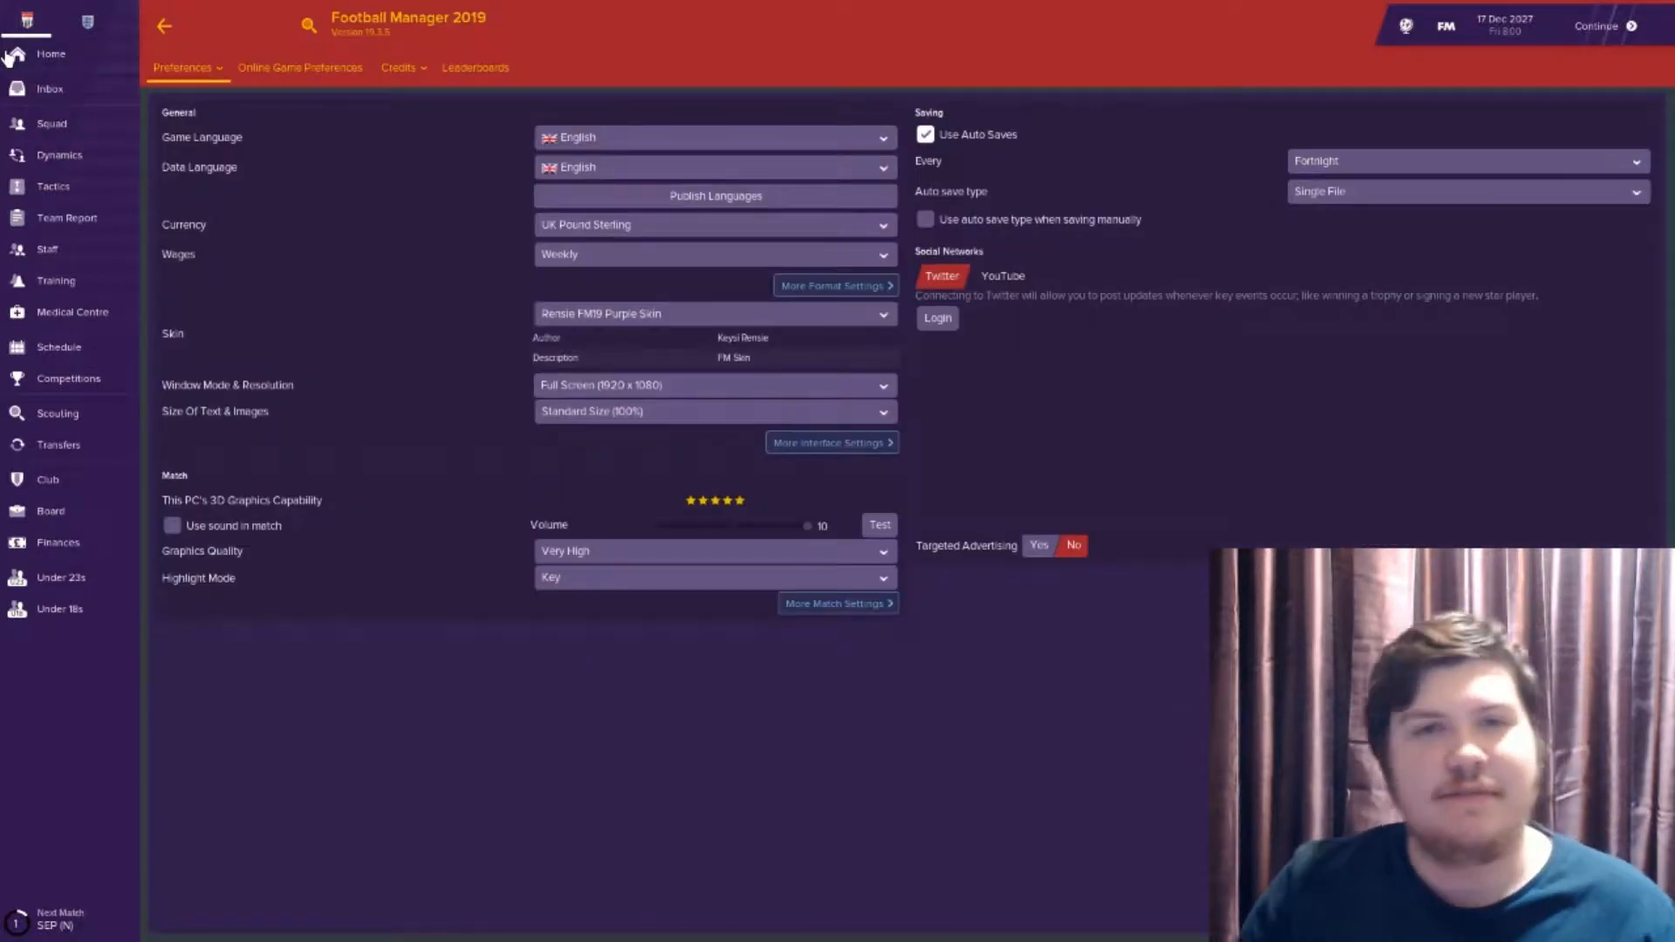
{"action": "mouse_move", "coordinate": [51, 54]}
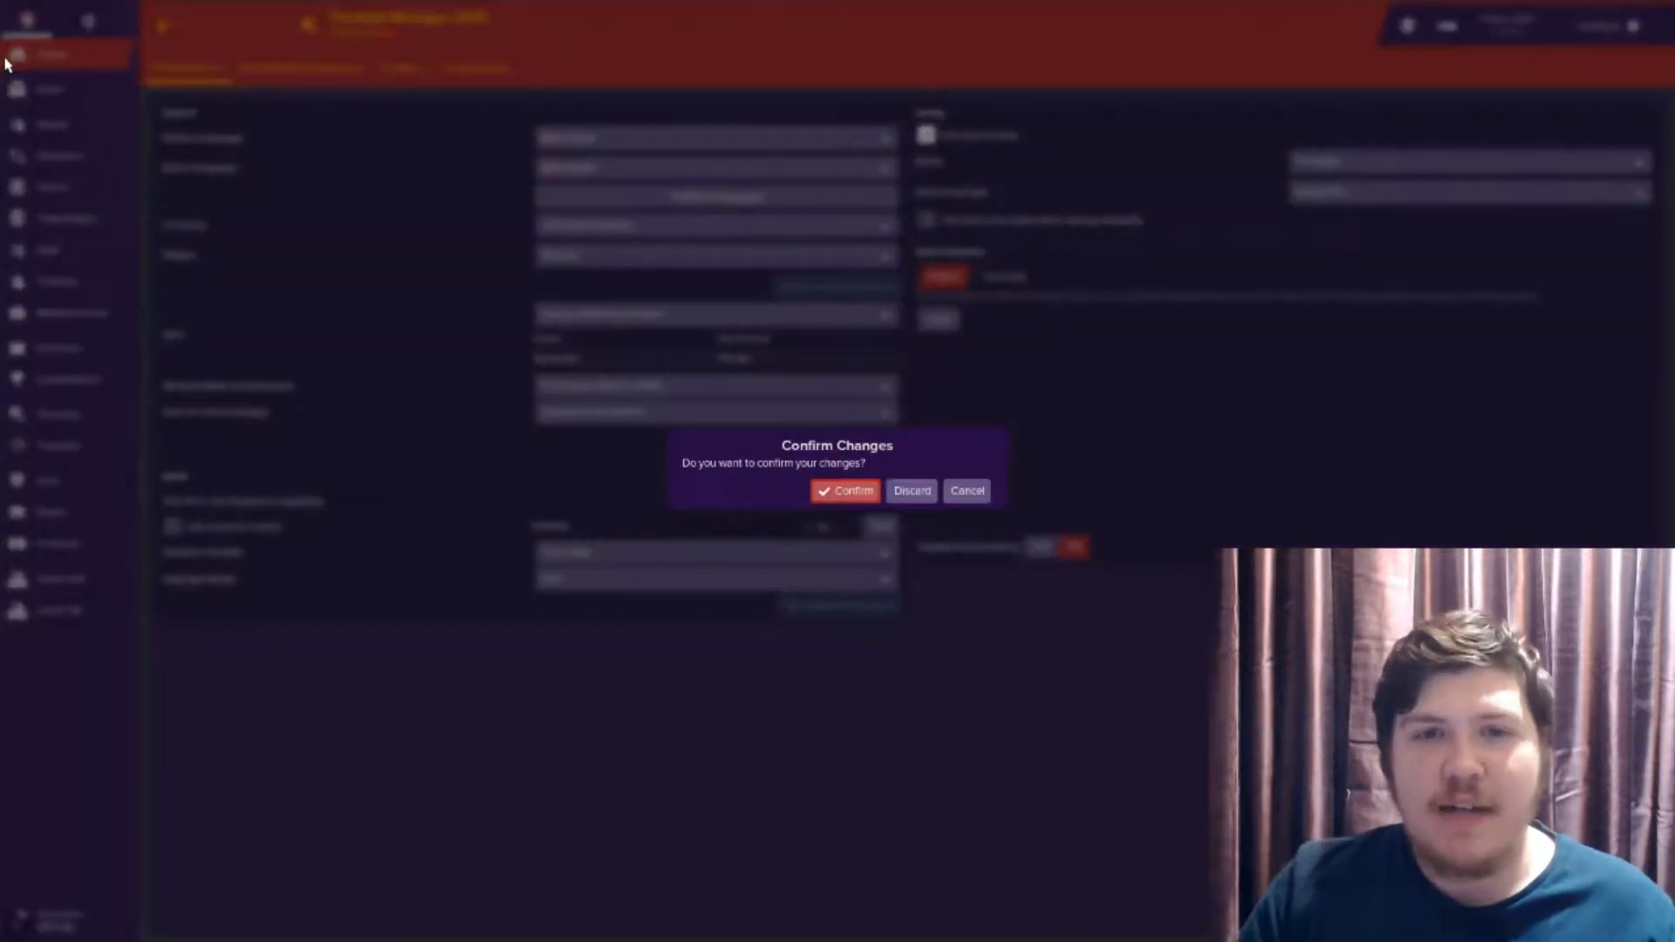
Dismiss the Confirm Changes prompt and bring up the Club World Championship fixtures with the Bath v Sao Paulo final
{"action": "left_click", "coordinate": [844, 490]}
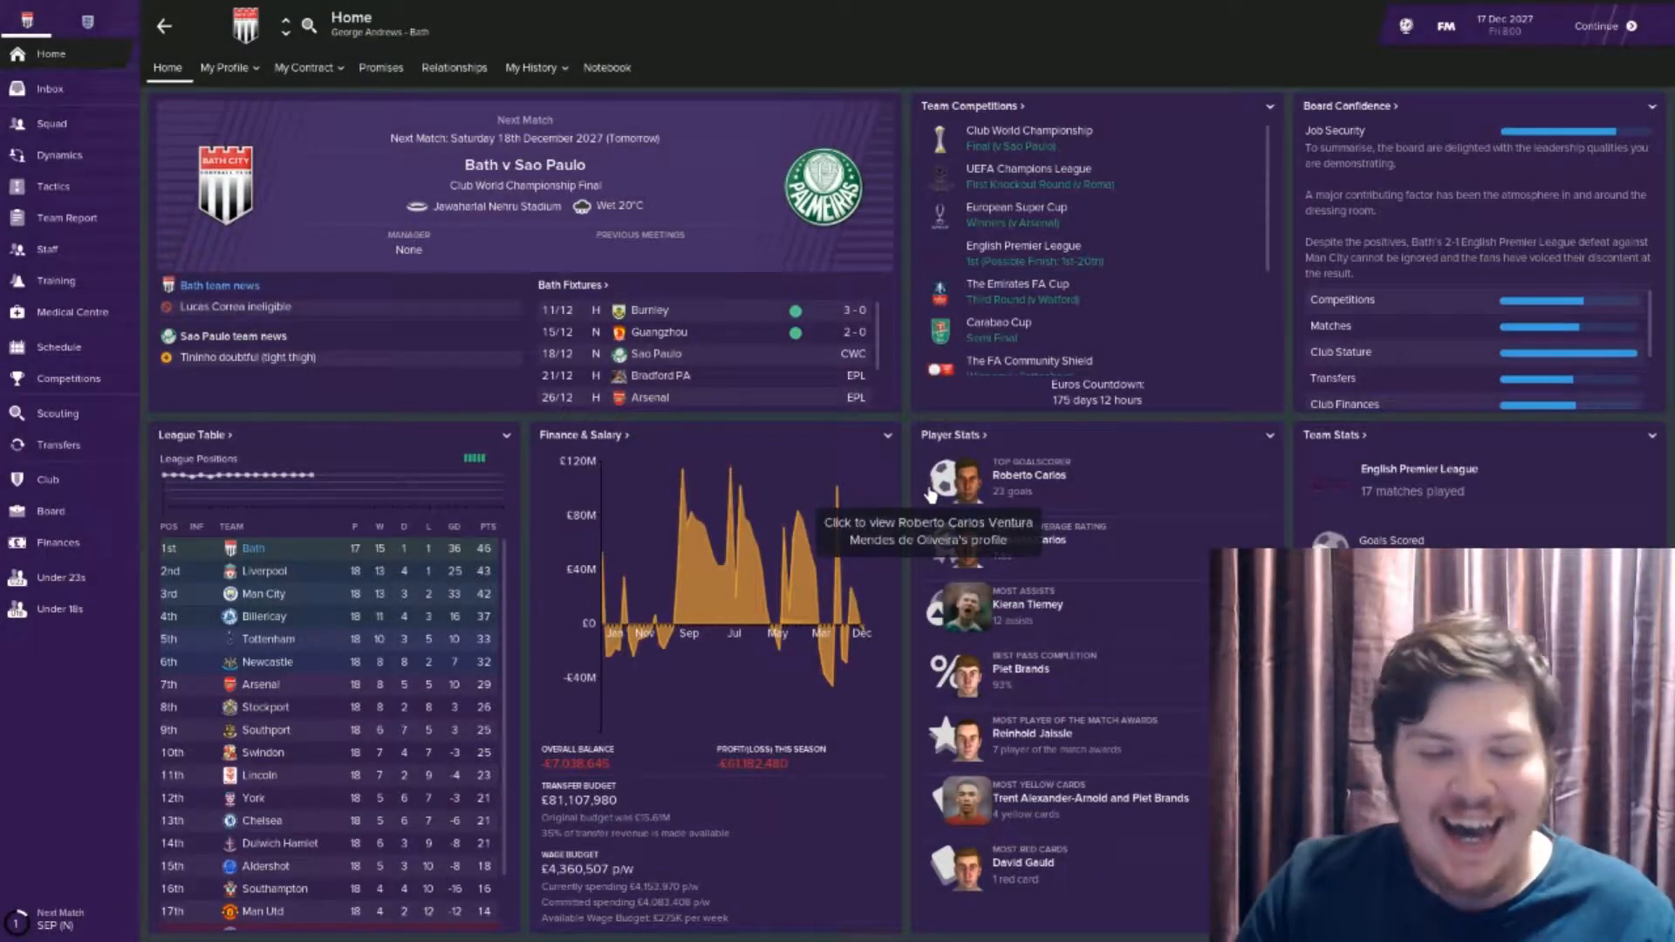
{"action": "left_click", "coordinate": [1028, 131]}
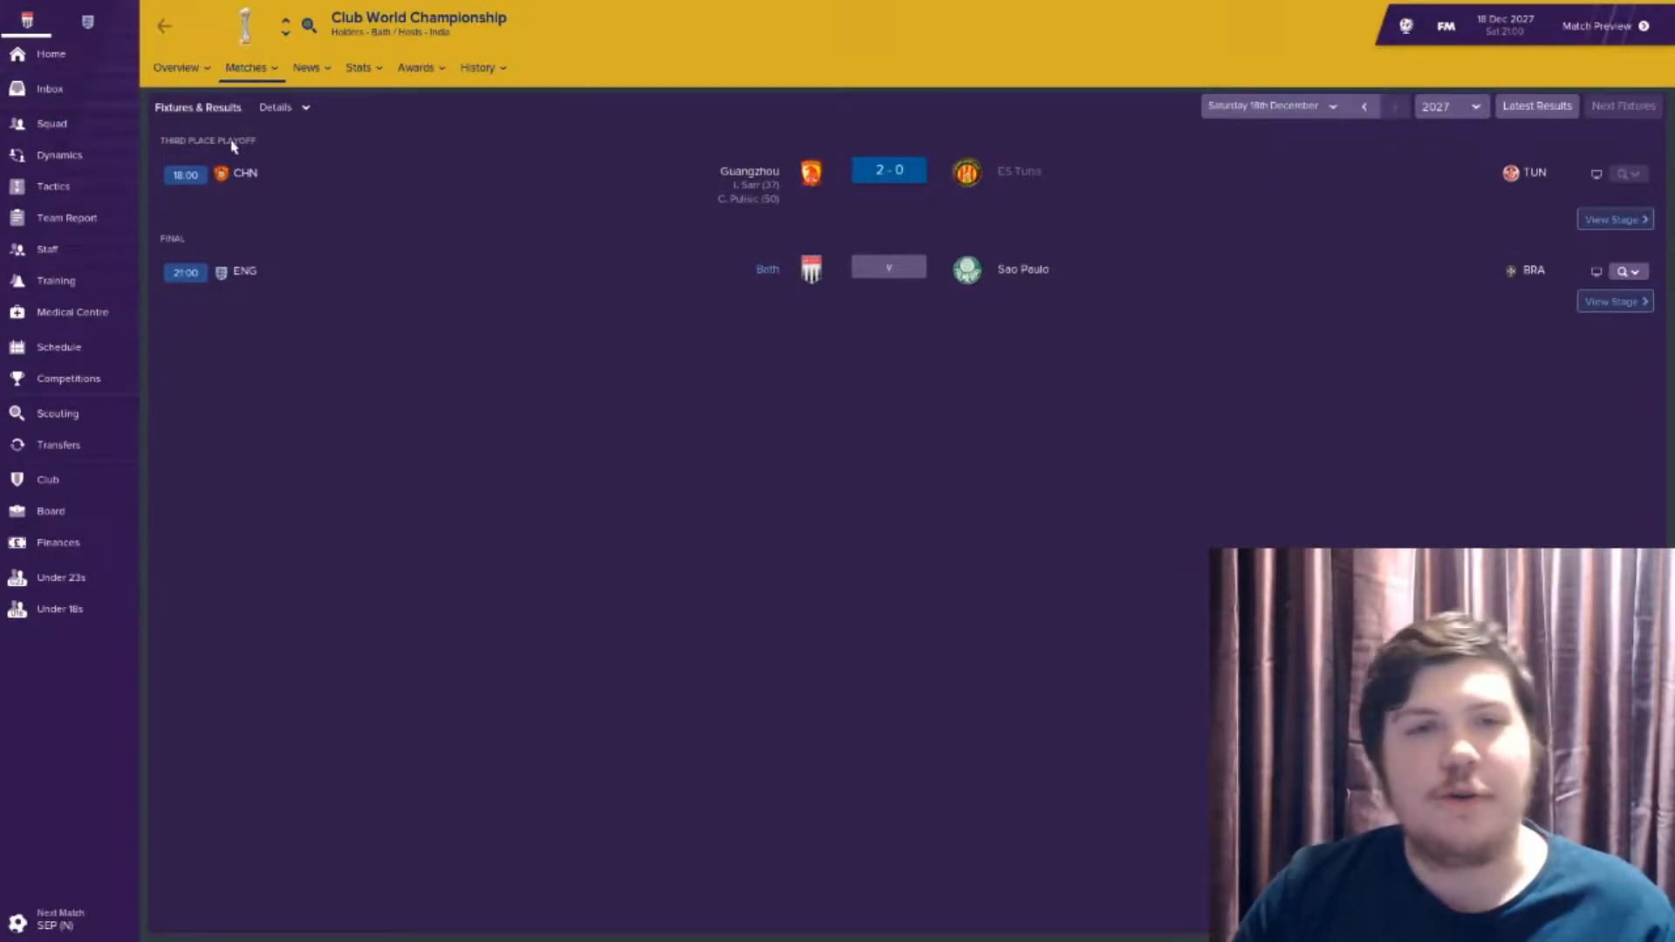
{"action": "mouse_move", "coordinate": [331, 659]}
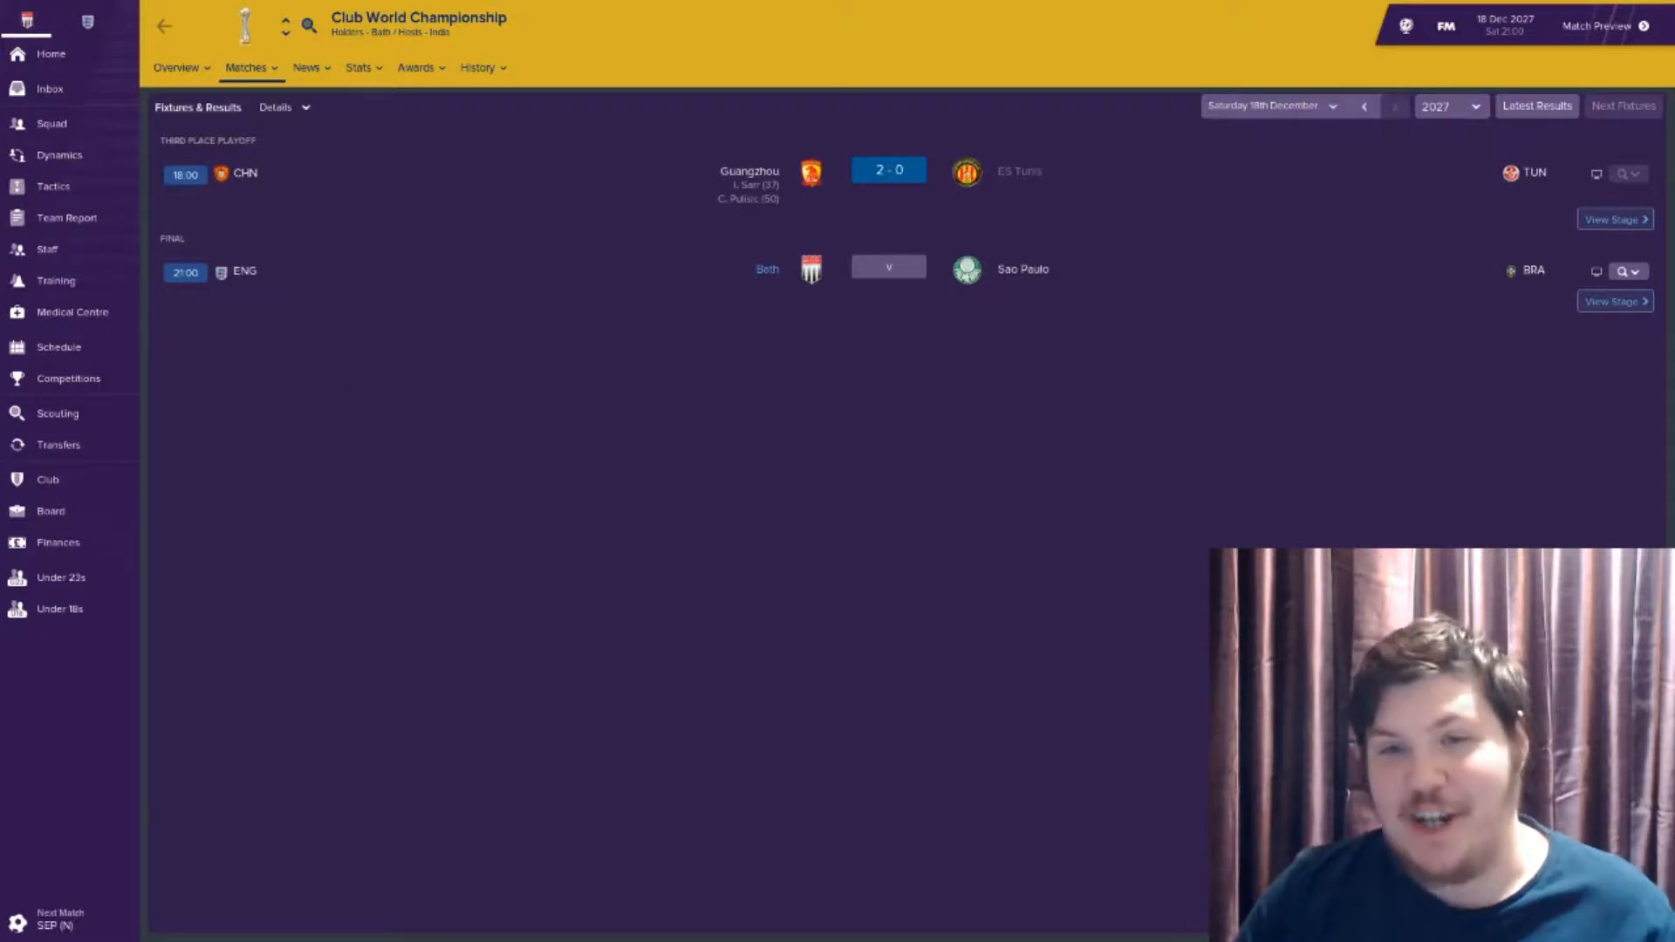
{"action": "mouse_move", "coordinate": [794, 377]}
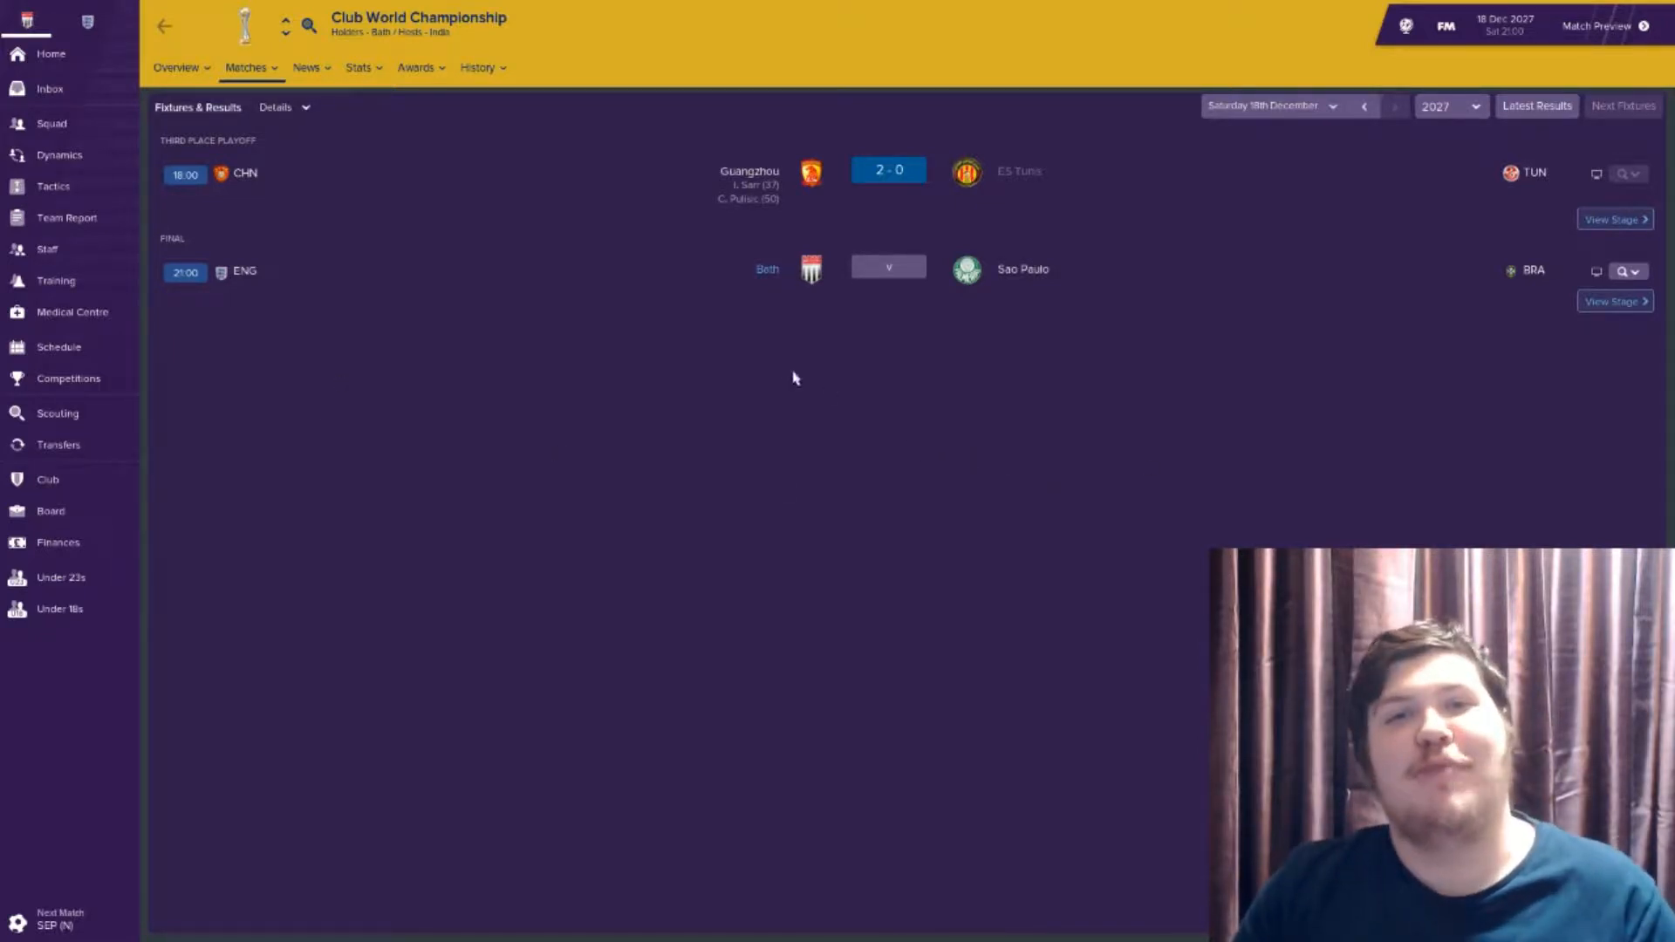
{"action": "mouse_move", "coordinate": [729, 190]}
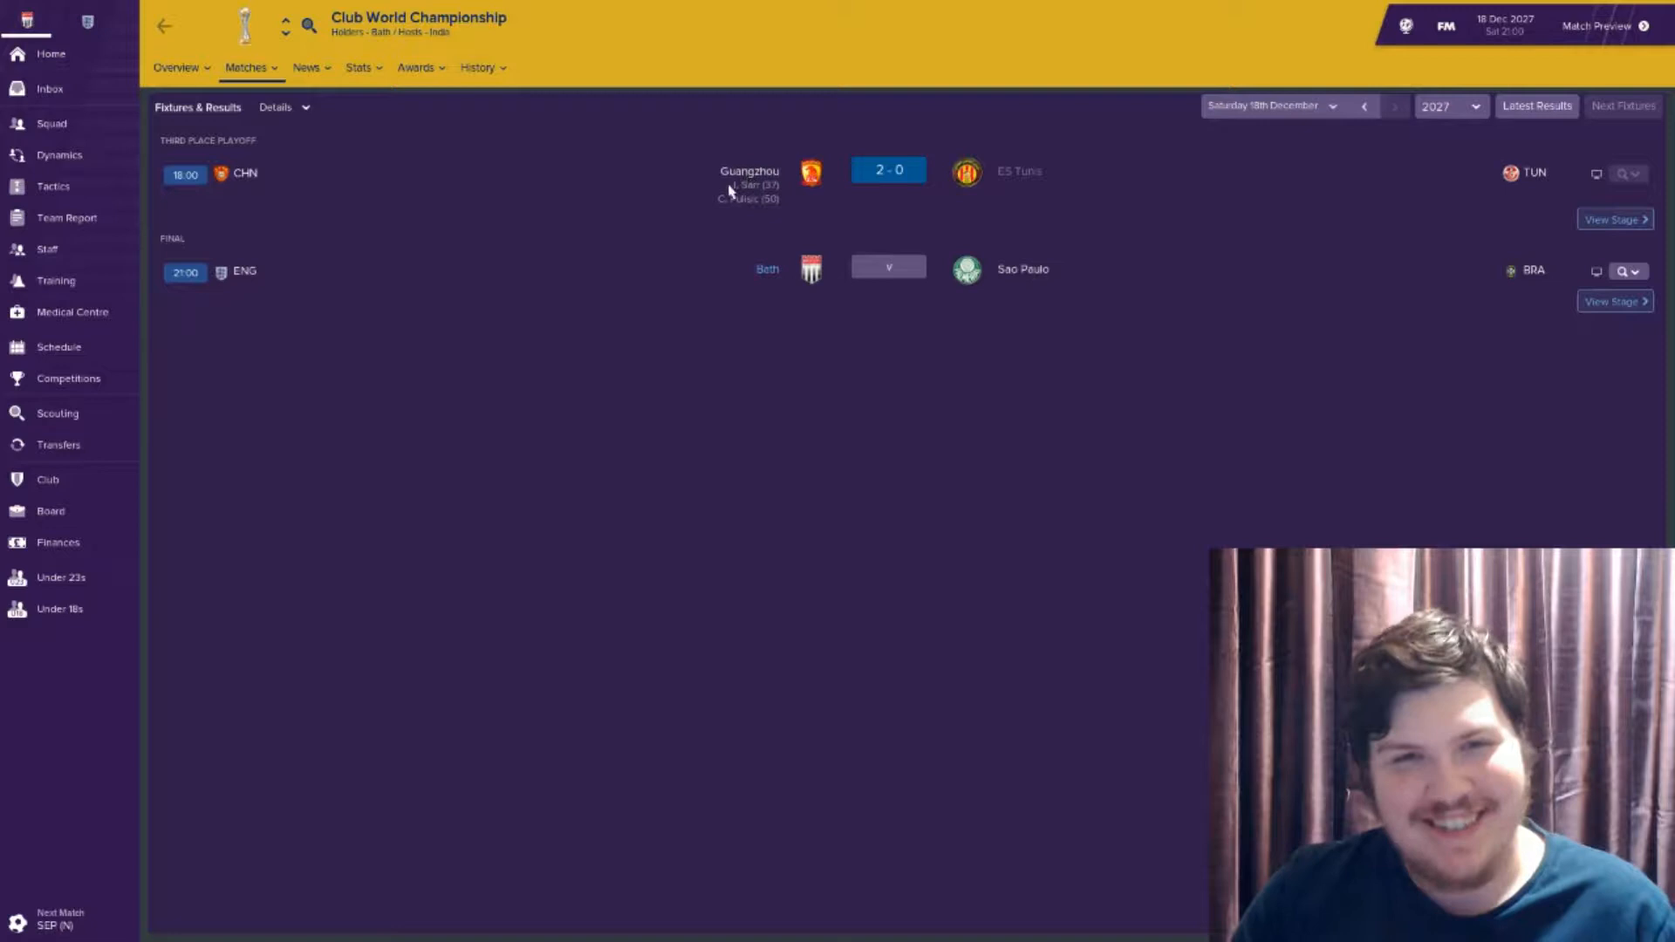
{"action": "mouse_move", "coordinate": [1035, 197]}
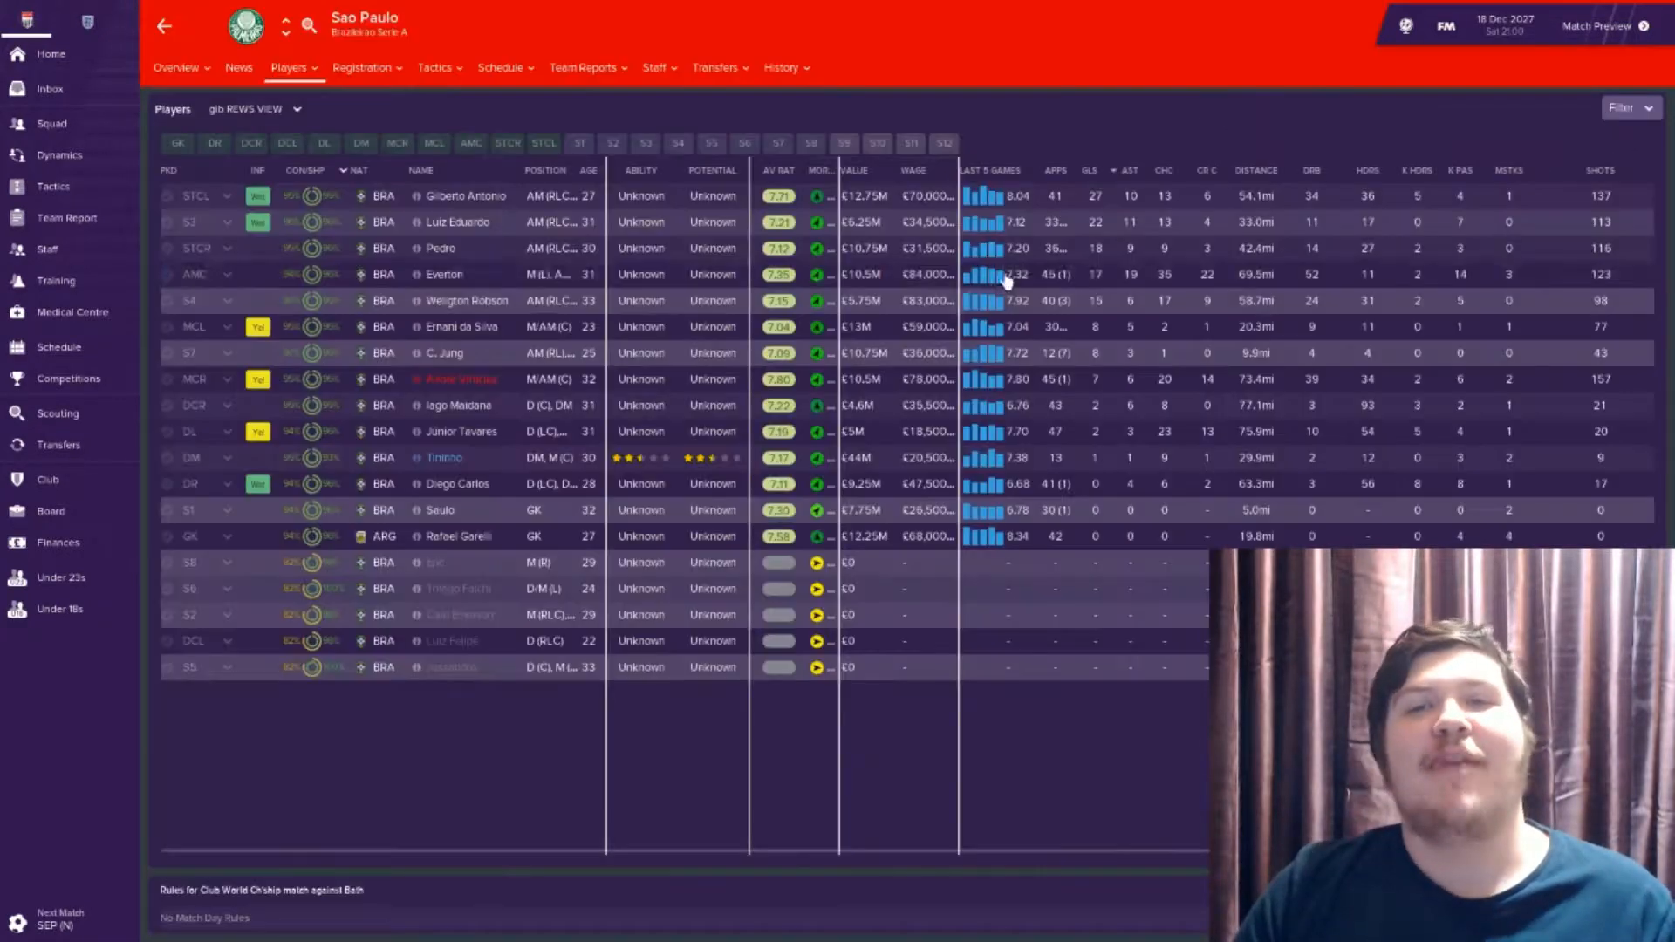
Review Sao Paulo's 2027 fixtures and past opponents such as Emelec and Atlético Nacional
{"action": "left_click", "coordinate": [501, 68]}
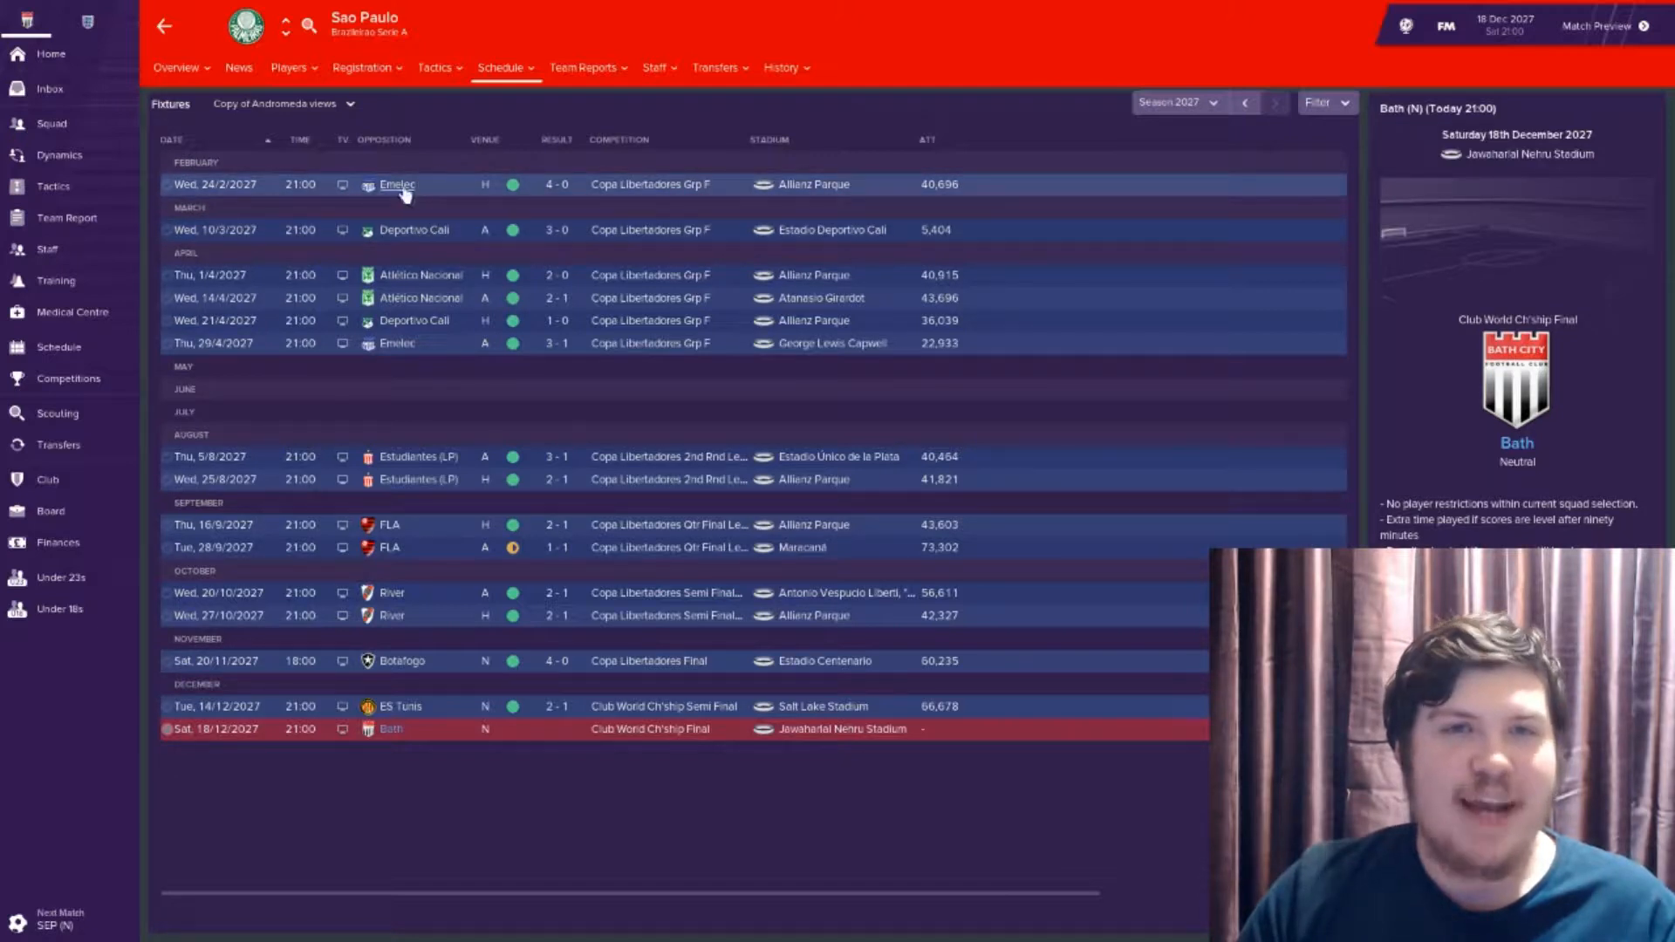
{"action": "mouse_move", "coordinate": [417, 258]}
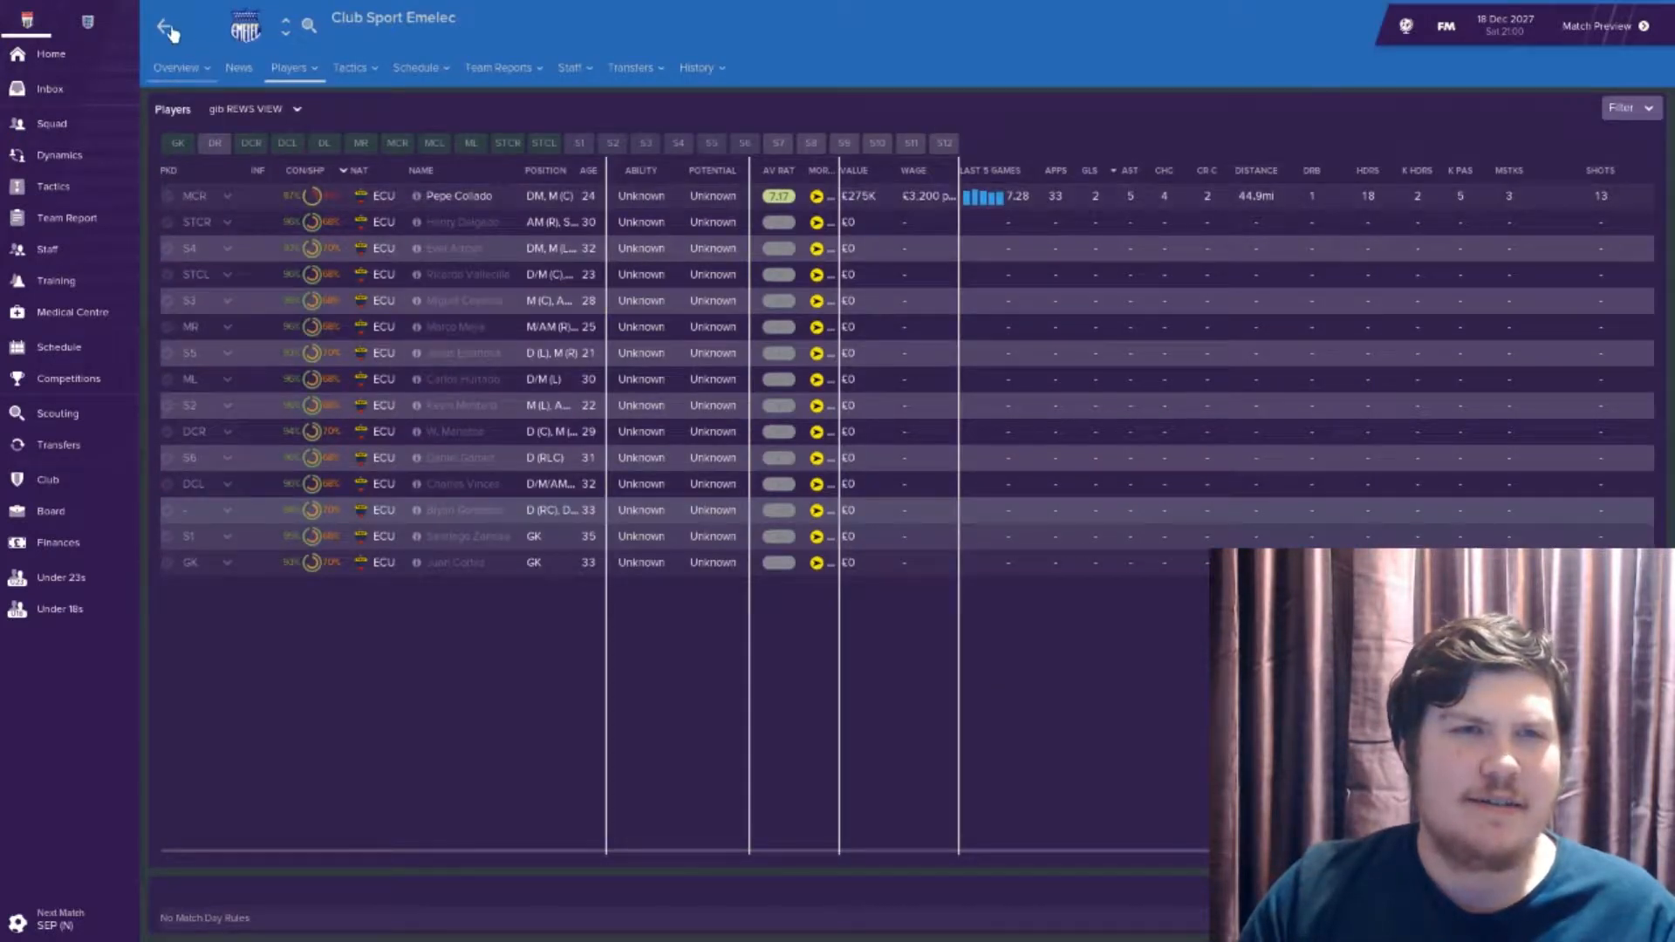
{"action": "left_click", "coordinate": [164, 26]}
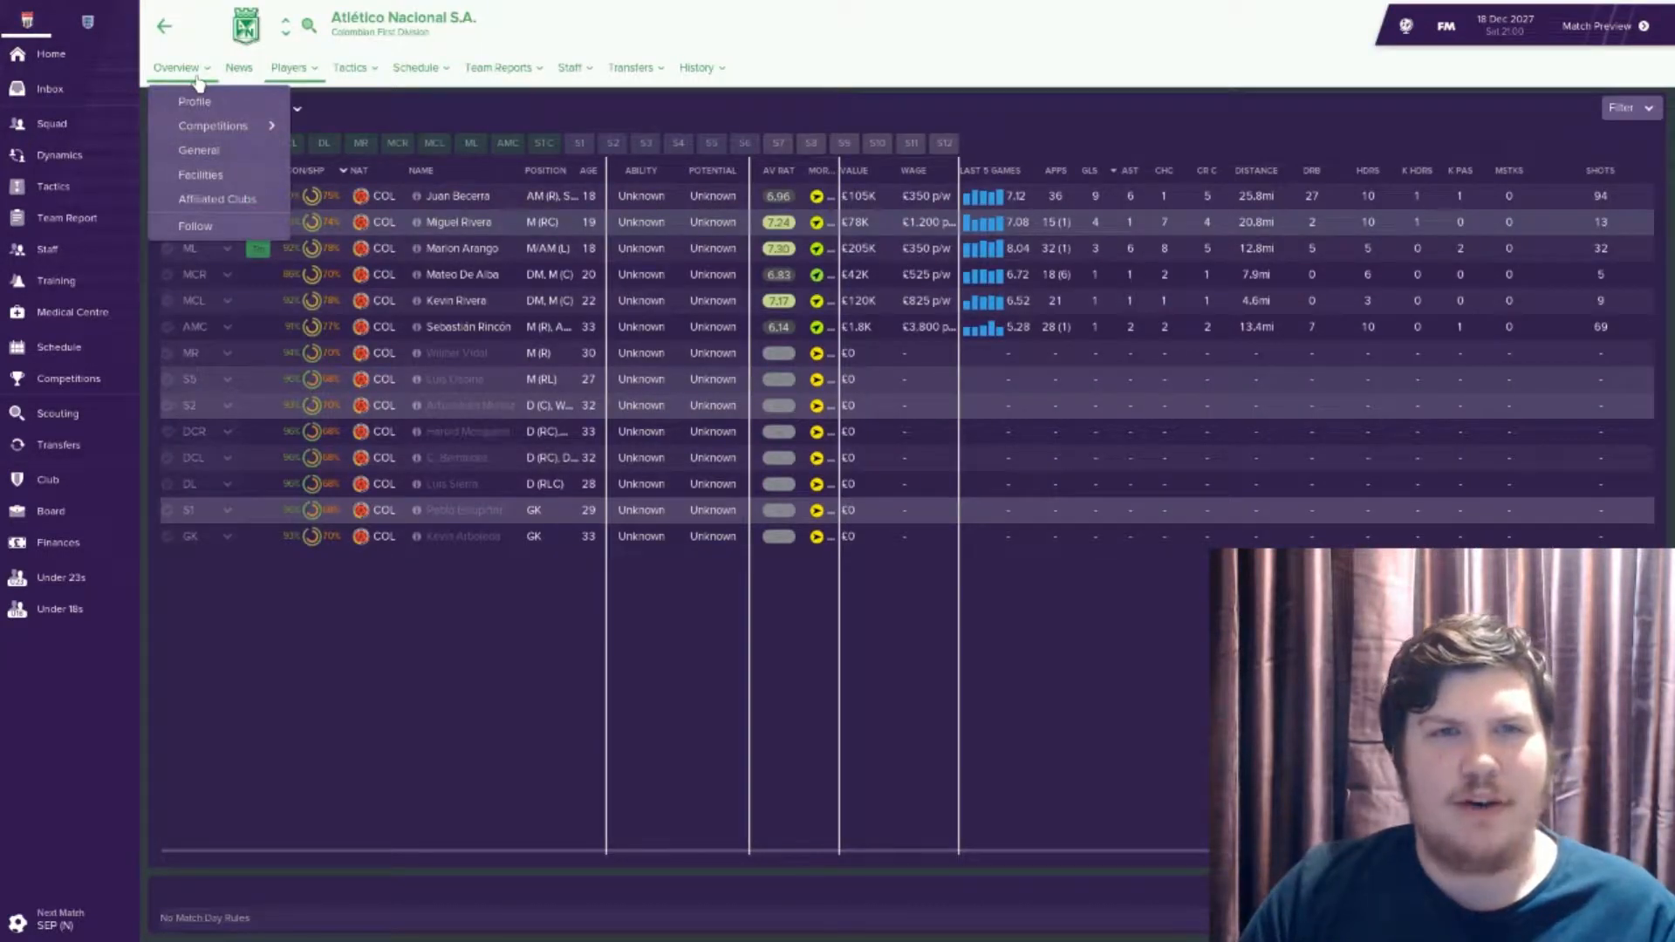
{"action": "left_click", "coordinate": [194, 101]}
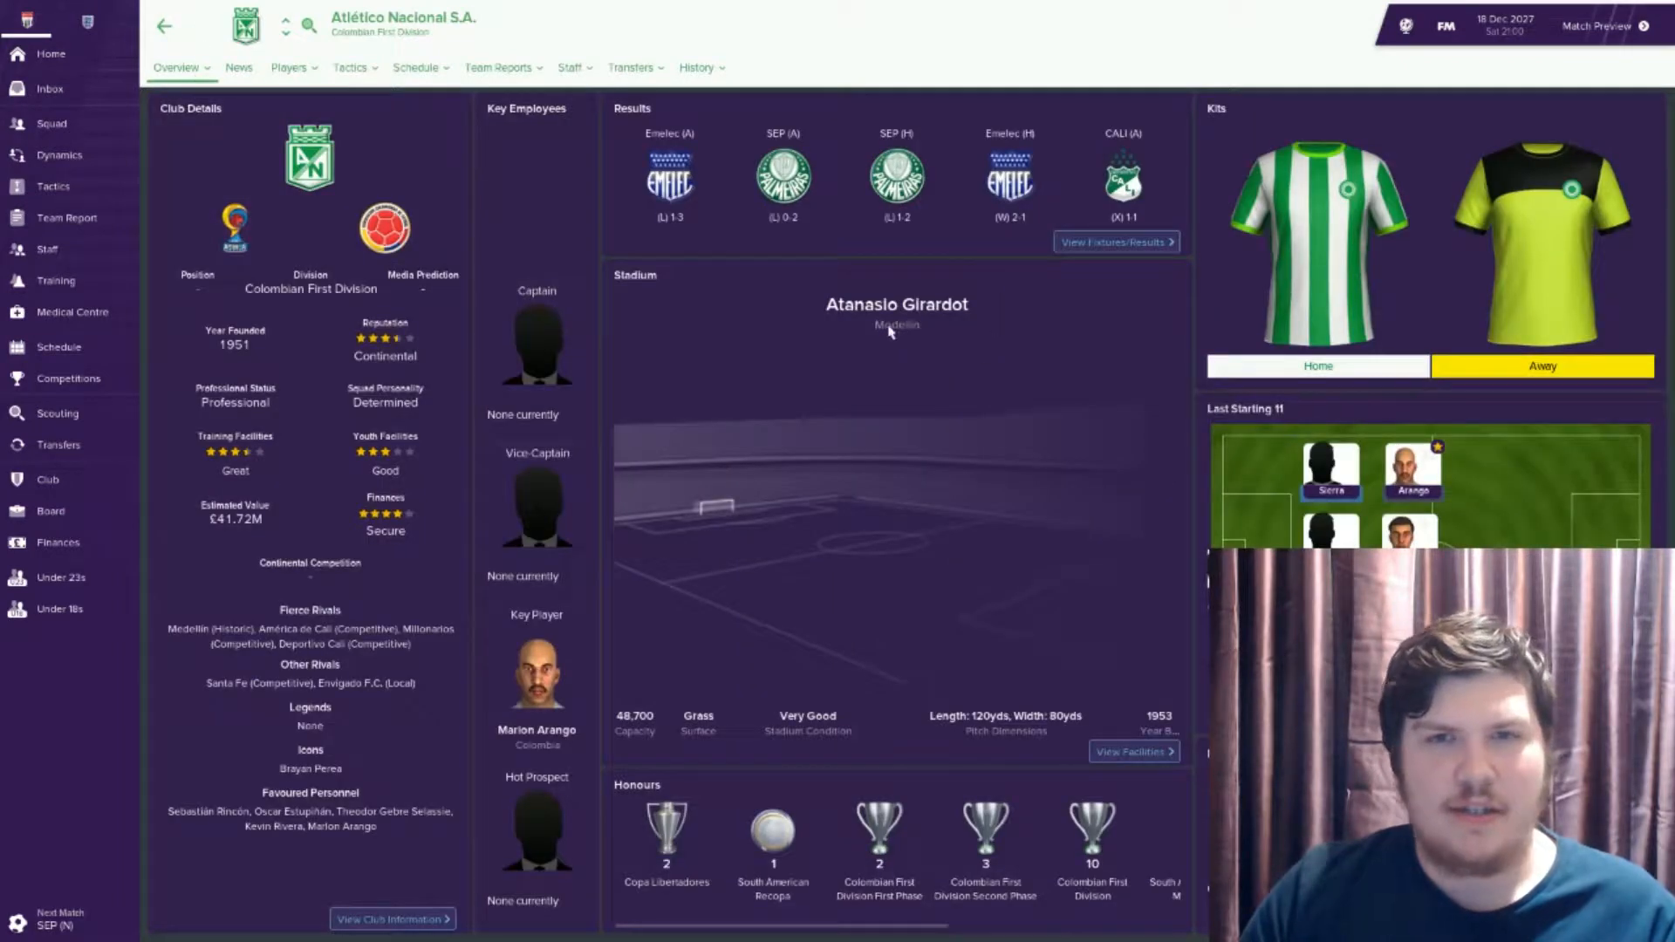
{"action": "left_click", "coordinate": [290, 68]}
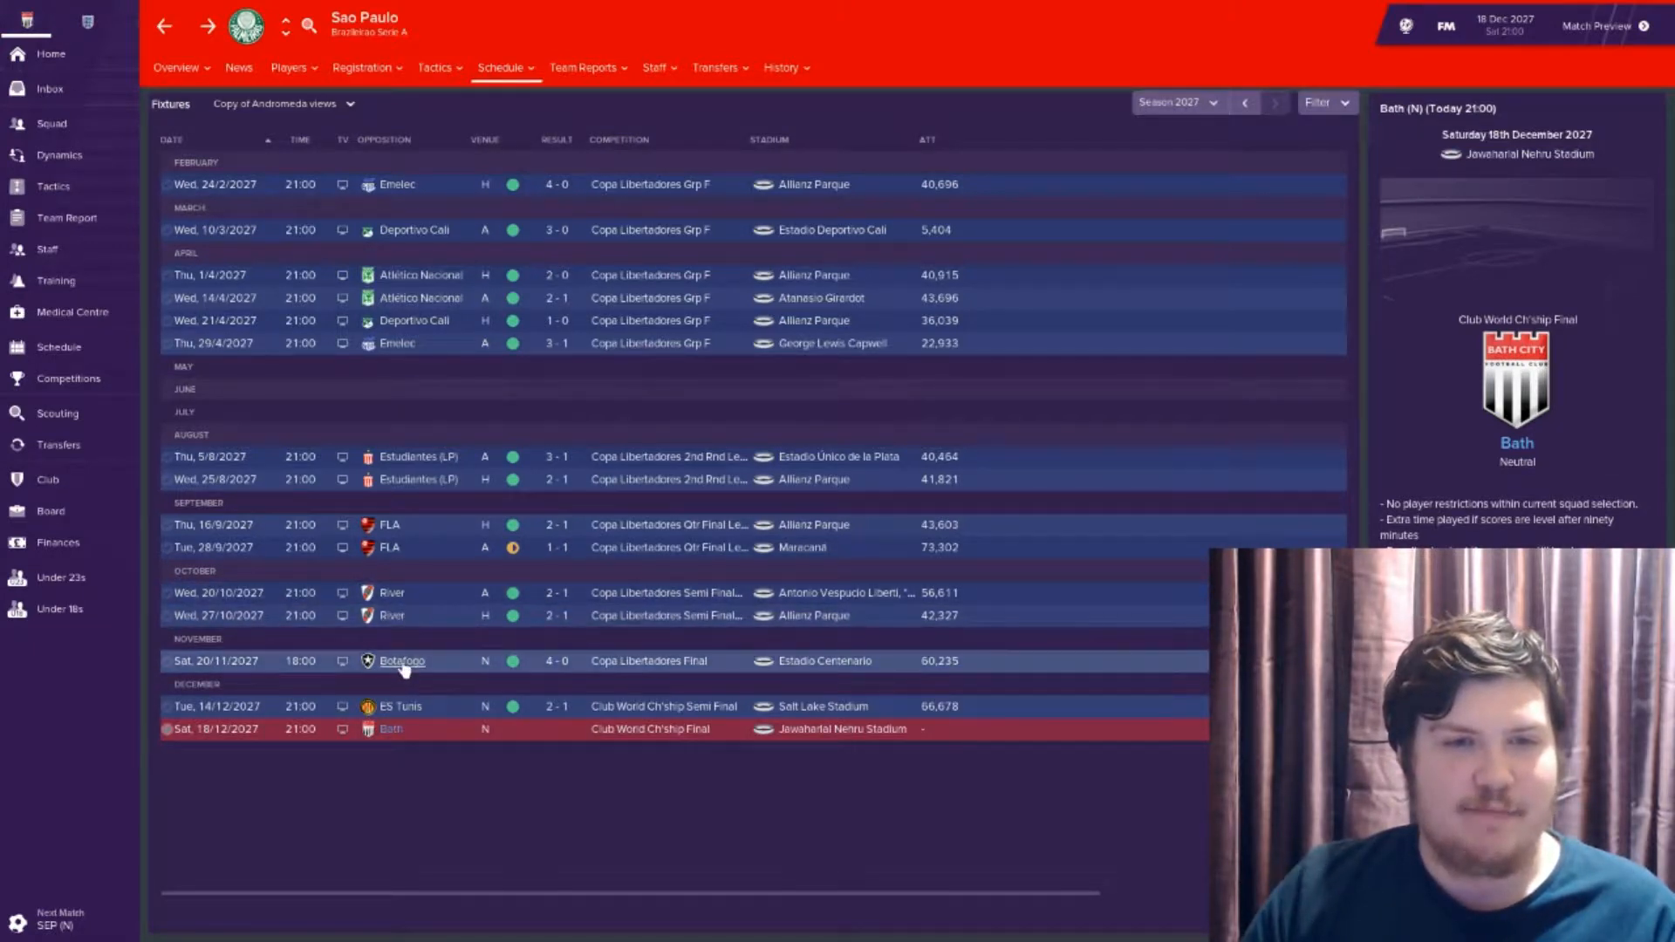
{"action": "mouse_move", "coordinate": [773, 679]}
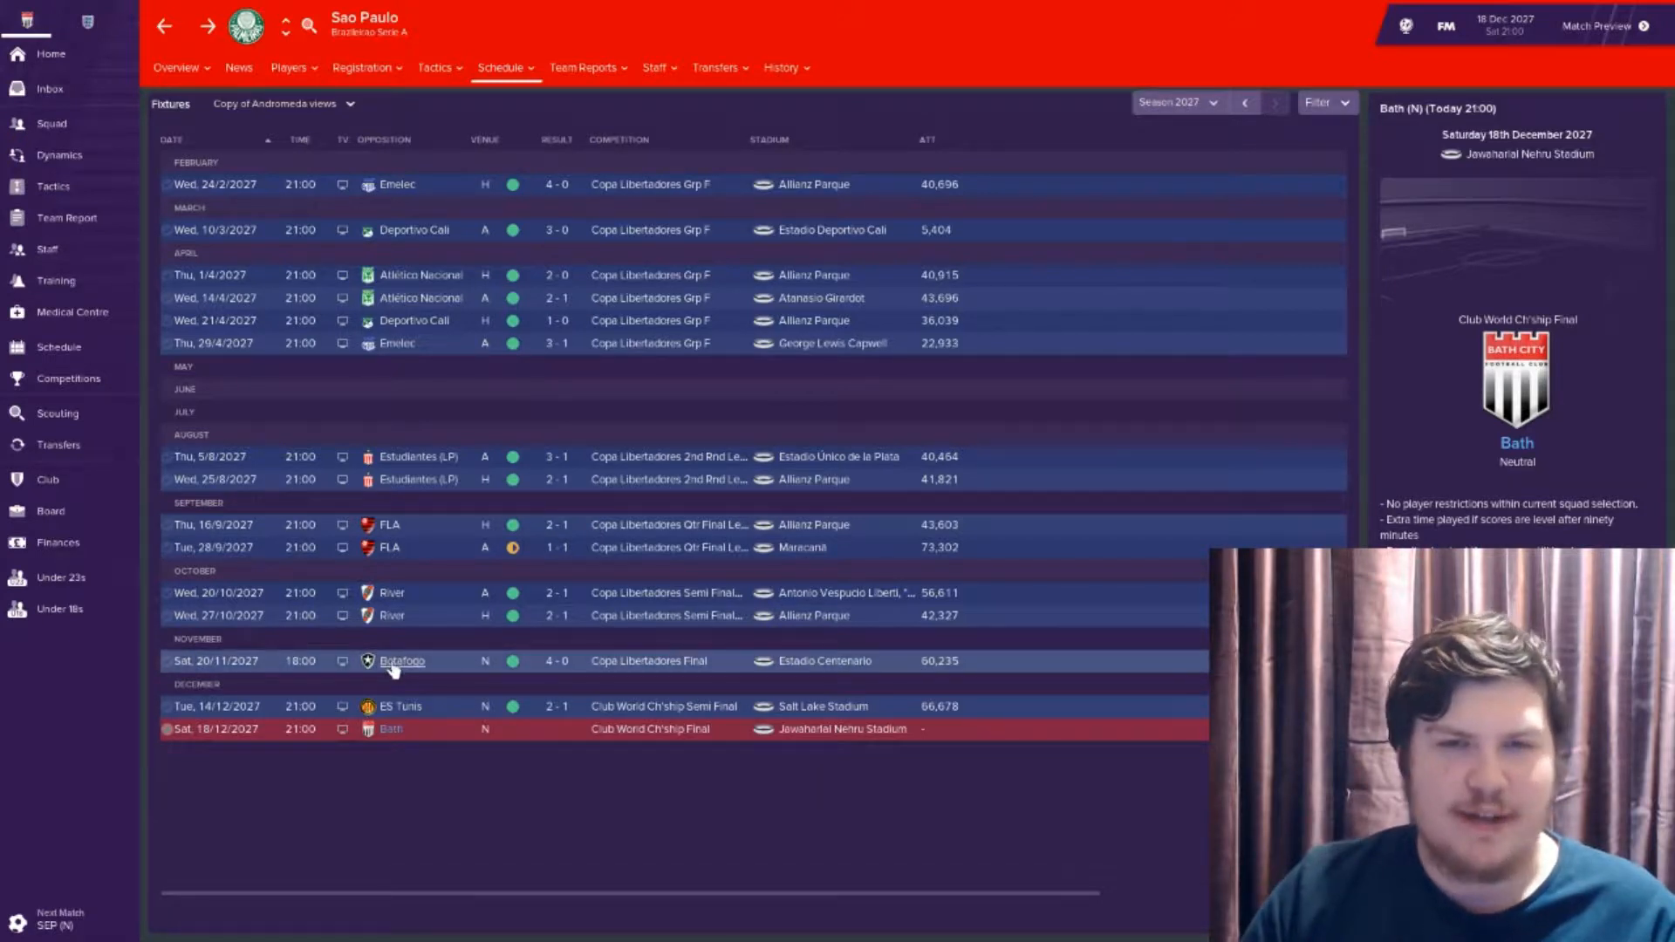
Look at Botafogo's squad, then the on-loan midfielder's profile in Sao Paulo's squad
{"action": "left_click", "coordinate": [825, 660]}
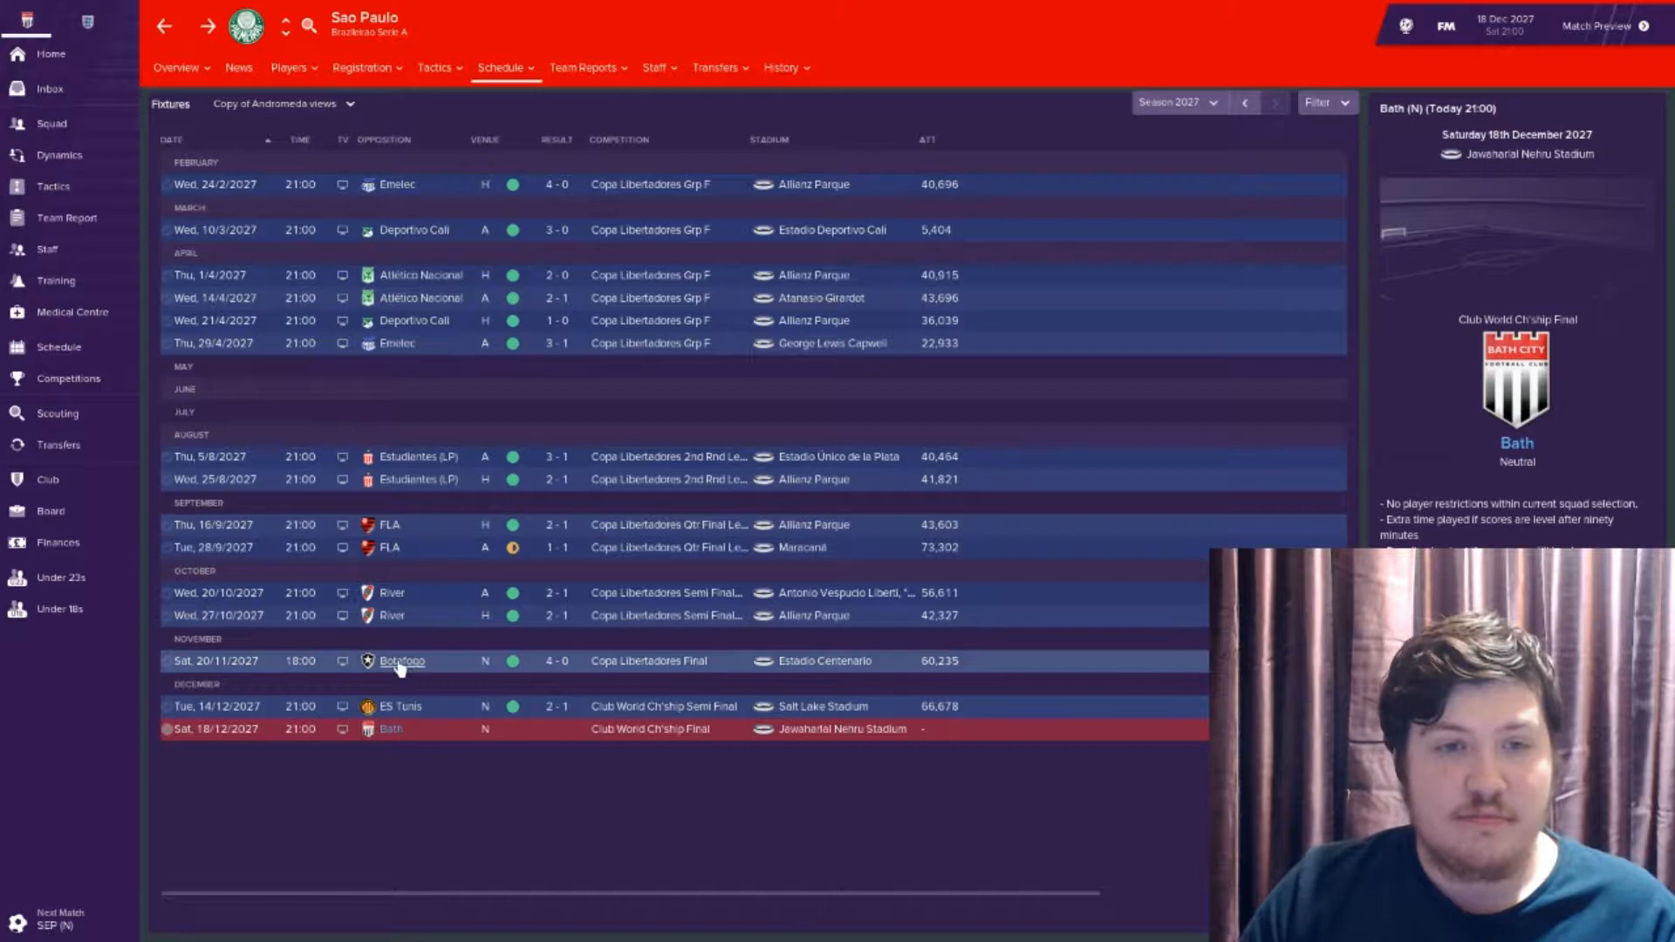
{"action": "left_click", "coordinate": [402, 660]}
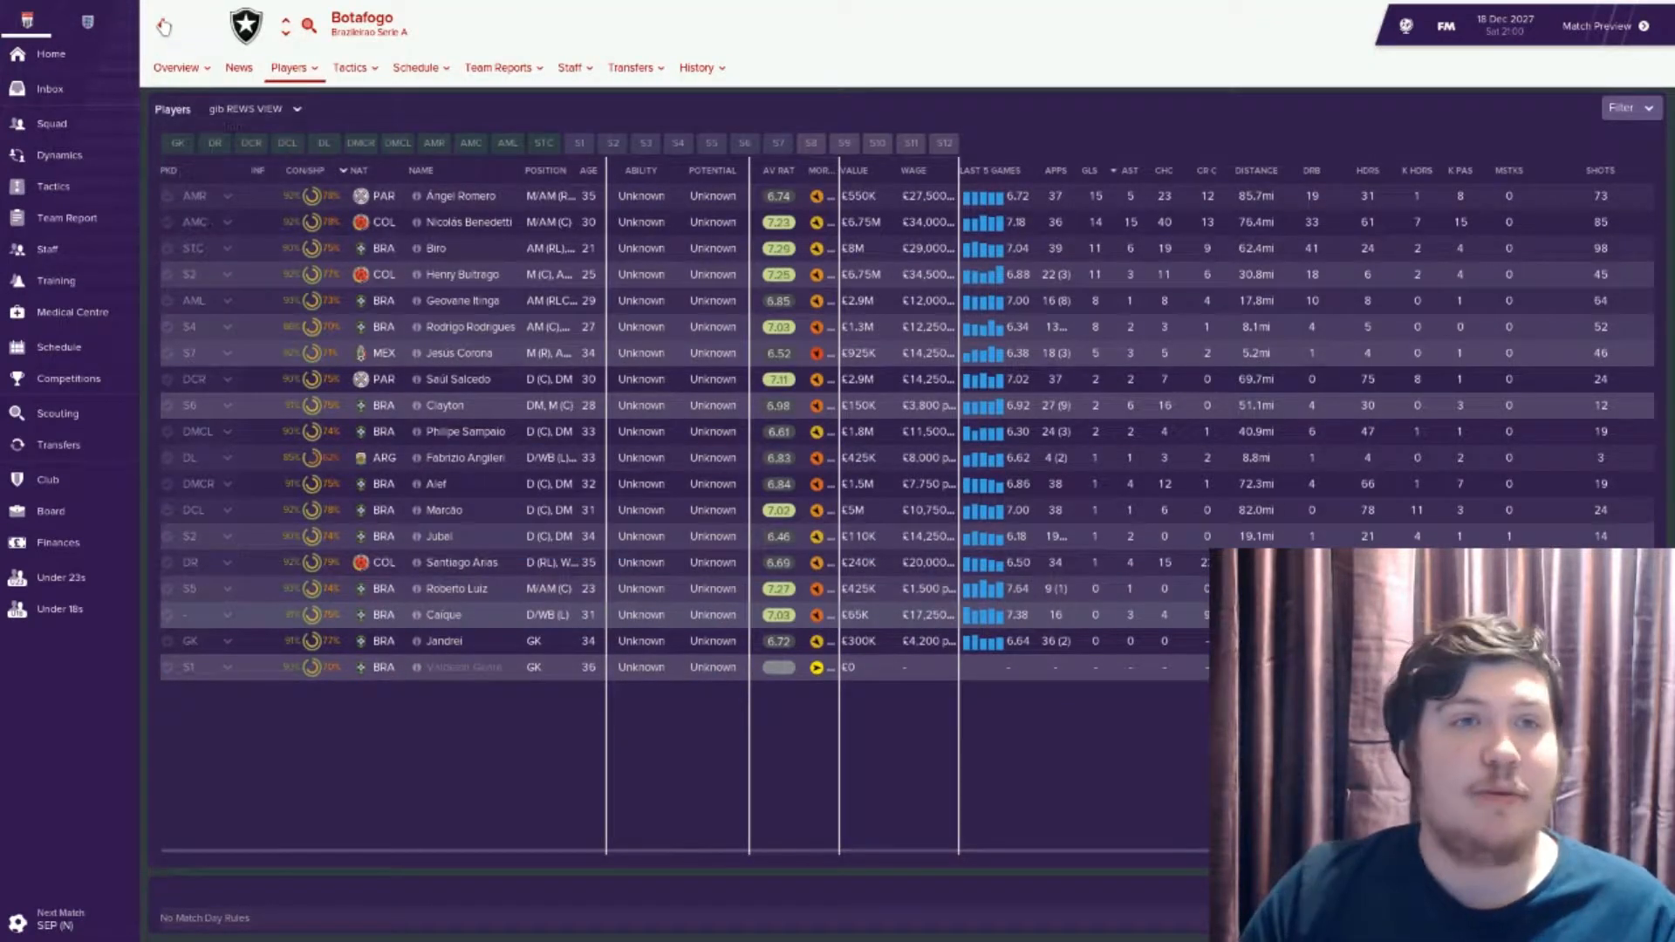
{"action": "left_click", "coordinate": [285, 30]}
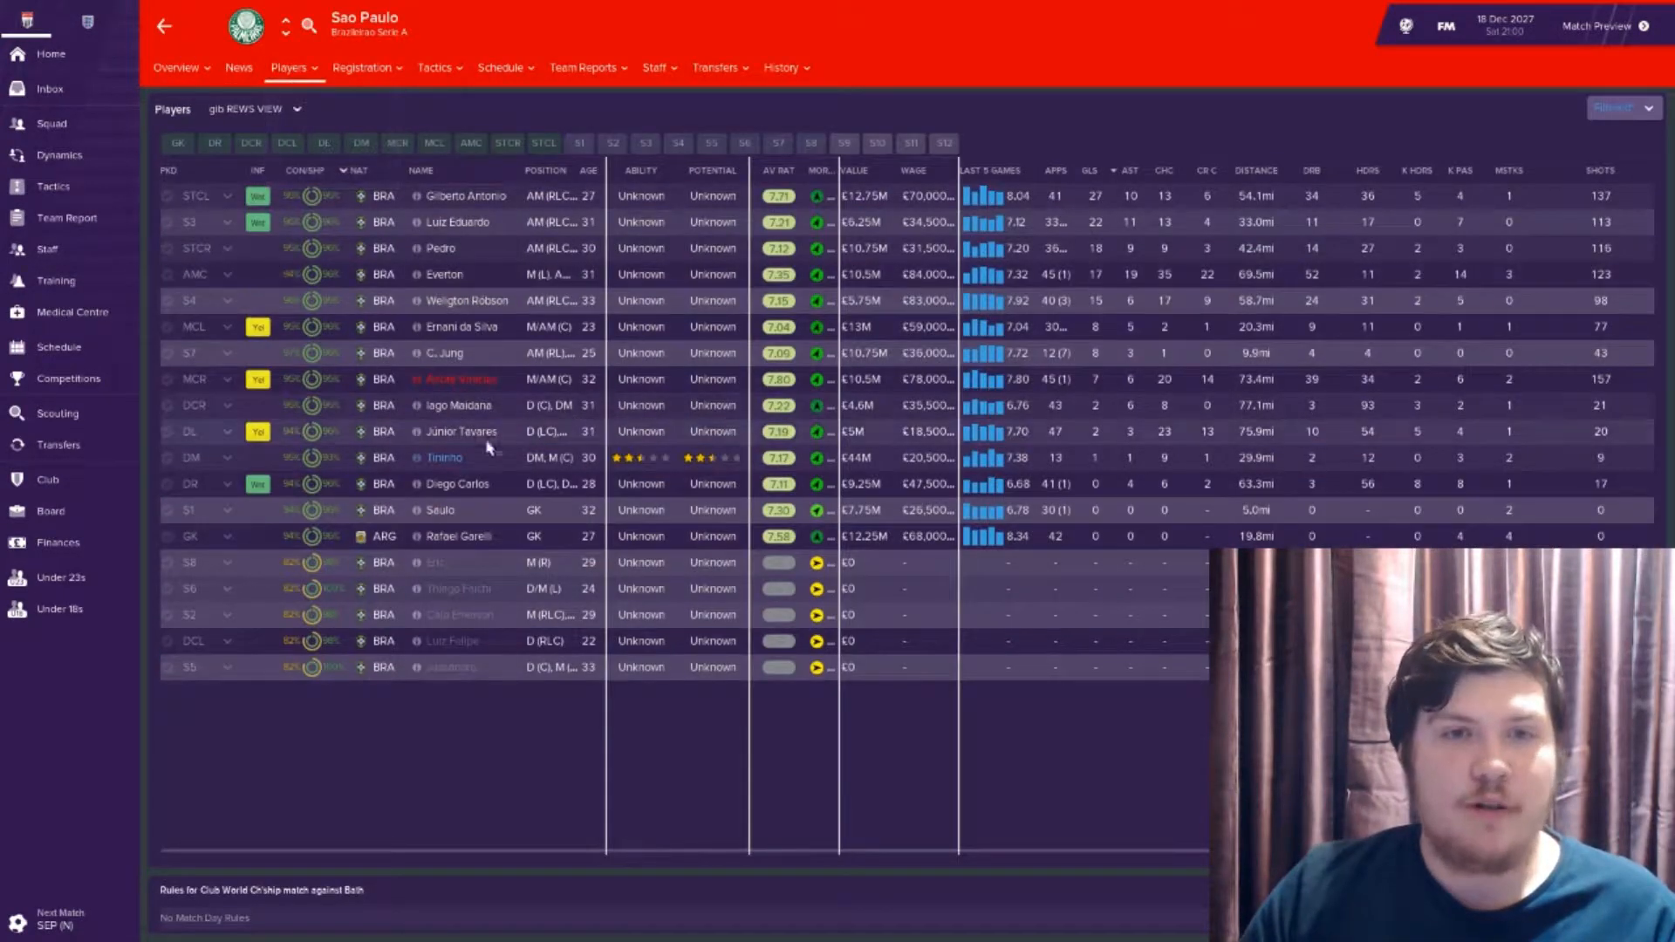
{"action": "left_click", "coordinate": [443, 457]}
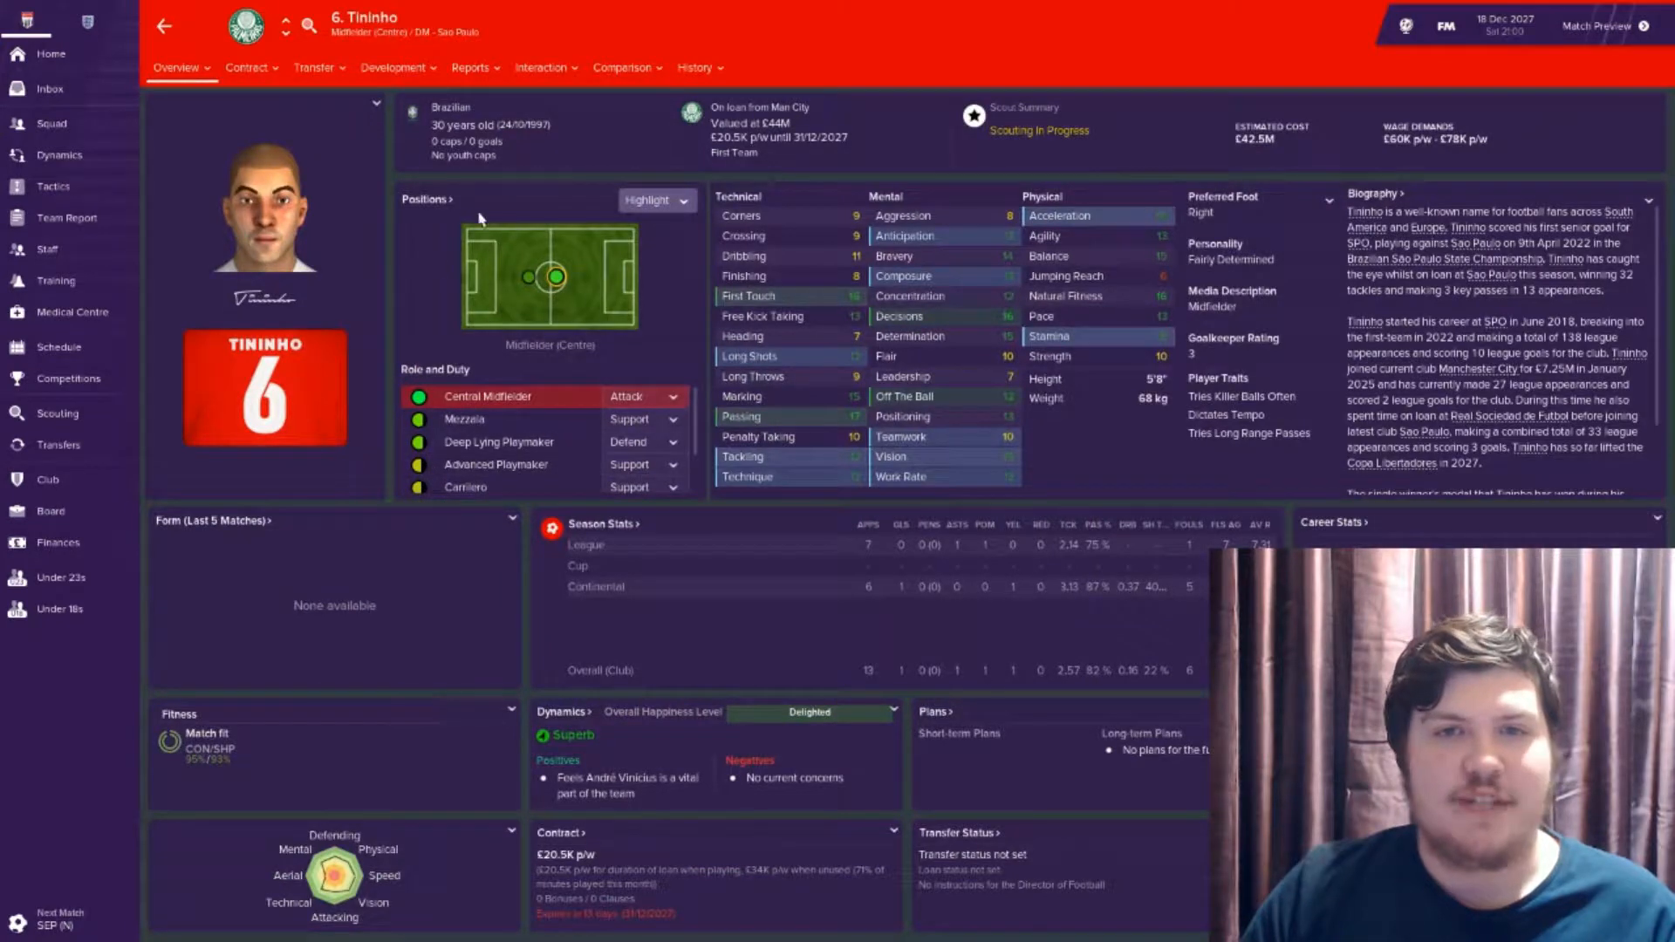
{"action": "left_click", "coordinate": [164, 26]}
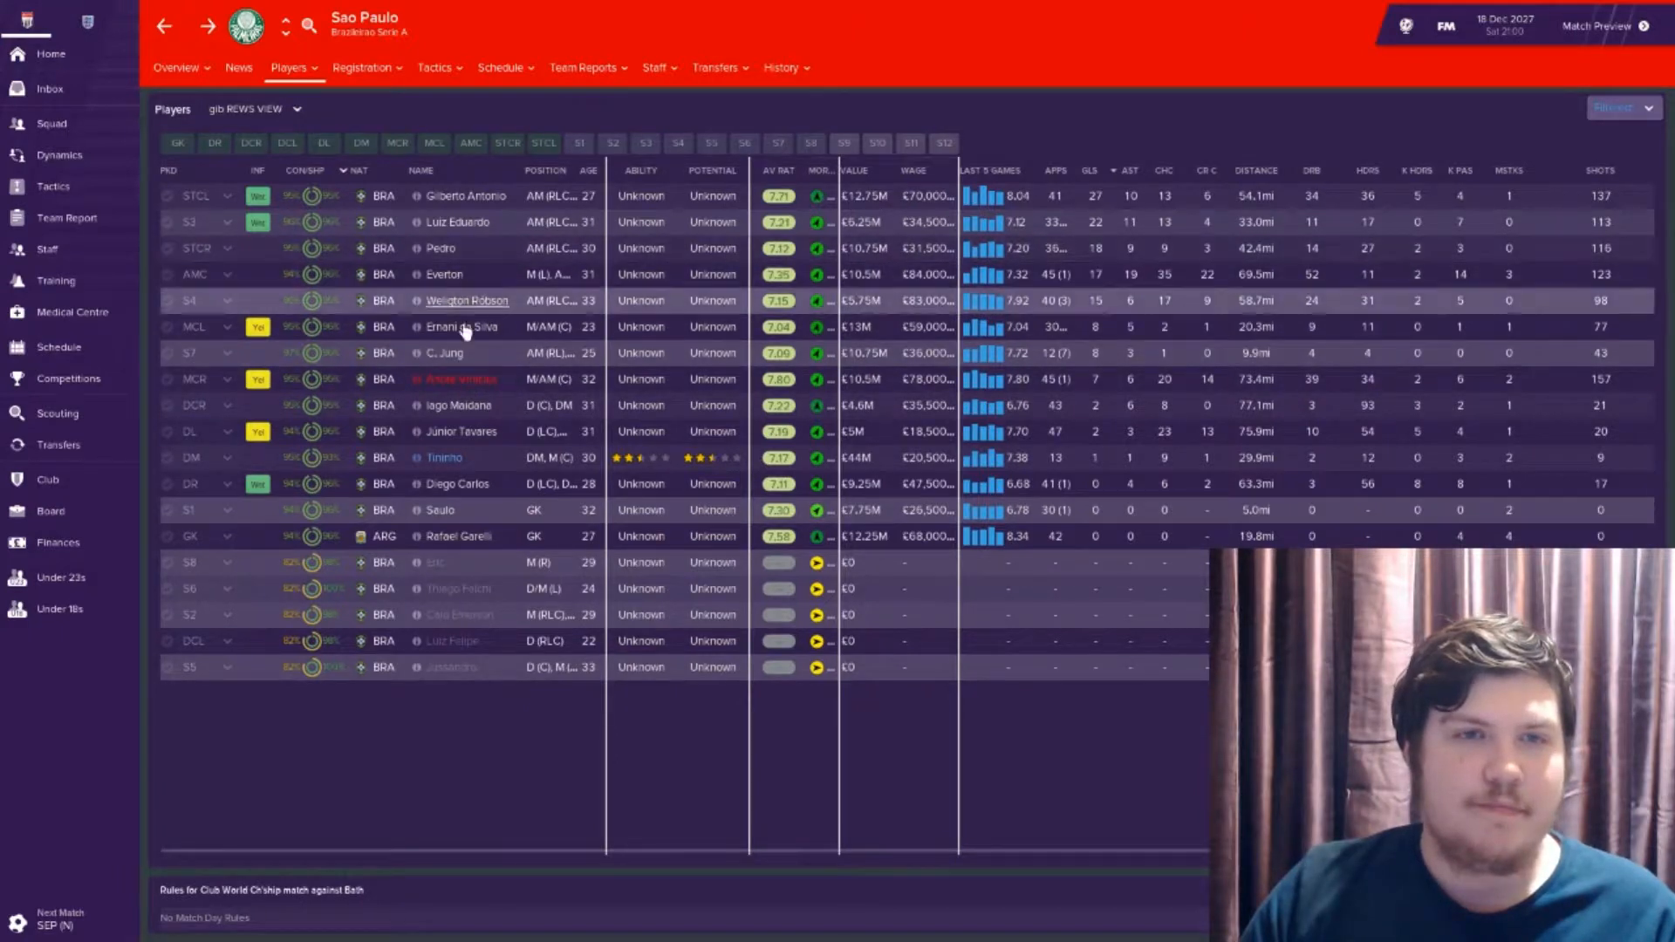
{"action": "mouse_move", "coordinate": [468, 536]}
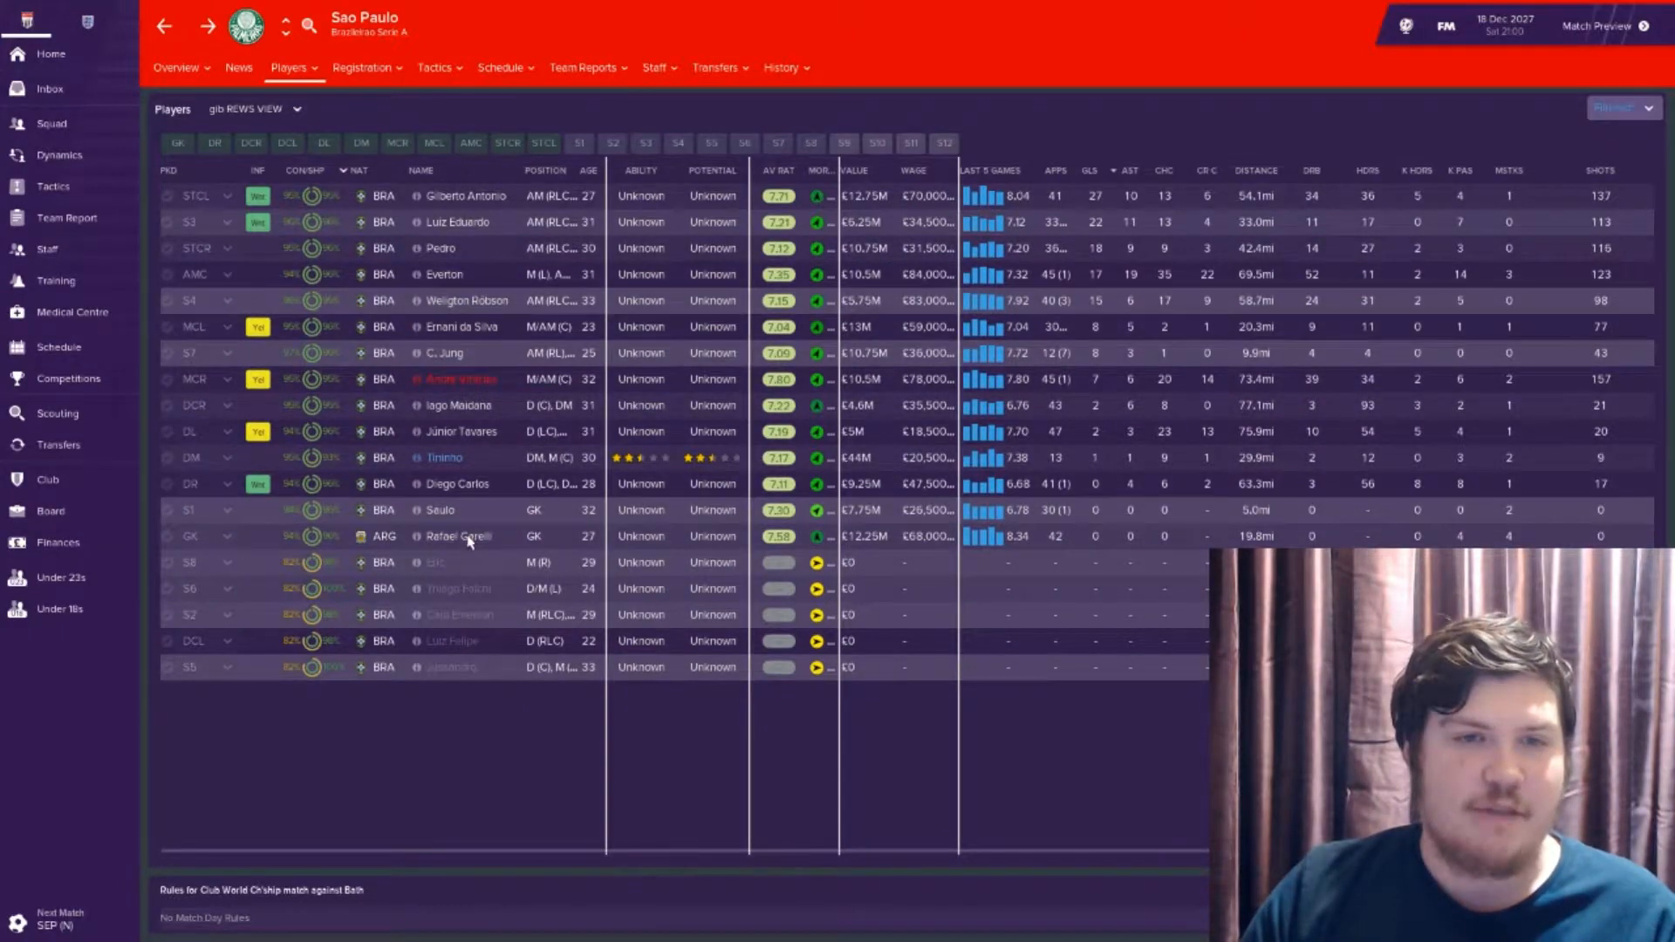
Check Argentine goalkeeper Rafael Garelli's career stats, then move to team selection for the final
{"action": "double_click", "coordinate": [457, 536]}
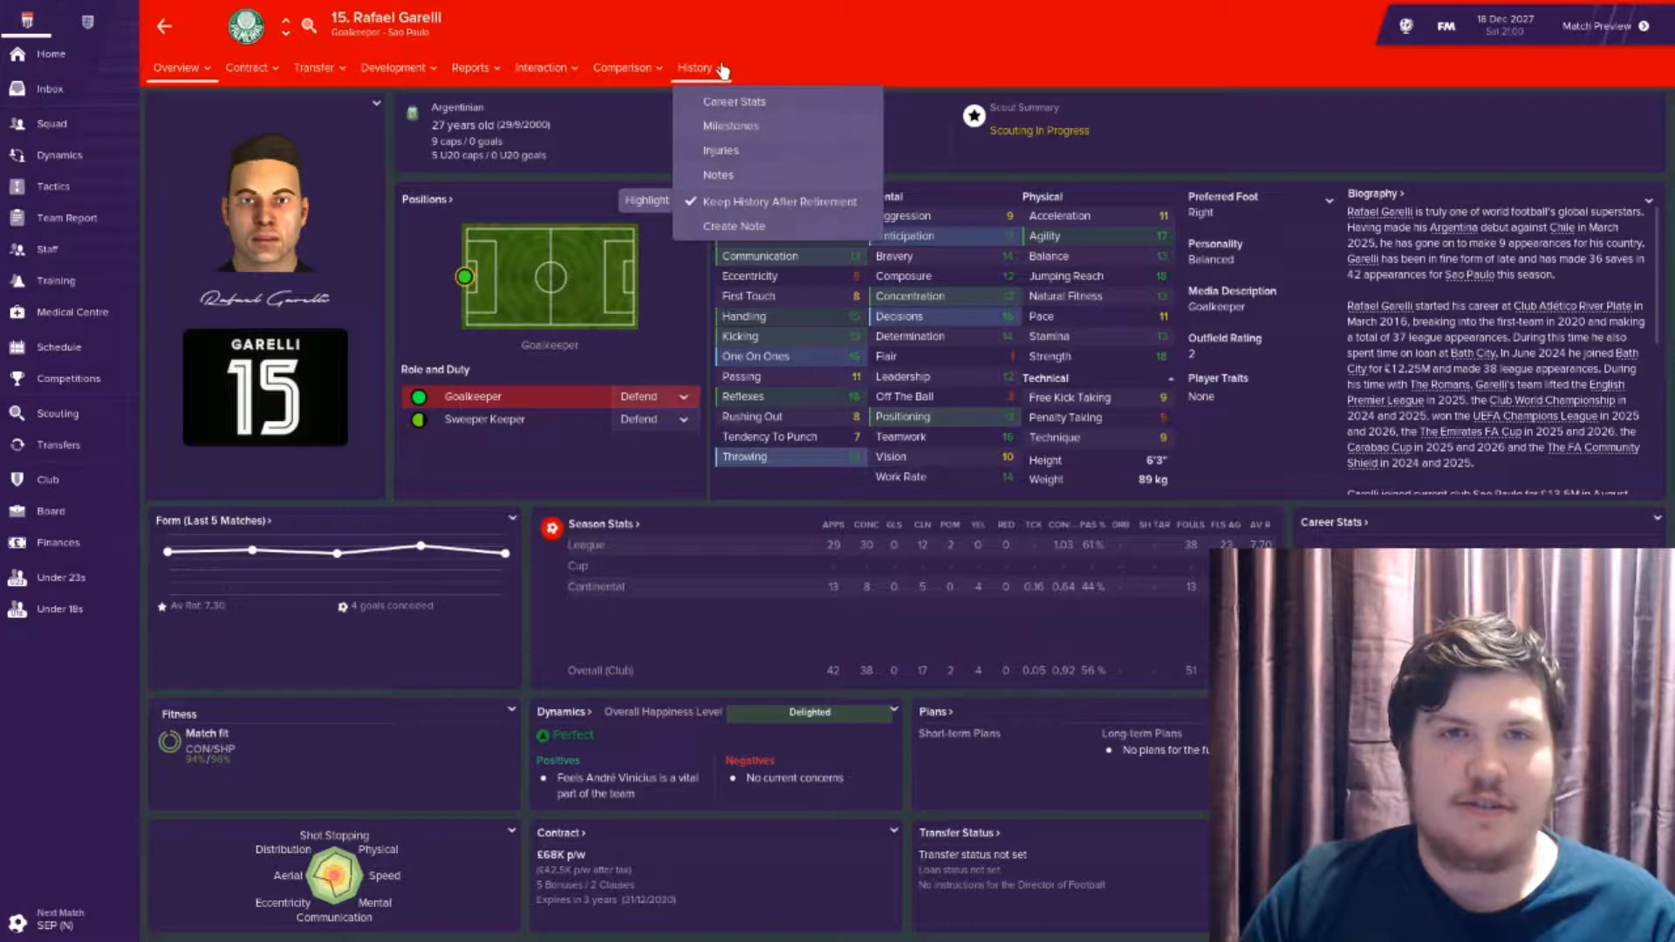
{"action": "left_click", "coordinate": [733, 101]}
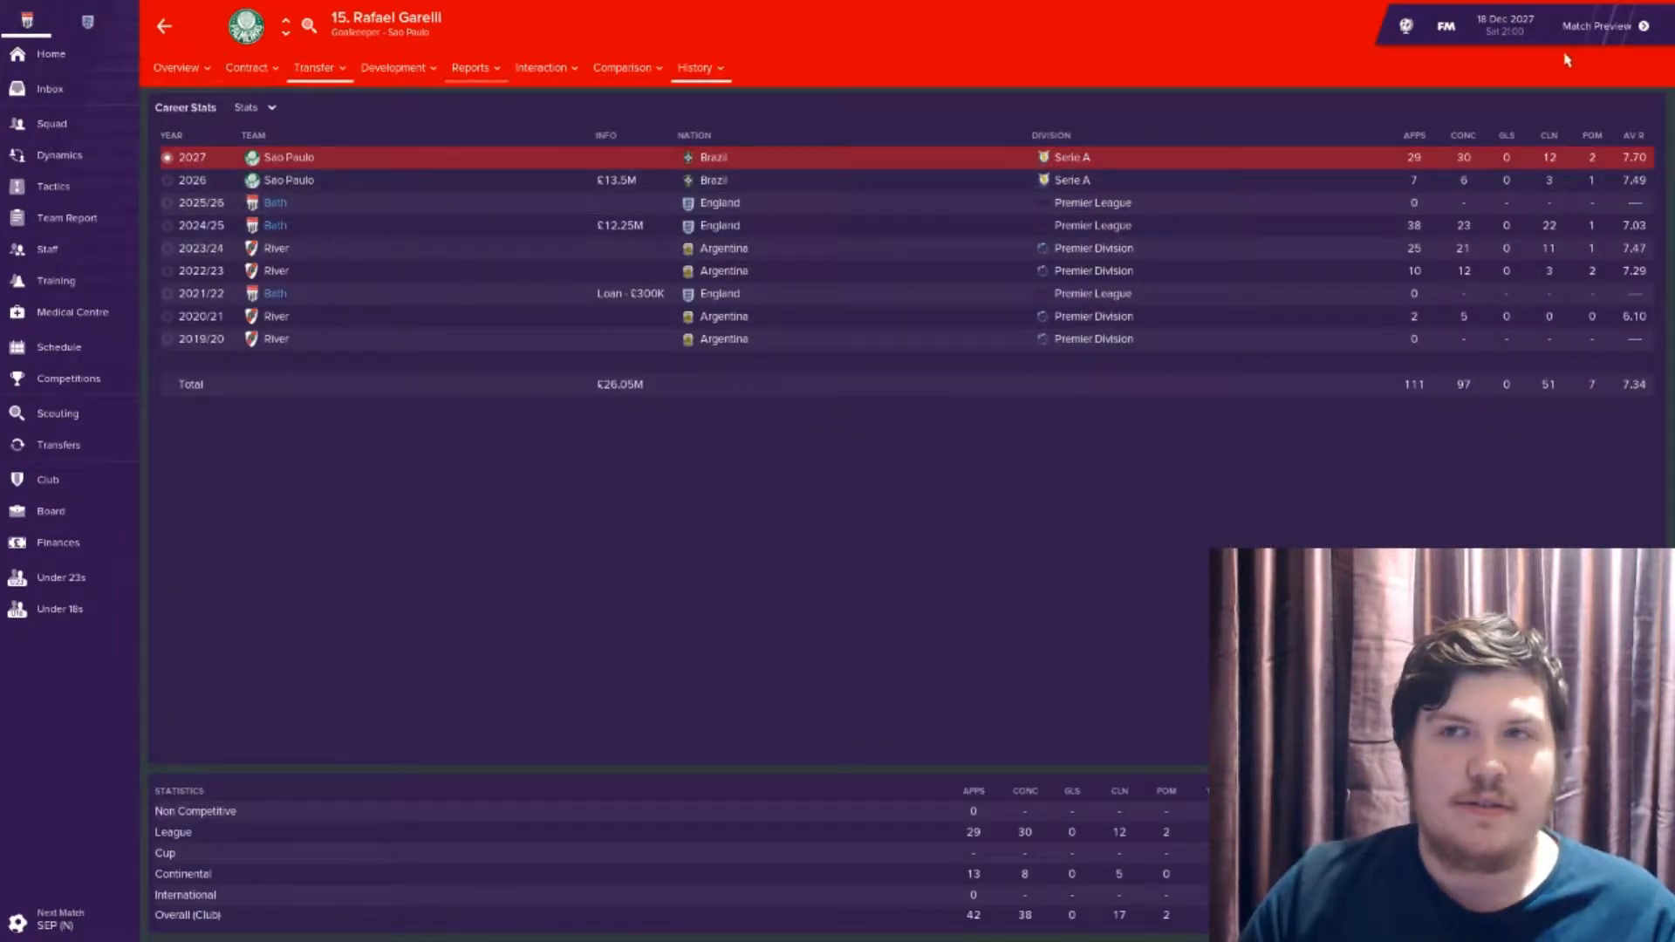
{"action": "left_click", "coordinate": [1593, 26]}
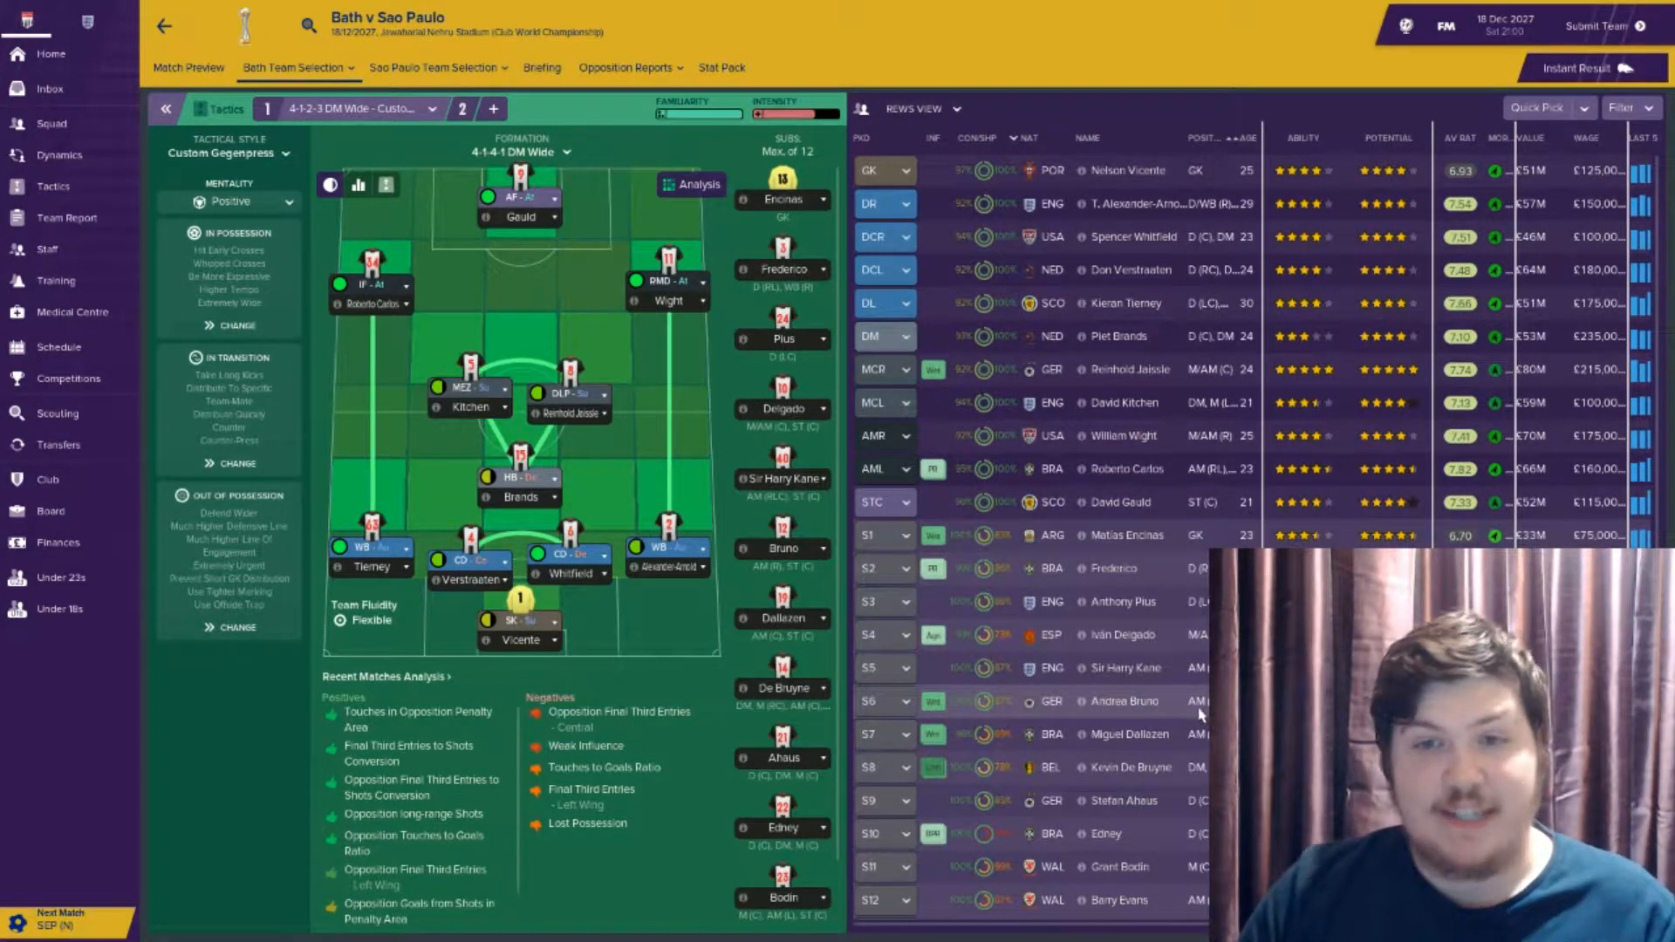
Start Frederico at right wing-back over Alexander-Arnold, submit the team and proceed to the match
{"action": "scroll", "scroll_direction": "down", "scroll_amount": 3}
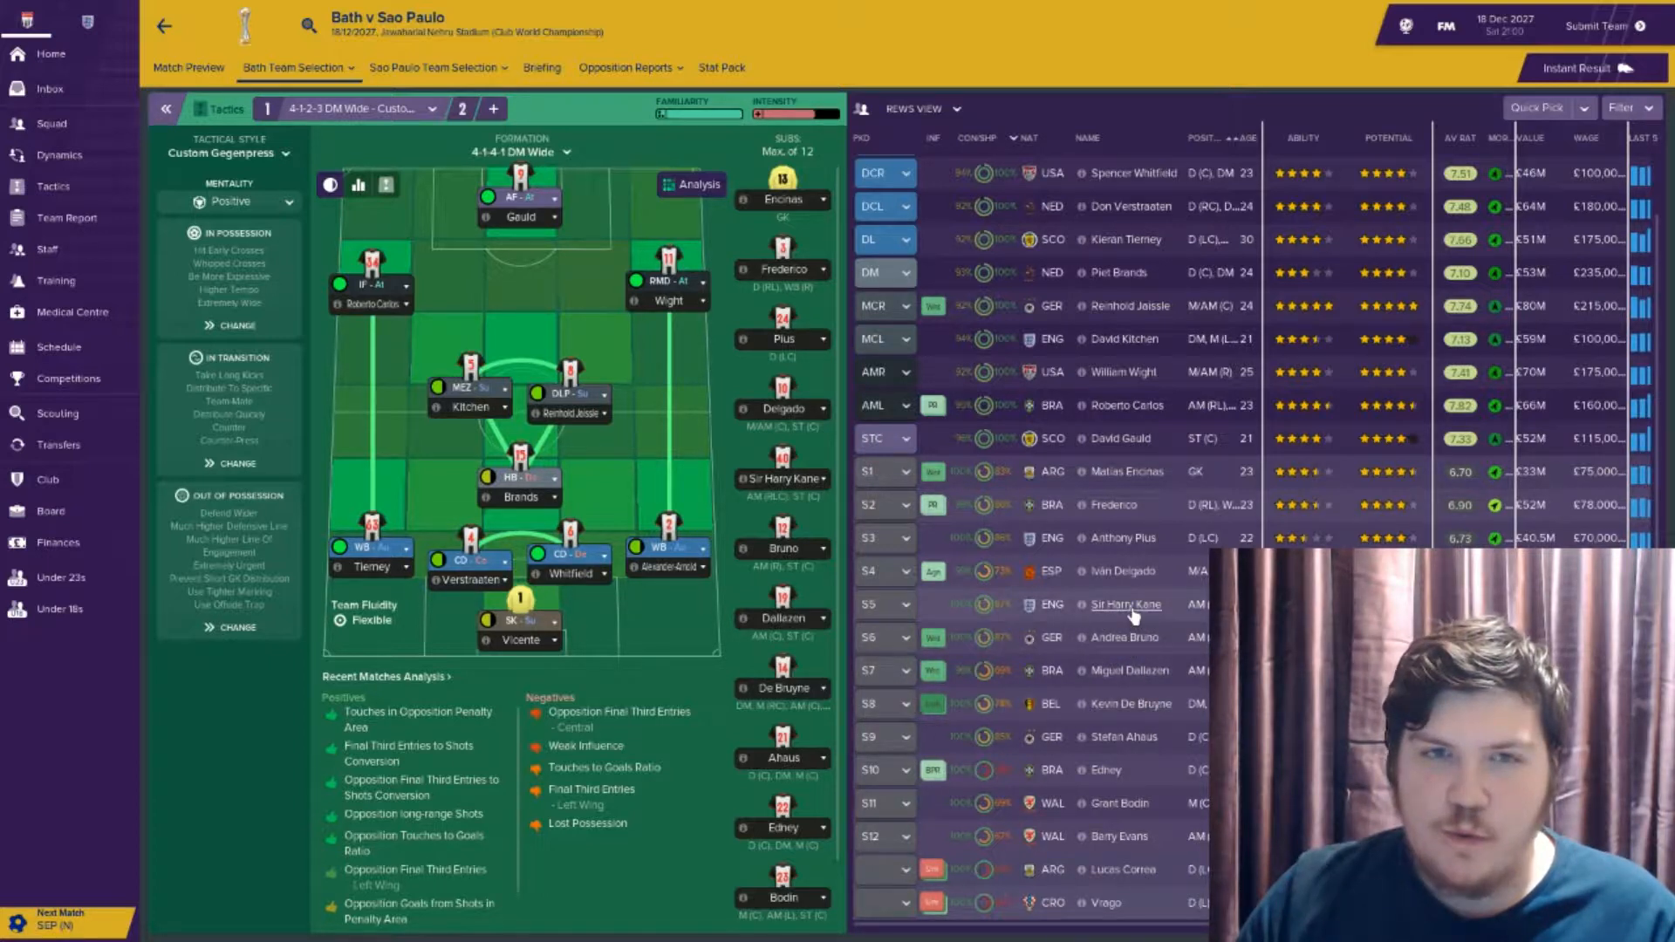
{"action": "mouse_move", "coordinate": [1124, 605]}
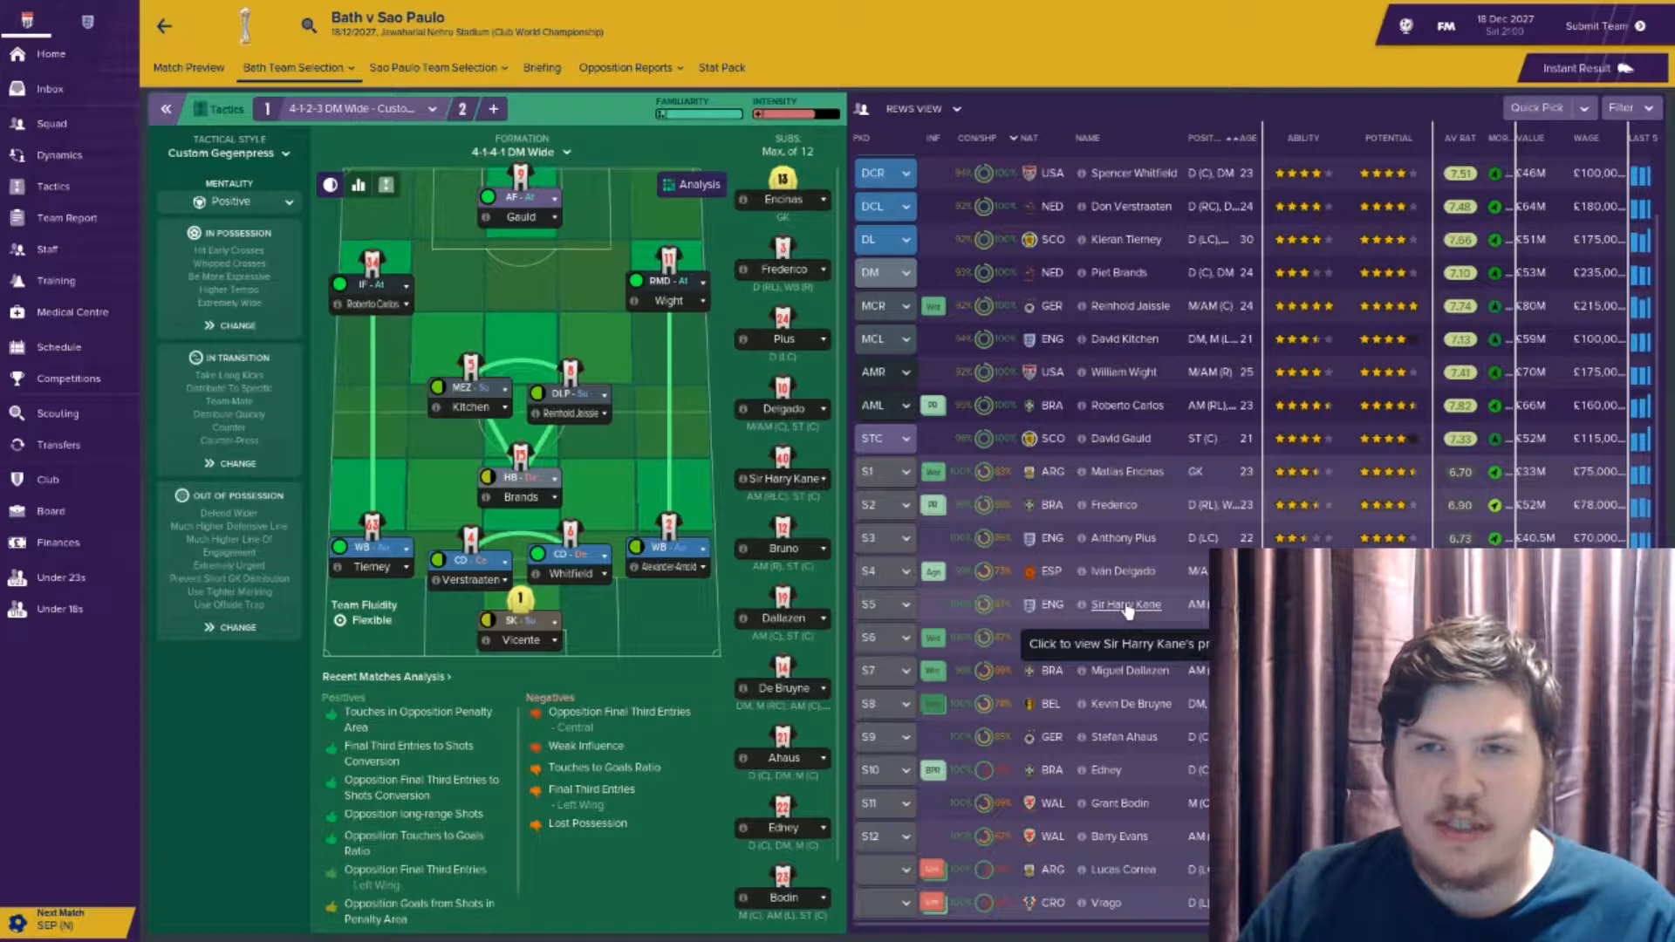
{"action": "scroll", "scroll_direction": "up", "scroll_amount": 3}
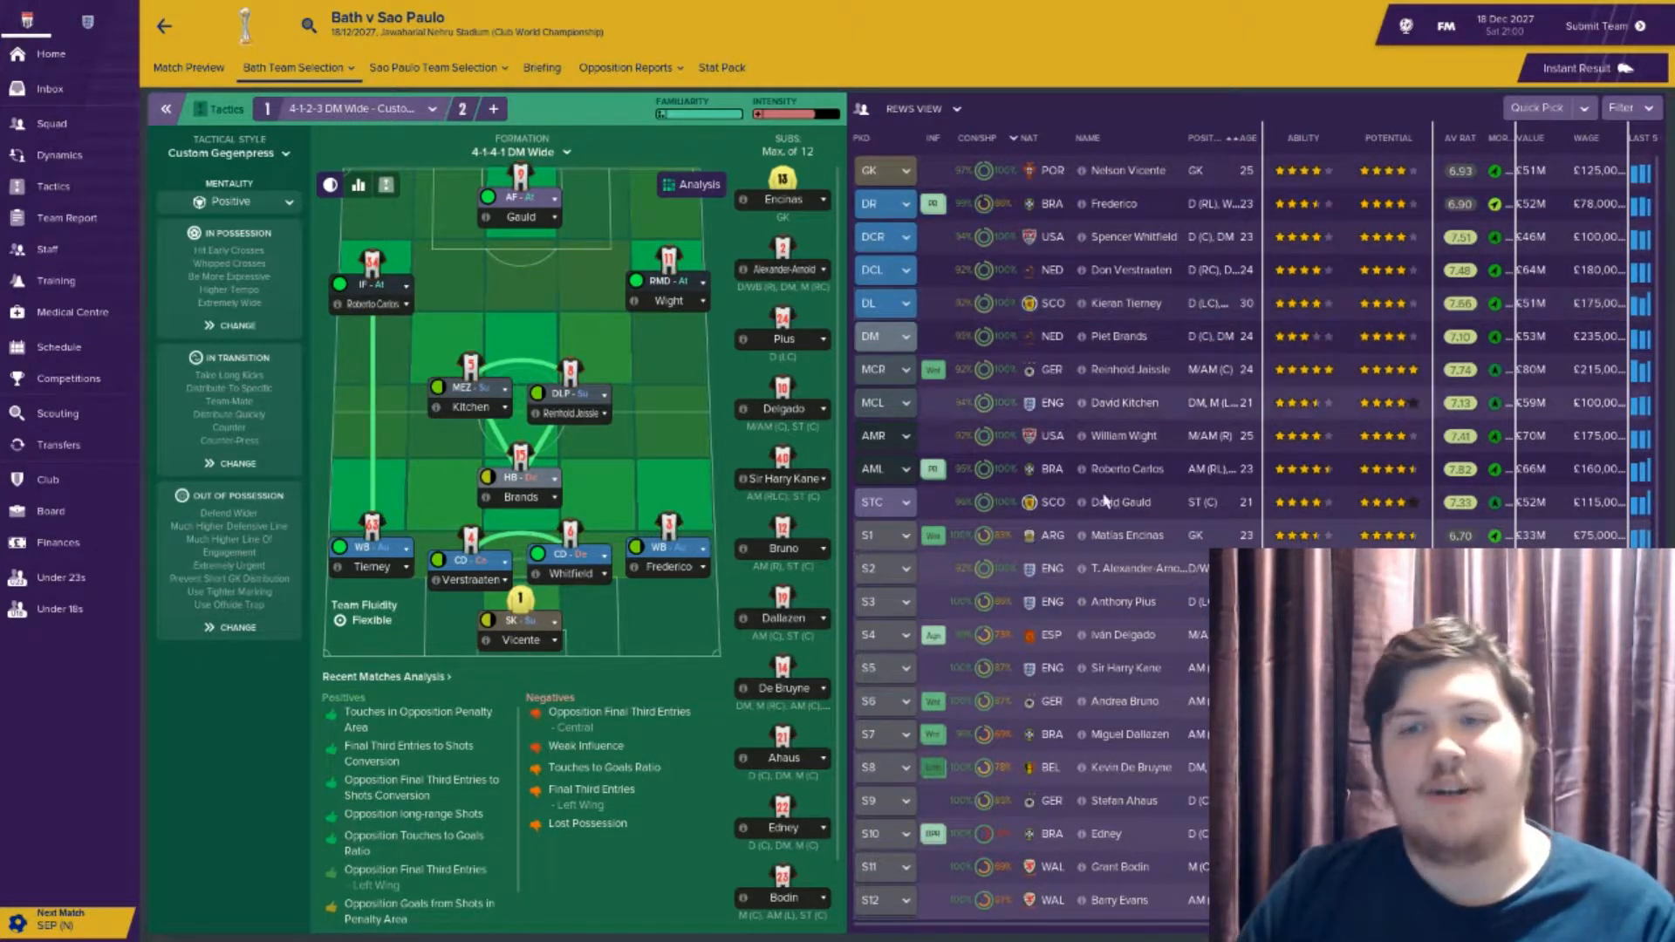
{"action": "left_click", "coordinate": [1593, 26]}
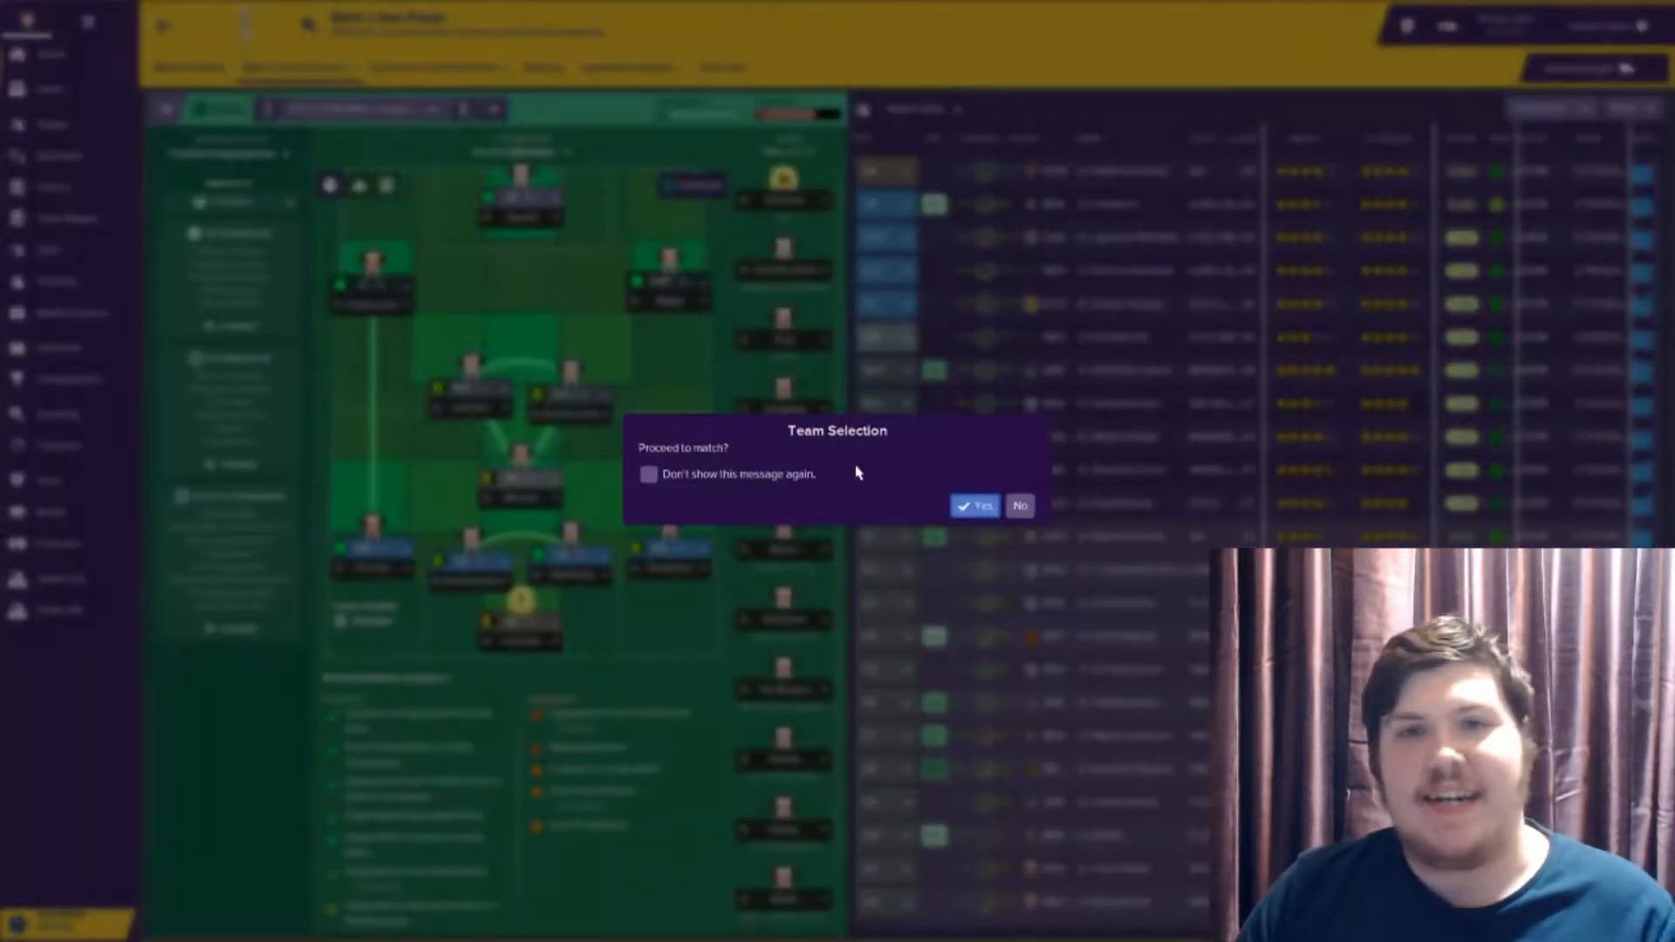
{"action": "left_click", "coordinate": [974, 506]}
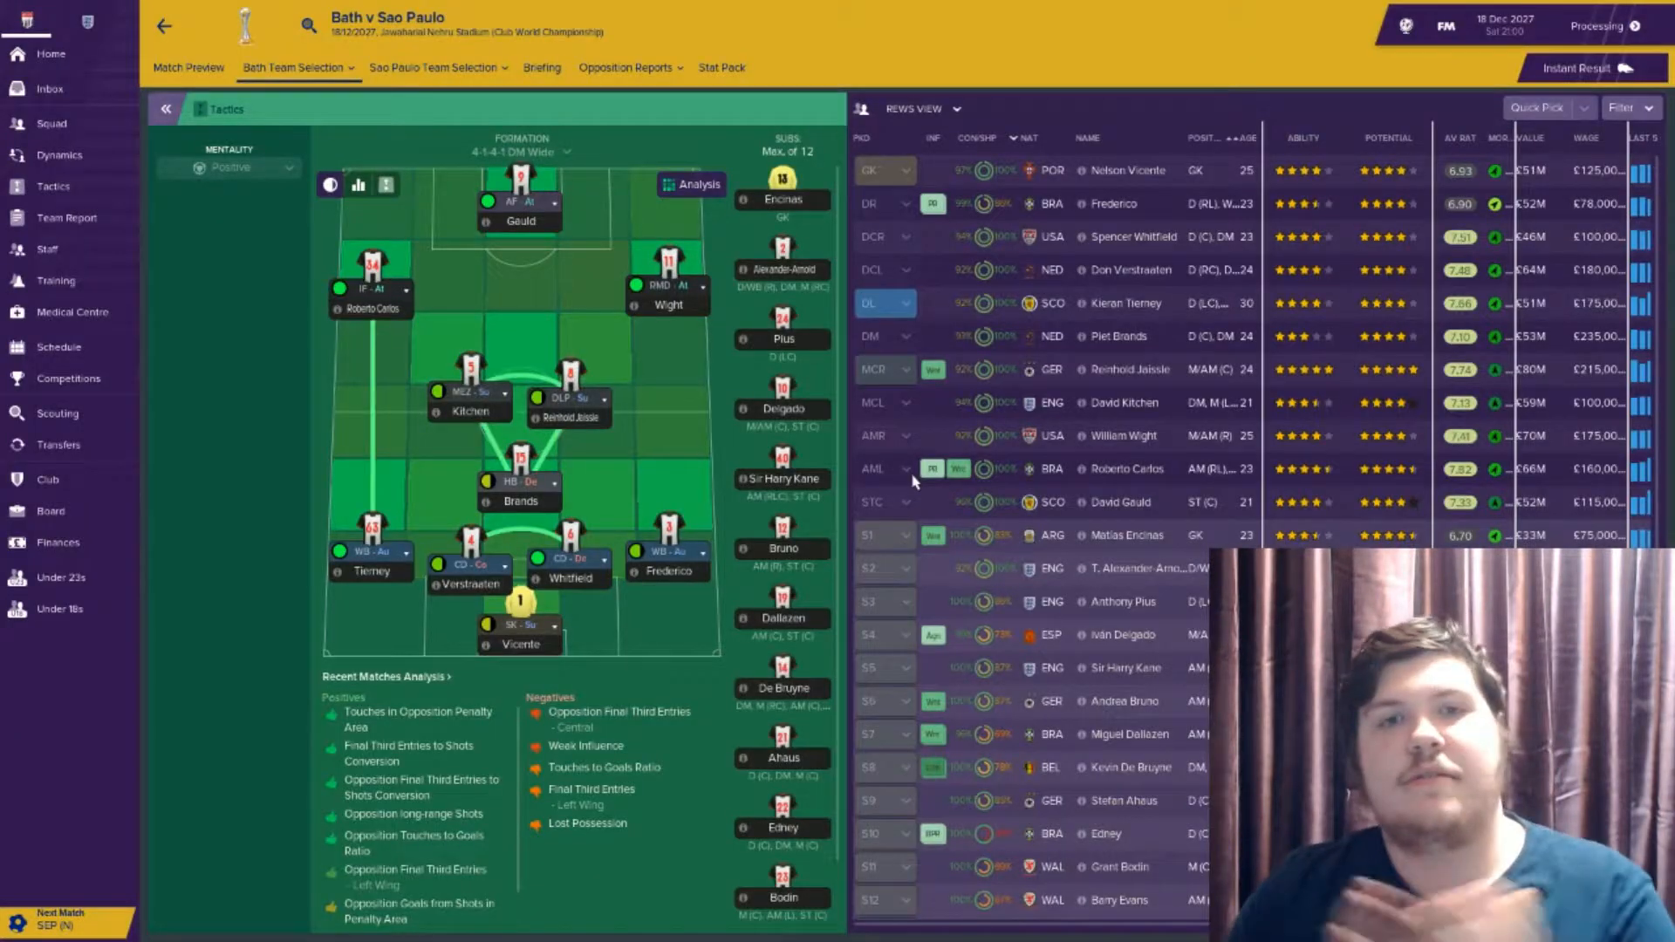
{"action": "left_click", "coordinate": [1572, 68]}
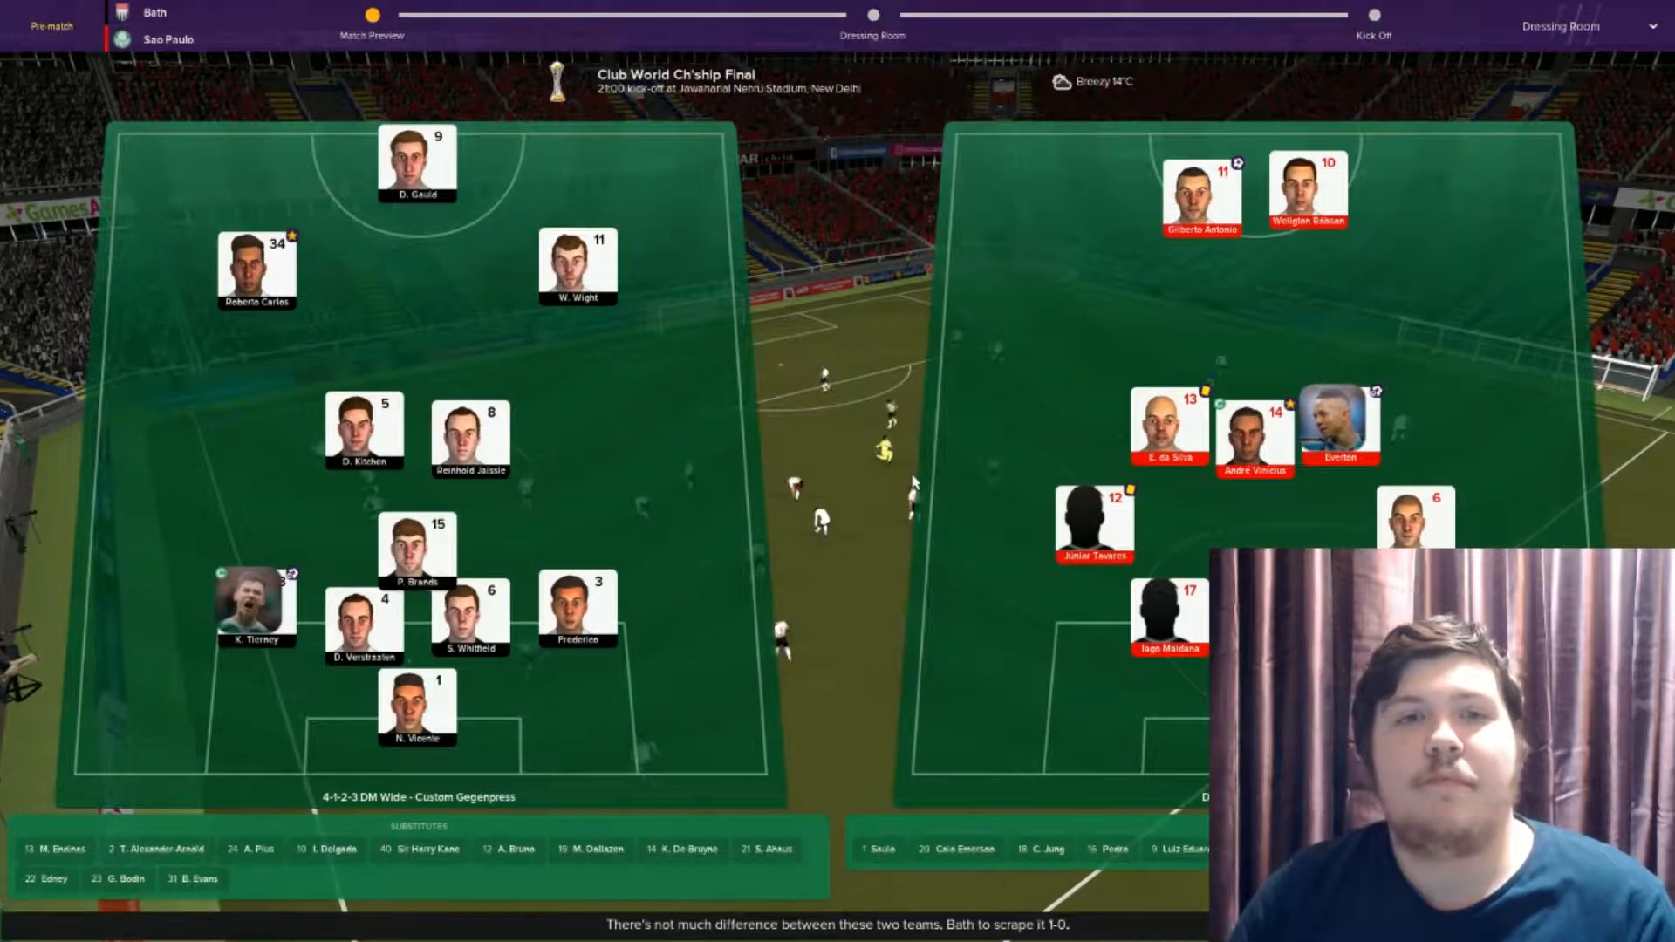
Finish the dressing-room team talk and kick off the final against Sao Paulo
{"action": "left_click", "coordinate": [873, 14]}
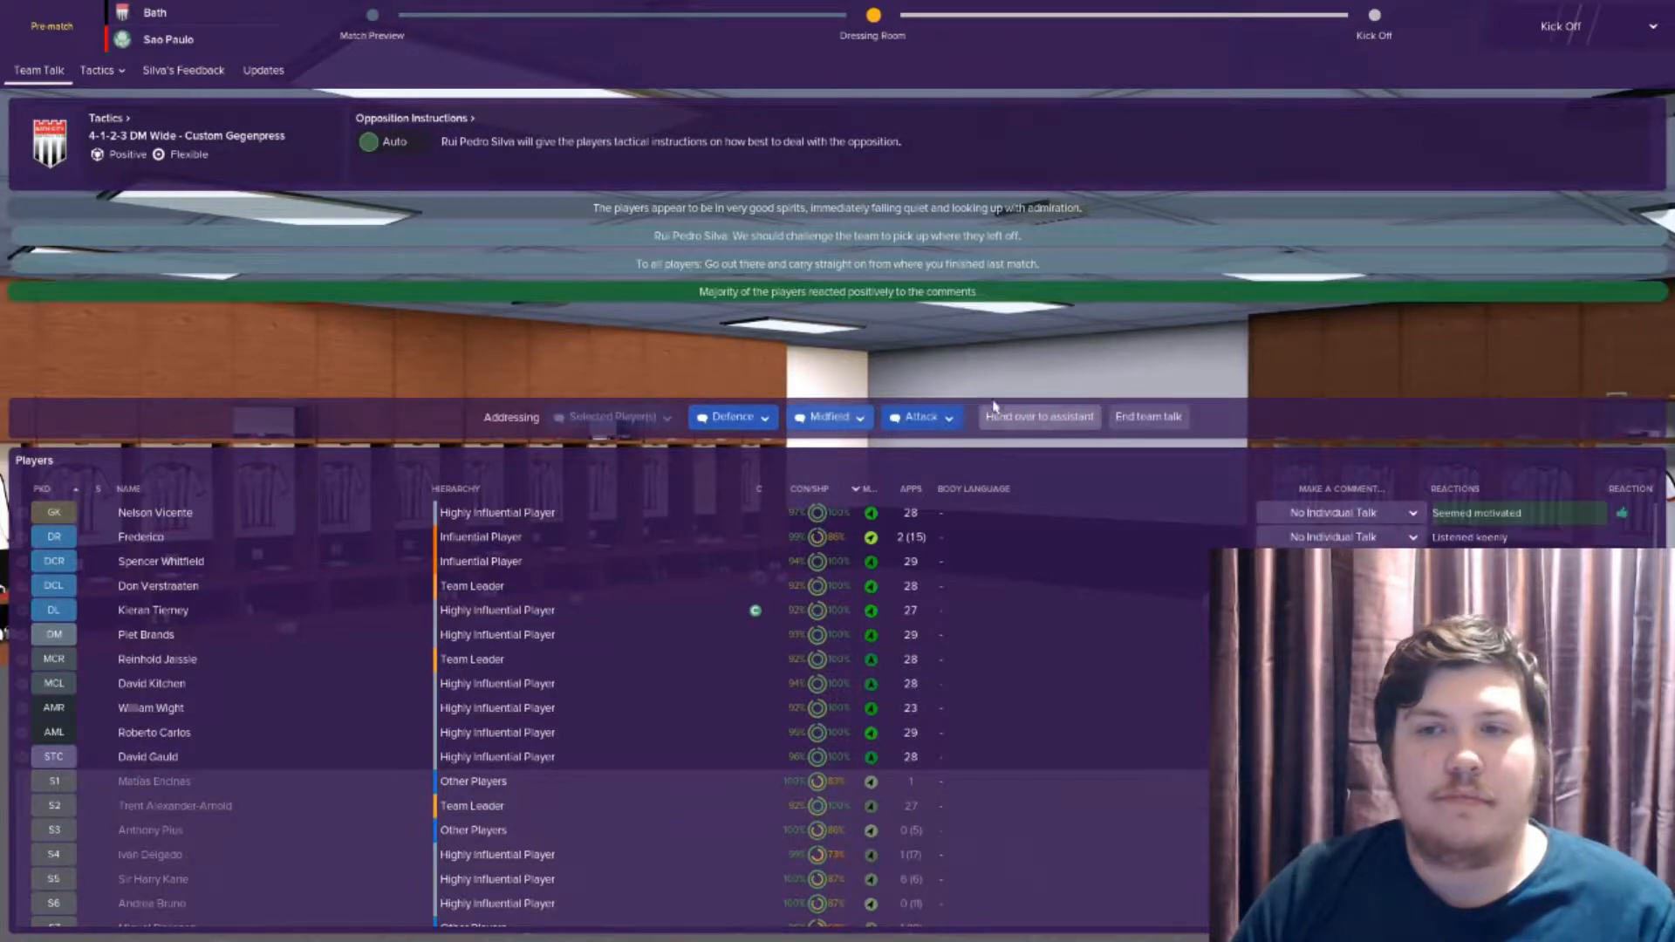
{"action": "left_click", "coordinate": [1148, 417]}
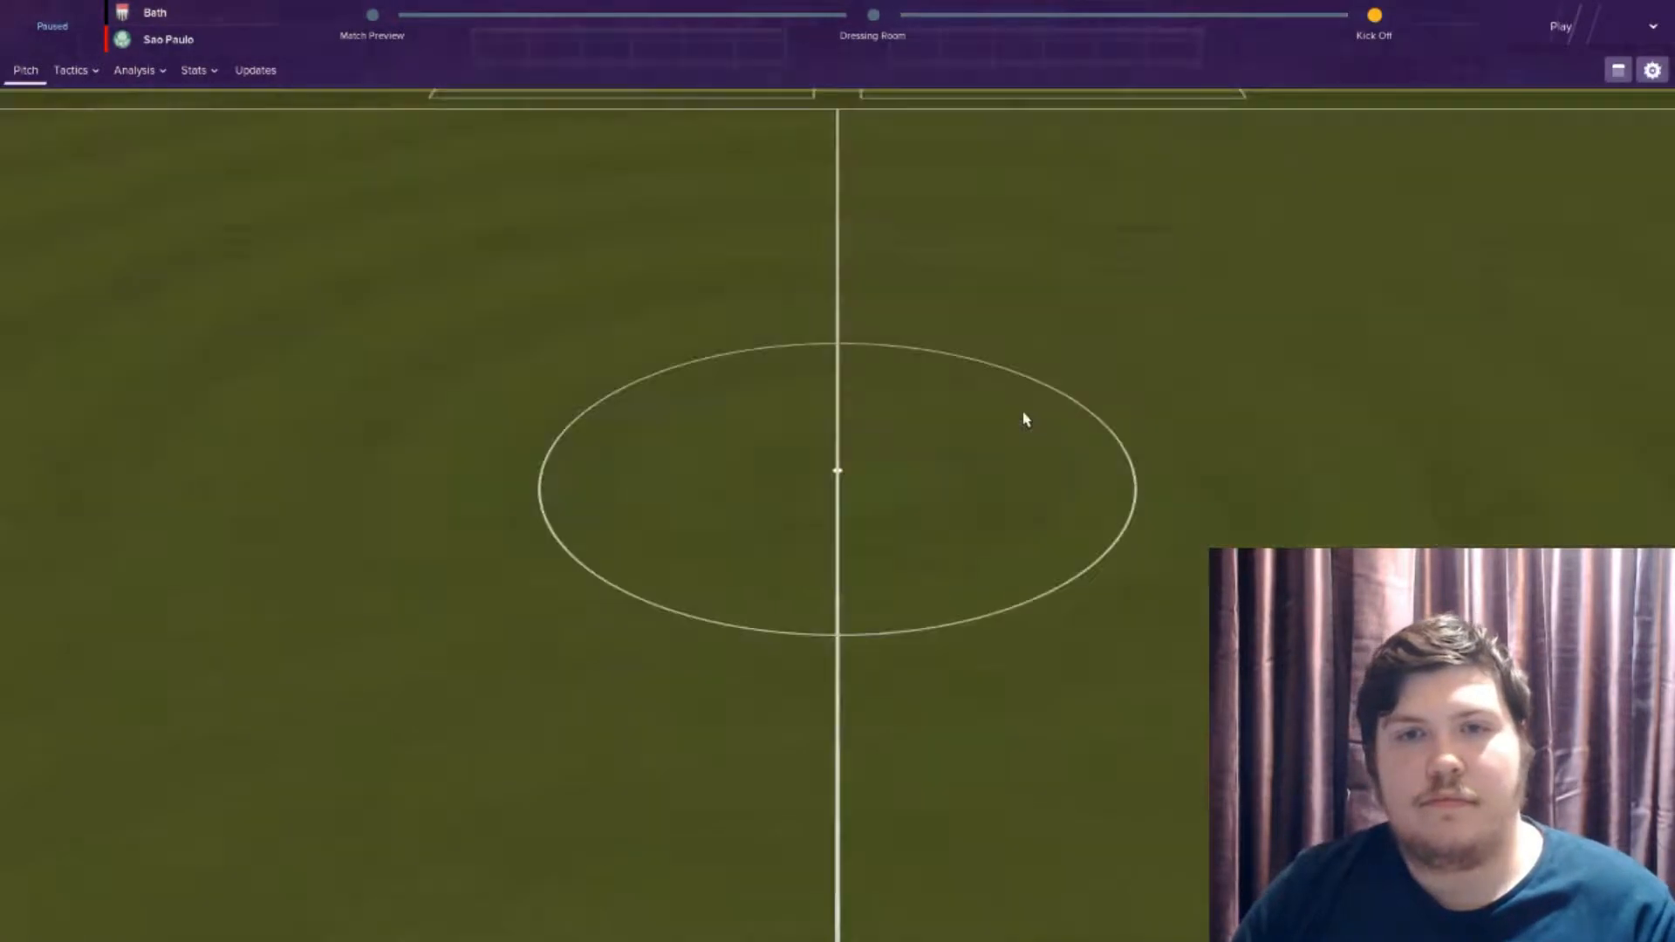
{"action": "left_click", "coordinate": [1560, 26]}
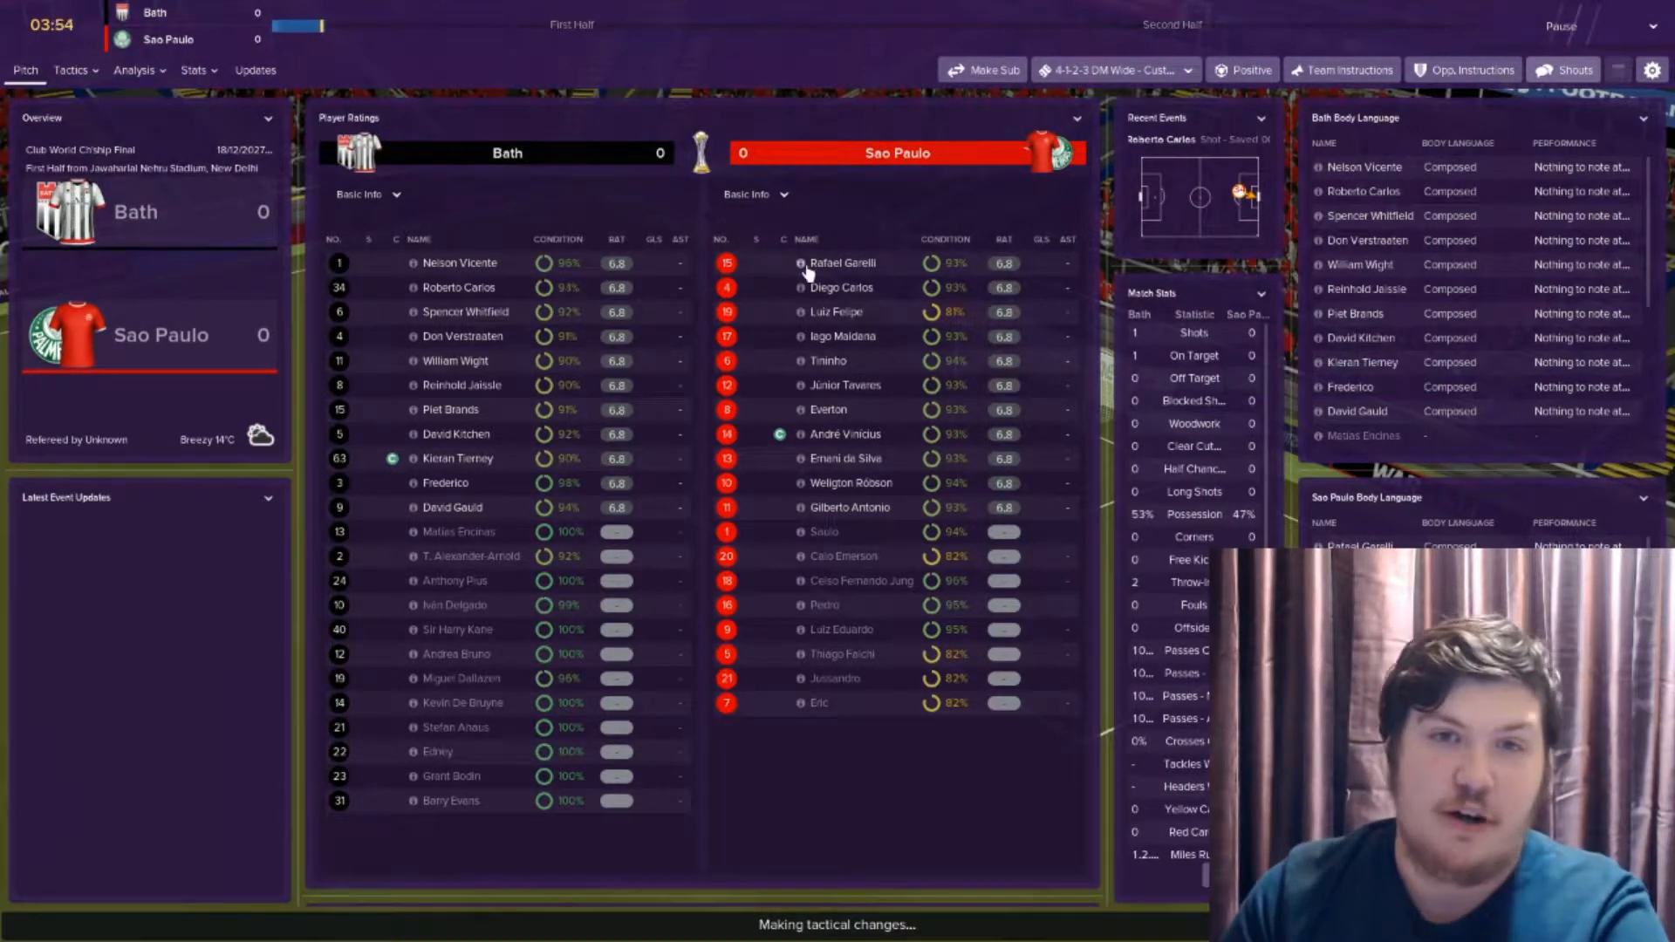
Let the final run in the ratings view until David Gauld heads Bath 1-0 up at 27:56
{"action": "left_click", "coordinate": [845, 264]}
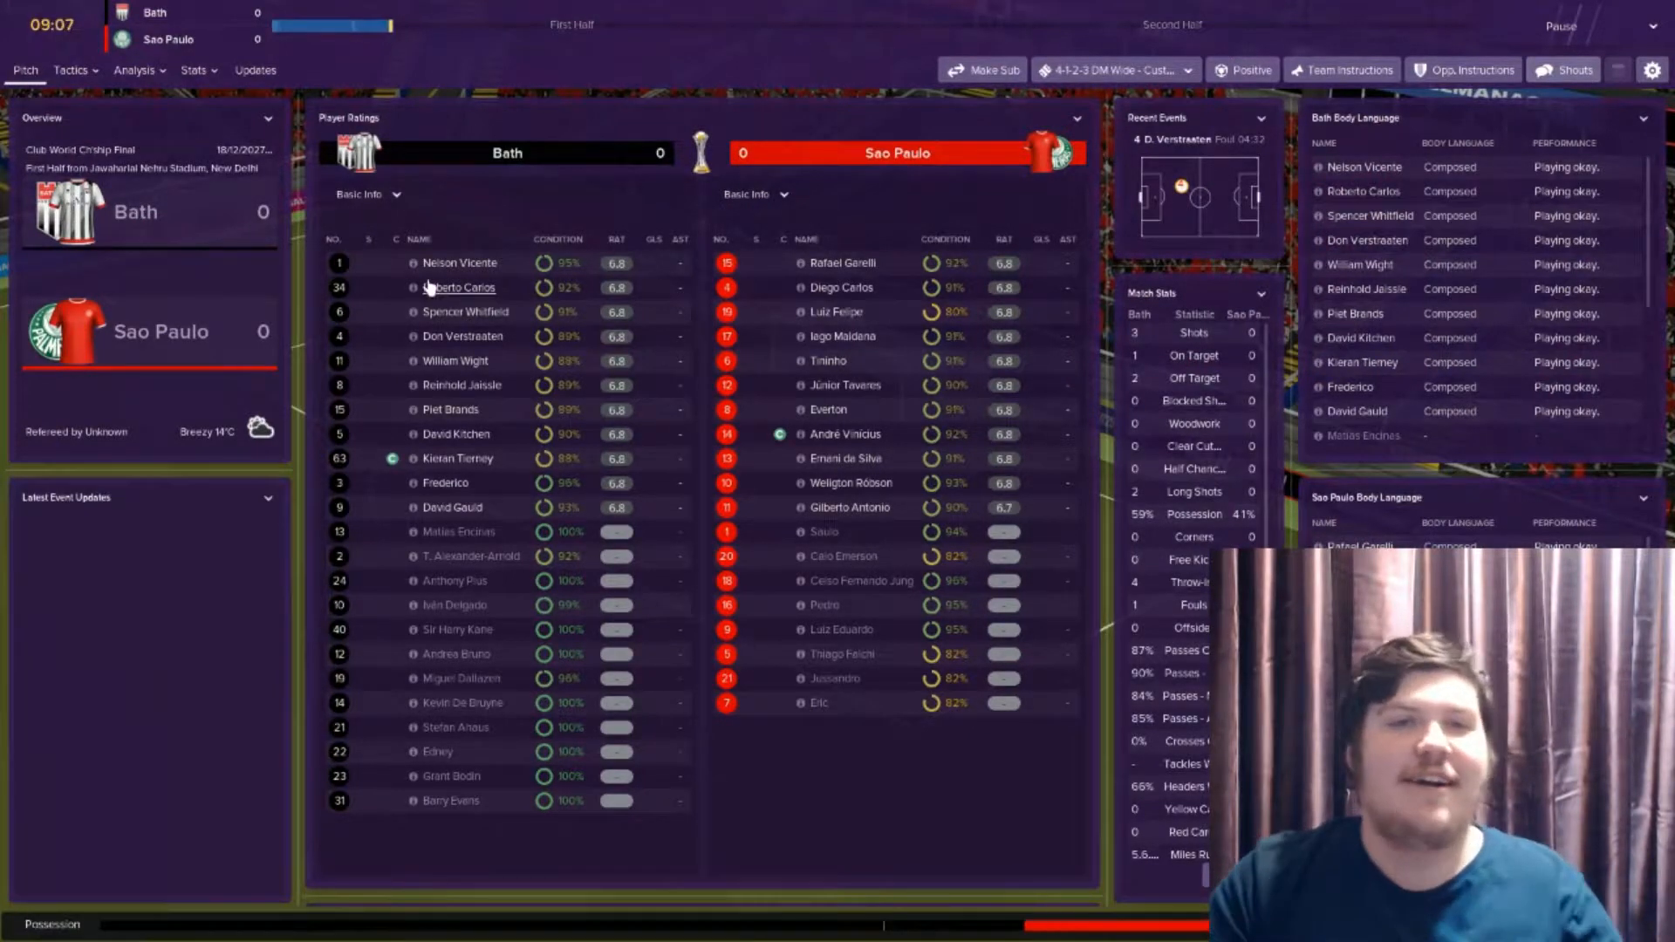
{"action": "left_click", "coordinate": [459, 263]}
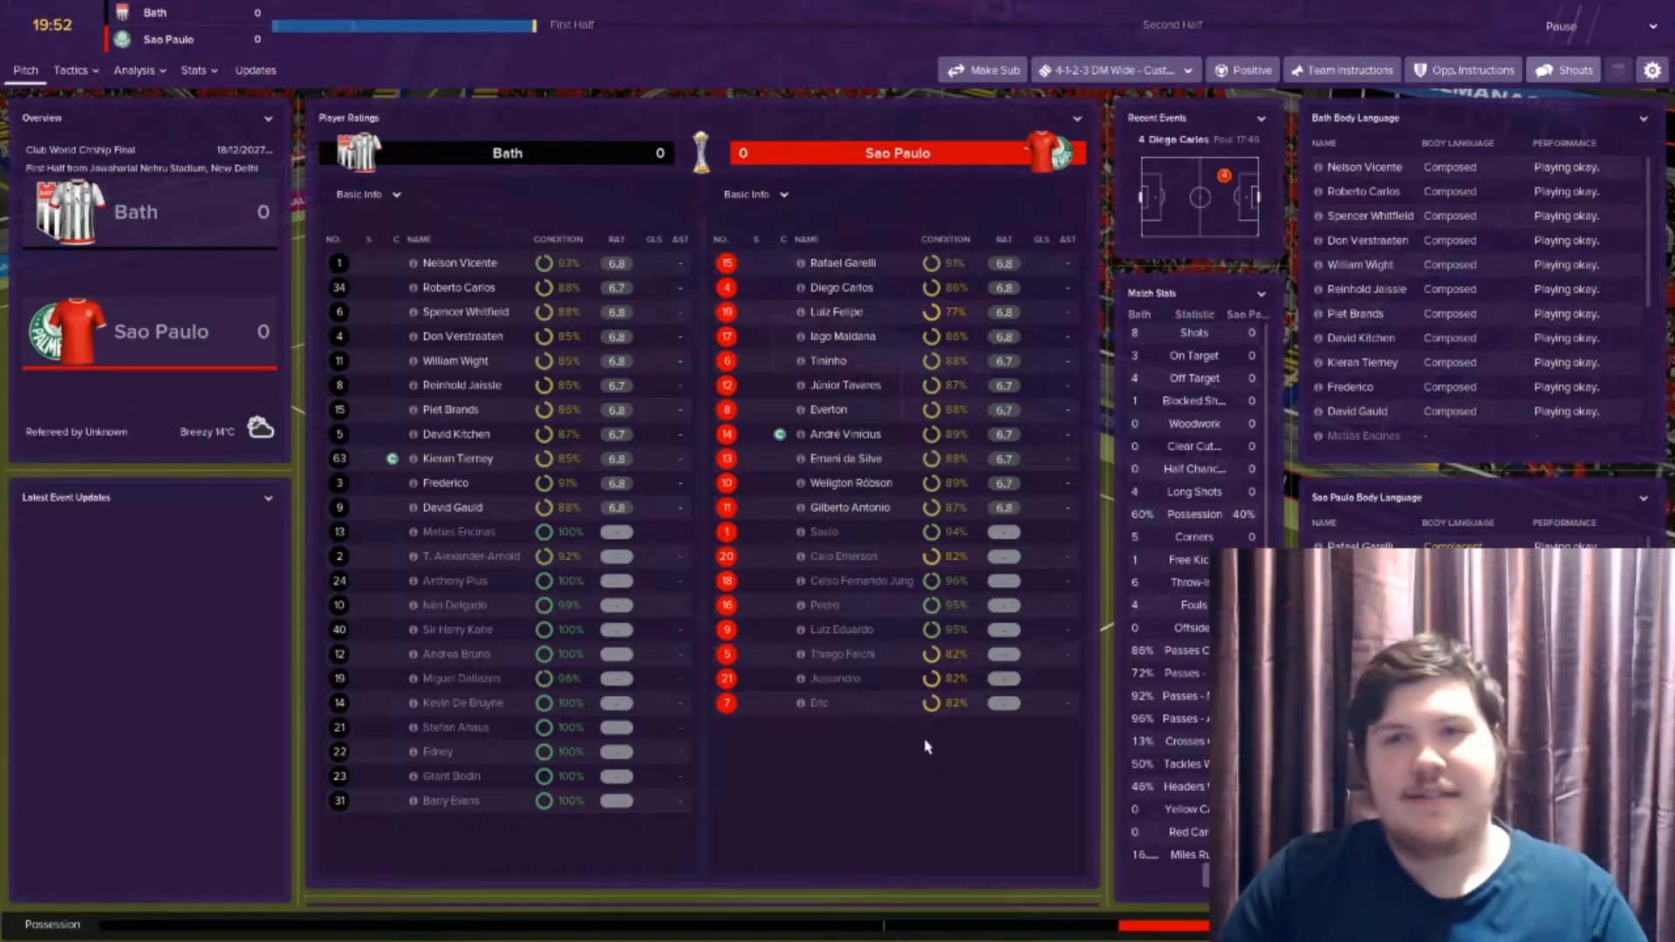
{"action": "left_click", "coordinate": [1564, 69]}
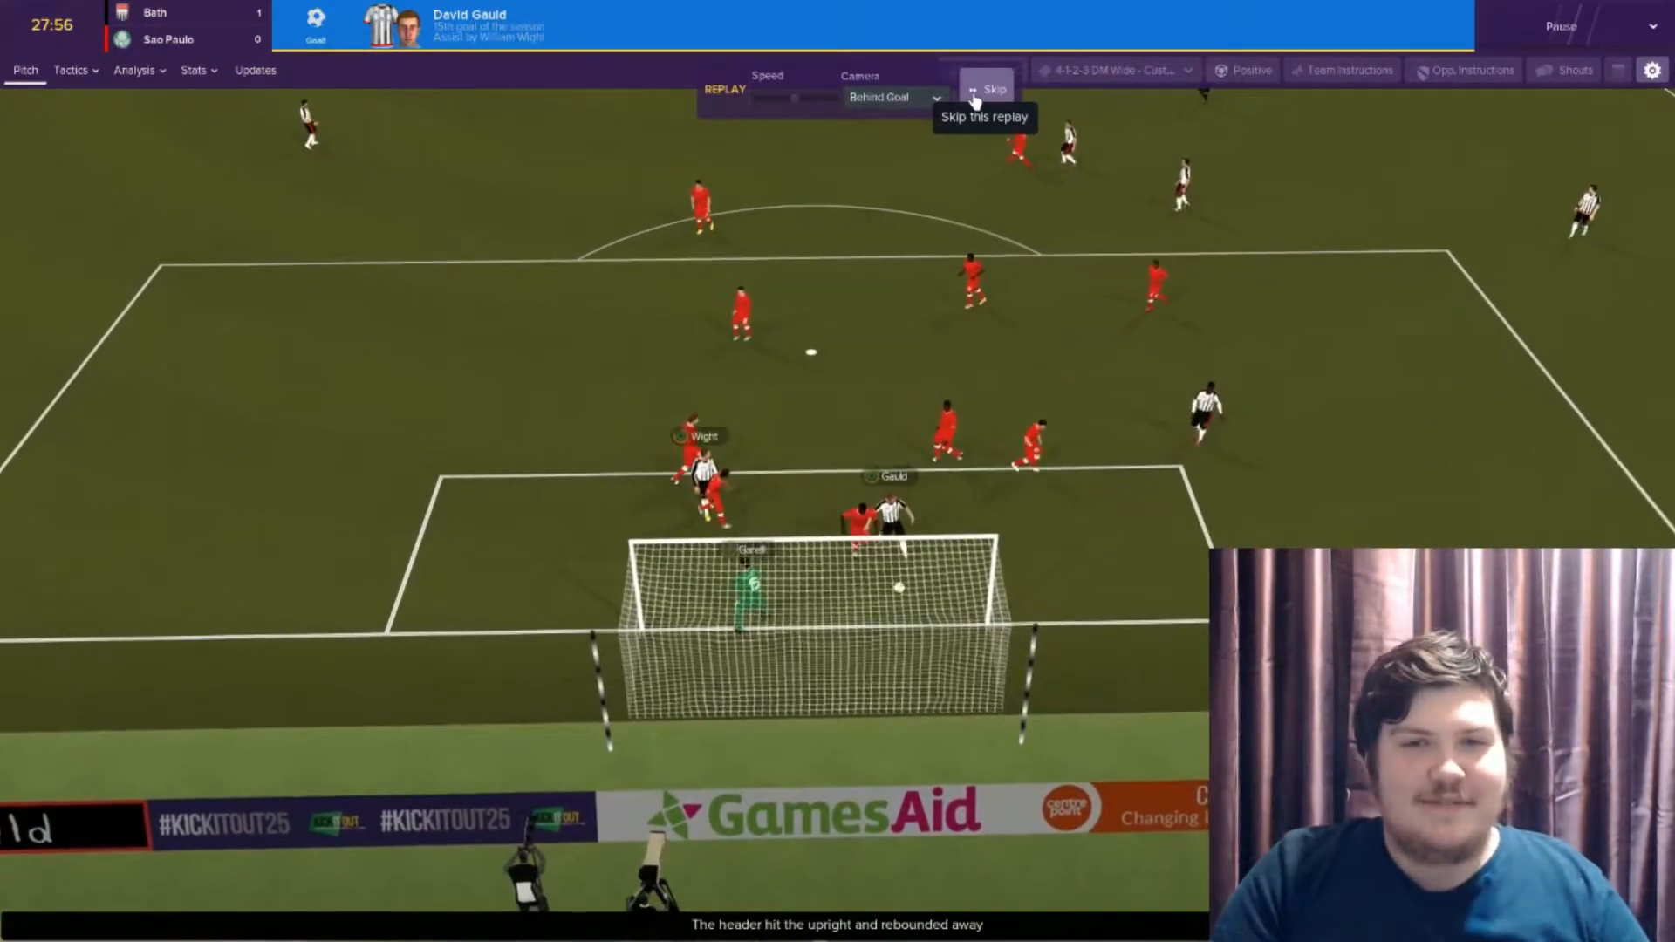
Skip the Gauld and Wight goal replays and play on to half time at 2-0 for the first-half review
{"action": "left_click", "coordinate": [991, 89]}
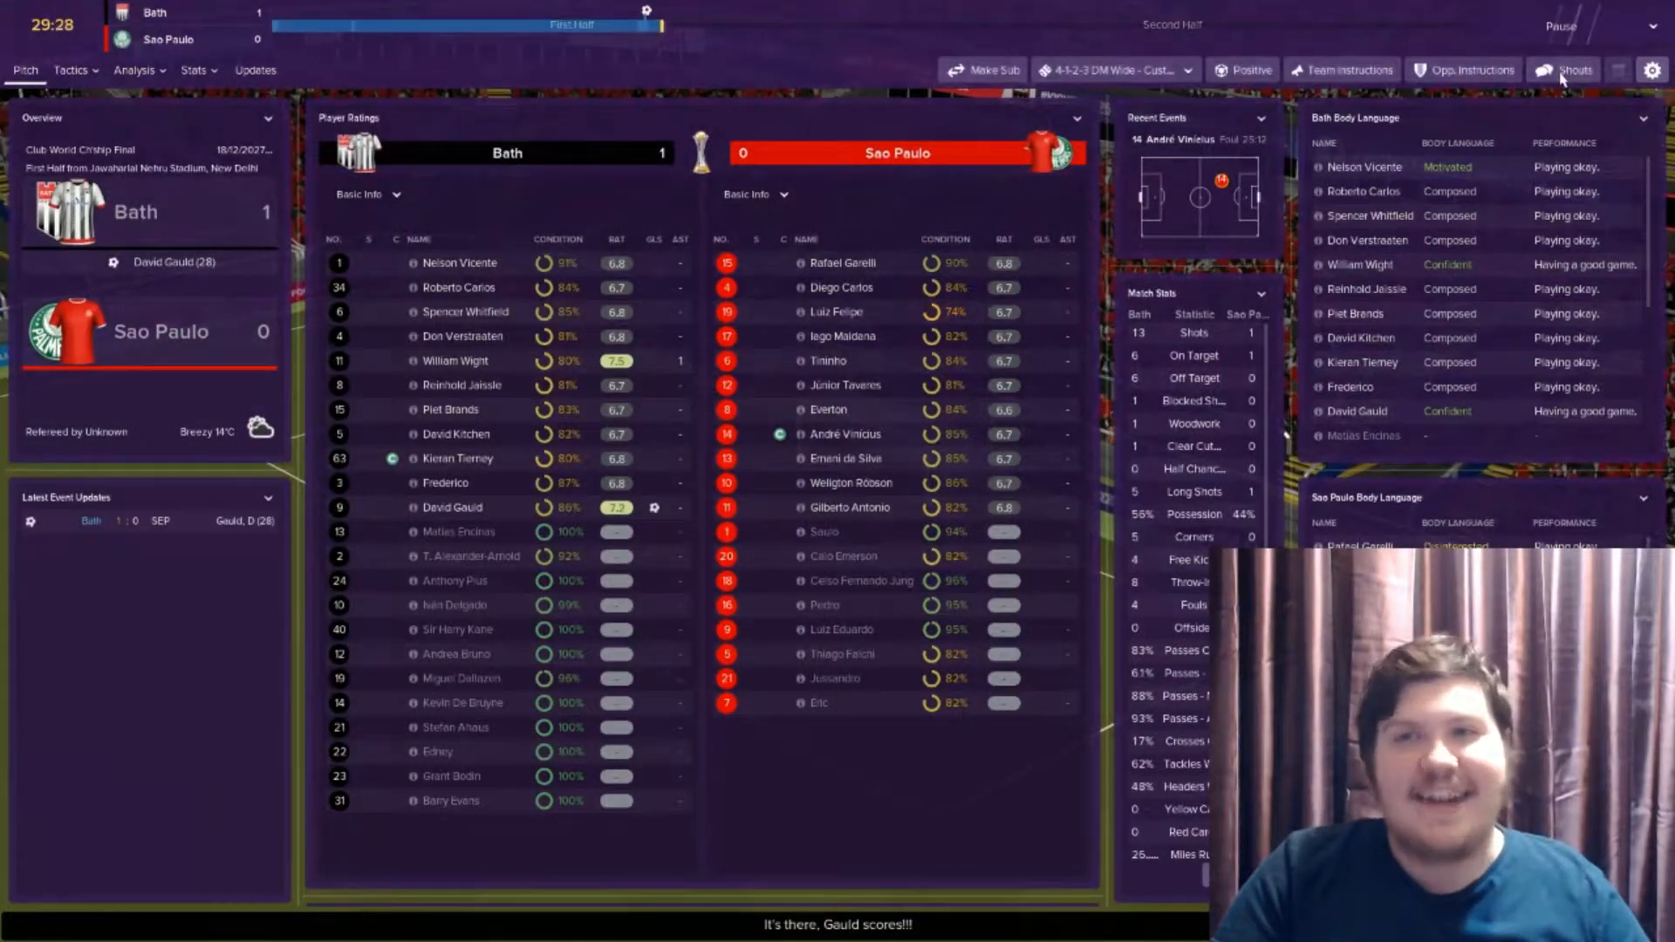
{"action": "left_click", "coordinate": [1560, 69]}
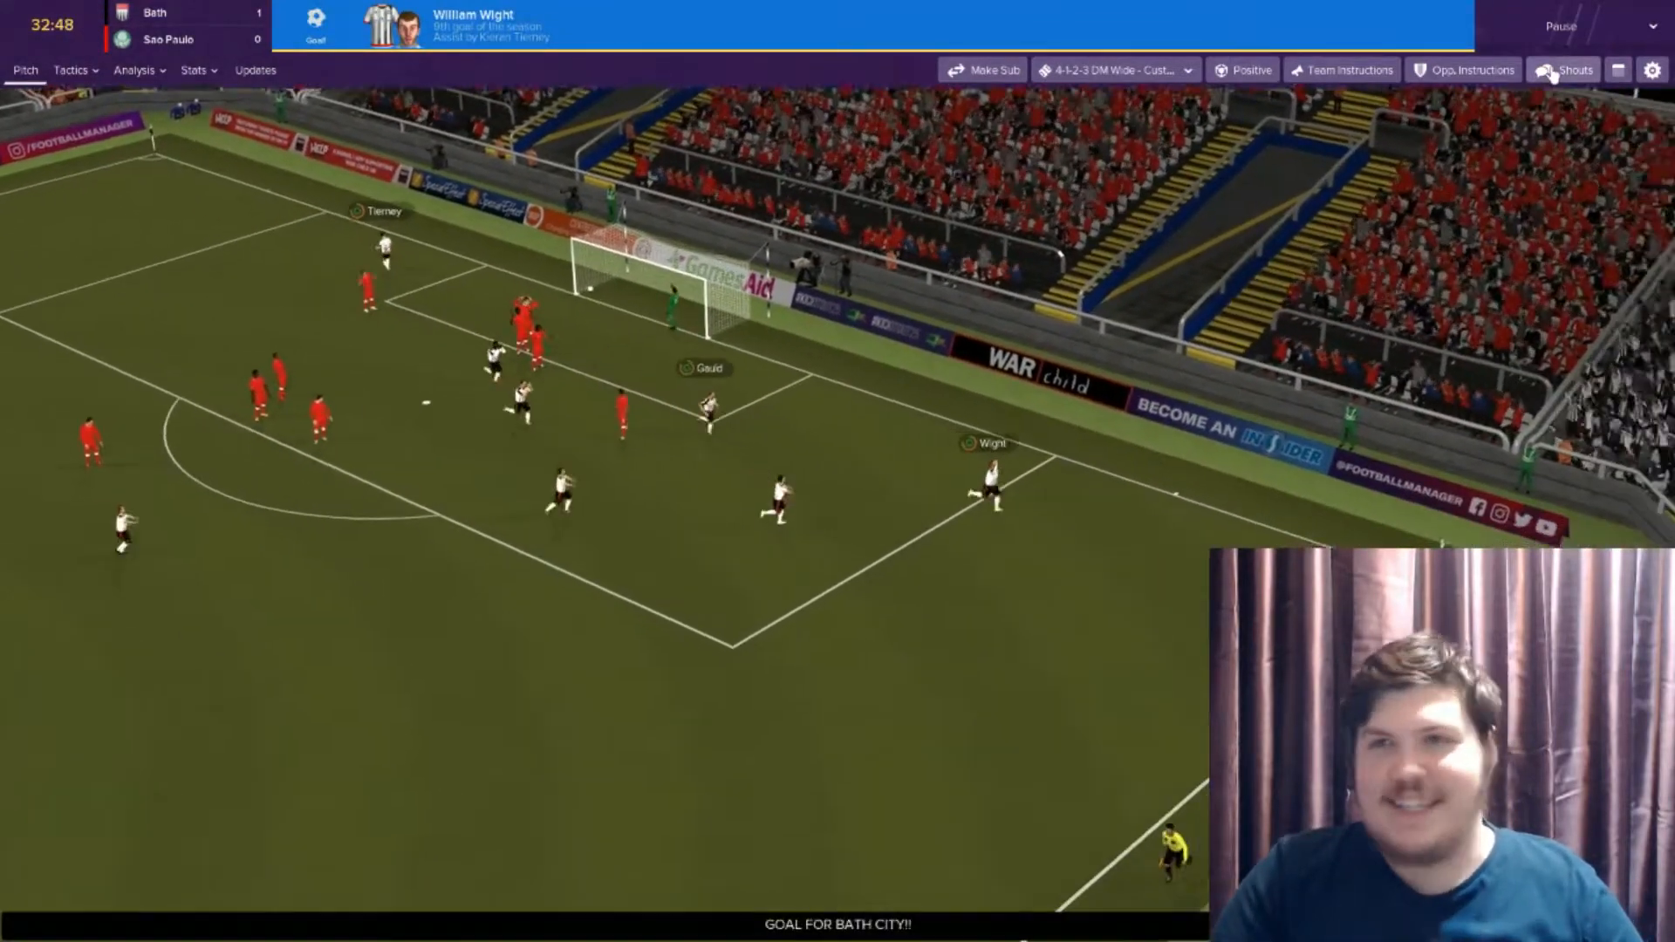
{"action": "left_click", "coordinate": [1569, 70]}
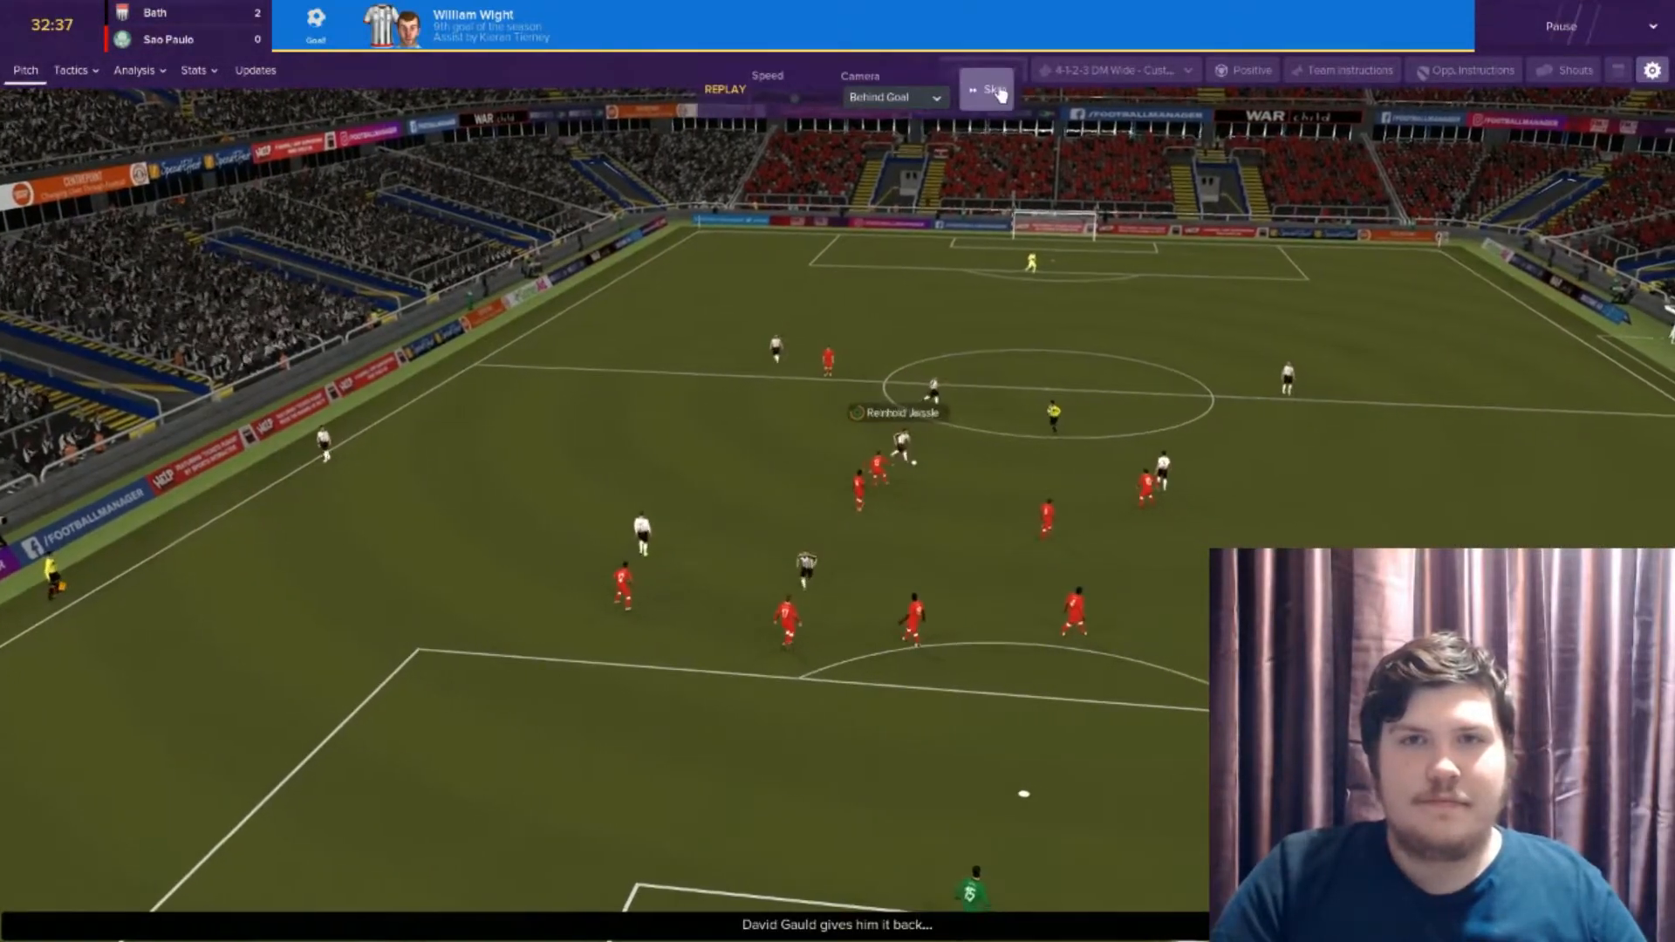
{"action": "left_click", "coordinate": [987, 88]}
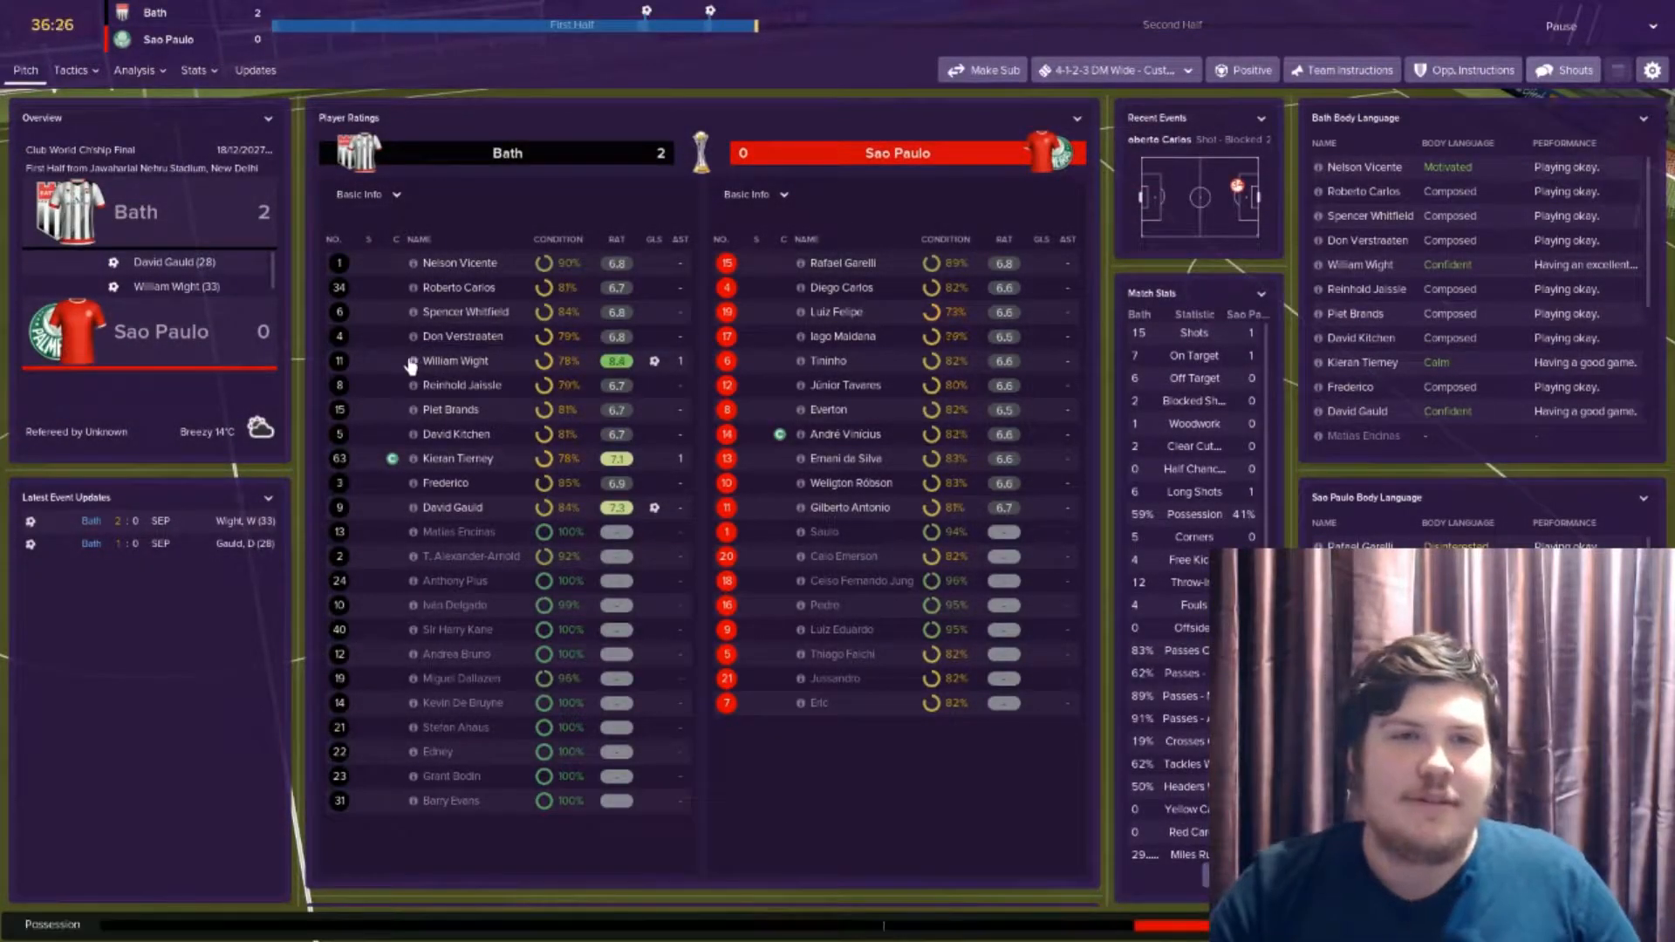
{"action": "left_click", "coordinate": [455, 360]}
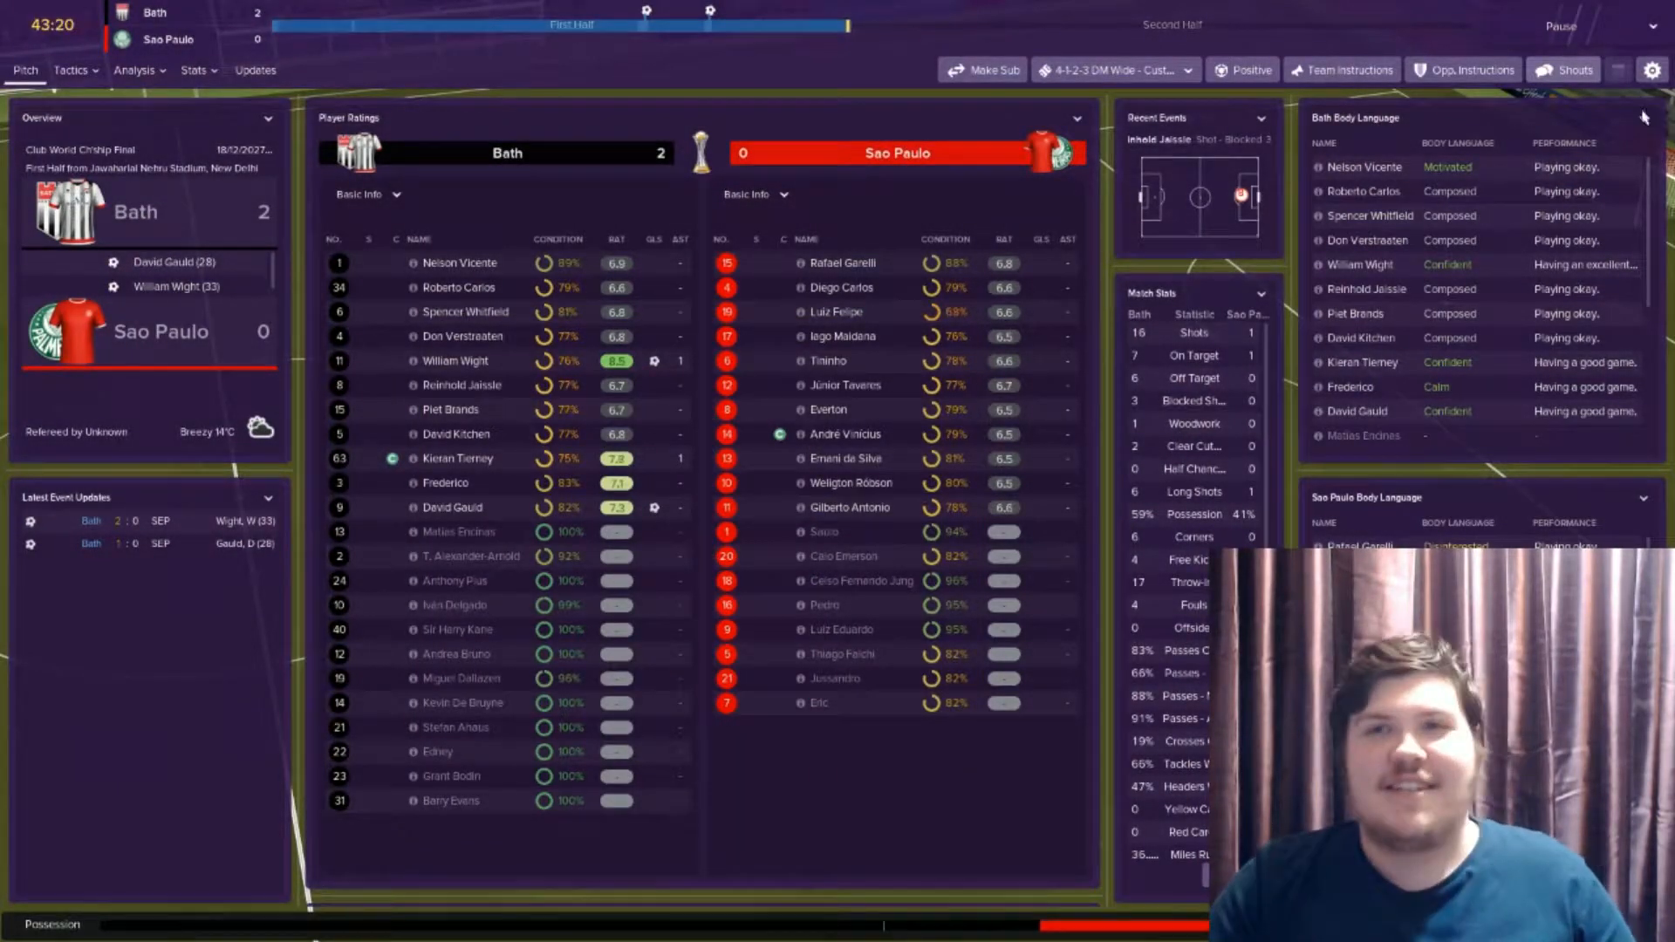
{"action": "left_click", "coordinate": [1562, 70]}
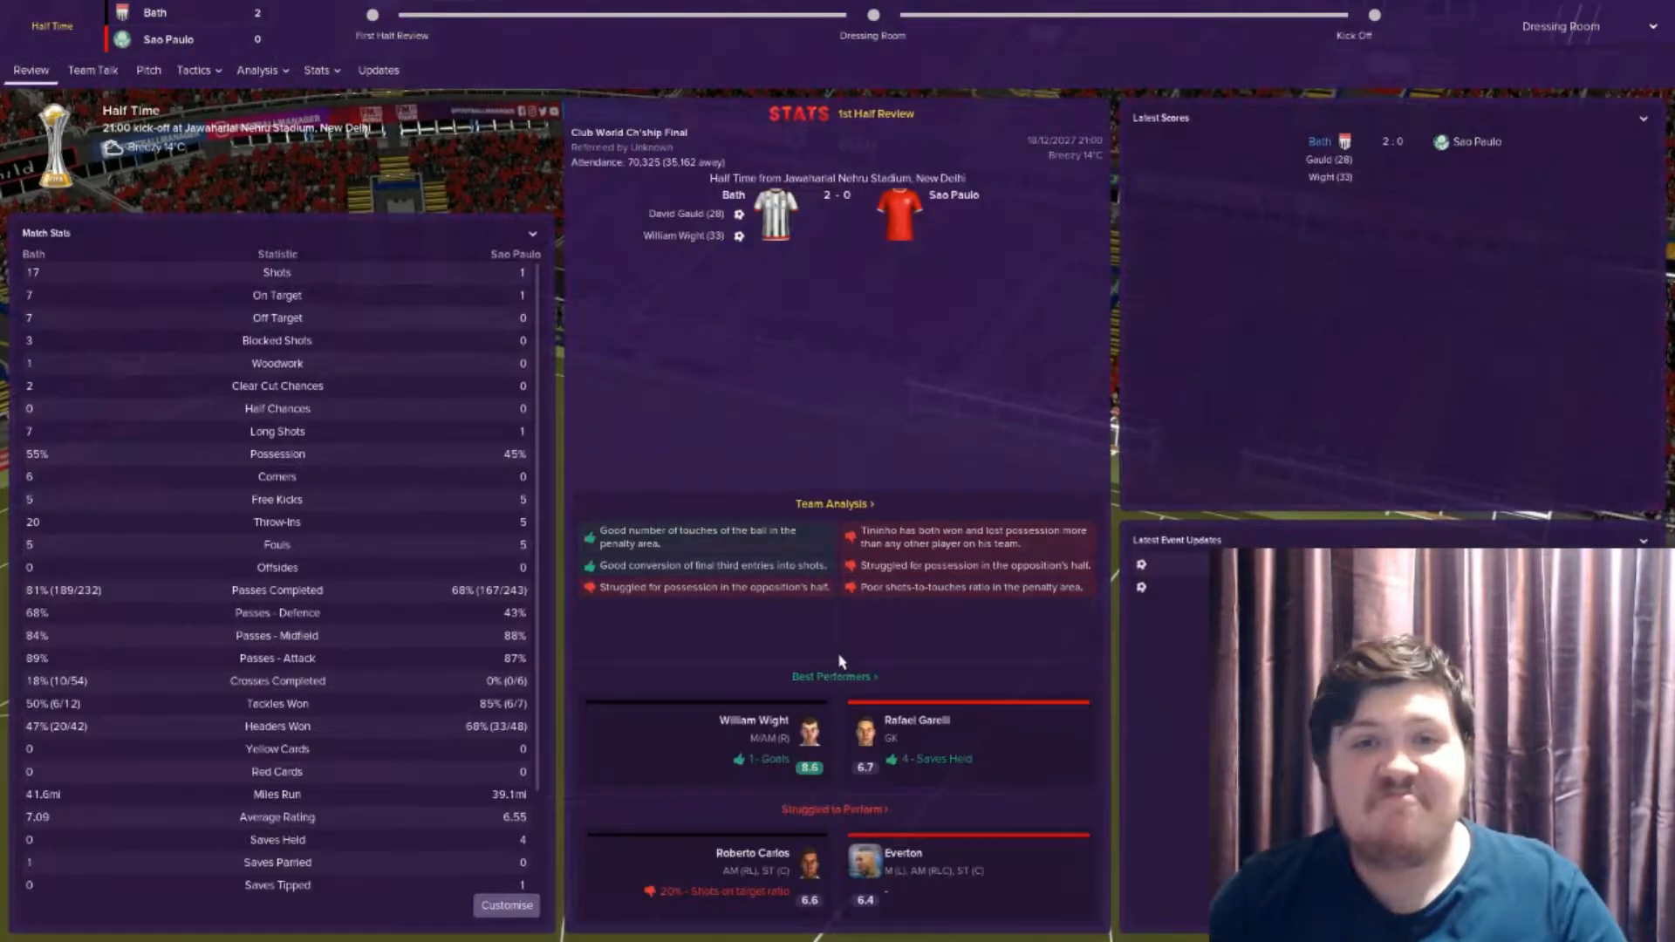
Deliver the half-time team talk and kick off the second half with Bath 2-0 up
{"action": "left_click", "coordinate": [93, 70]}
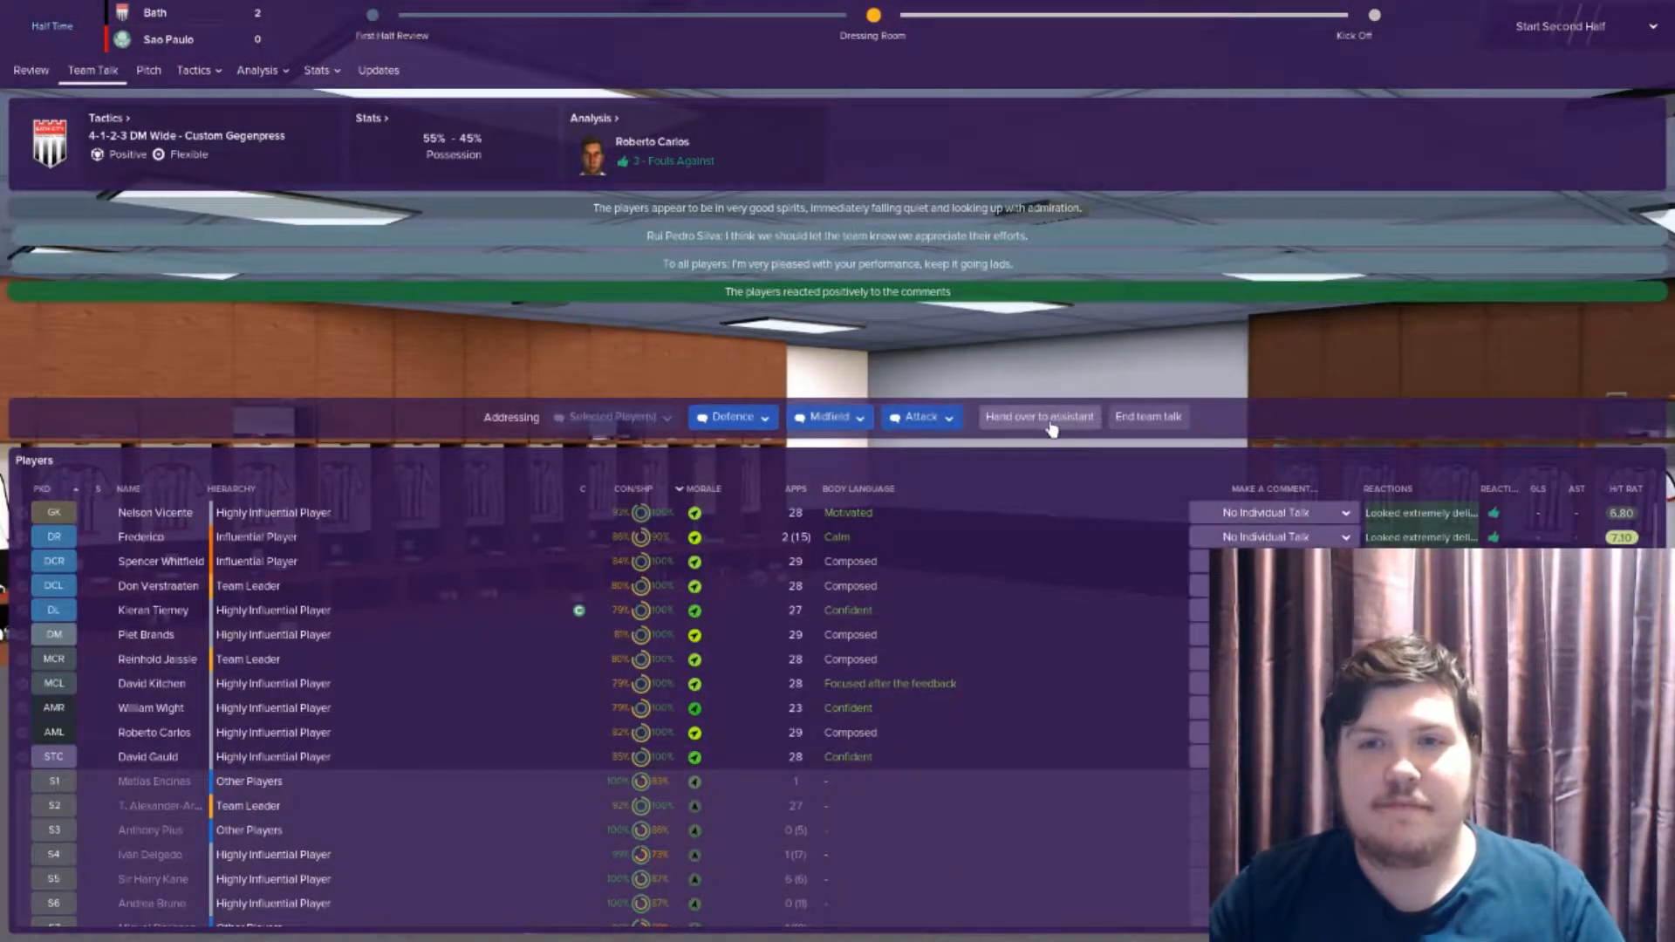
{"action": "left_click", "coordinate": [1558, 27]}
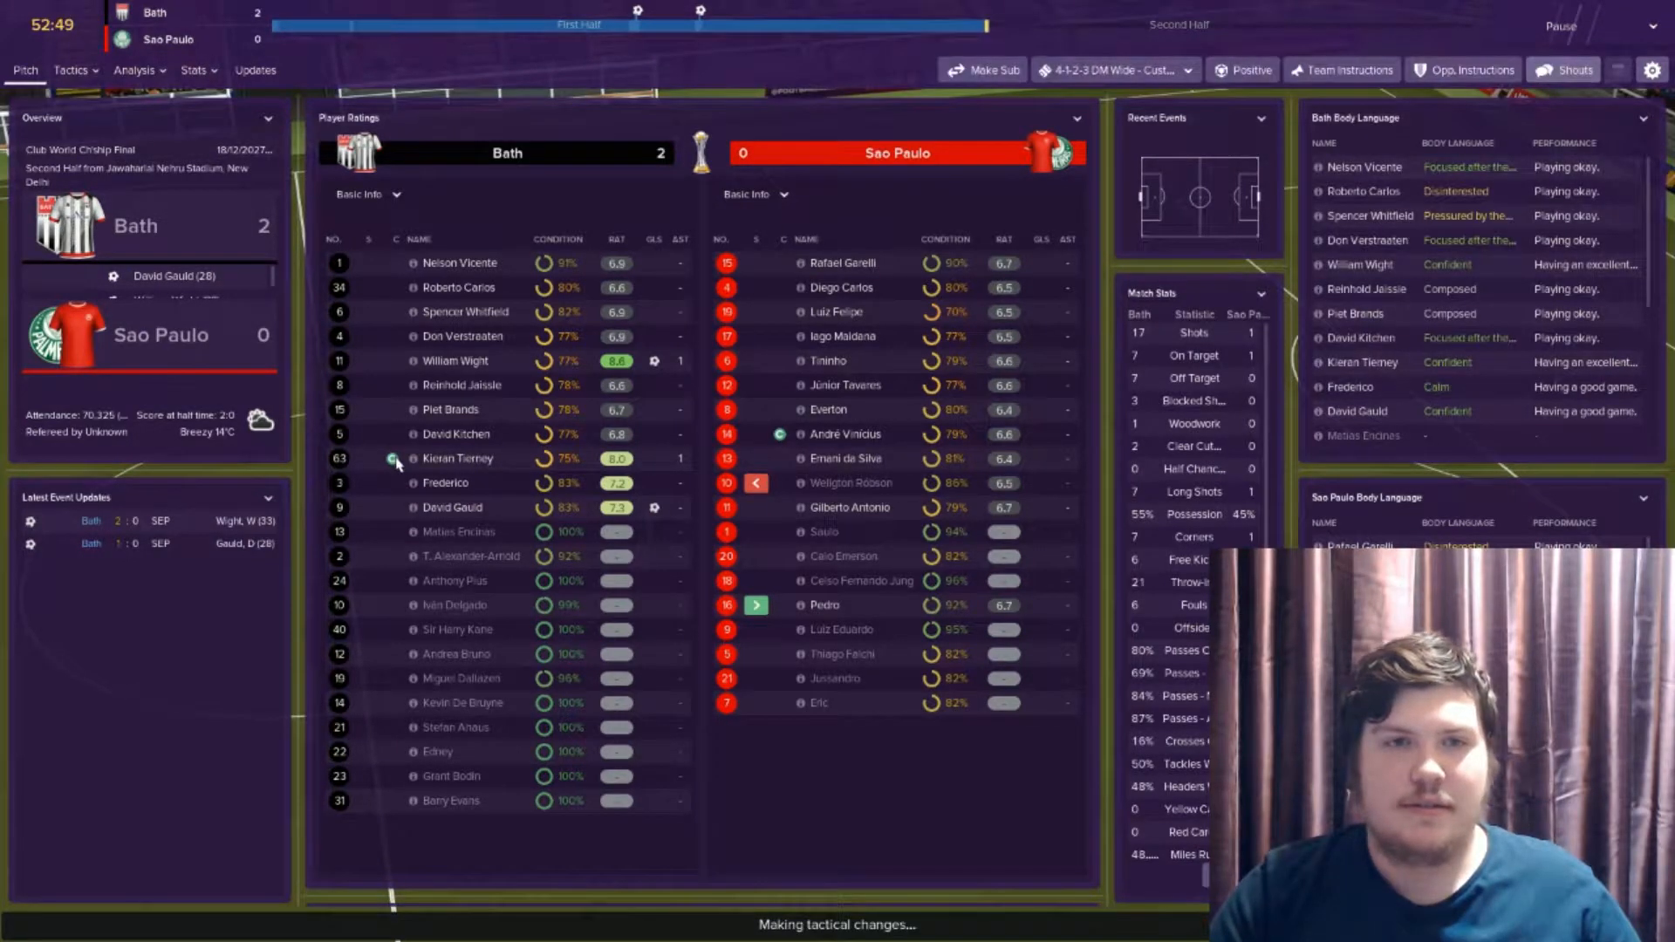
Run the final on to the 68th minute and pause it on the Make Substitution screen
{"action": "left_click", "coordinate": [457, 459]}
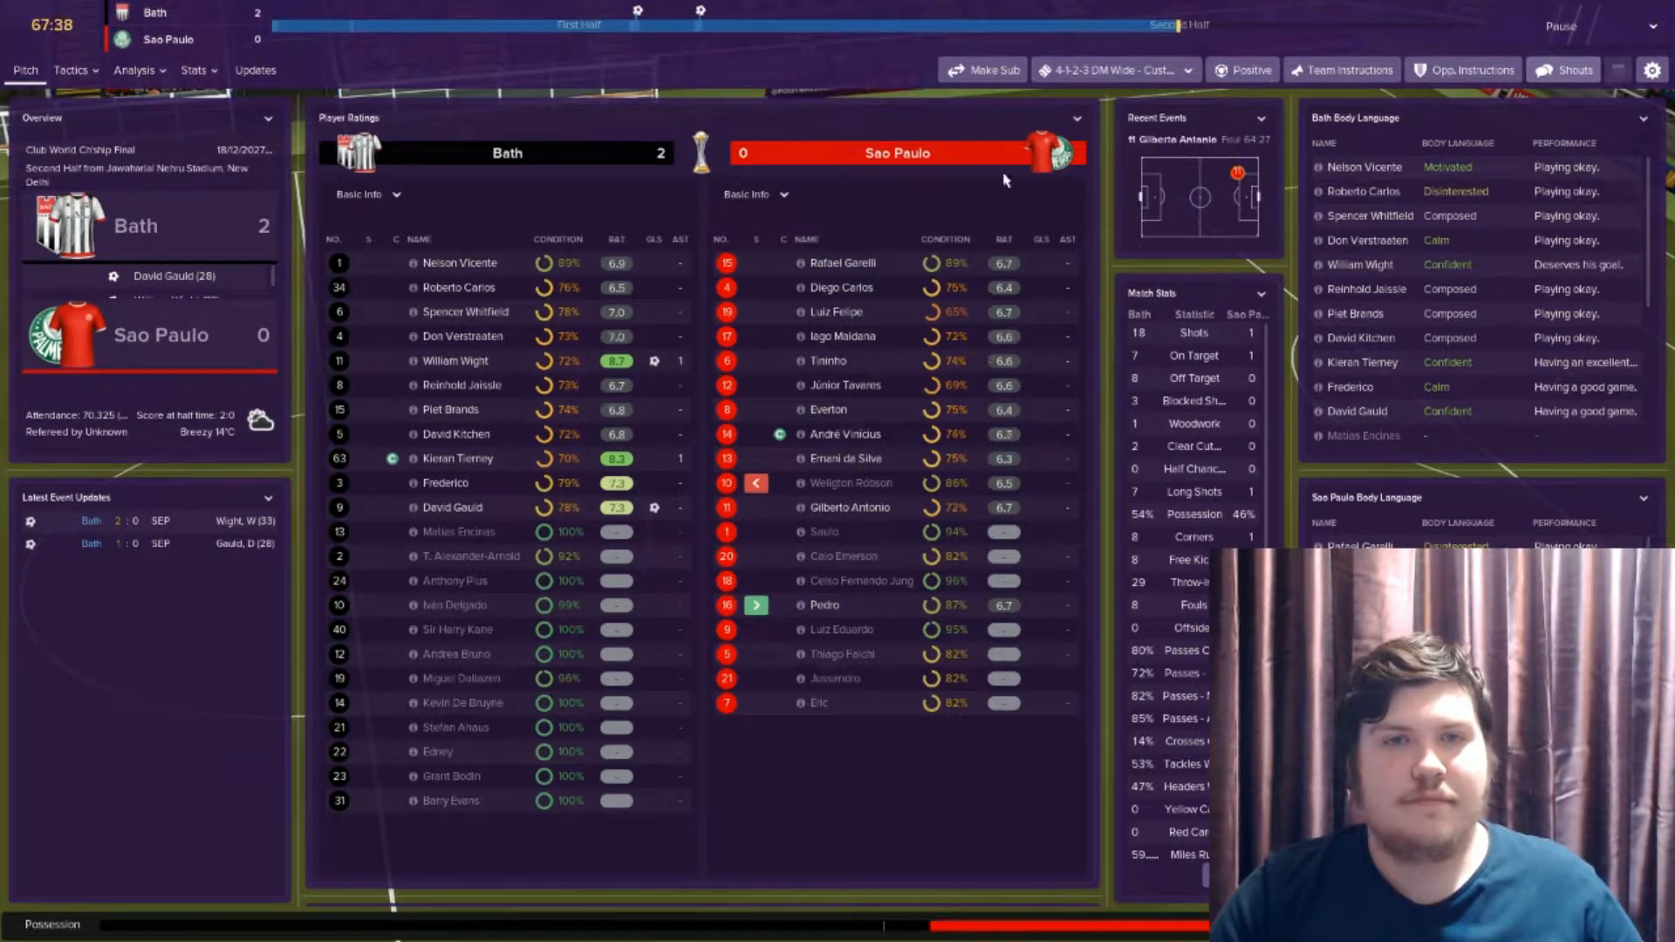
{"action": "left_click", "coordinate": [981, 70]}
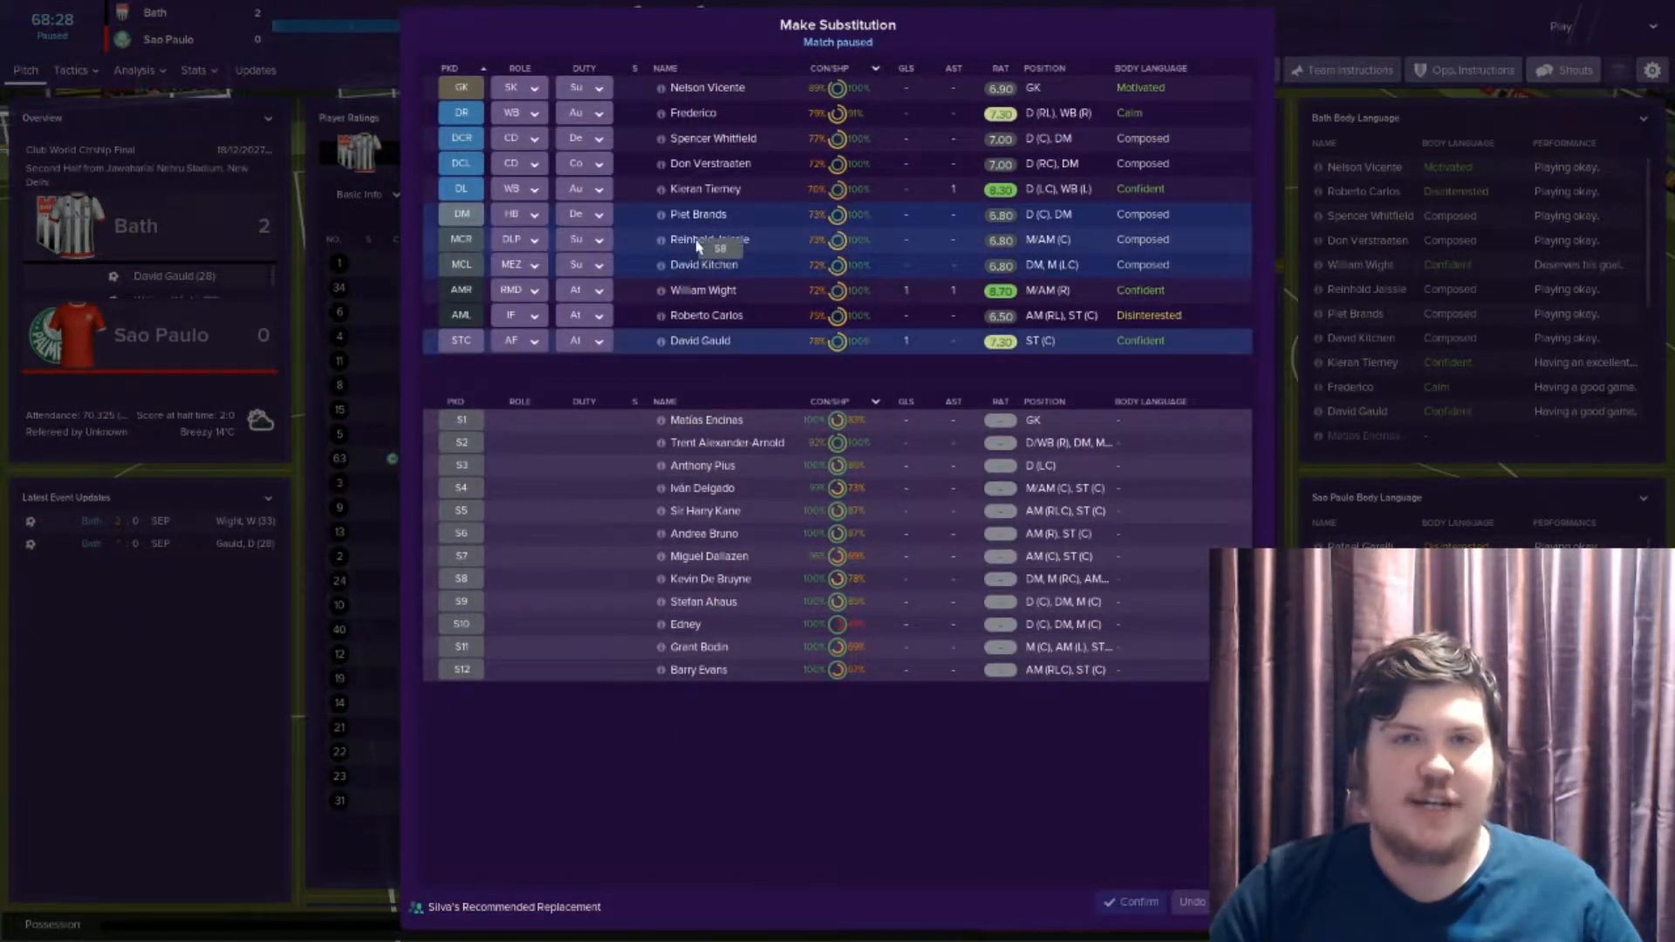
Sub on De Bruyne for Jaissie, Pius for Verstraeten and Kane for Wight, then confirm
{"action": "left_click", "coordinate": [709, 578]}
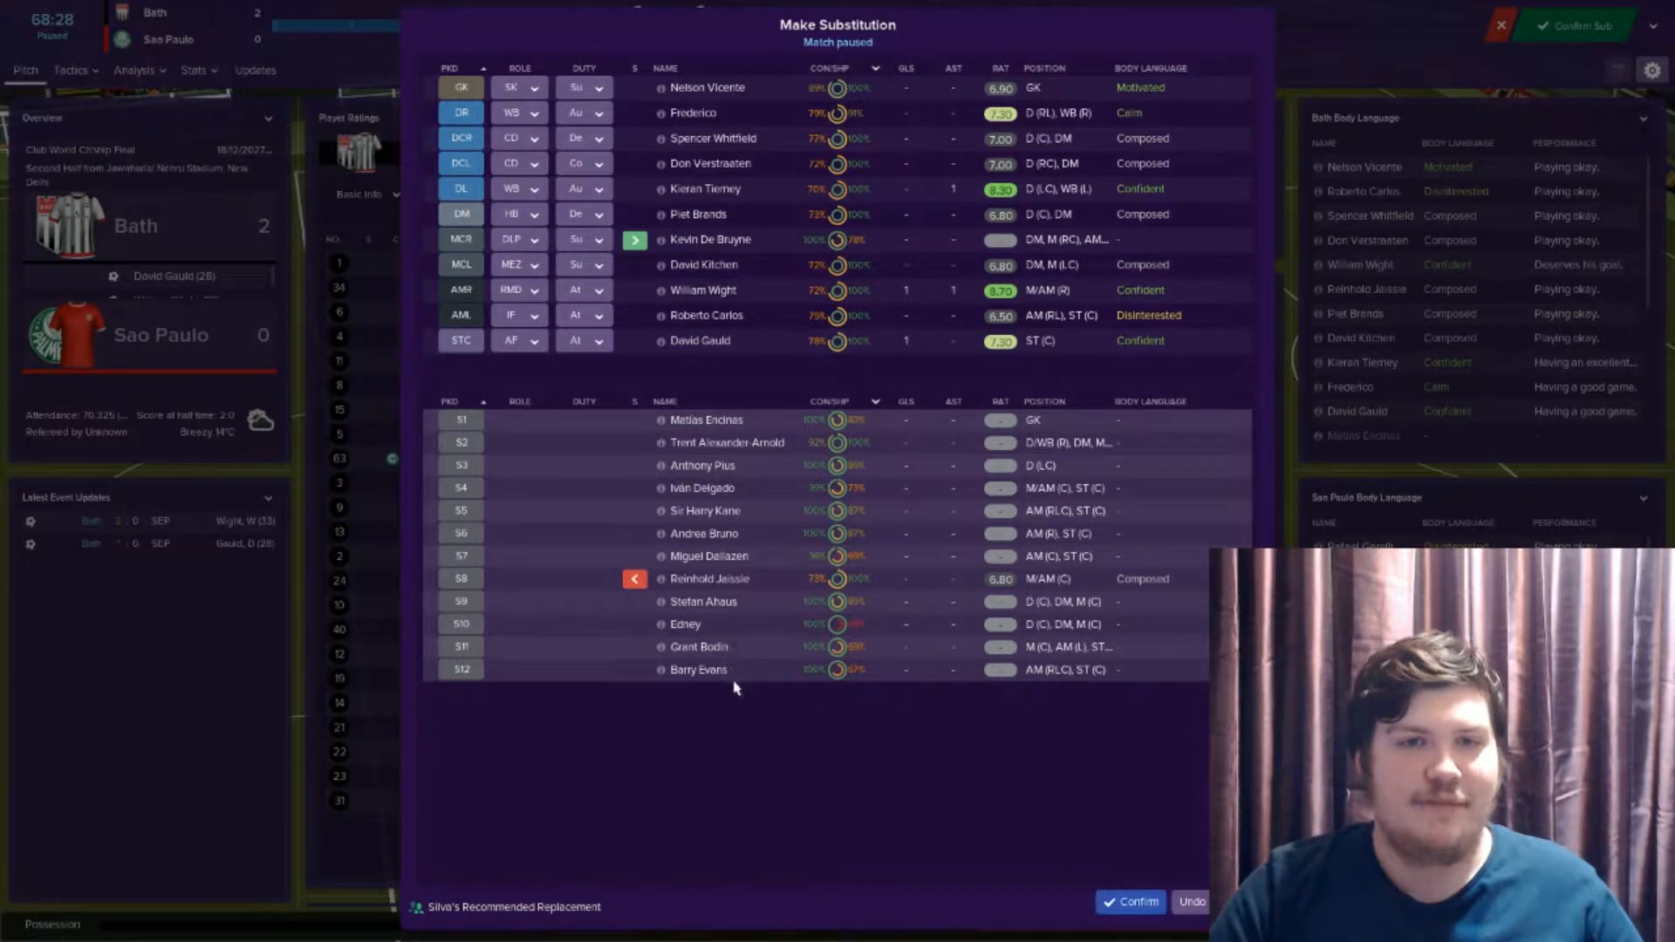
{"action": "mouse_move", "coordinate": [695, 521]}
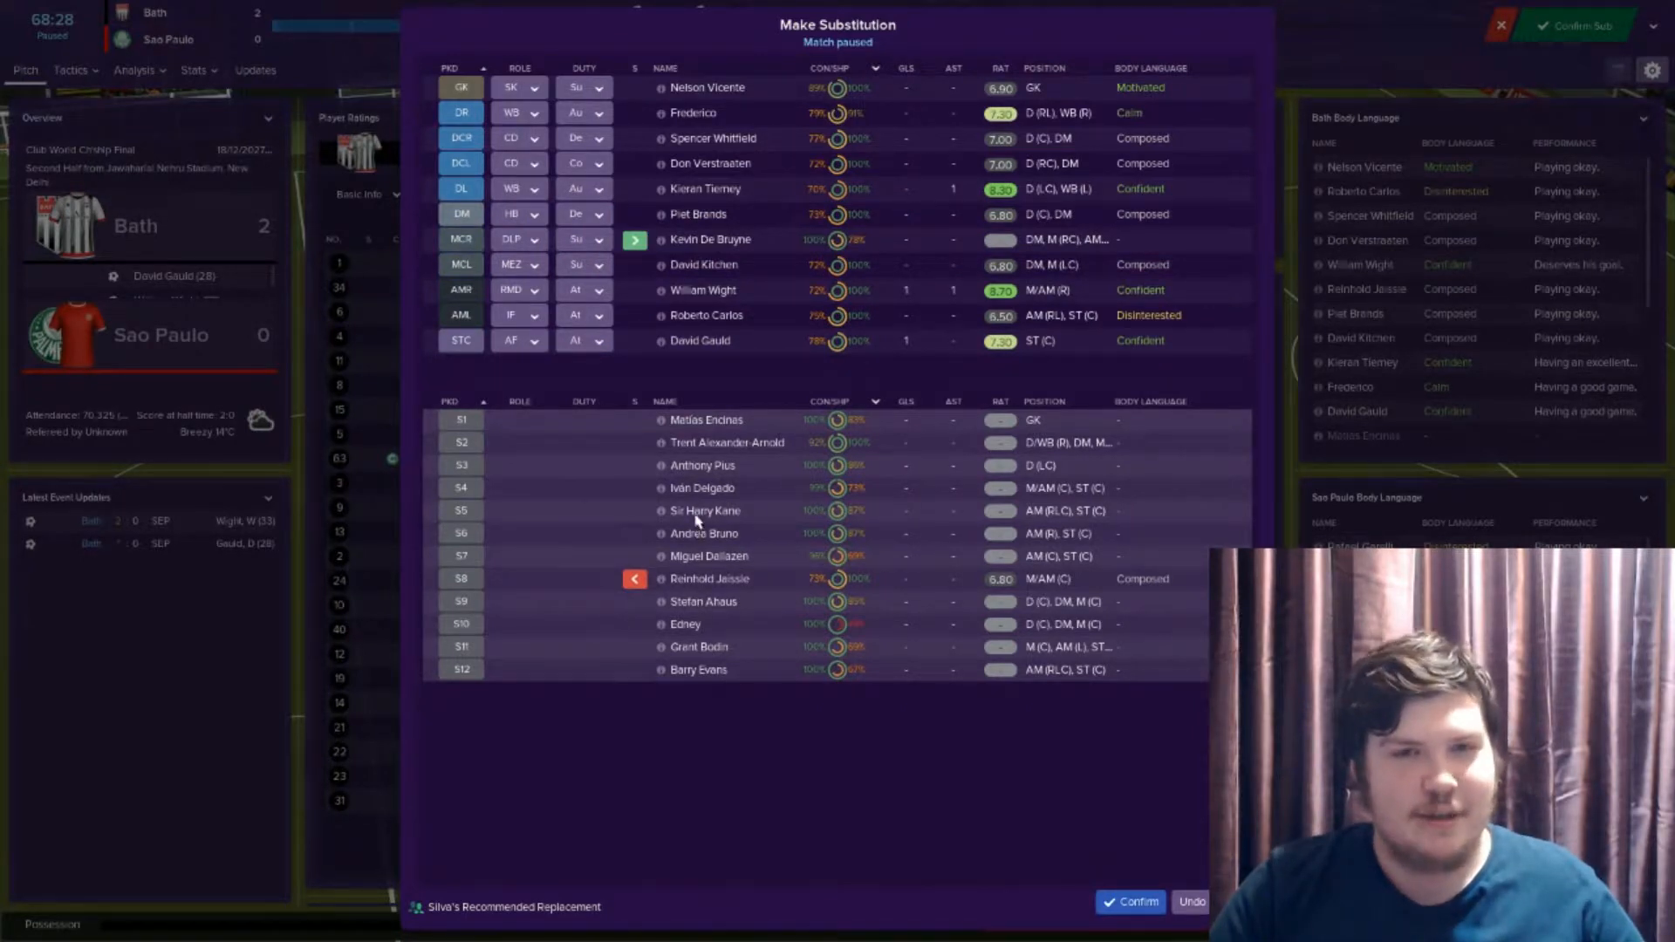
{"action": "left_click", "coordinate": [702, 510]}
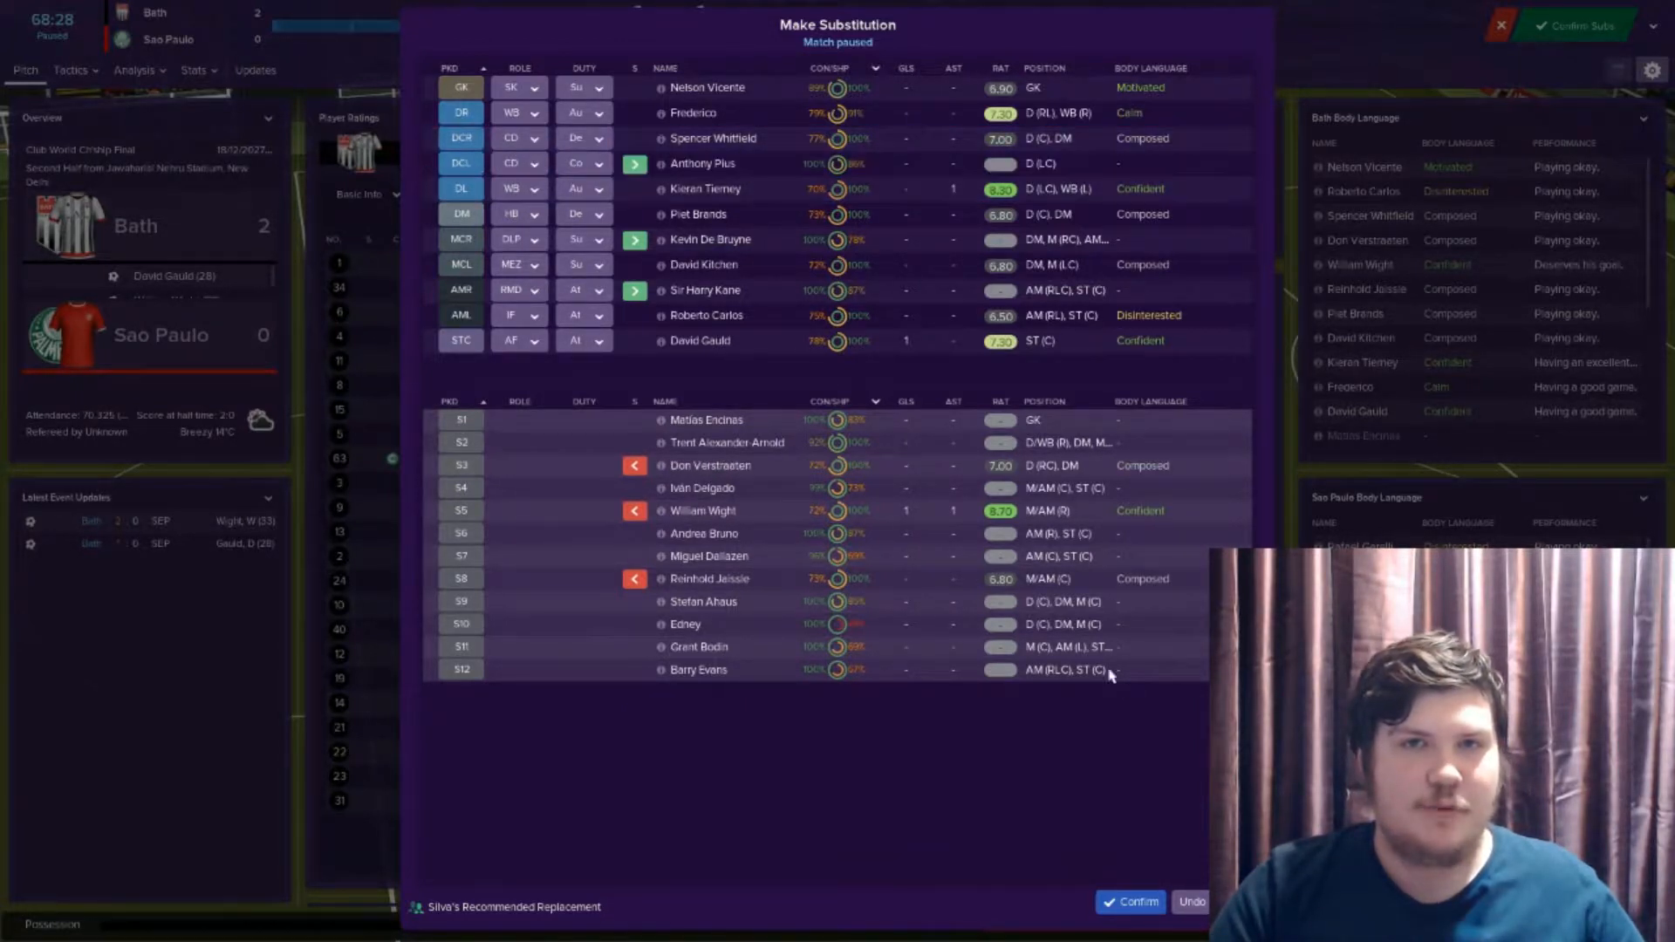
{"action": "left_click", "coordinate": [1131, 902]}
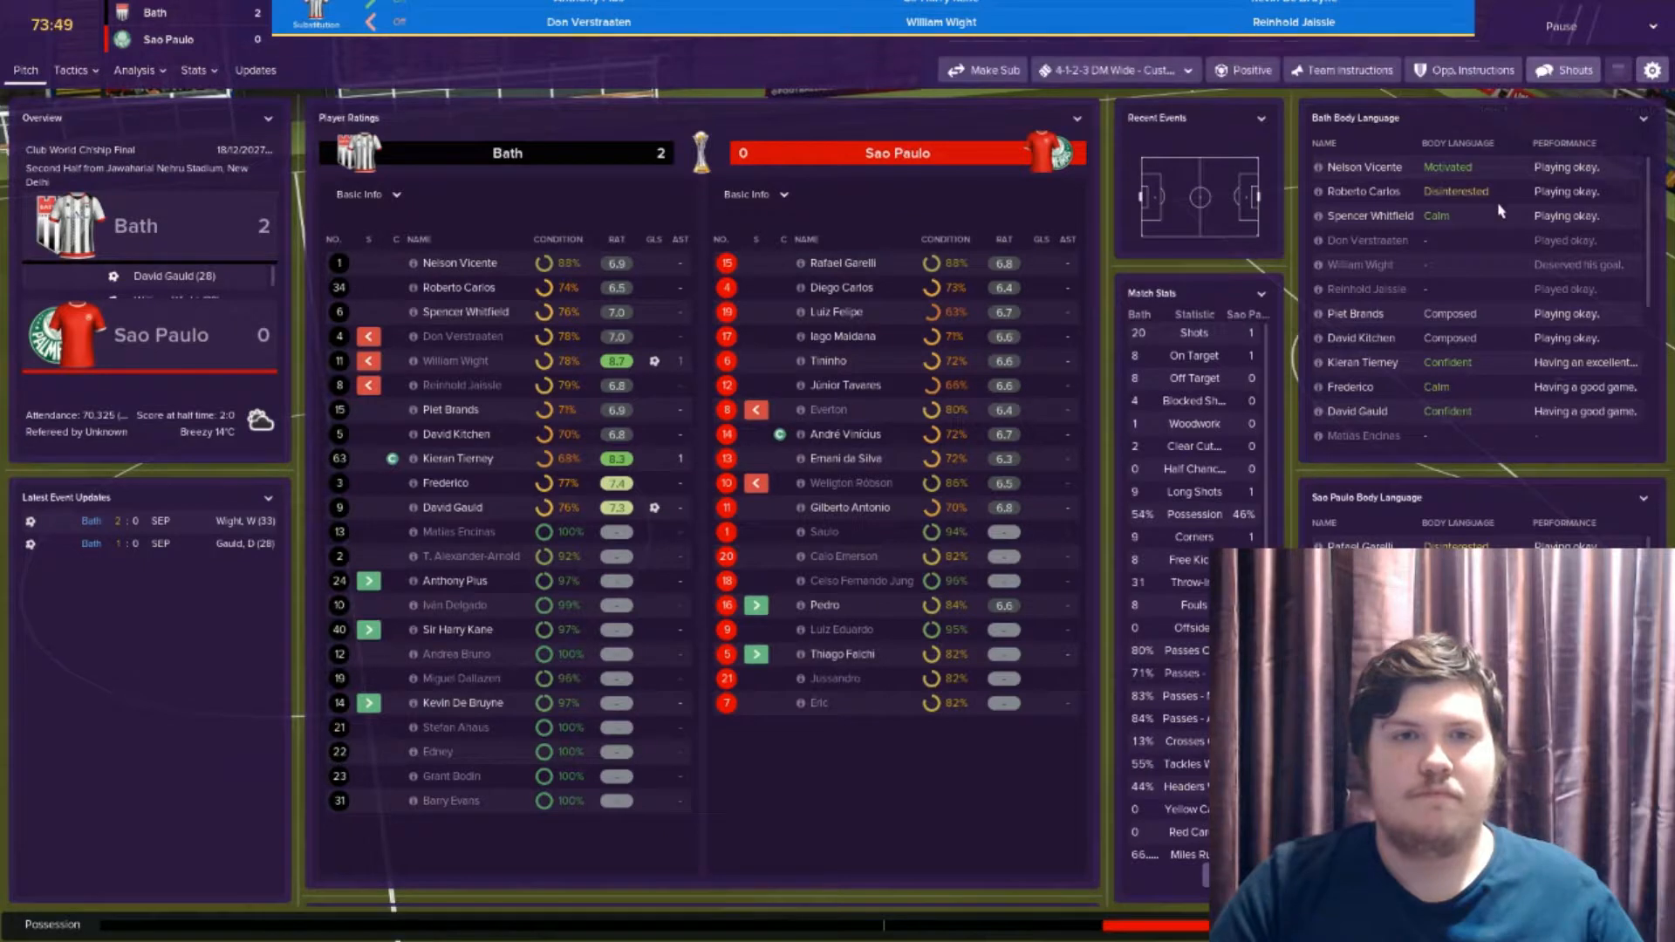
Let the final run toward full time with Bath holding Sao Paulo at 2-0
{"action": "left_click", "coordinate": [1562, 70]}
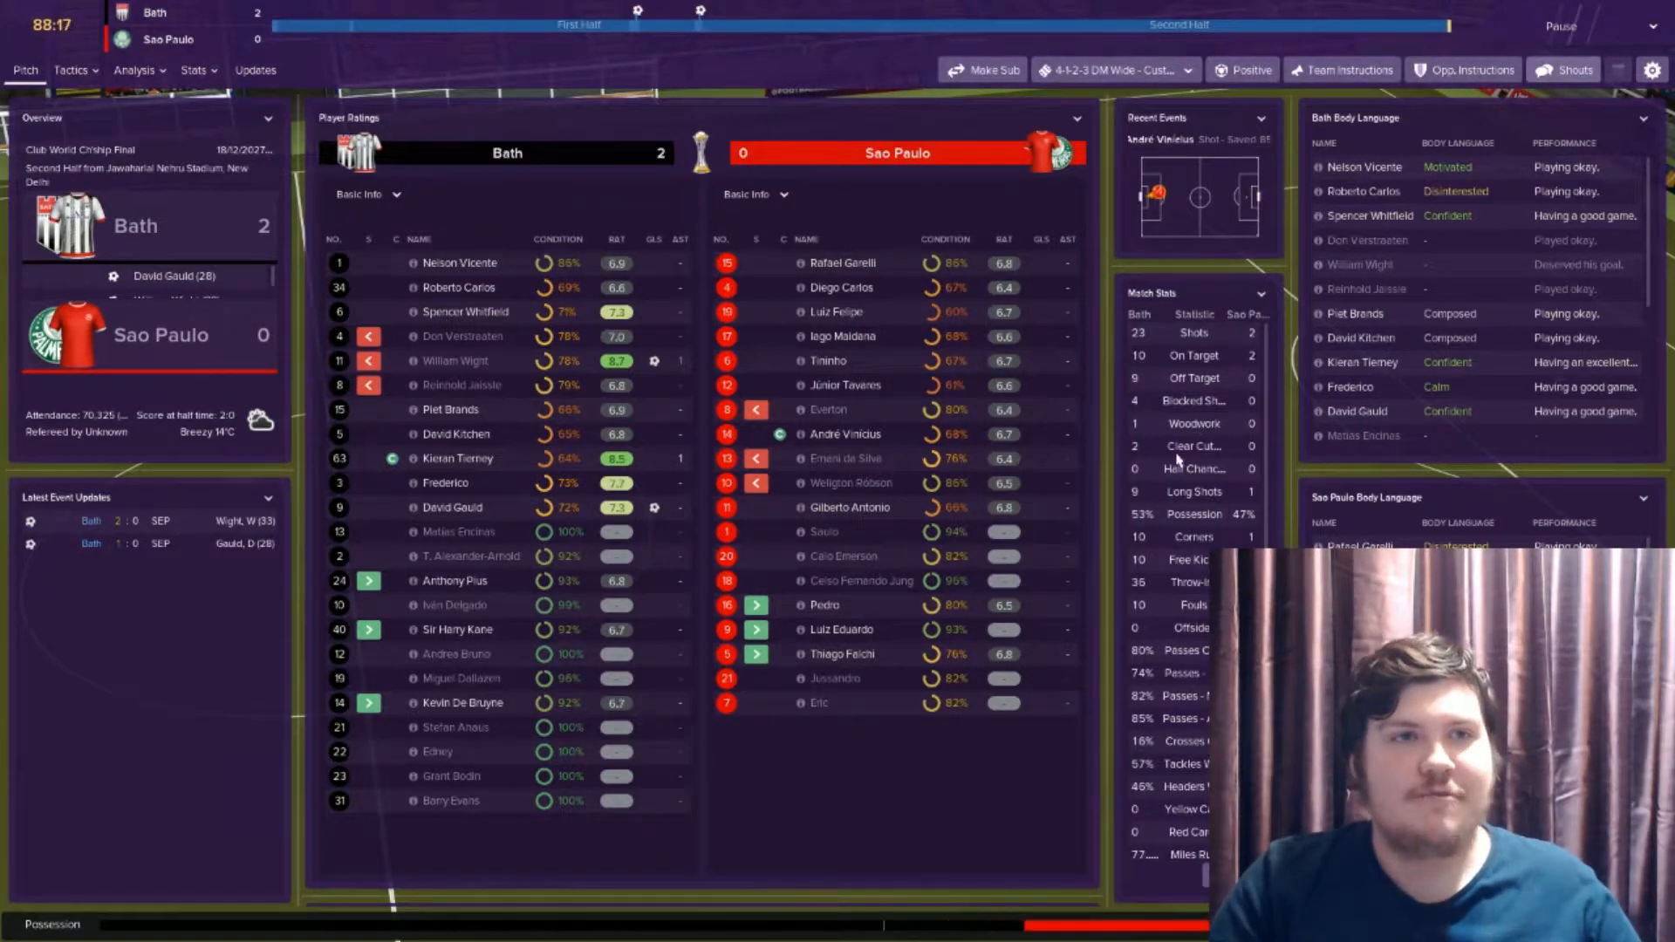
{"action": "mouse_move", "coordinate": [1194, 449]}
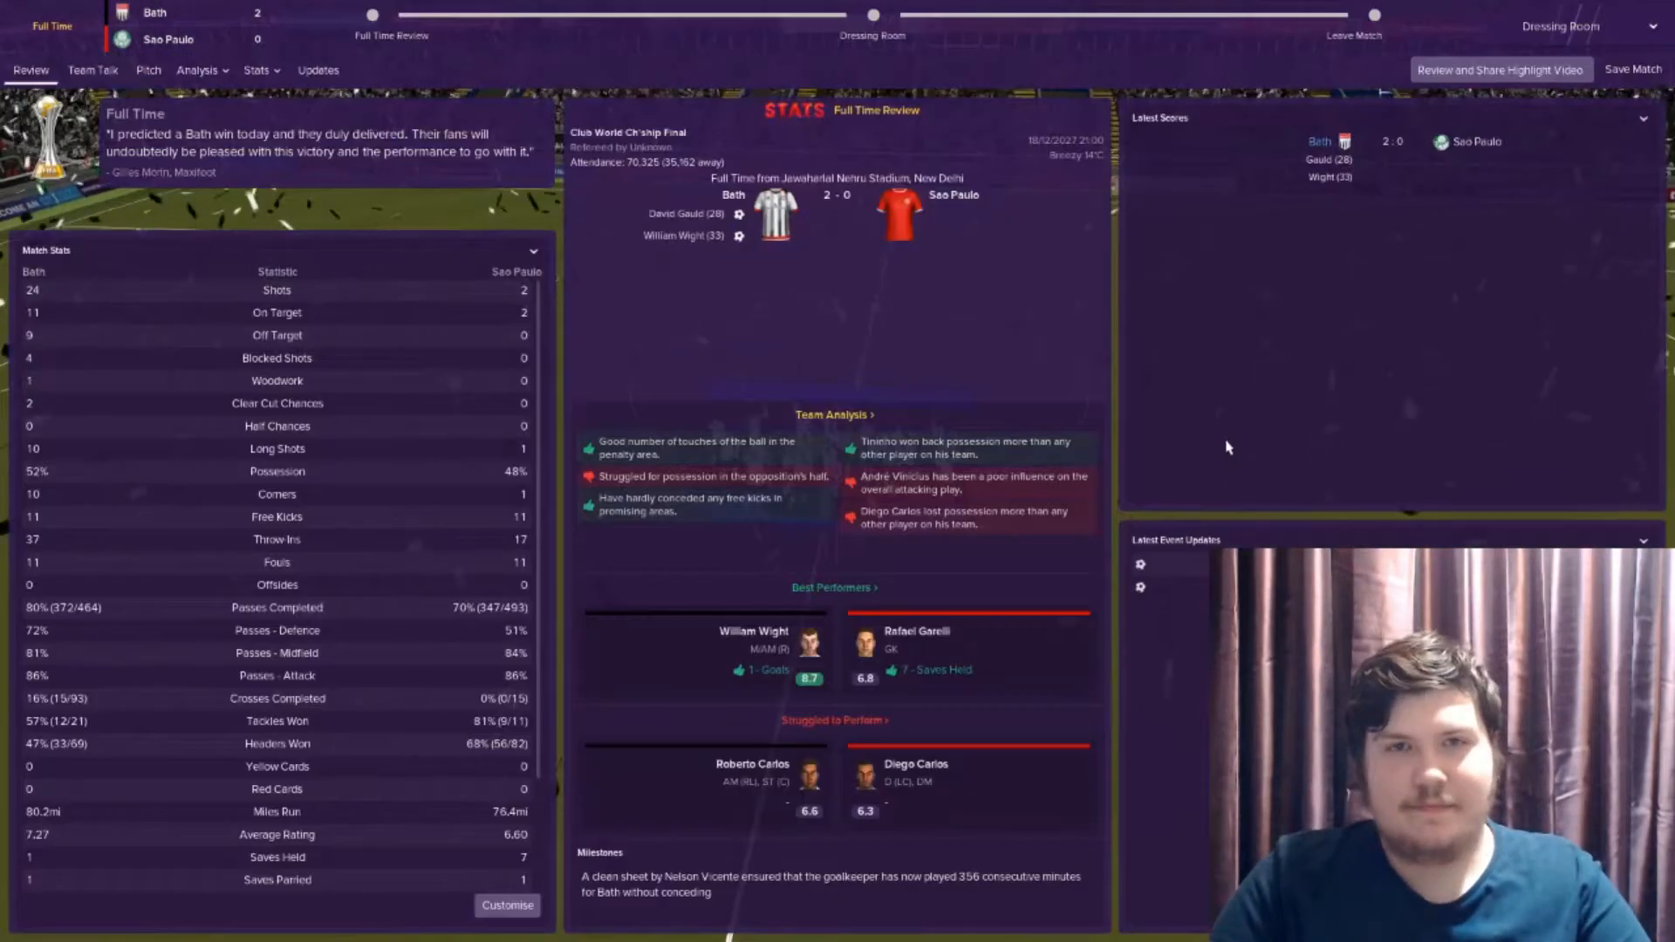
Leave the won final and read Planet Football's Club World Ch'ship Review in the inbox
{"action": "left_click", "coordinate": [93, 69]}
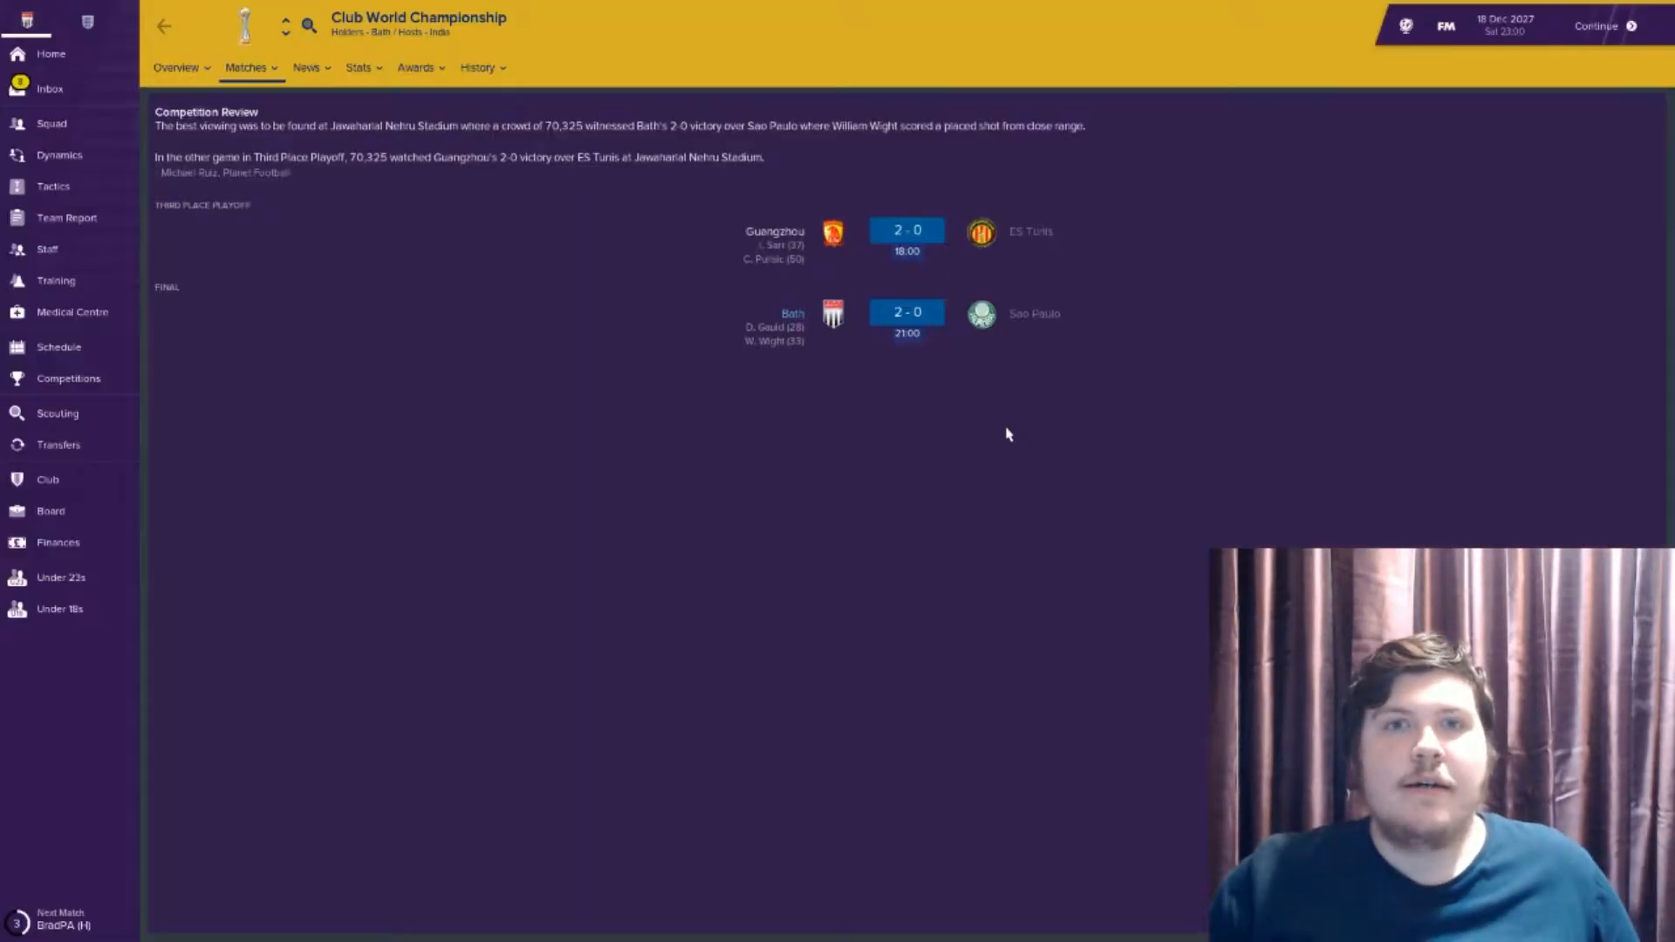
{"action": "mouse_move", "coordinate": [225, 248]}
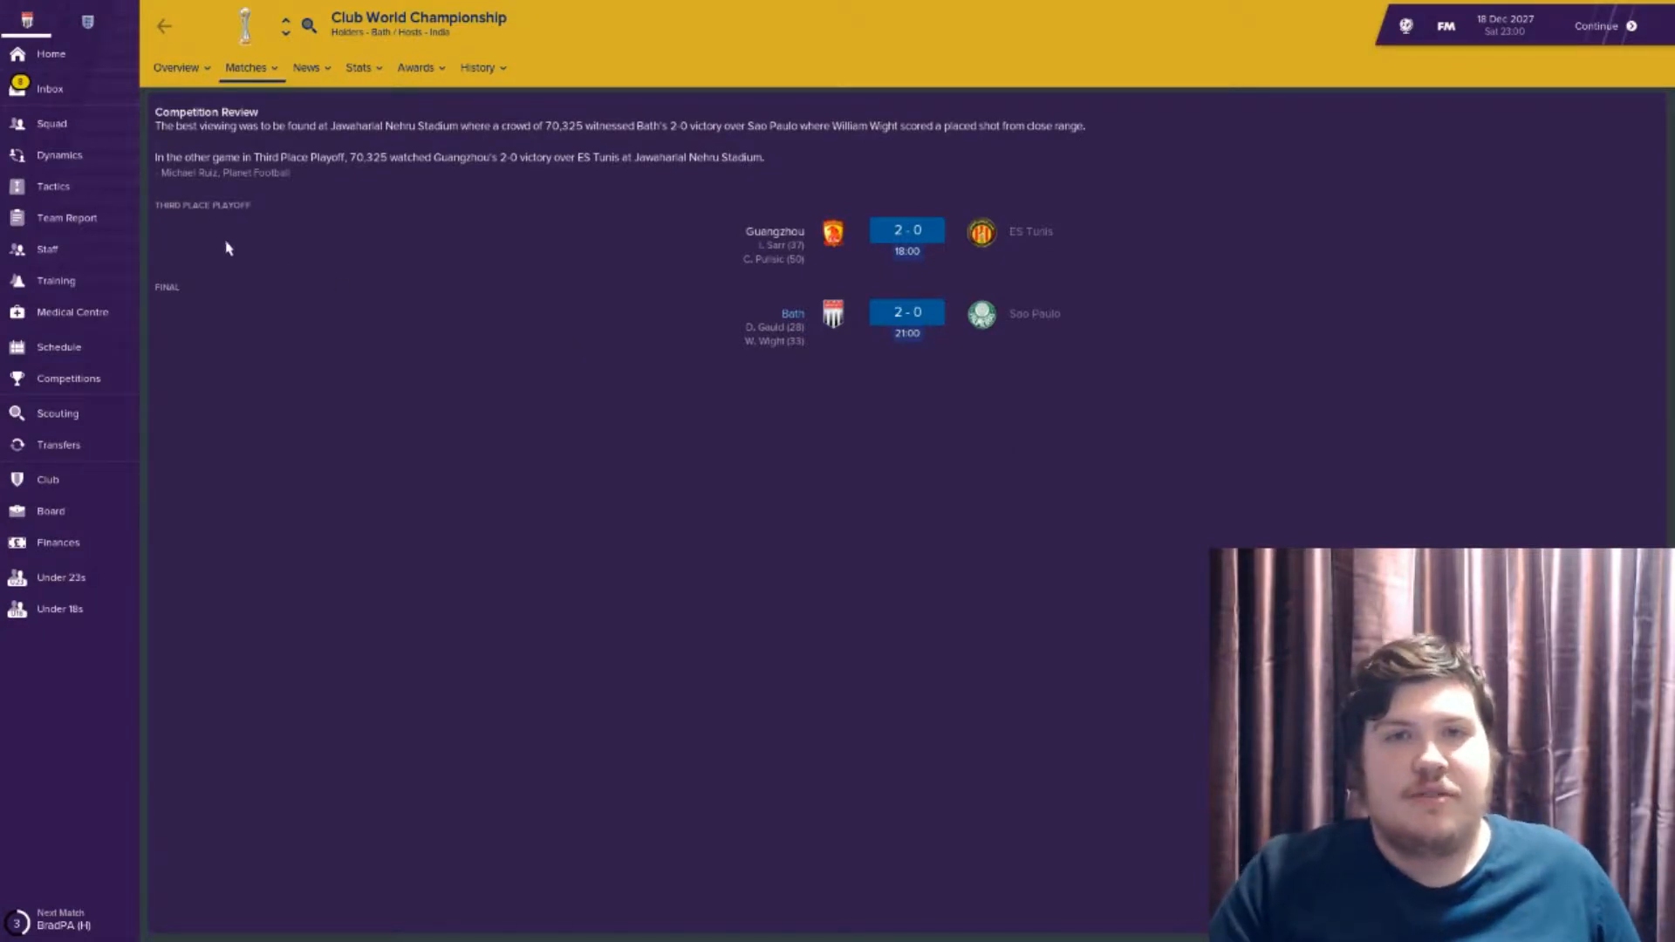
{"action": "left_click", "coordinate": [48, 89]}
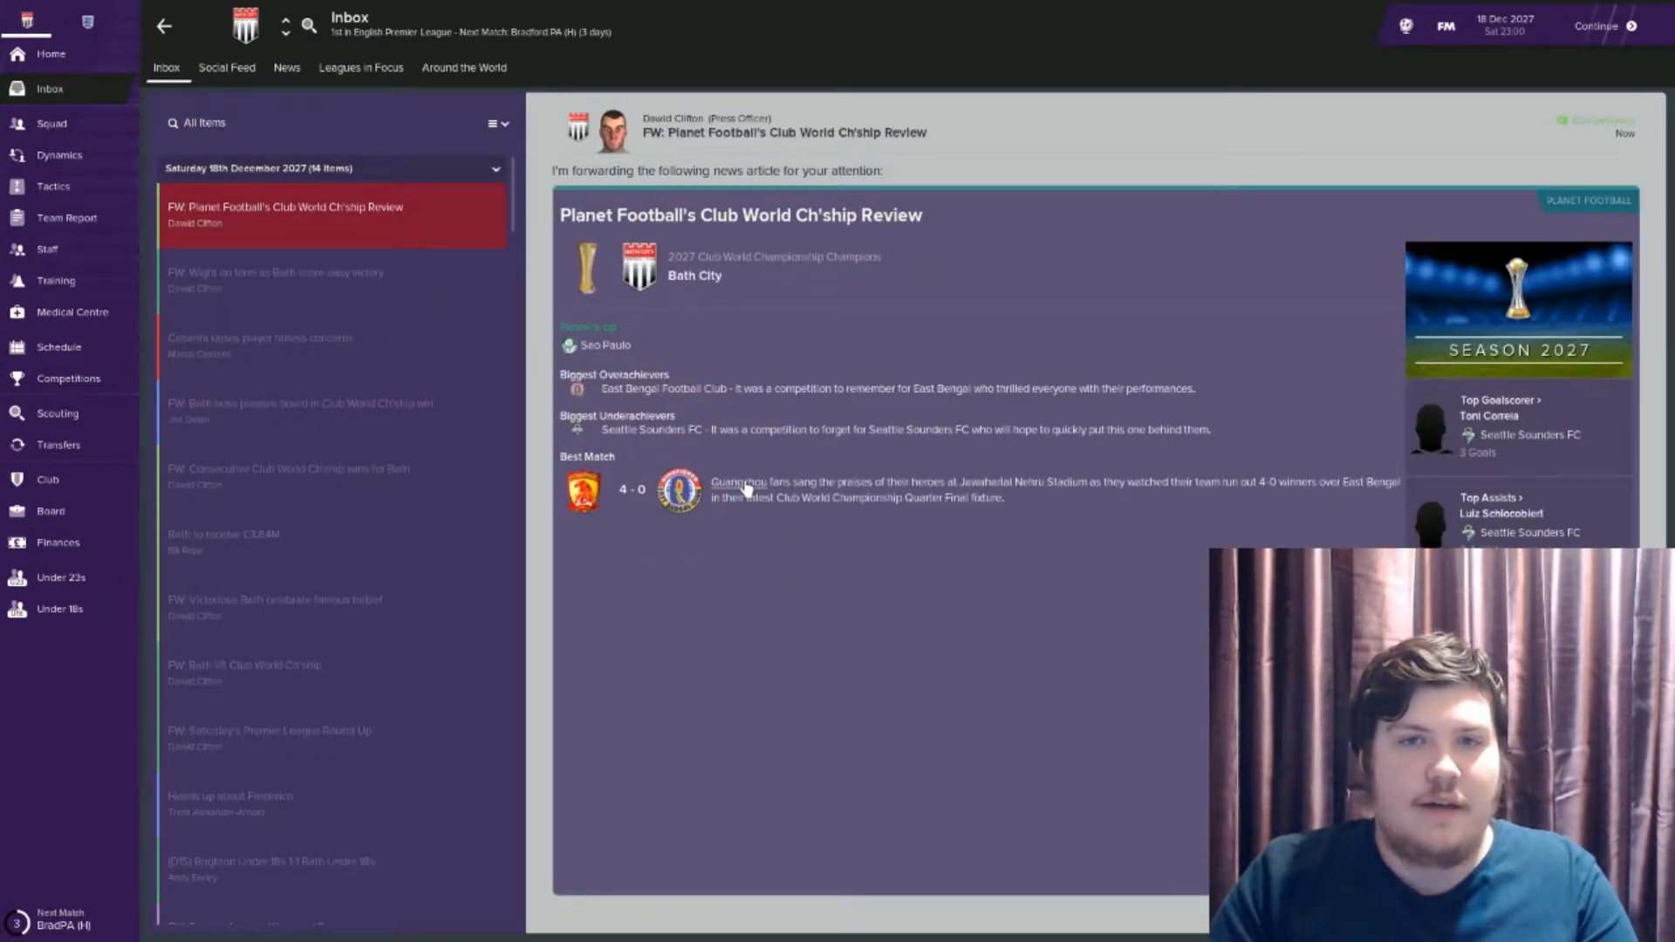
{"action": "mouse_move", "coordinate": [1036, 493]}
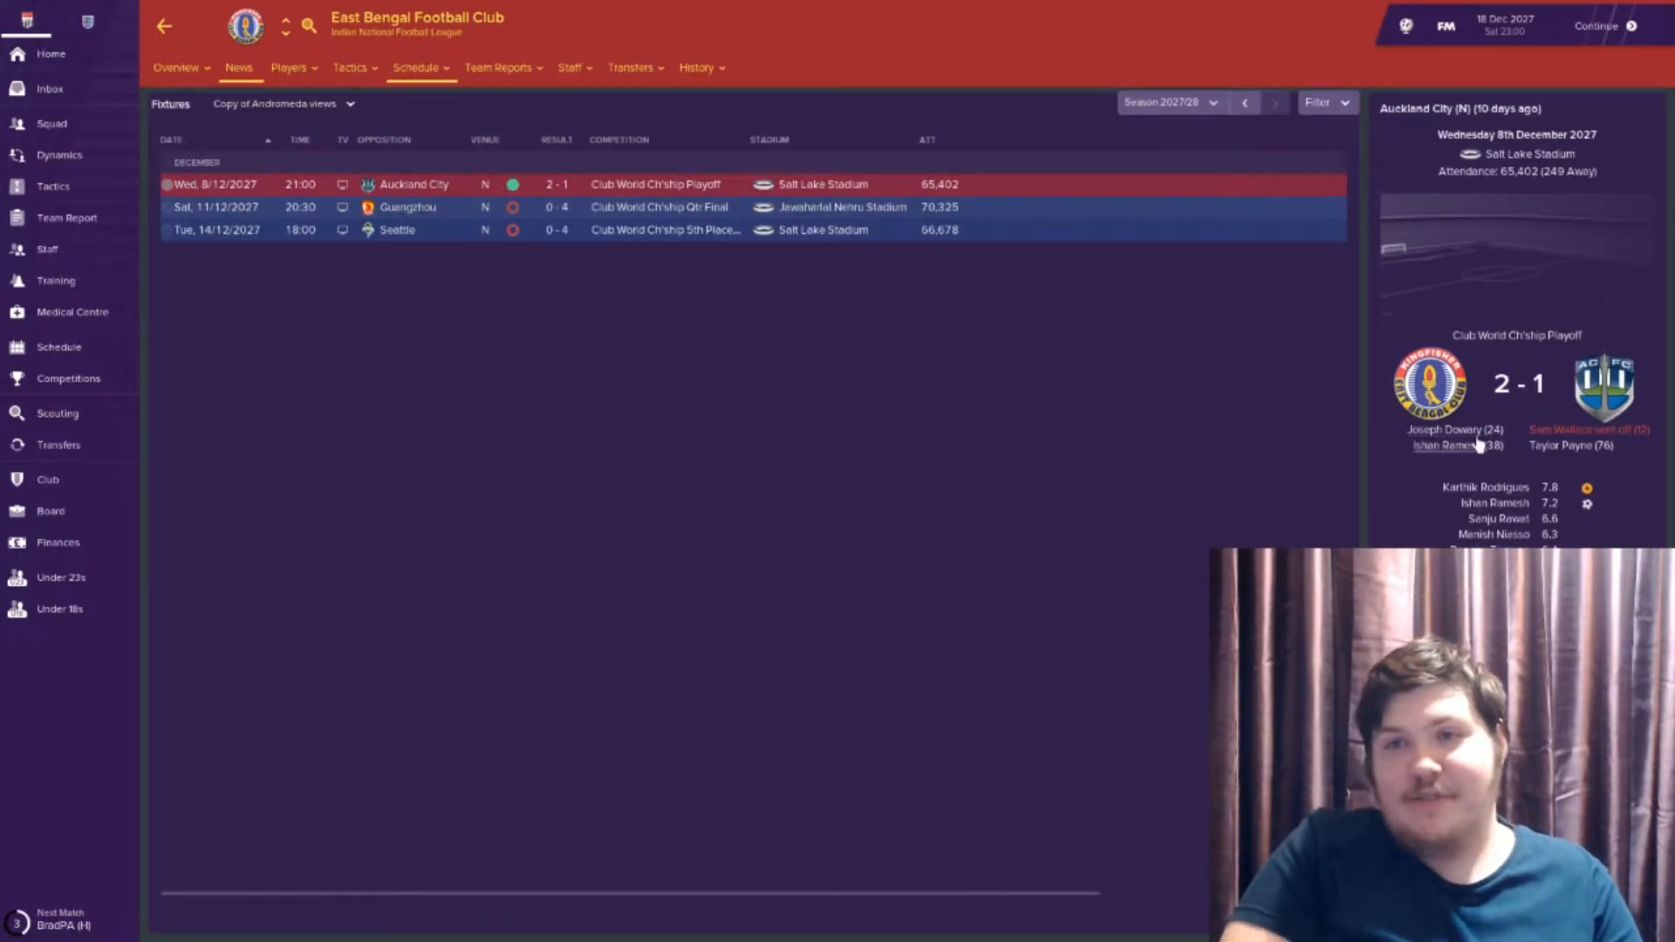
{"action": "mouse_move", "coordinate": [1554, 454]}
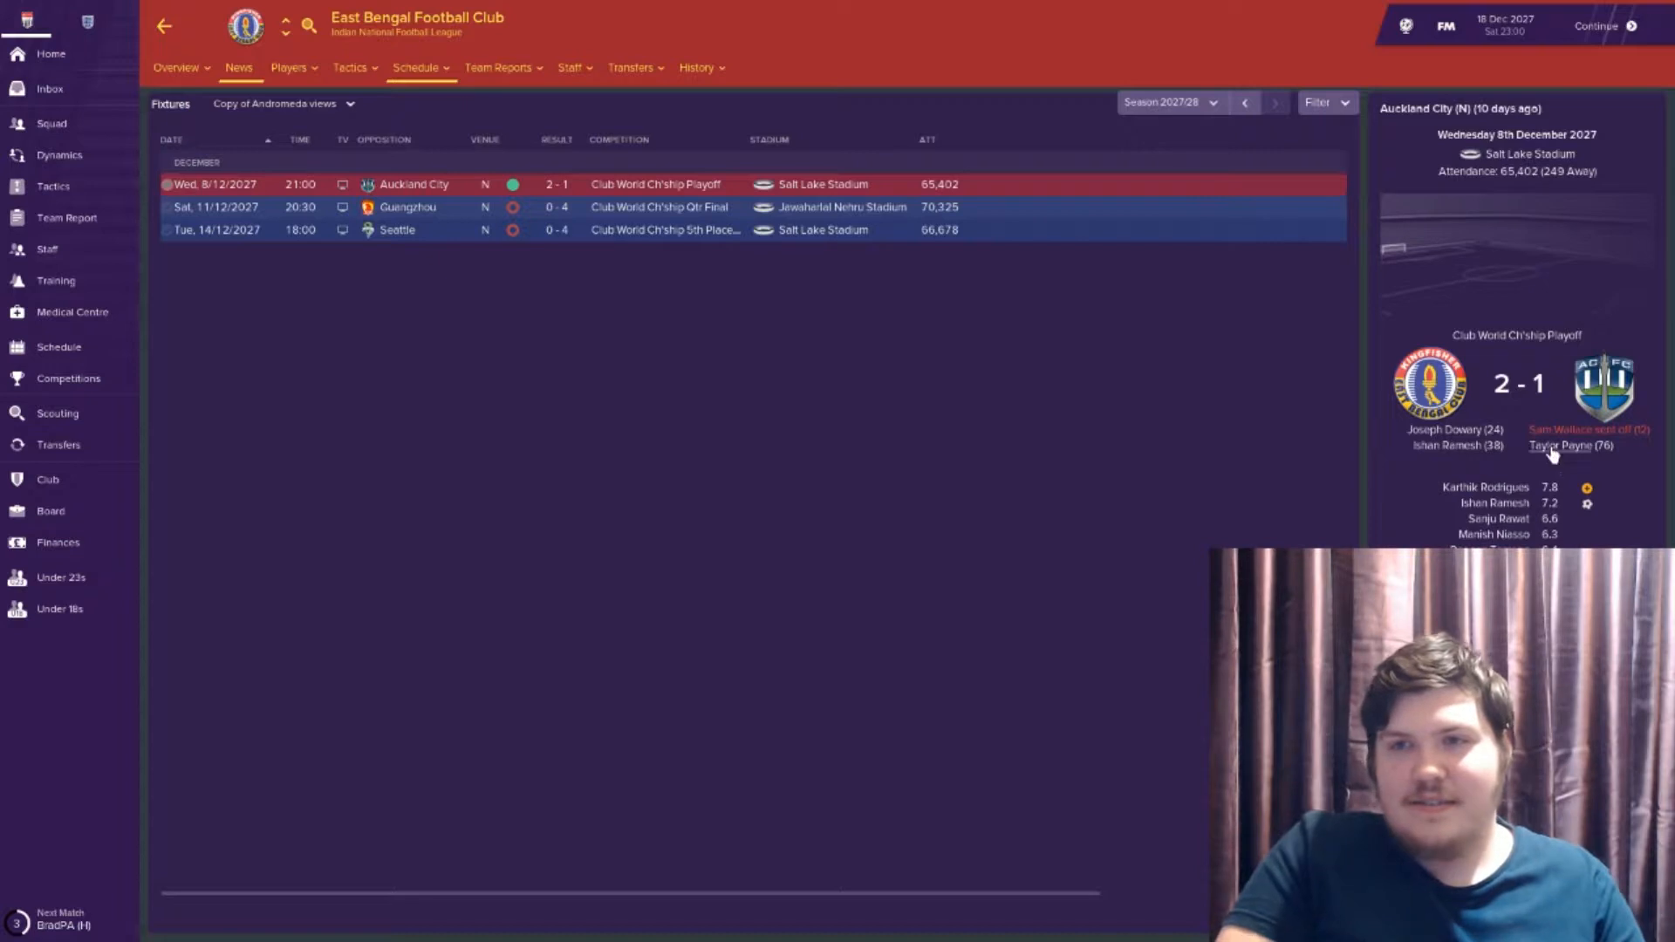
{"action": "left_click", "coordinate": [1558, 446]}
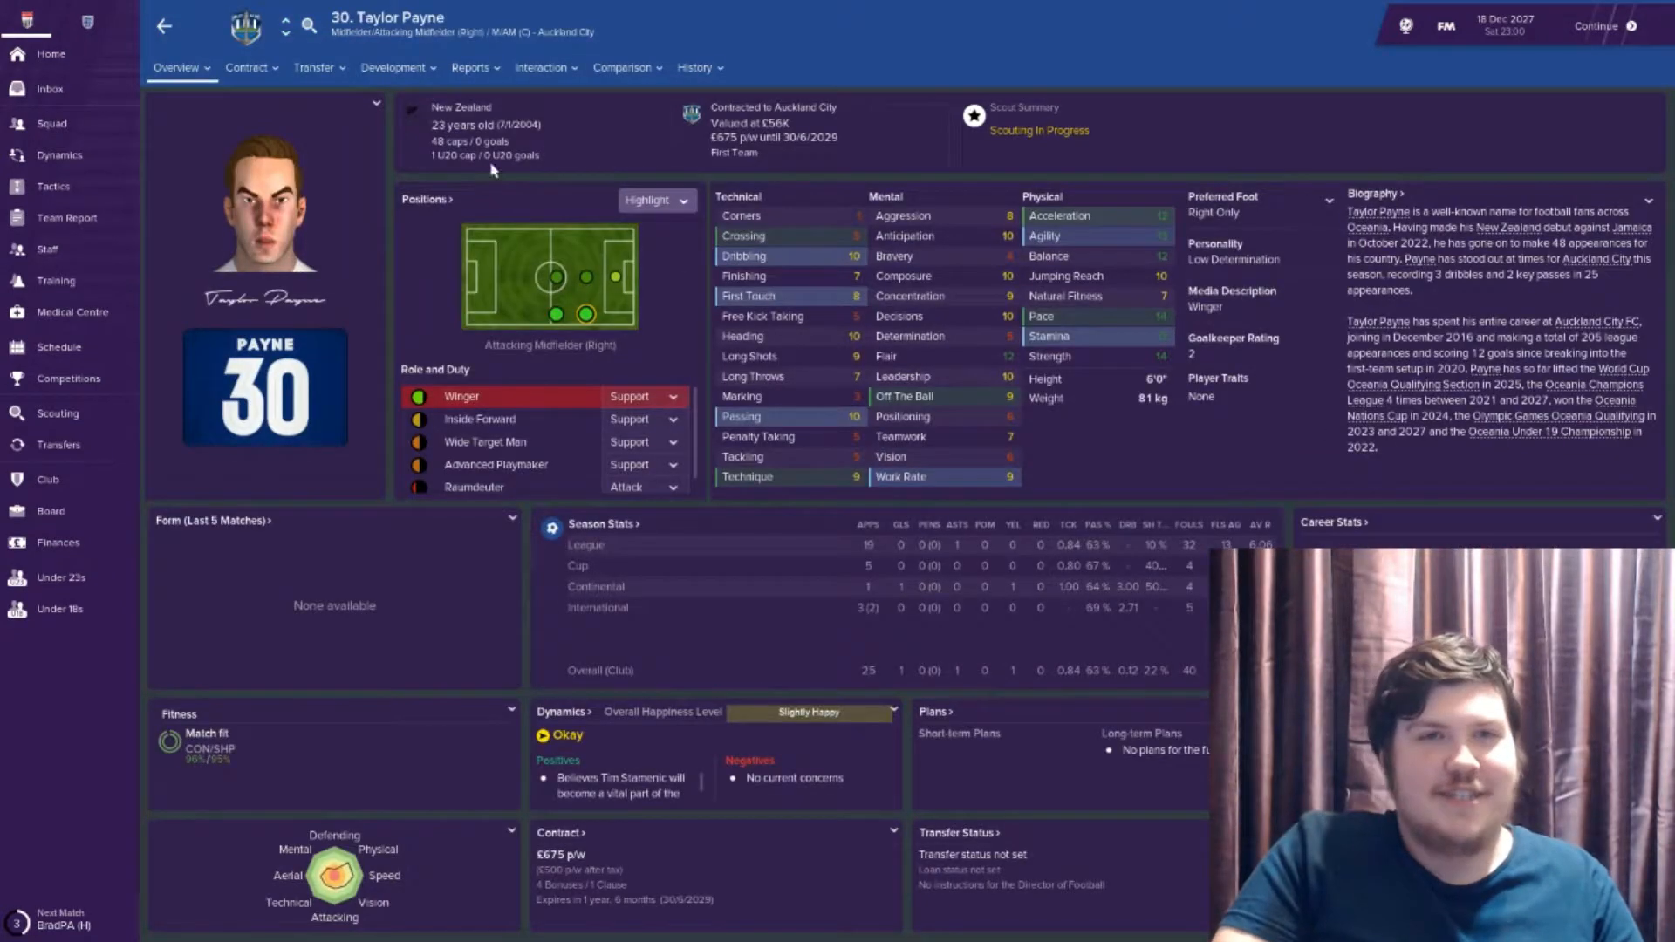
{"action": "mouse_move", "coordinate": [203, 40]}
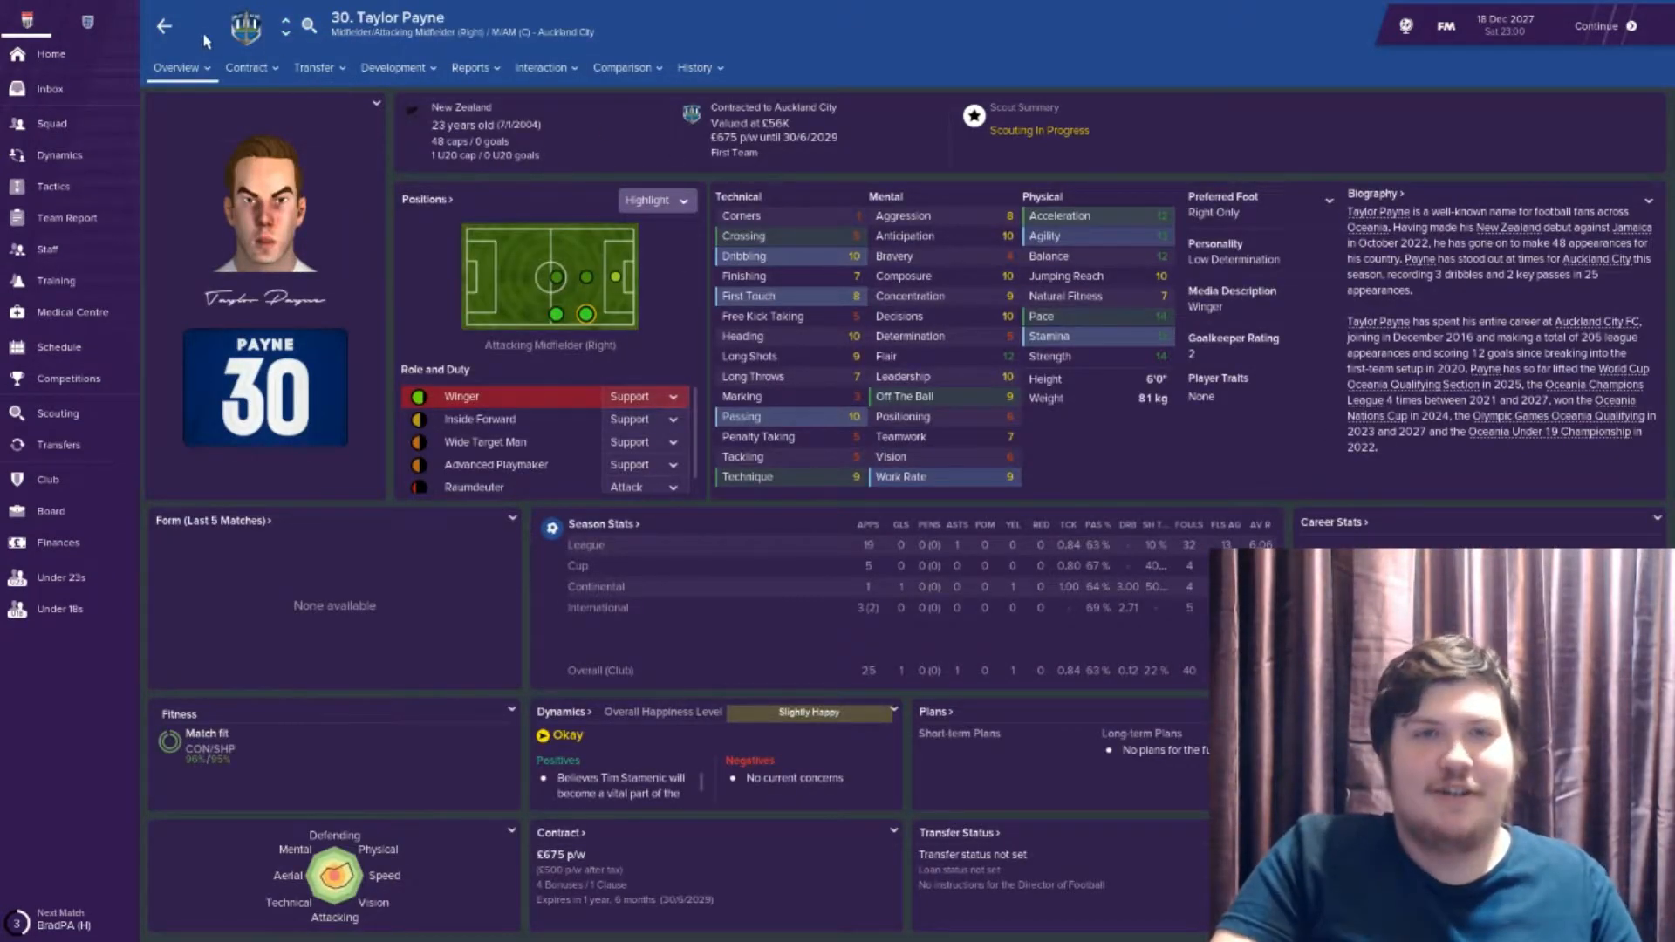
{"action": "left_click", "coordinate": [164, 26]}
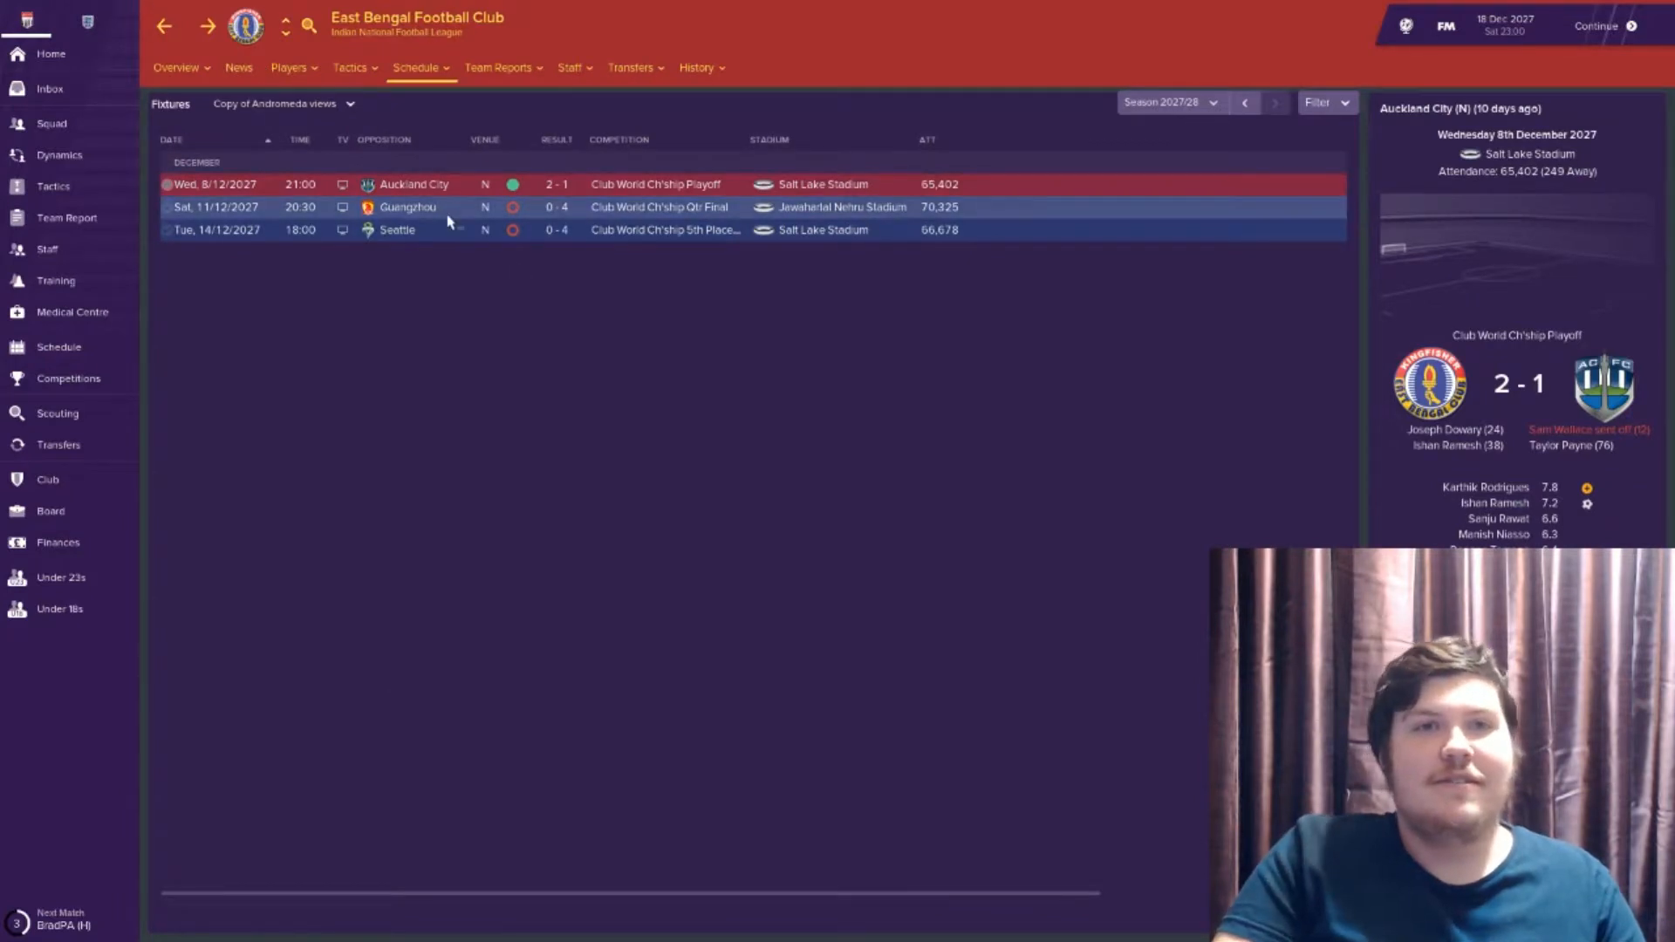
View Seattle Sounders' 2027 fixtures, glance at Alajuelense, and return to the fixture list
{"action": "left_click", "coordinate": [407, 206]}
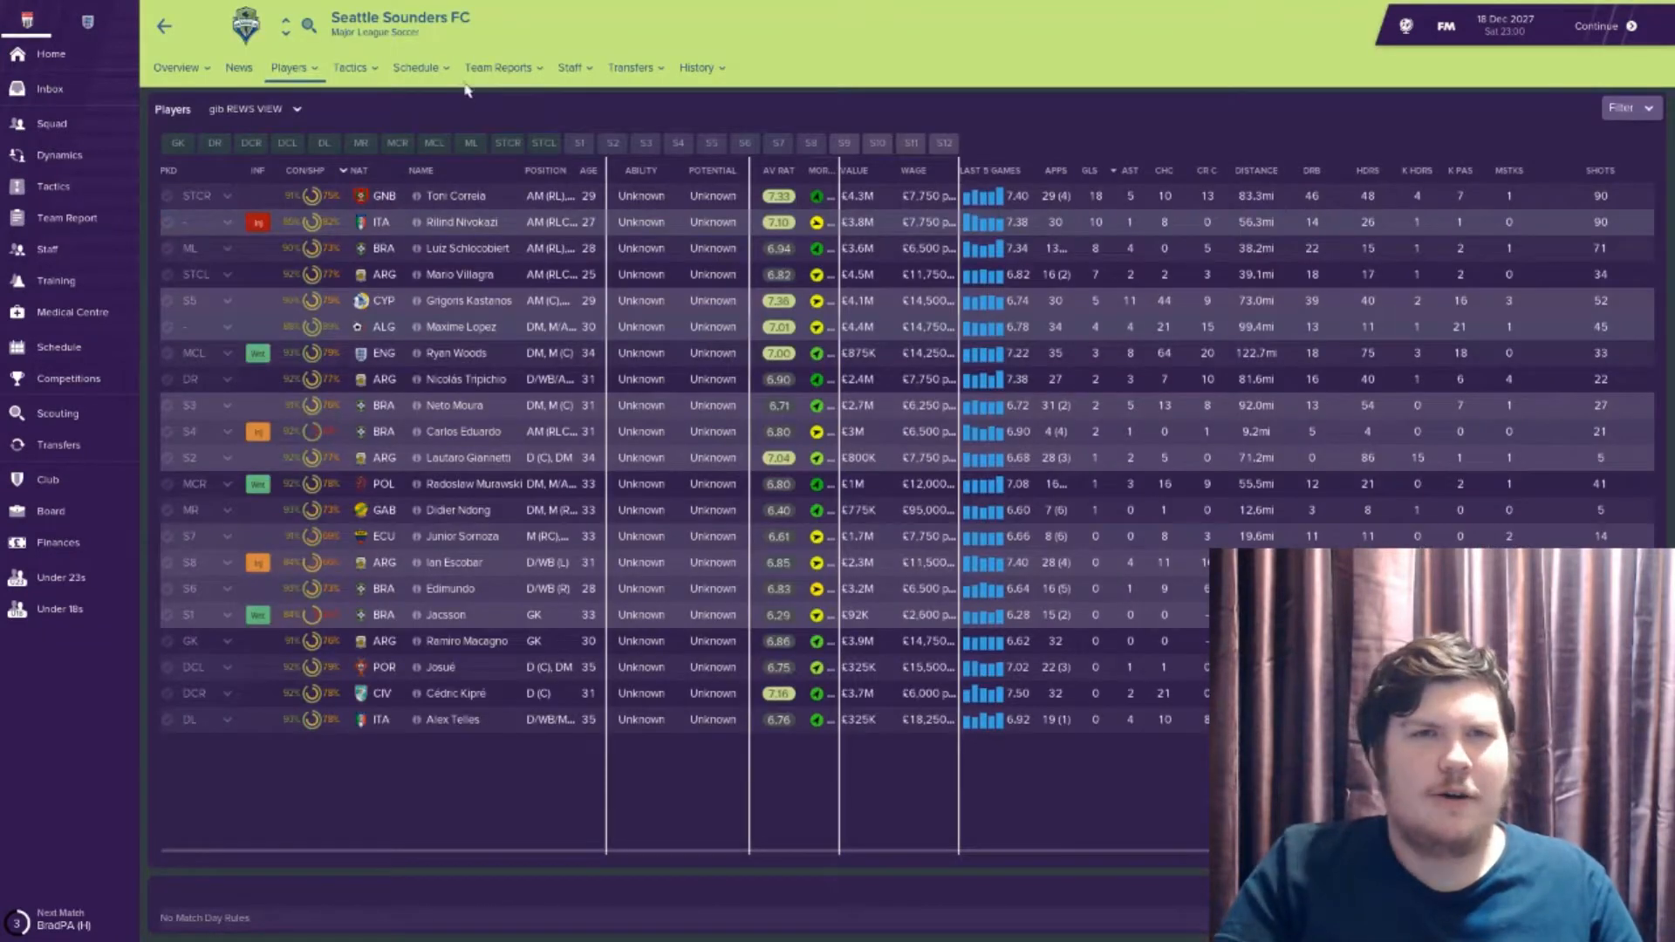
{"action": "left_click", "coordinate": [417, 68]}
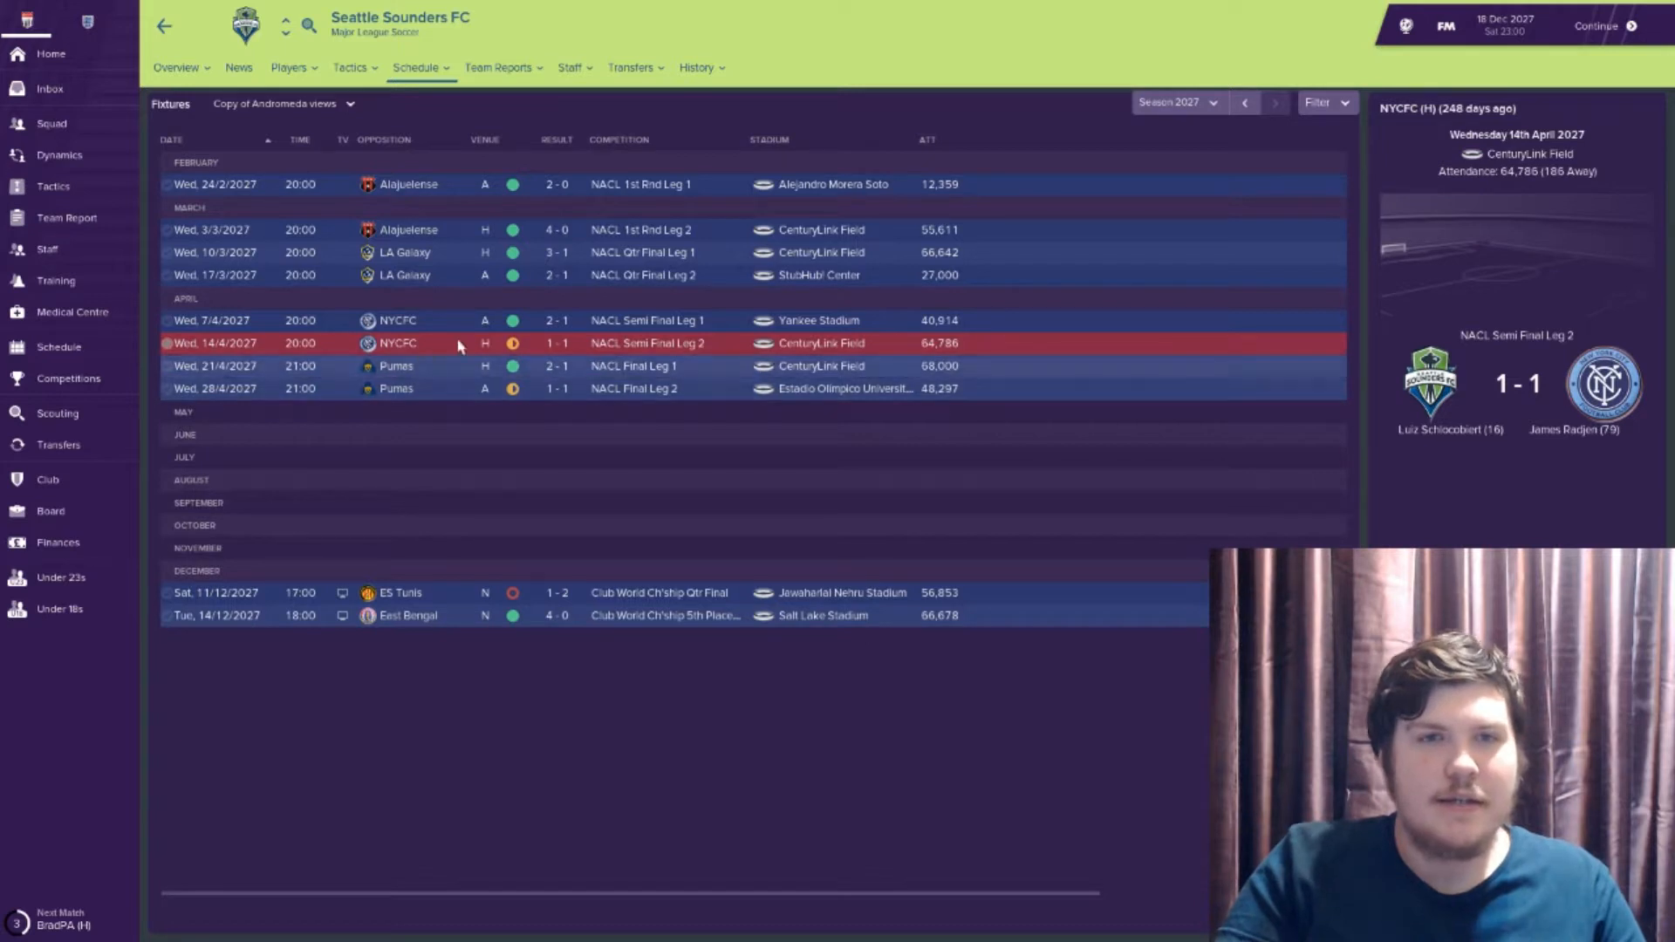
{"action": "mouse_move", "coordinate": [416, 220]}
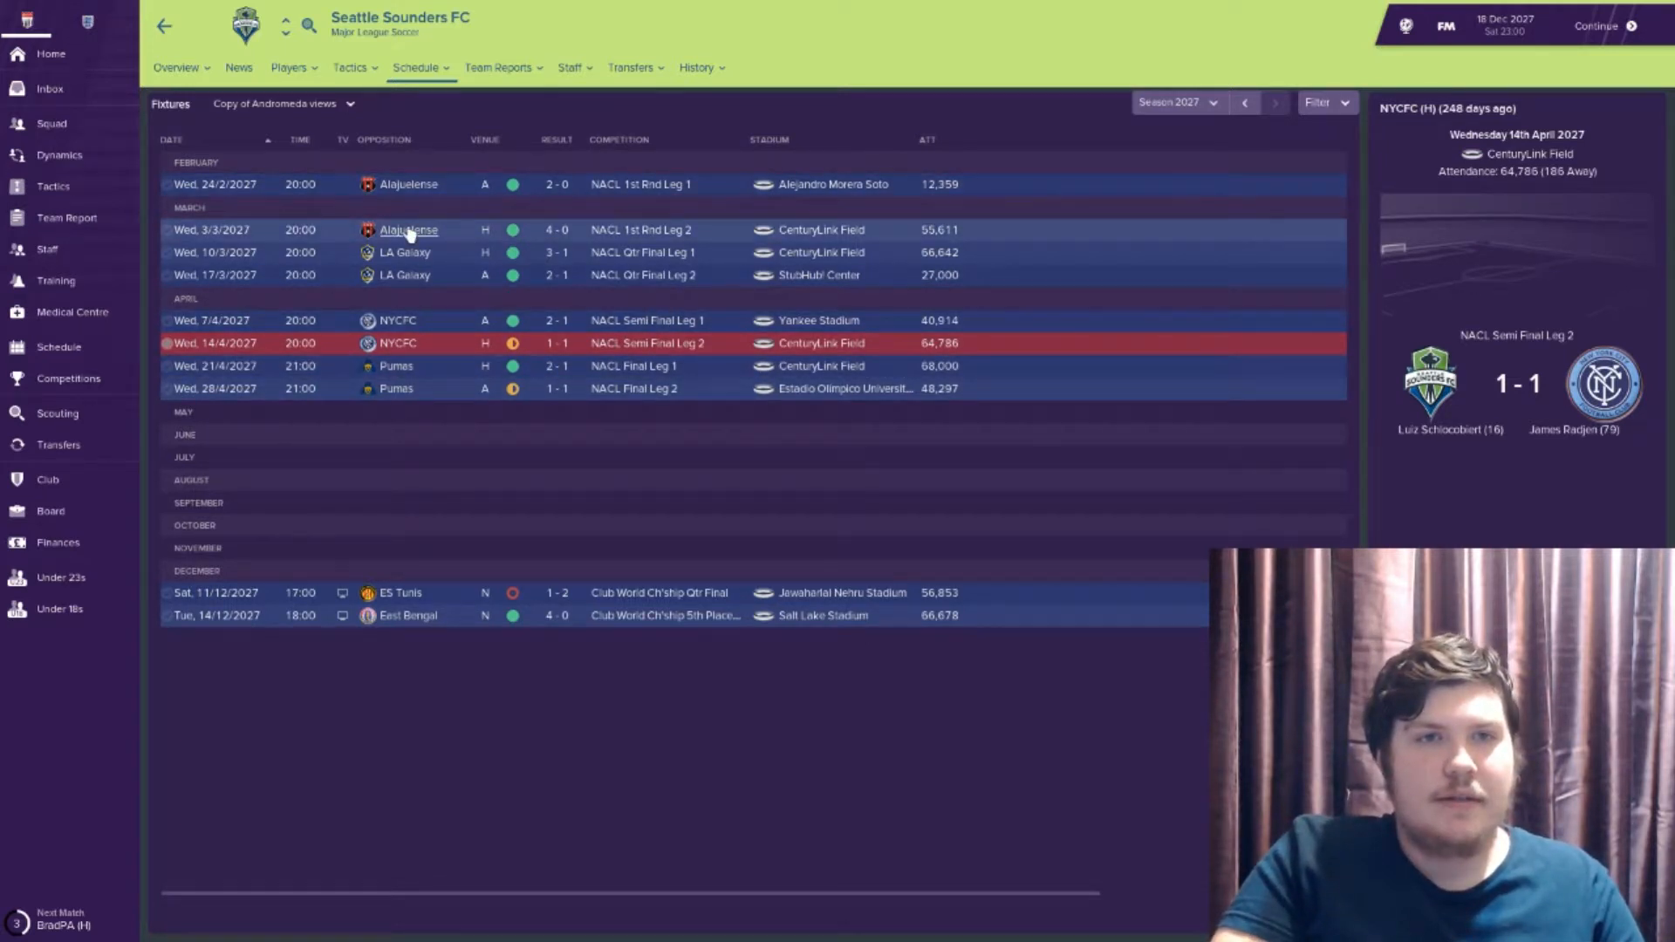
{"action": "left_click", "coordinate": [406, 230]}
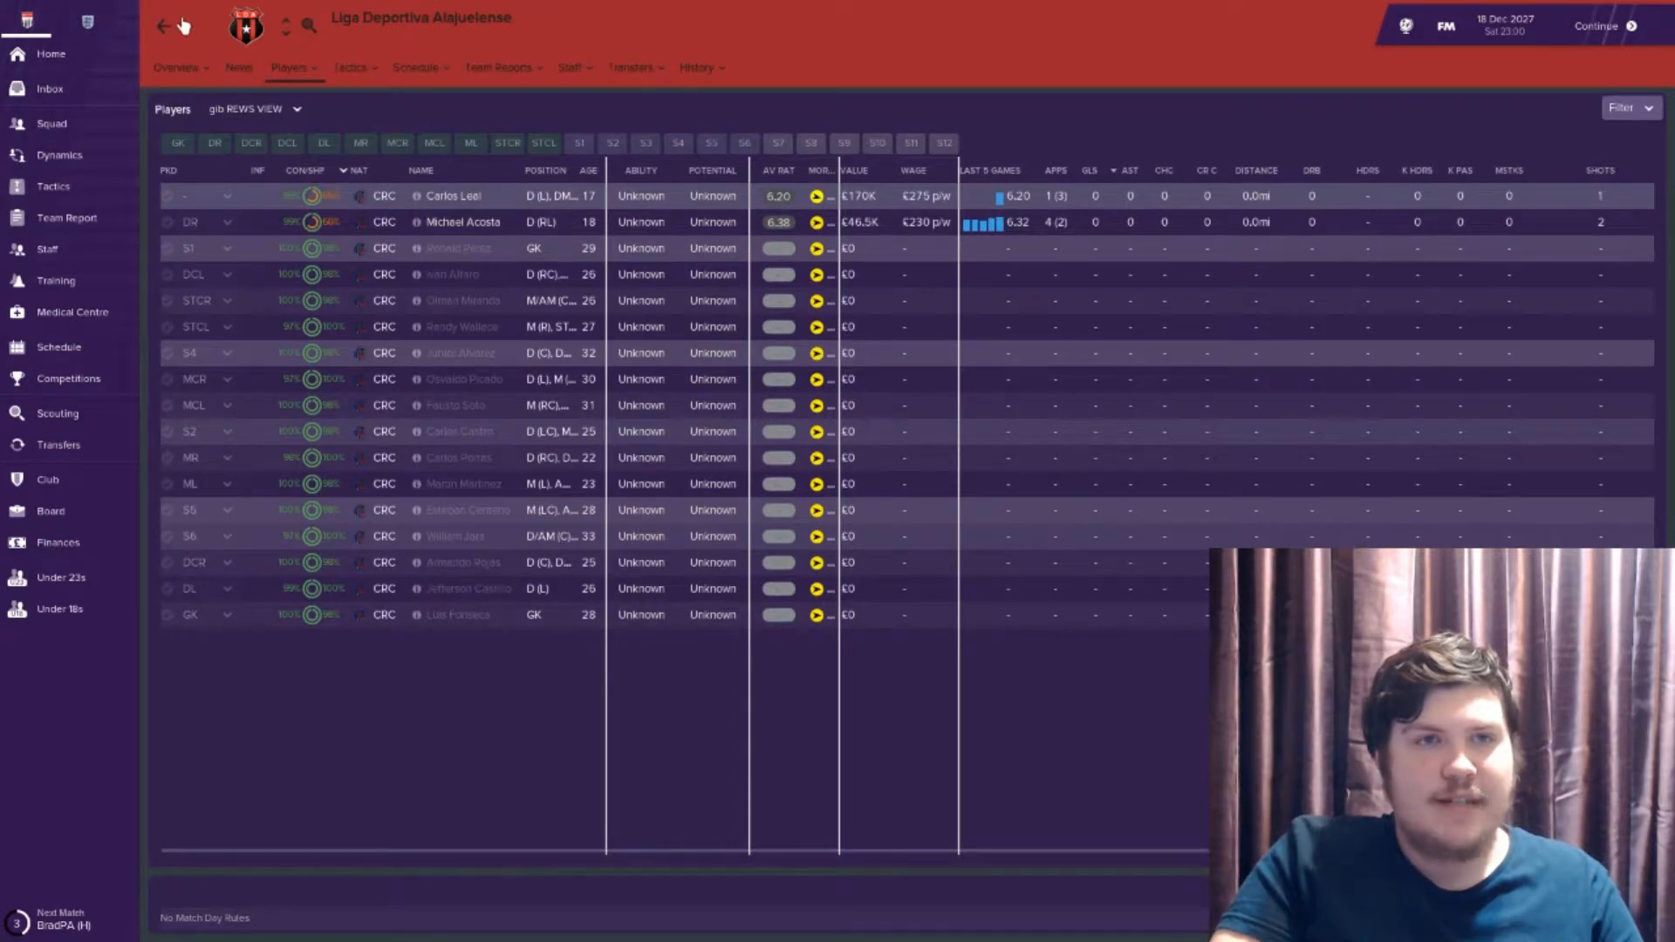
{"action": "left_click", "coordinate": [164, 27]}
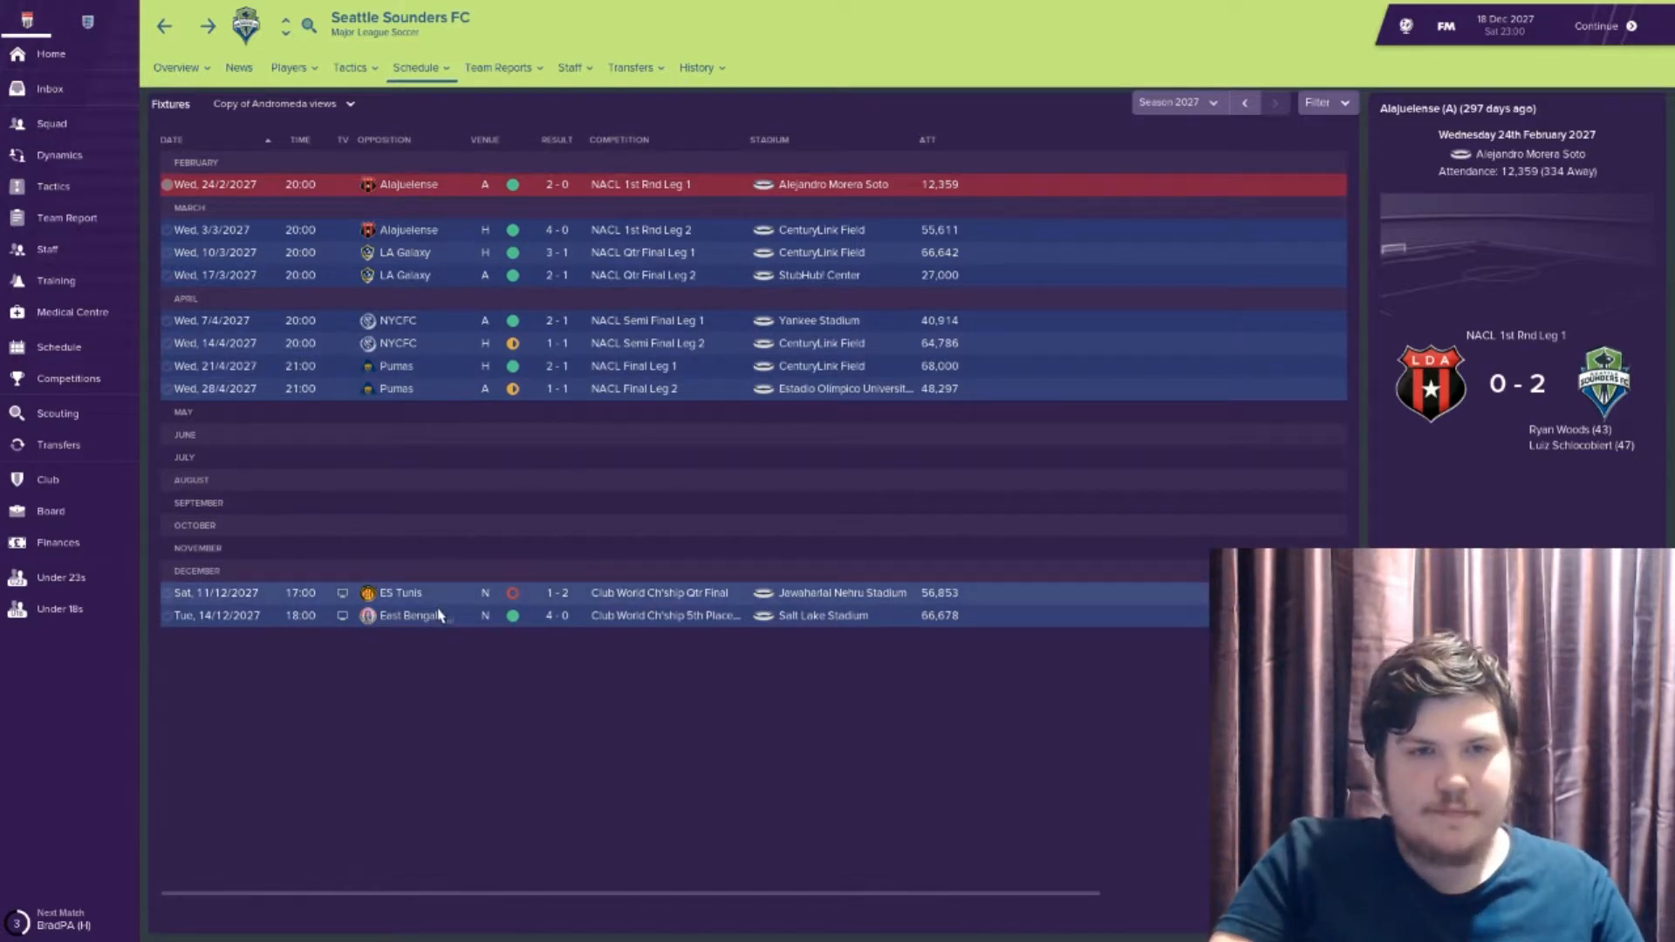
{"action": "mouse_move", "coordinate": [455, 682]}
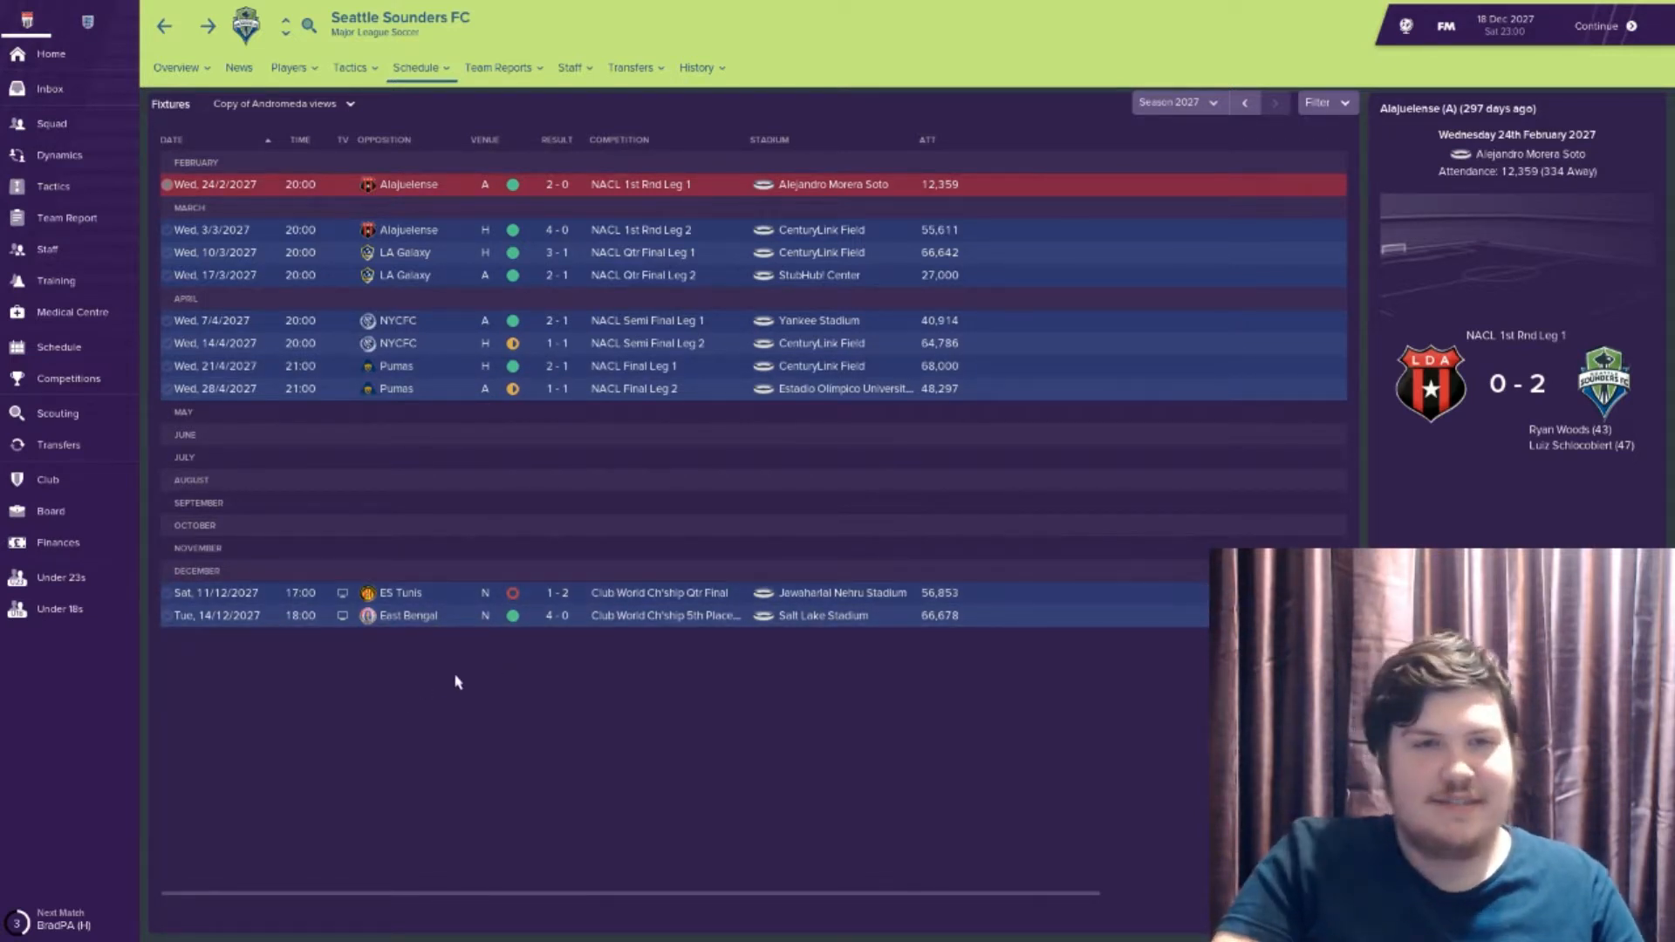
{"action": "mouse_move", "coordinate": [1174, 554]}
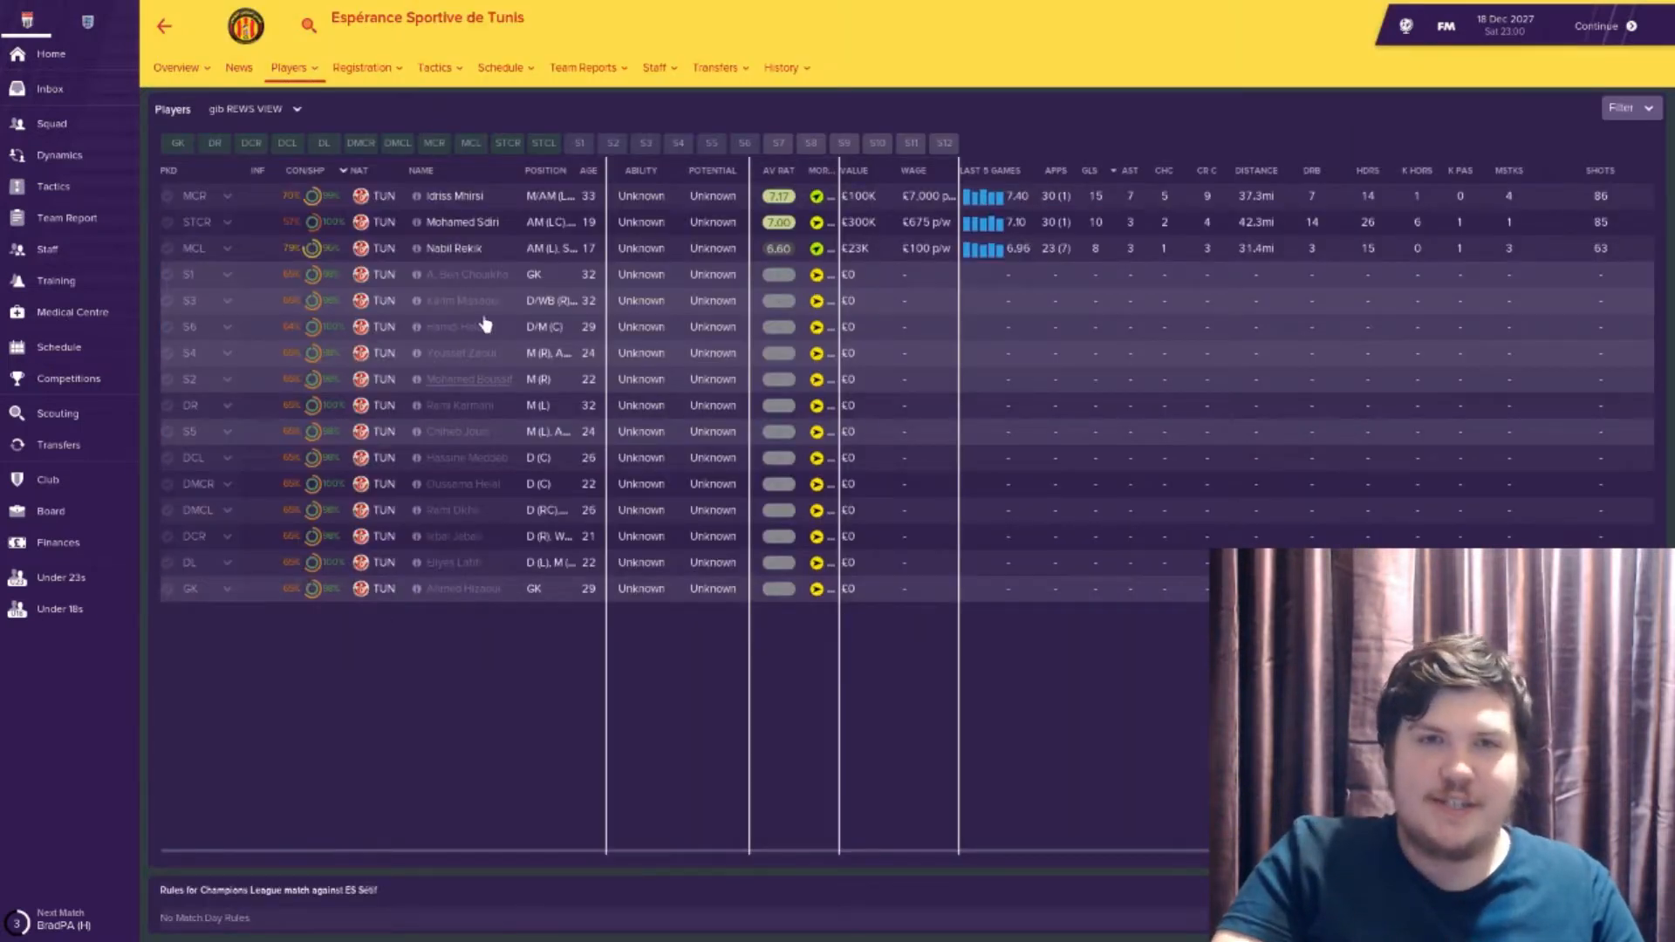
{"action": "mouse_move", "coordinate": [462, 248]}
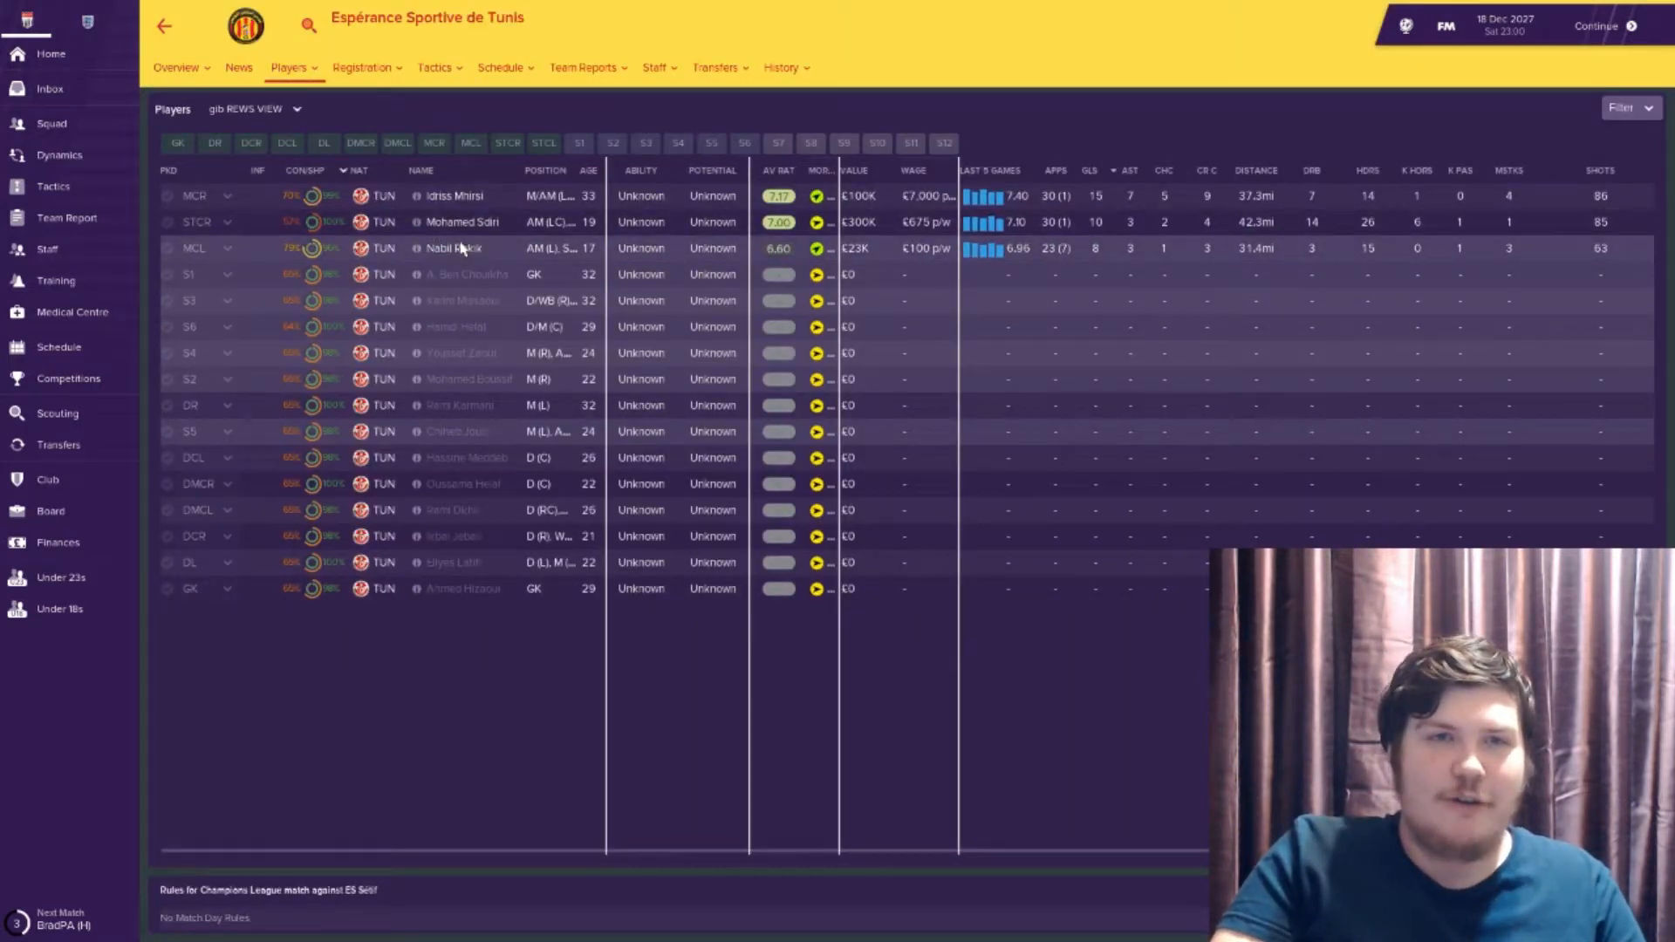
Send scouts to assess ES Tunis's 17-year-old striker Nabil Rekik from his Reports page
{"action": "left_click", "coordinate": [457, 248]}
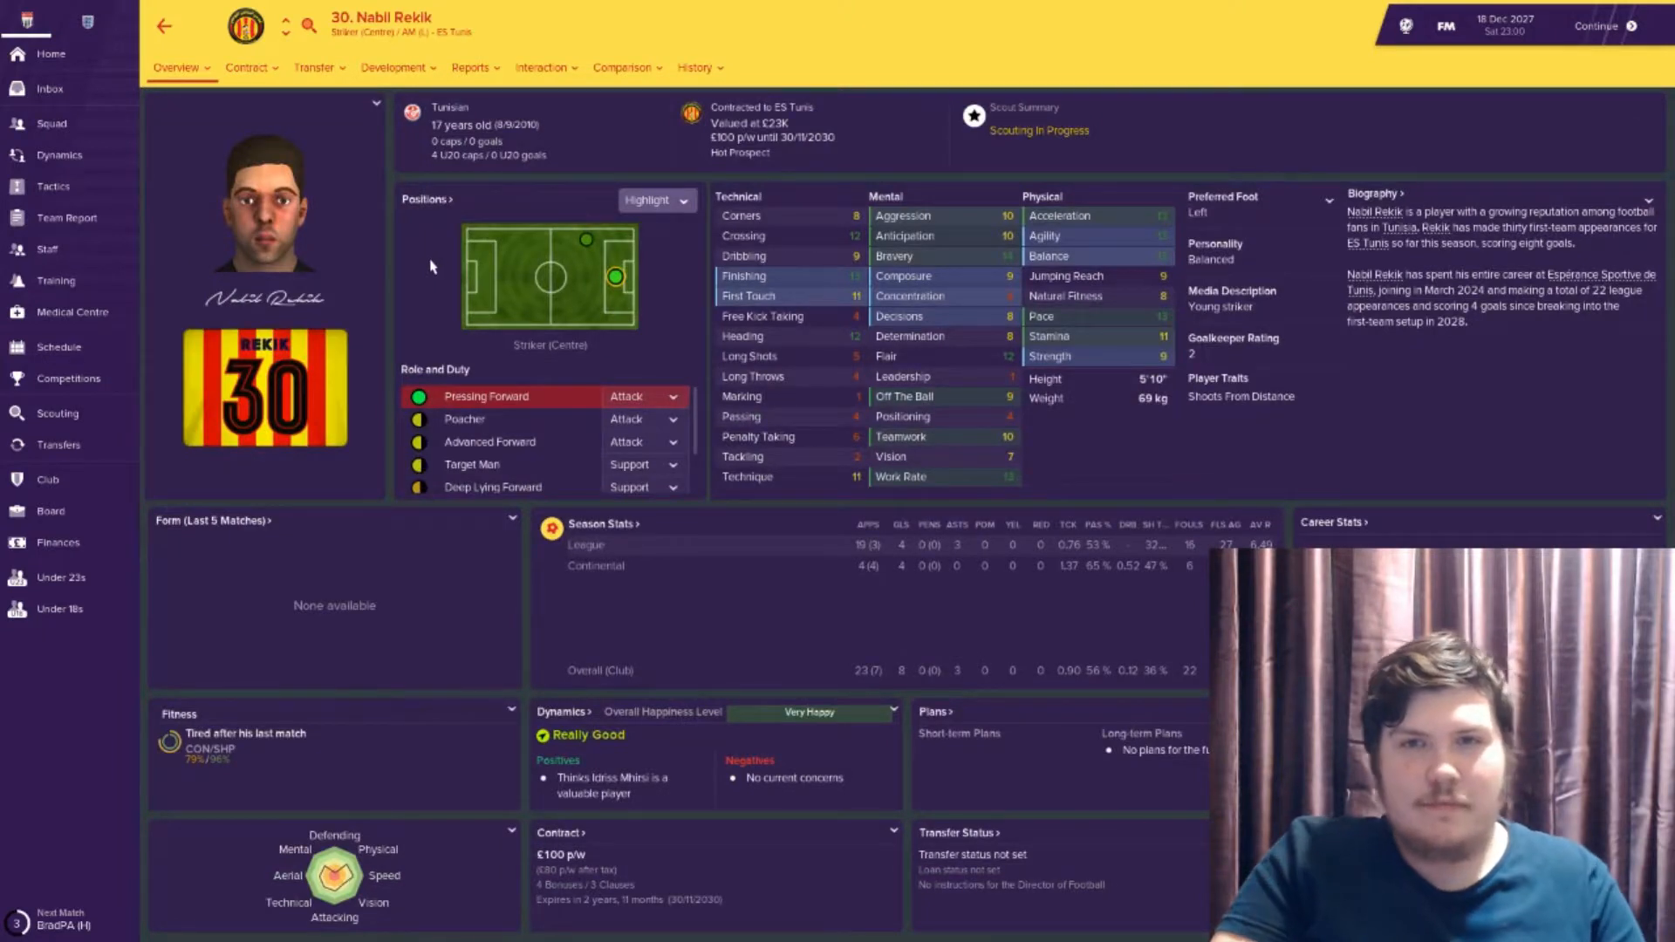
{"action": "left_click", "coordinate": [471, 68]}
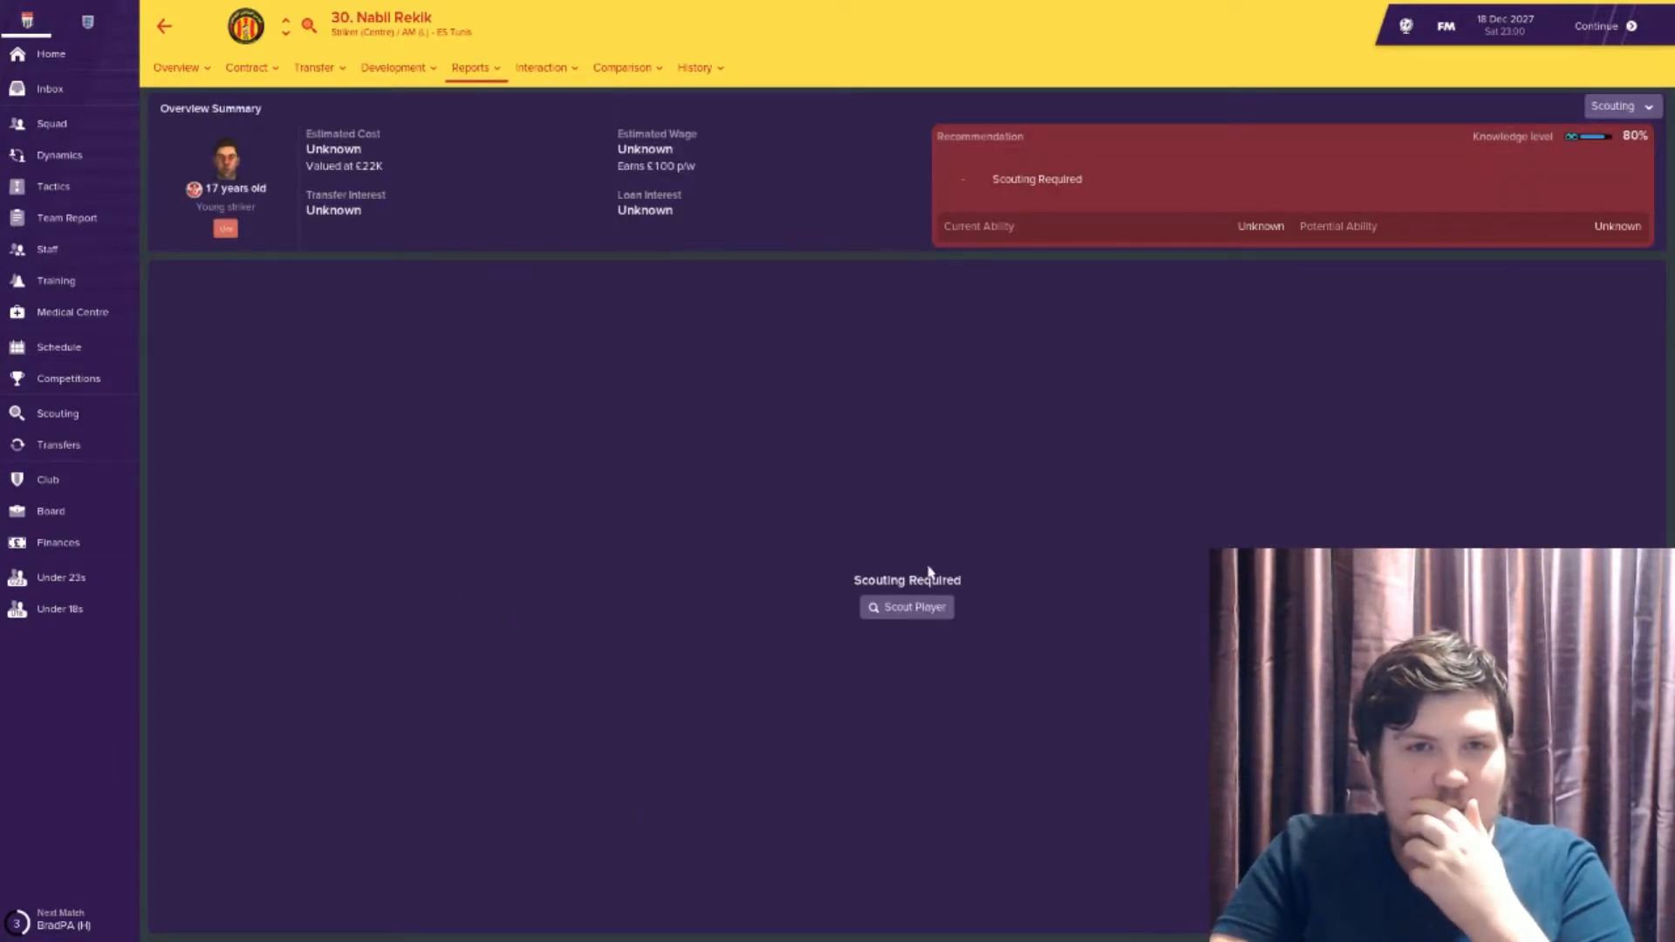
{"action": "left_click", "coordinate": [905, 607]}
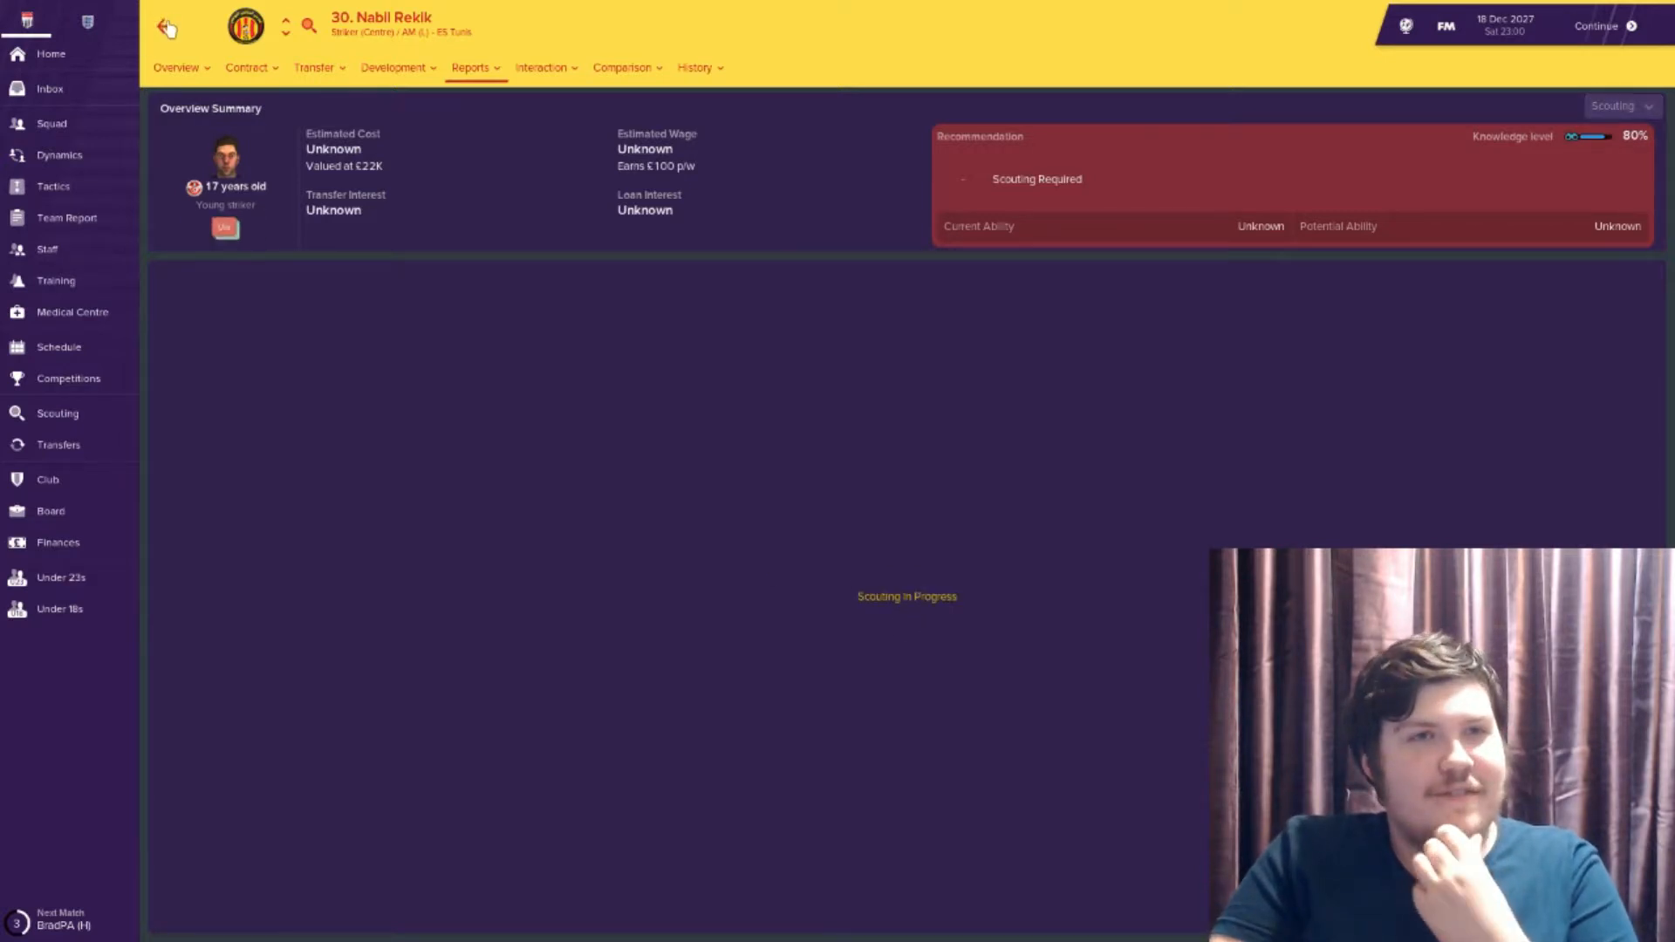
{"action": "left_click", "coordinate": [165, 27]}
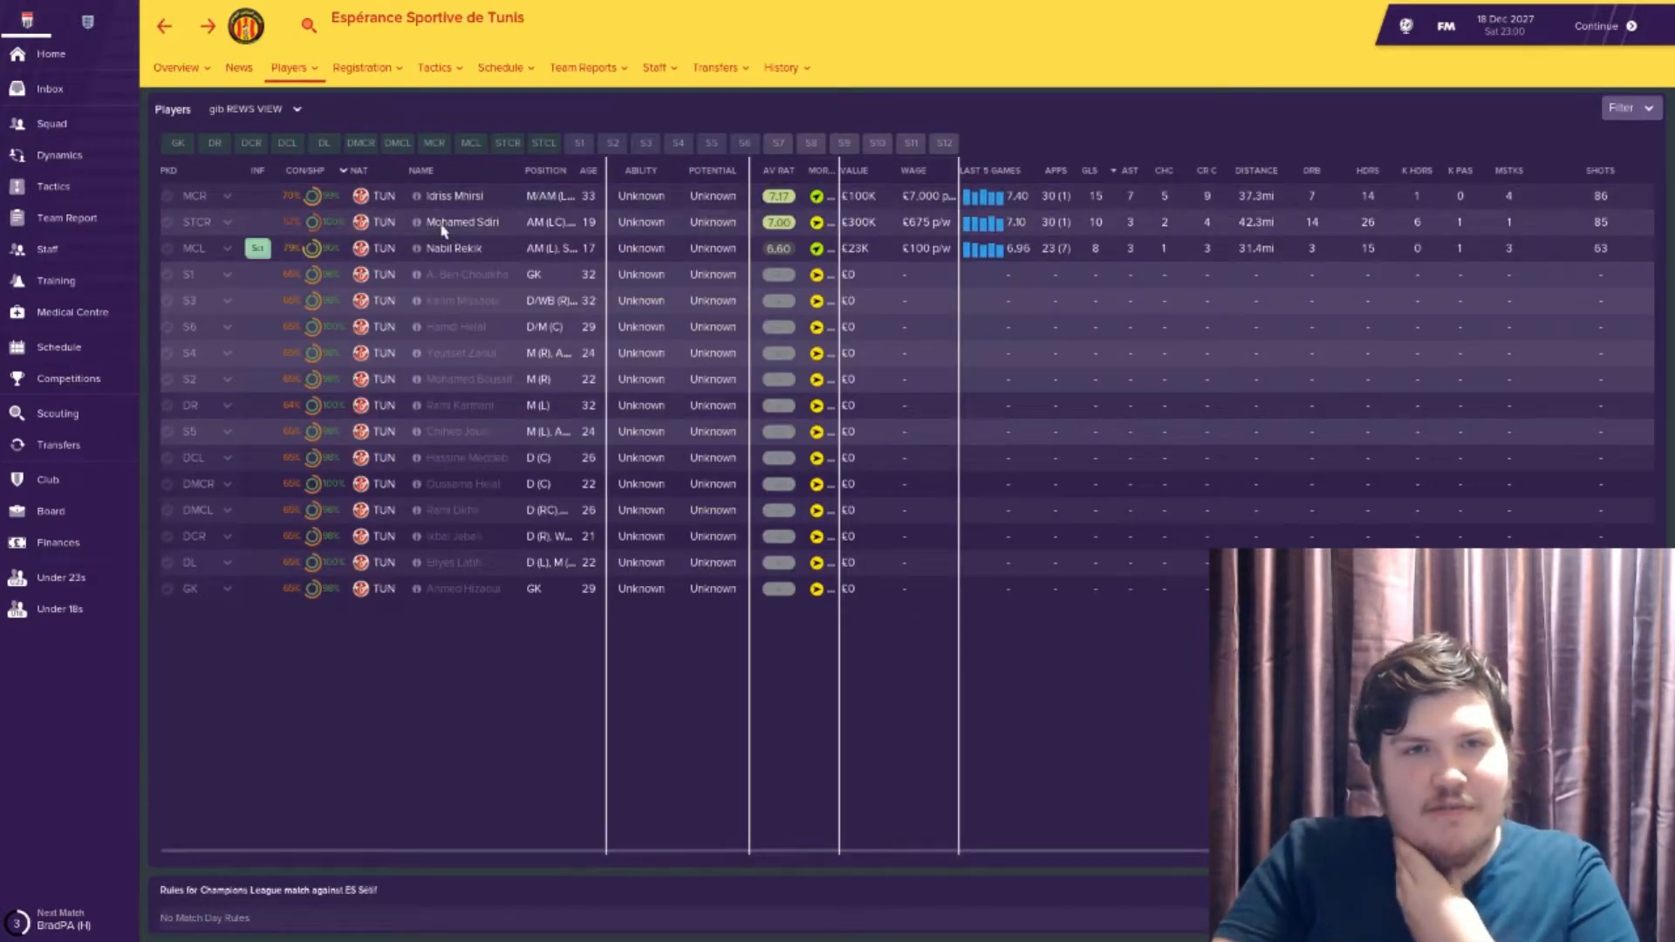
{"action": "left_click", "coordinate": [460, 222]}
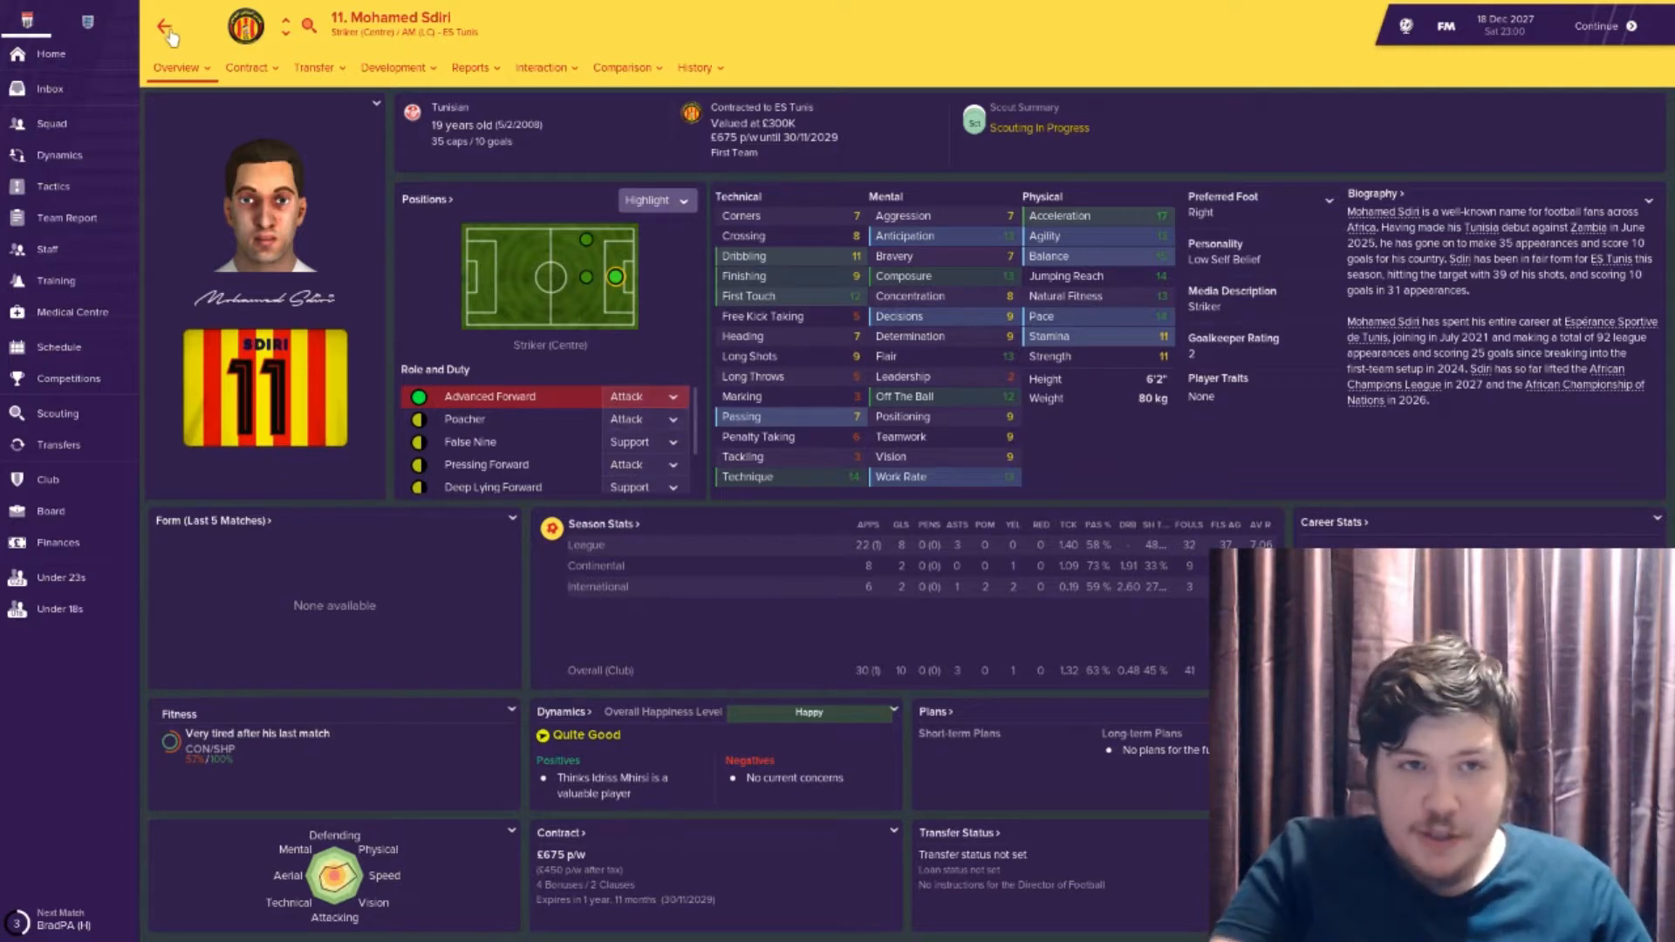
{"action": "left_click", "coordinate": [168, 26]}
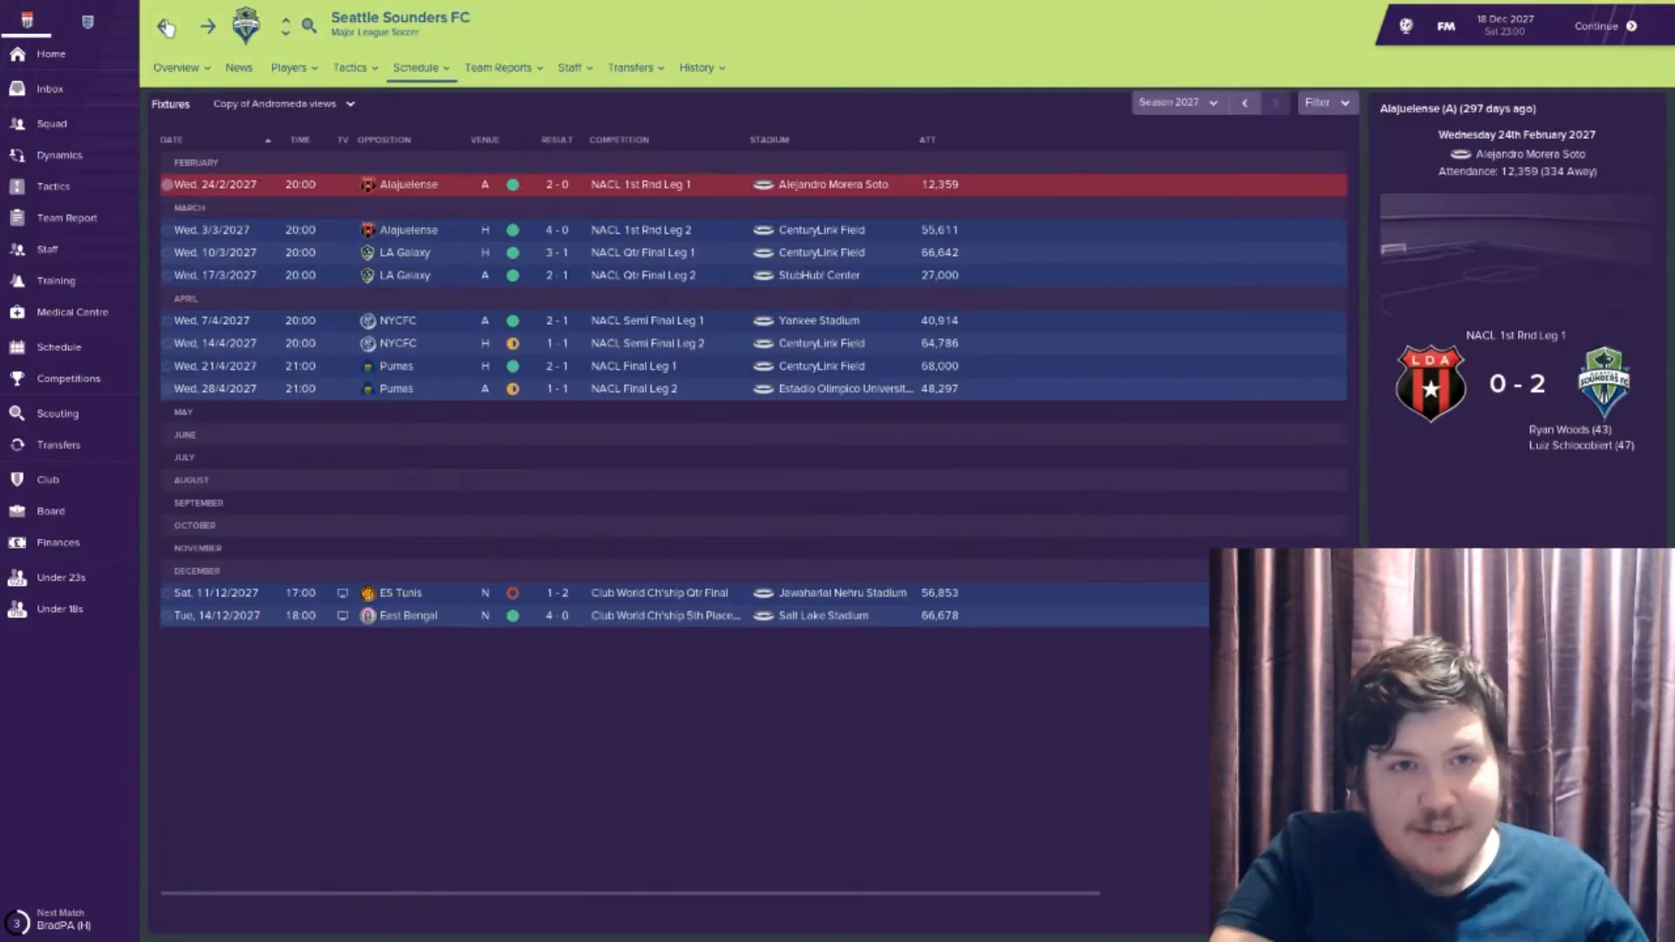
{"action": "mouse_move", "coordinate": [85, 59]}
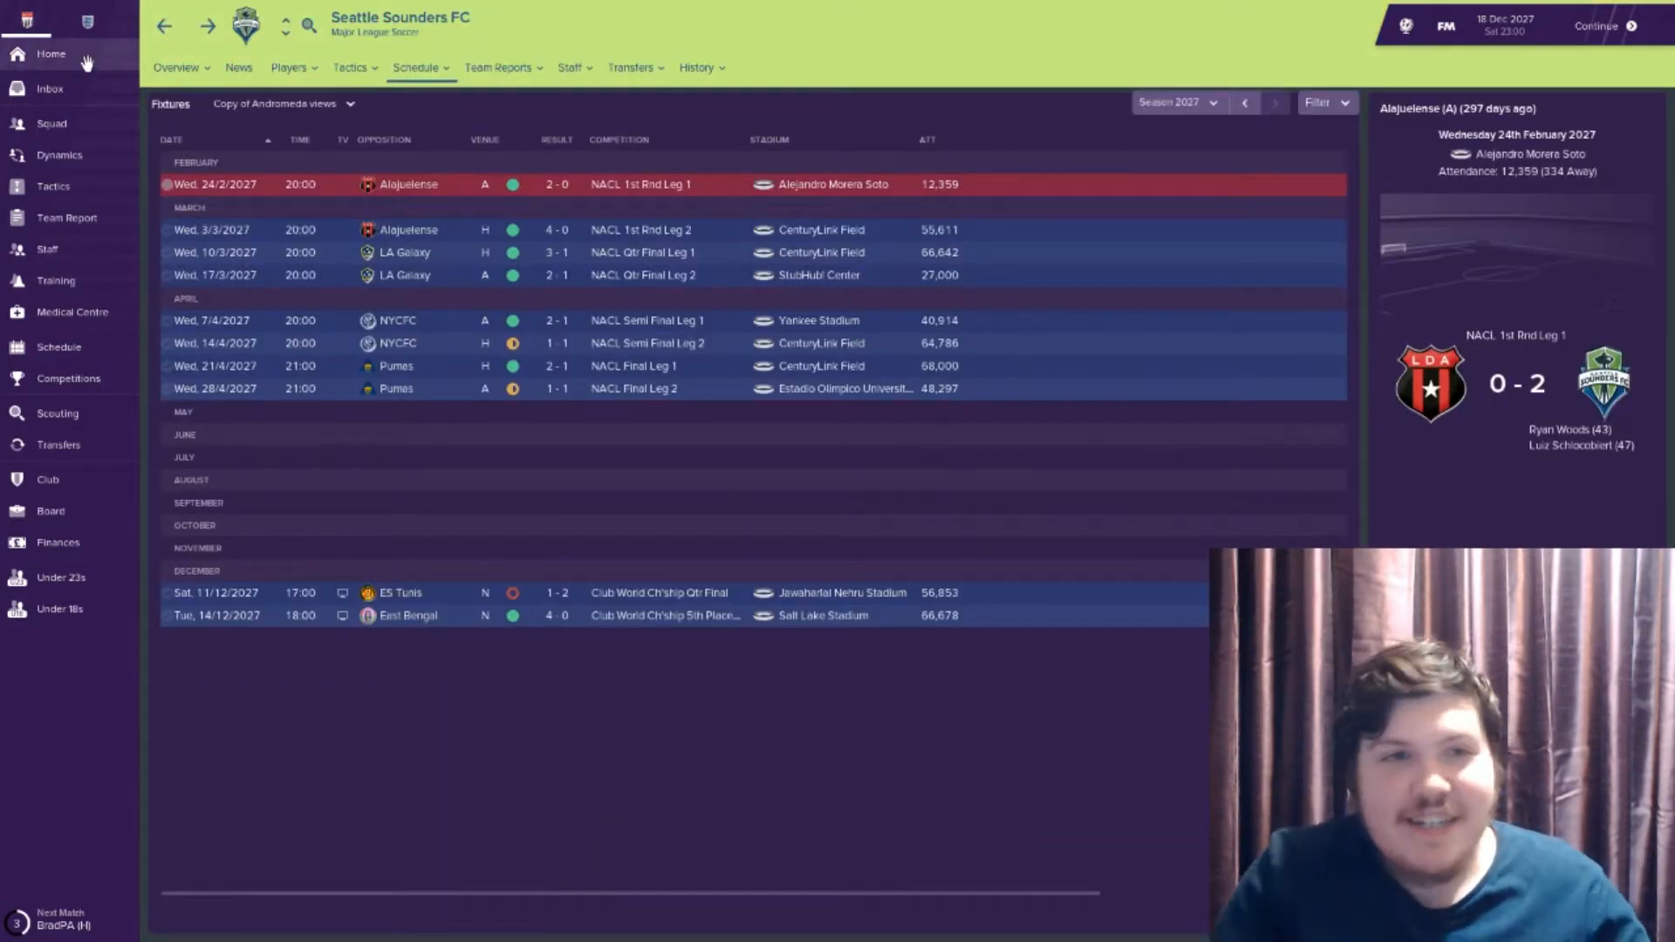
From the home overview, bring up Bath's senior fixture schedule and scroll to upcoming matches
{"action": "left_click", "coordinate": [49, 54]}
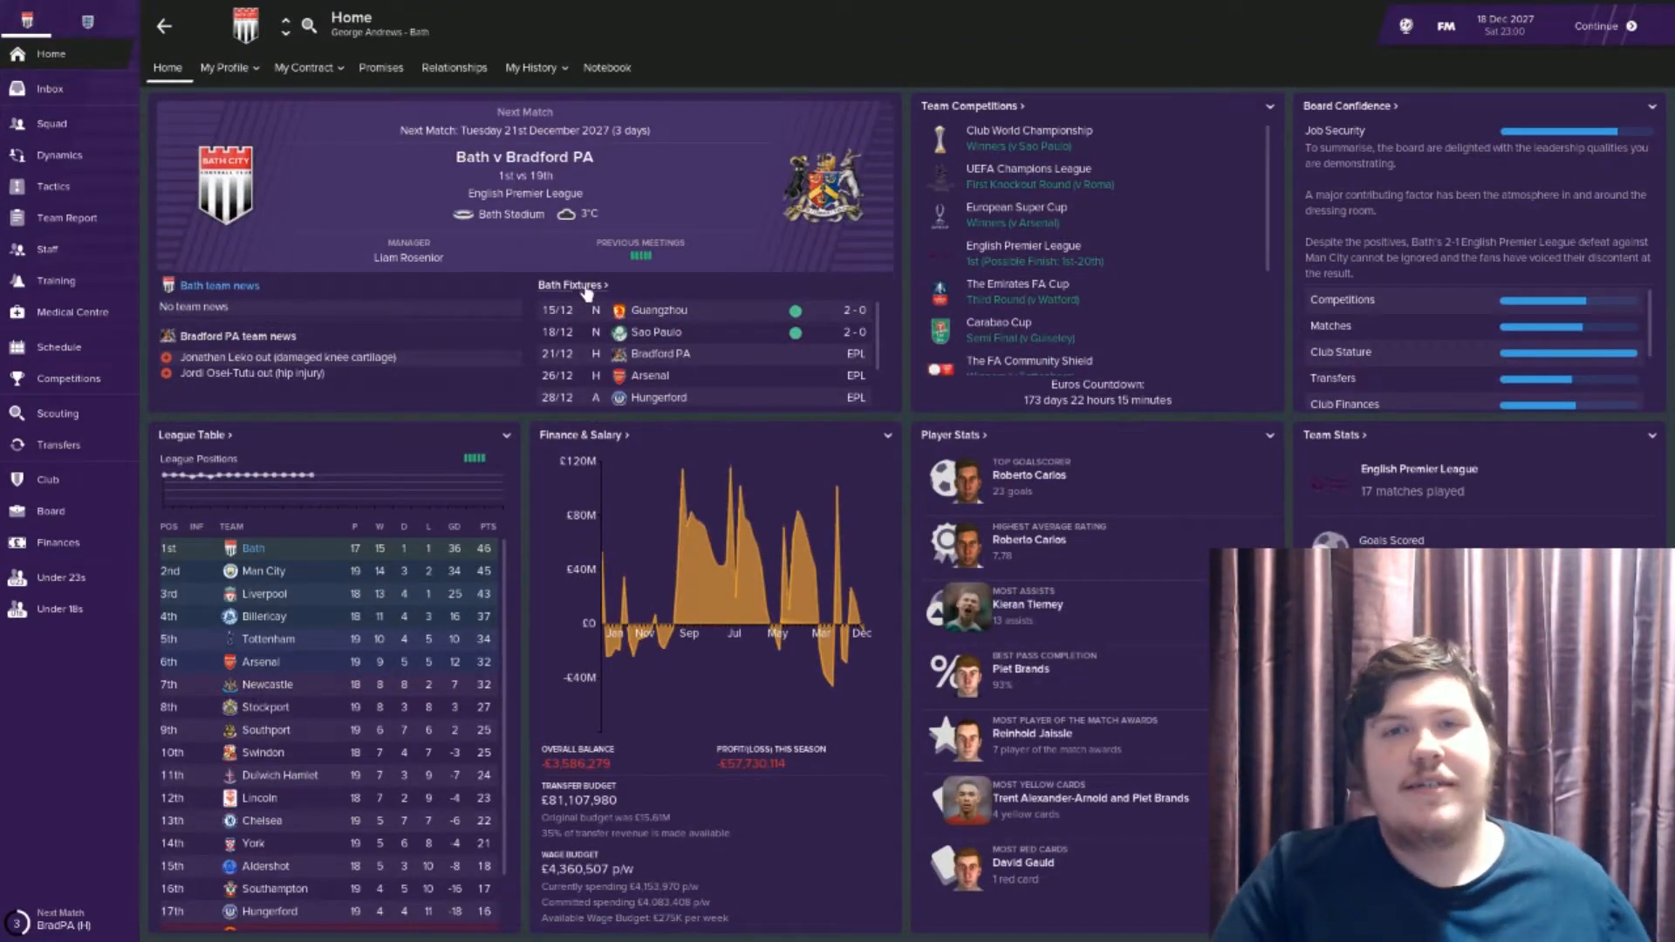
{"action": "left_click", "coordinate": [57, 346]}
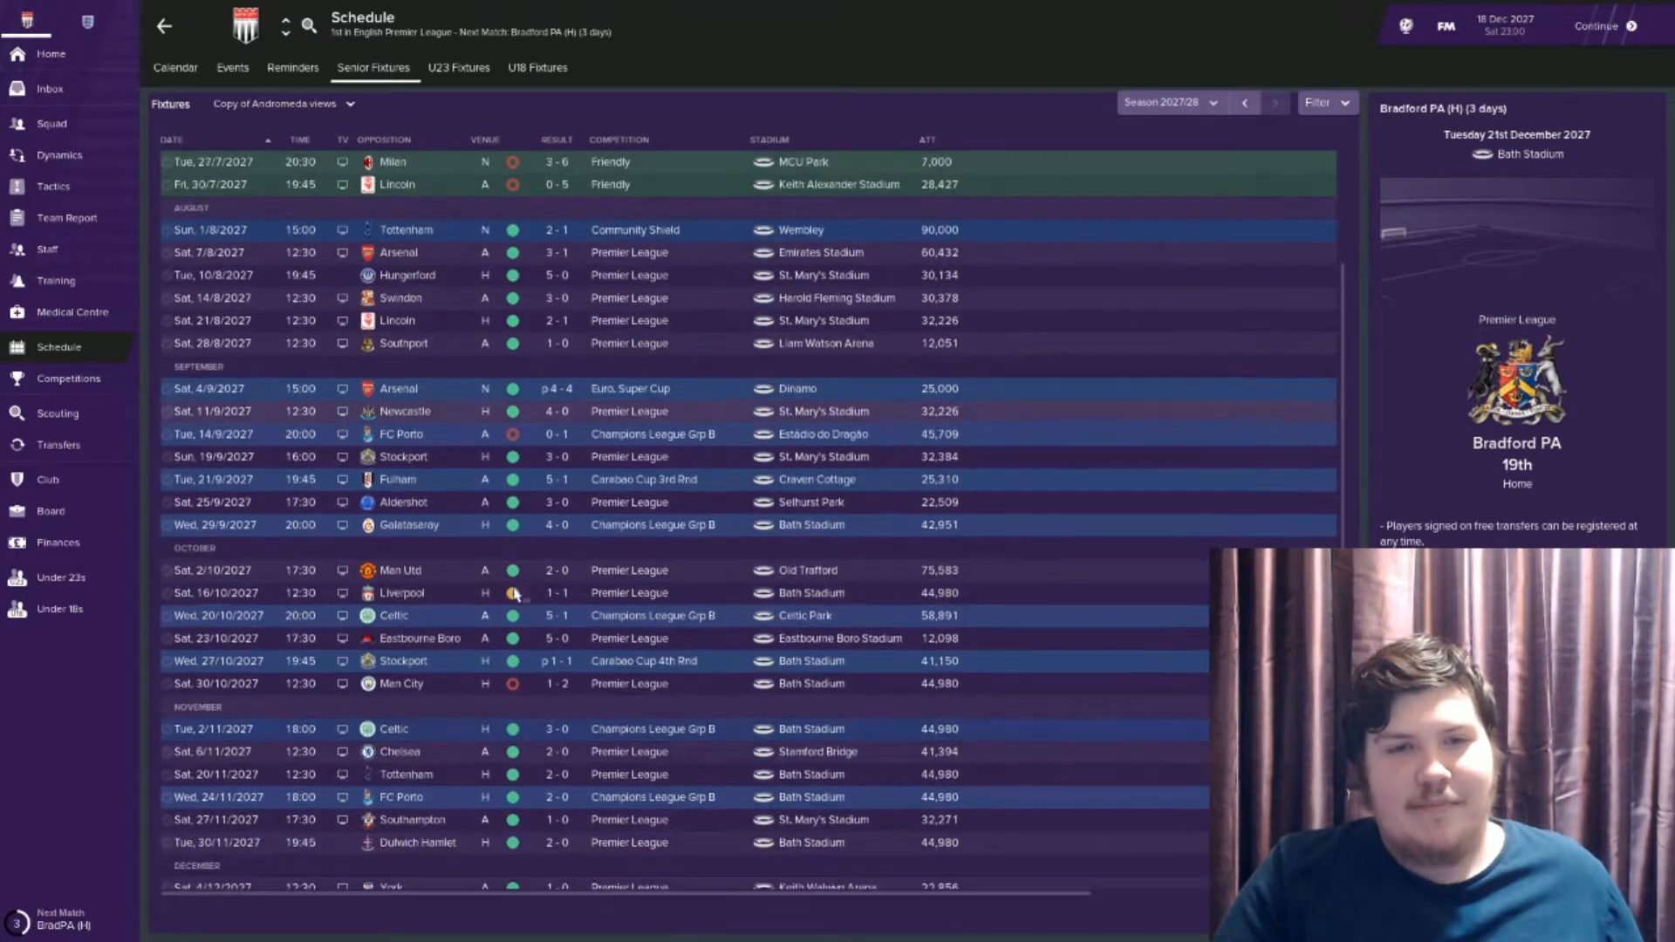
{"action": "scroll", "scroll_direction": "down", "scroll_amount": 3}
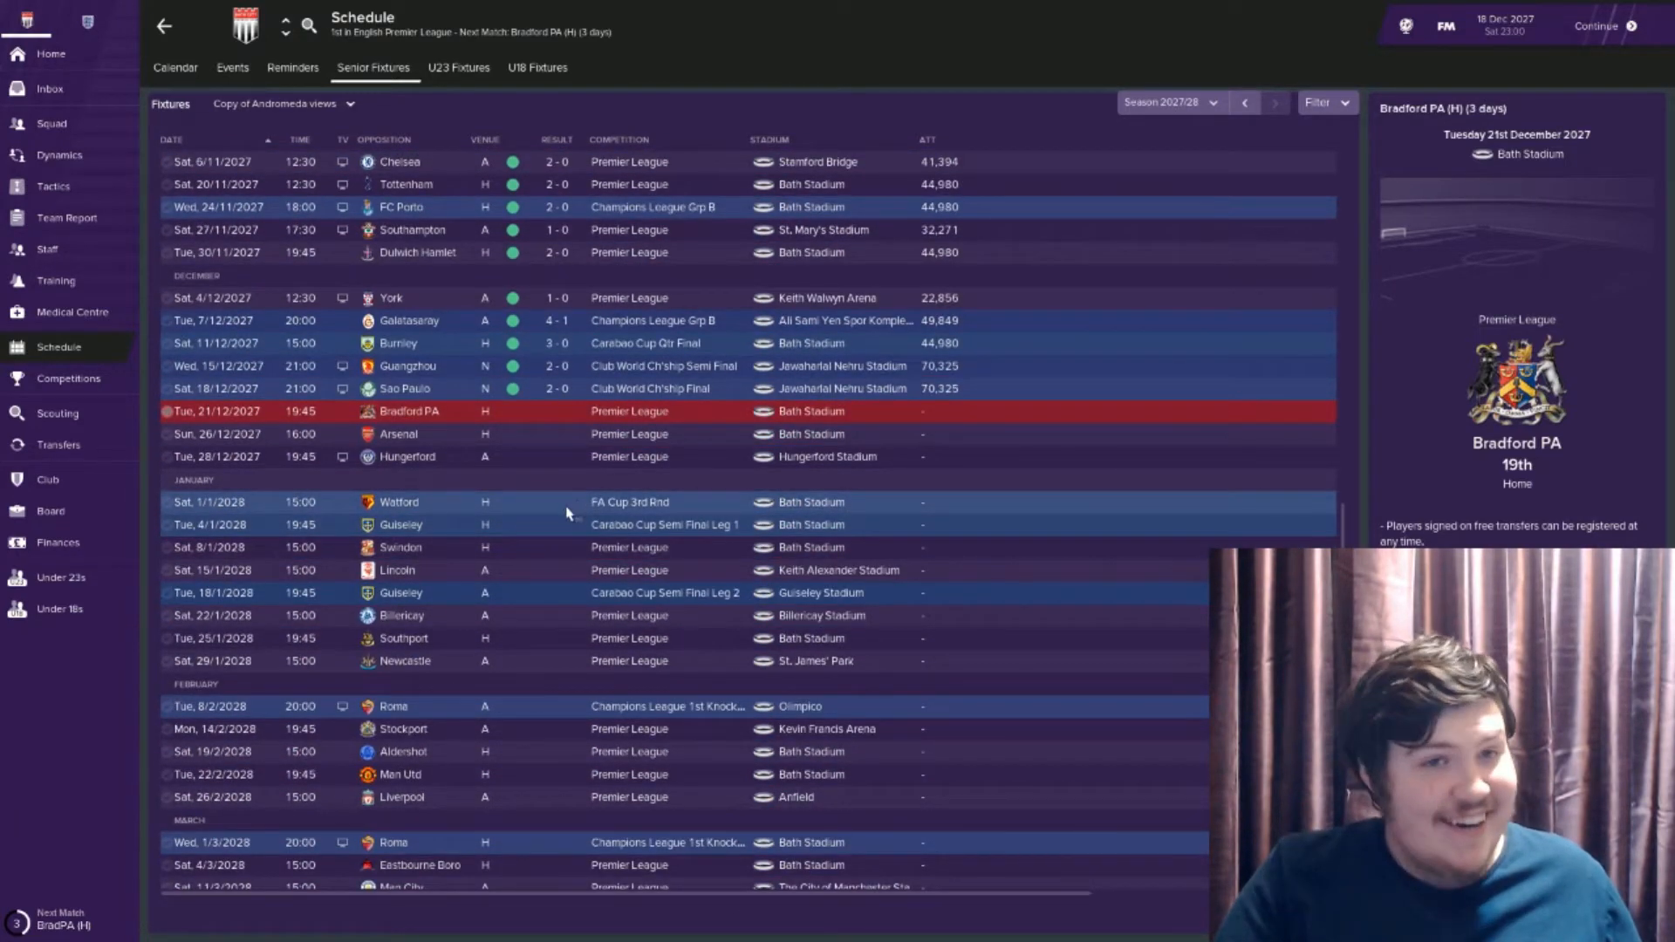
{"action": "mouse_move", "coordinate": [510, 602]}
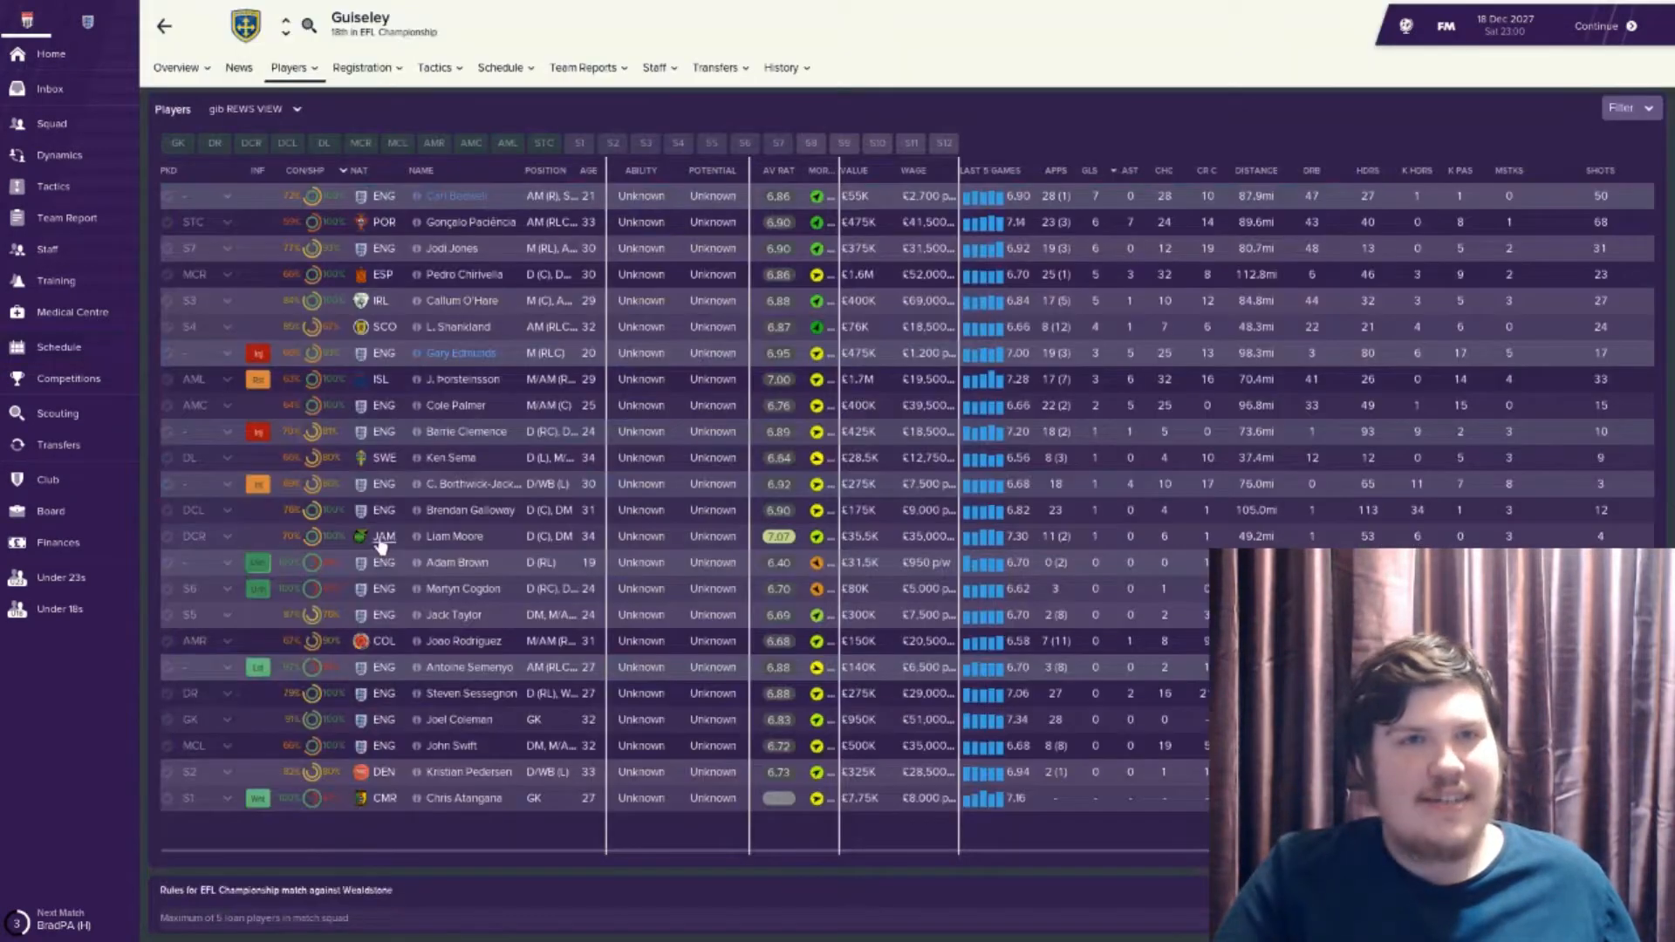
After a look at Guiseley, scroll Bath's fixtures down from Bradford PA to spring 2028
{"action": "left_click", "coordinate": [58, 346]}
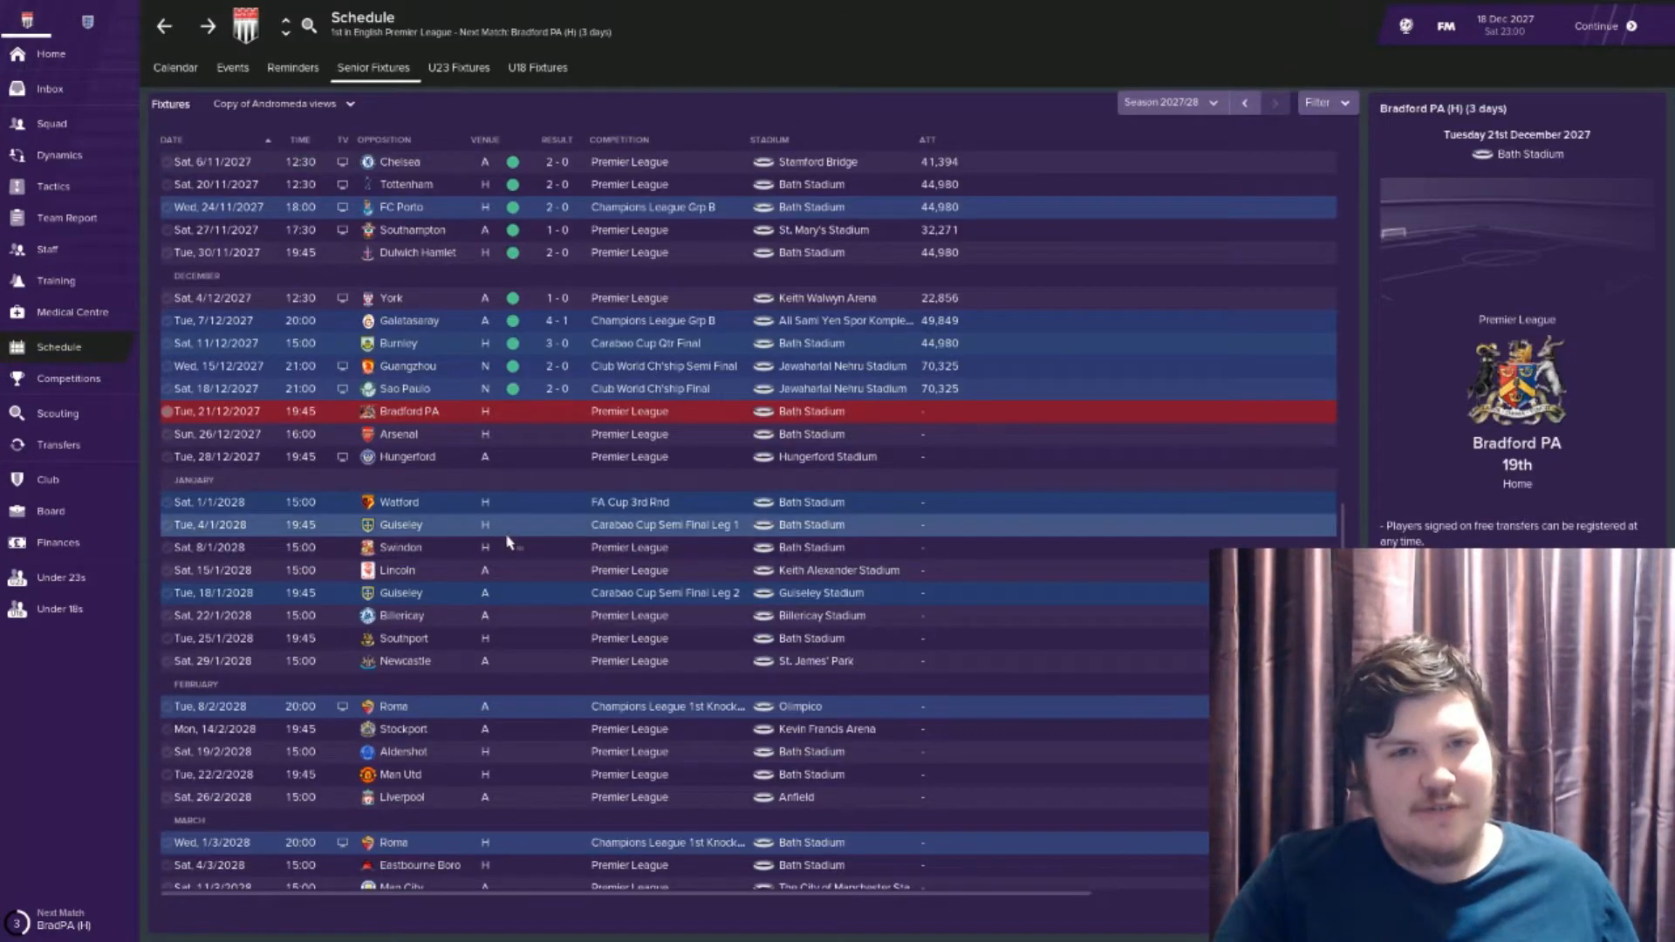
{"action": "mouse_move", "coordinate": [536, 660]}
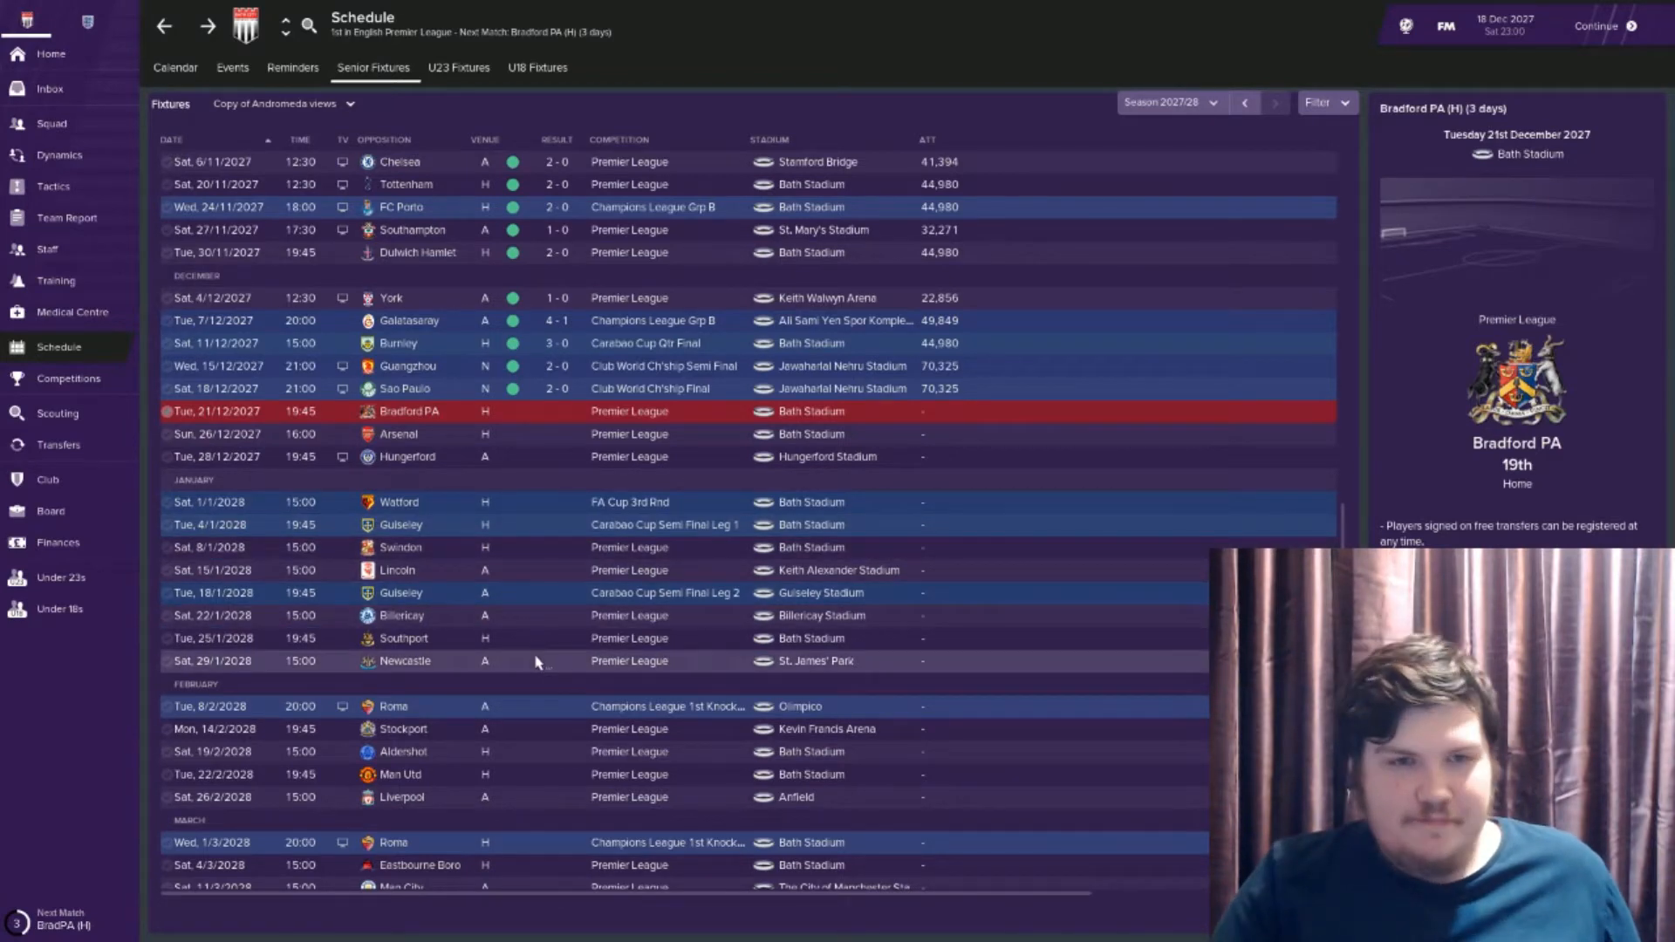
{"action": "mouse_move", "coordinate": [541, 586]}
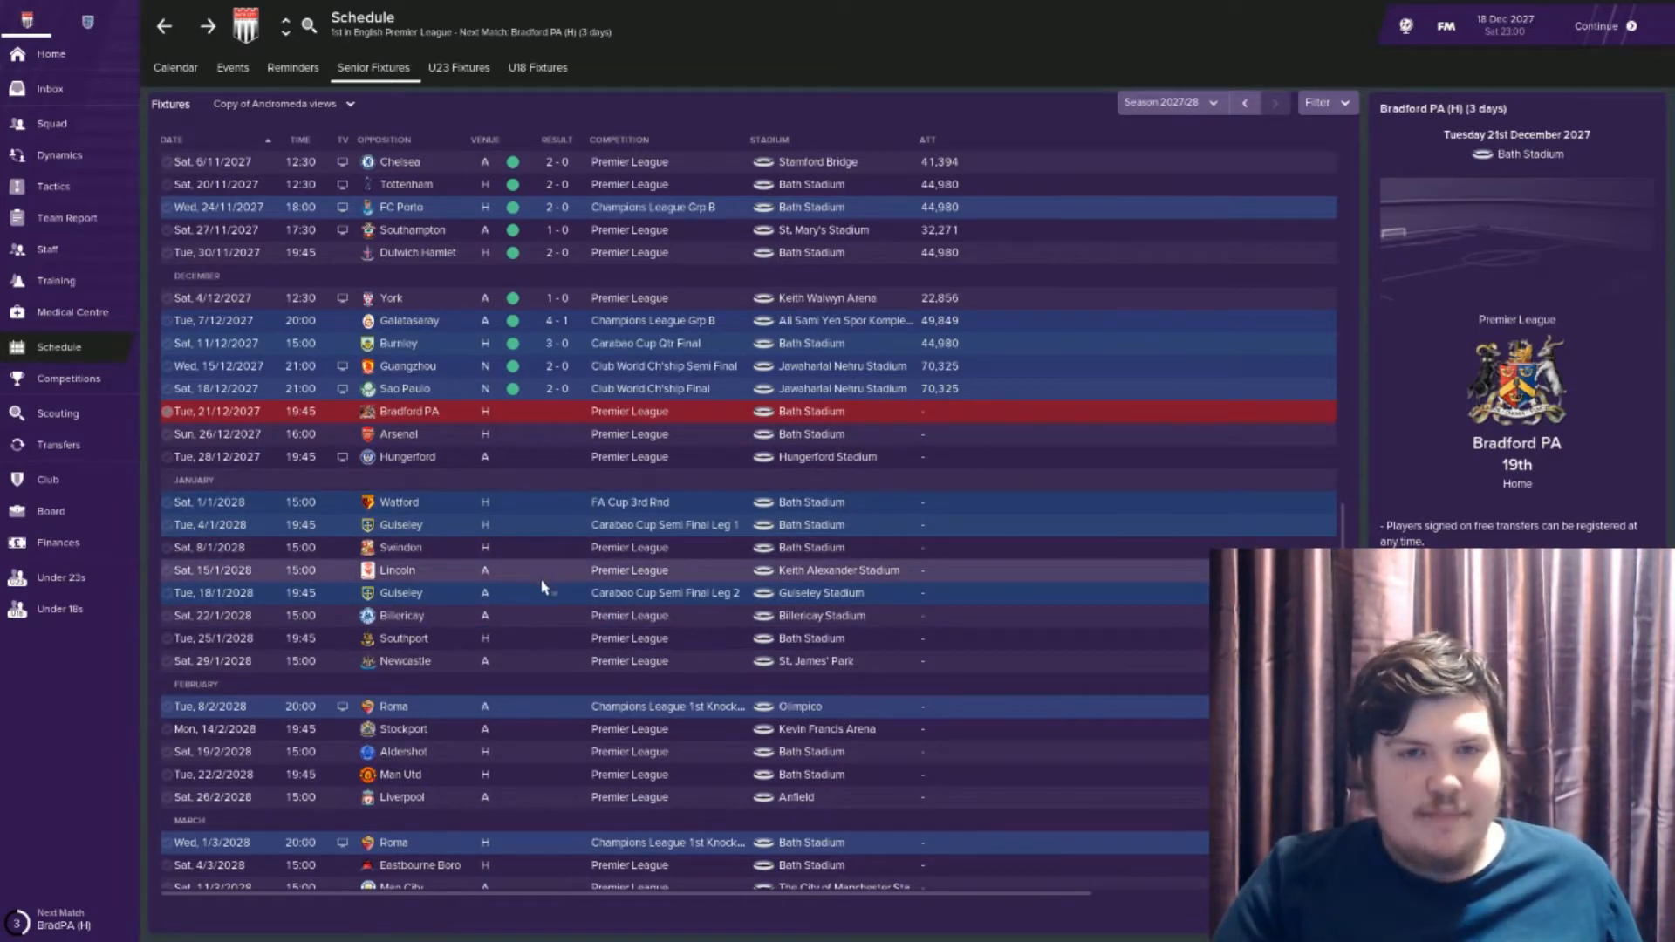
{"action": "scroll", "scroll_direction": "down", "scroll_amount": 3}
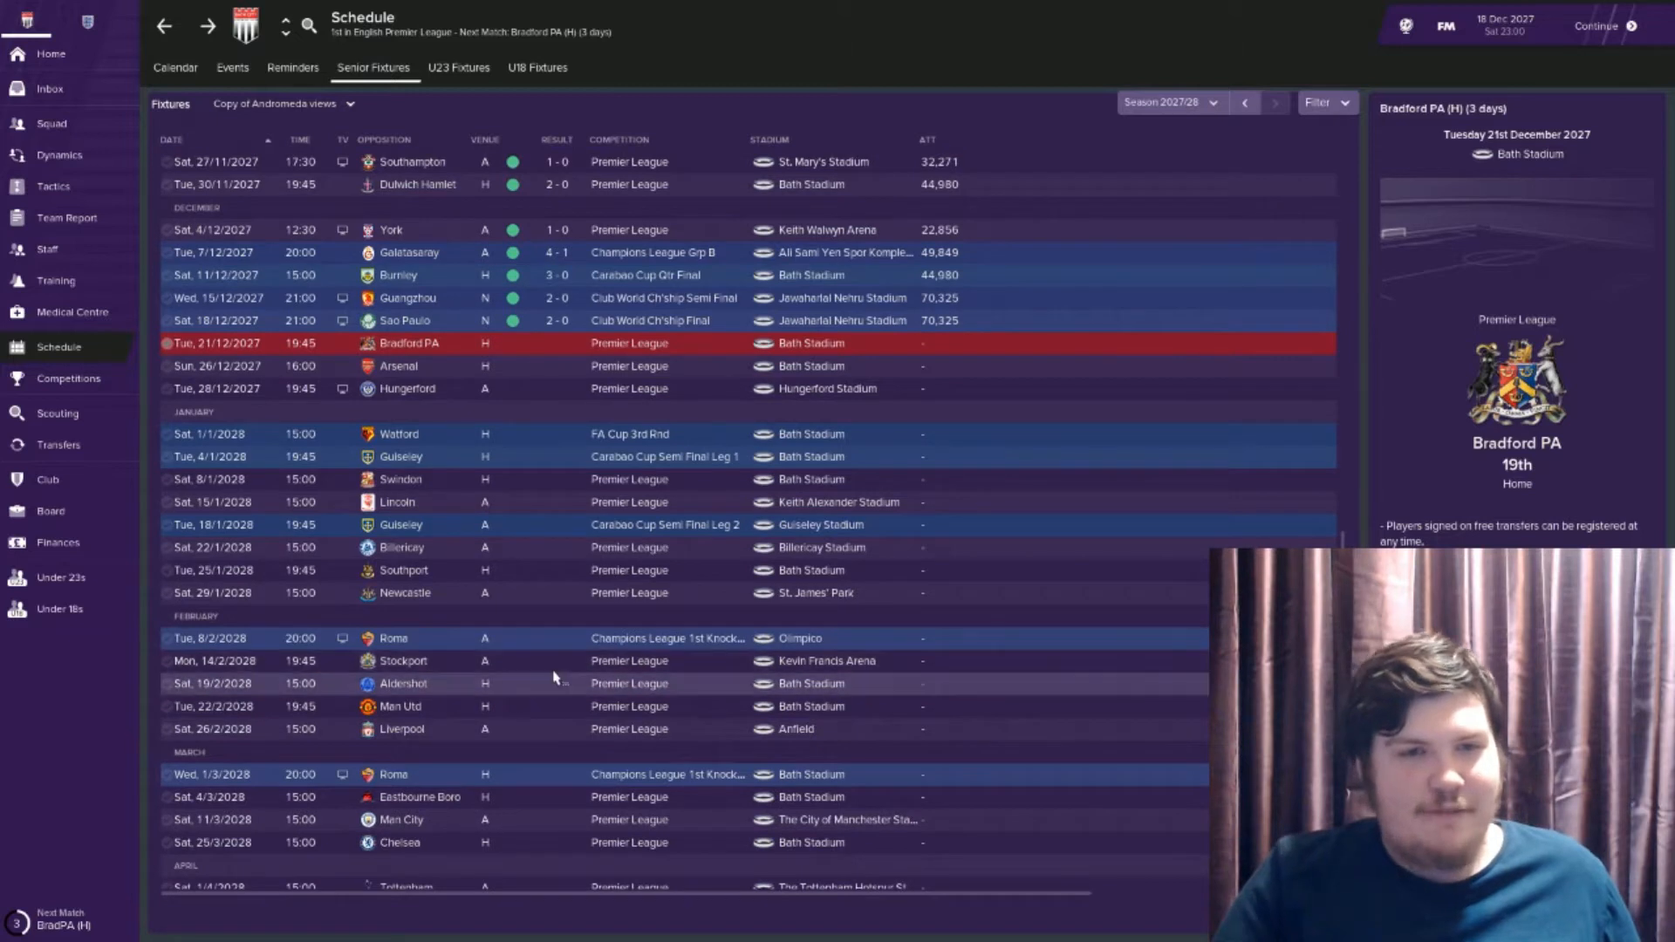
{"action": "scroll", "scroll_direction": "down", "scroll_amount": 3}
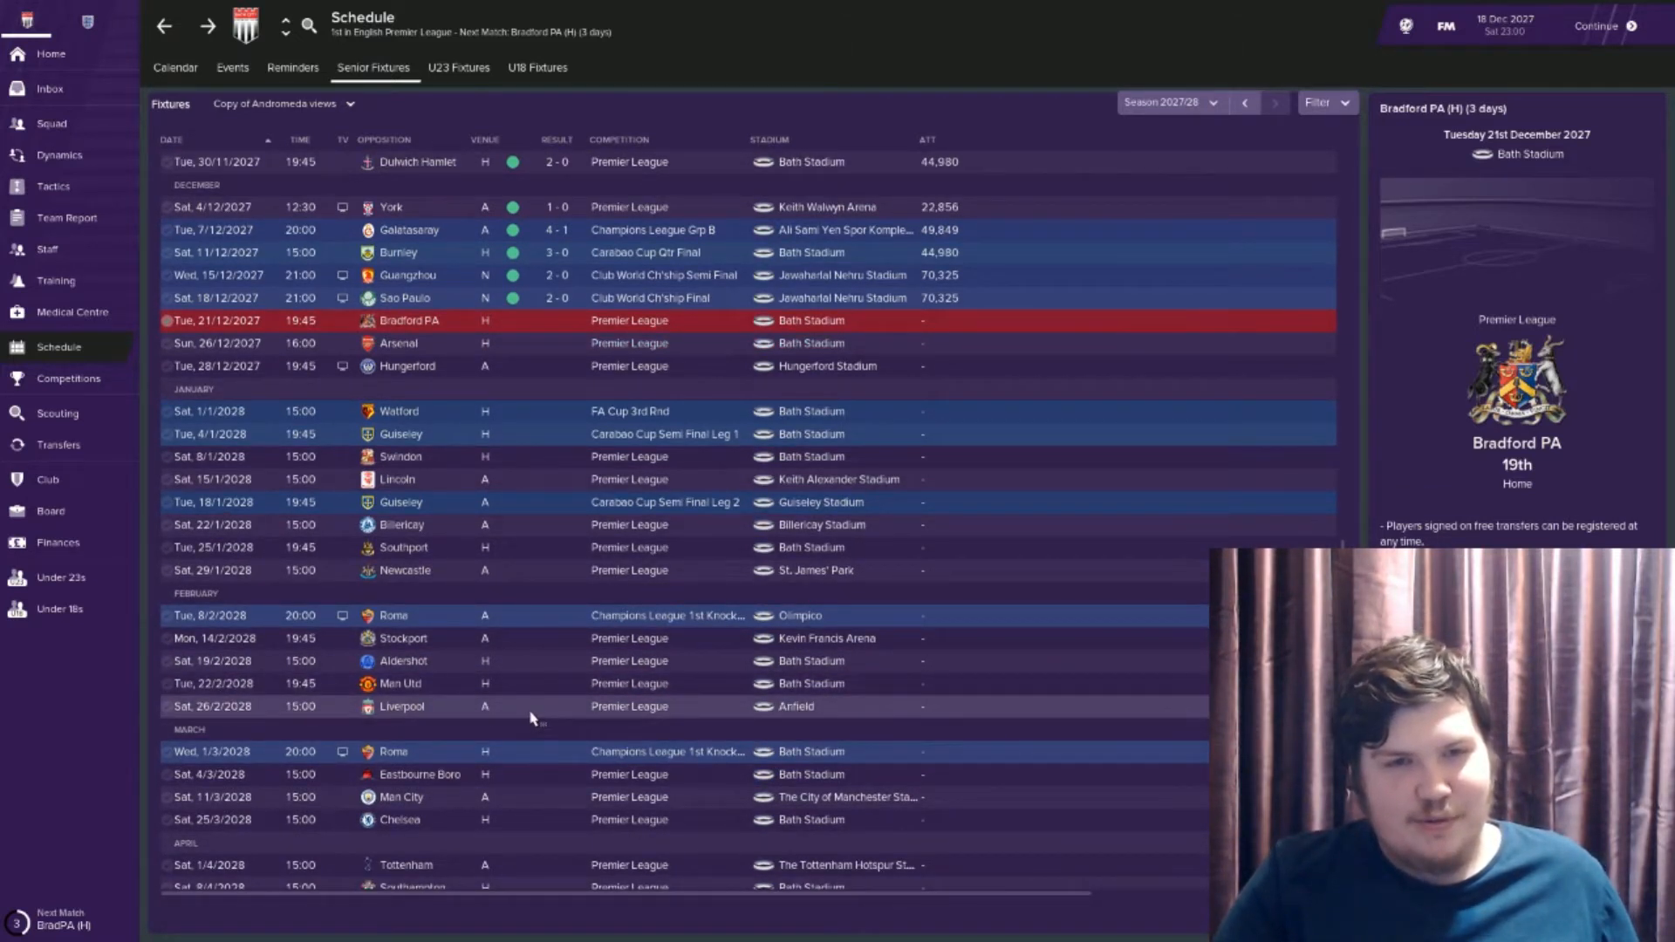
{"action": "mouse_move", "coordinate": [553, 732]}
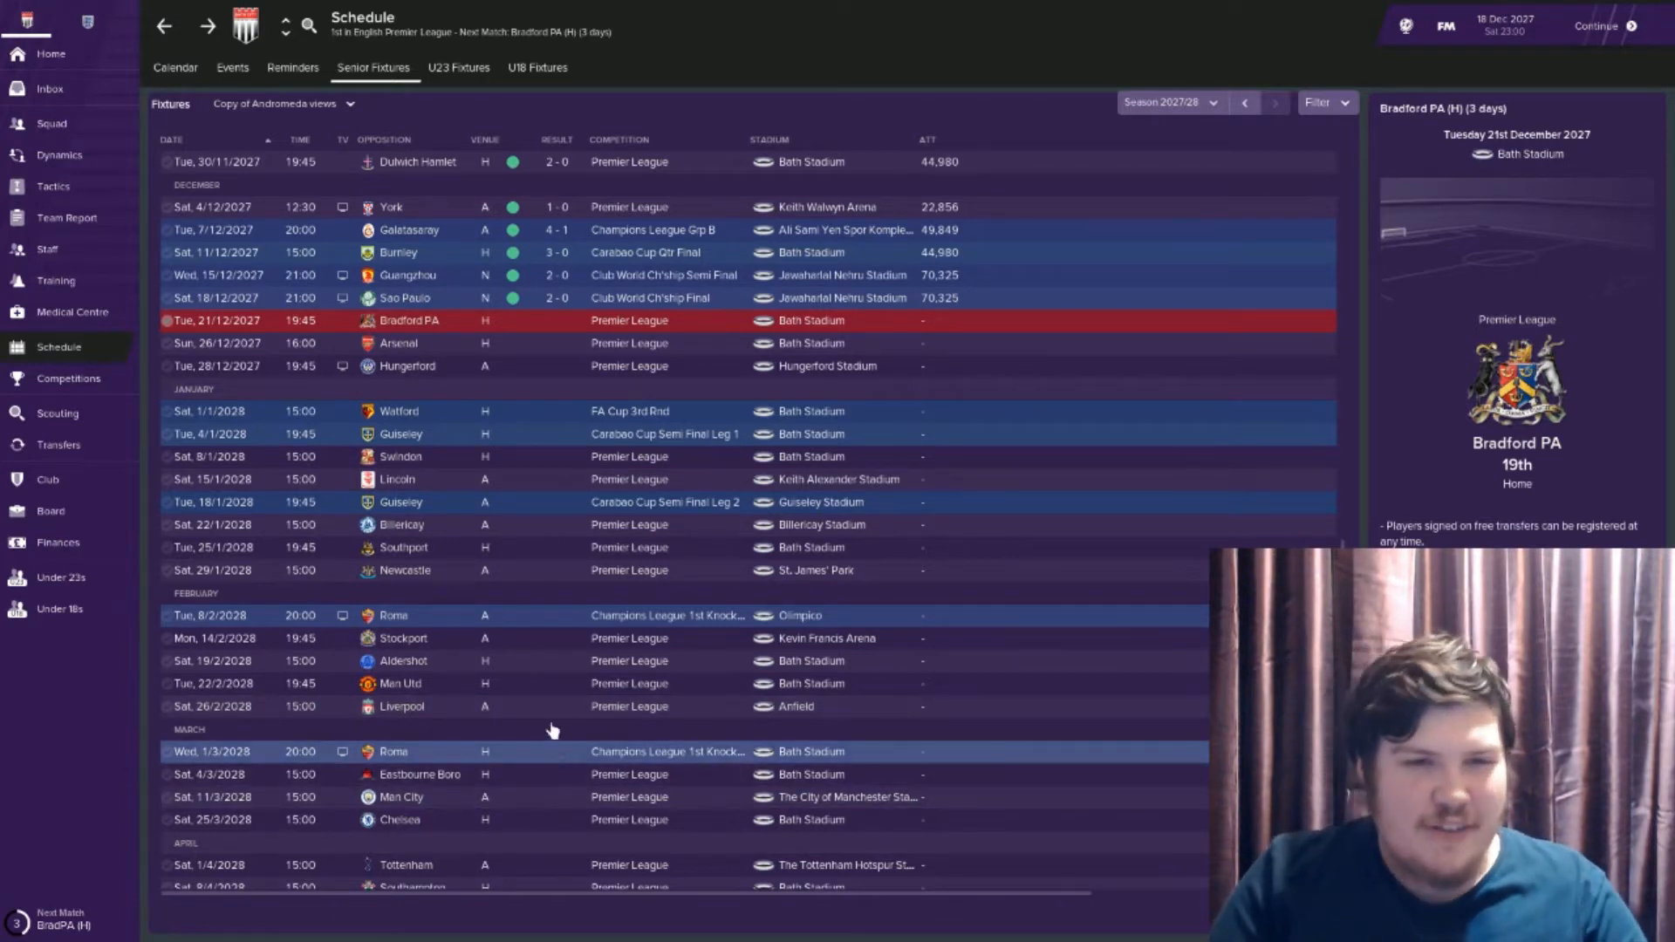
{"action": "mouse_move", "coordinate": [790, 922]}
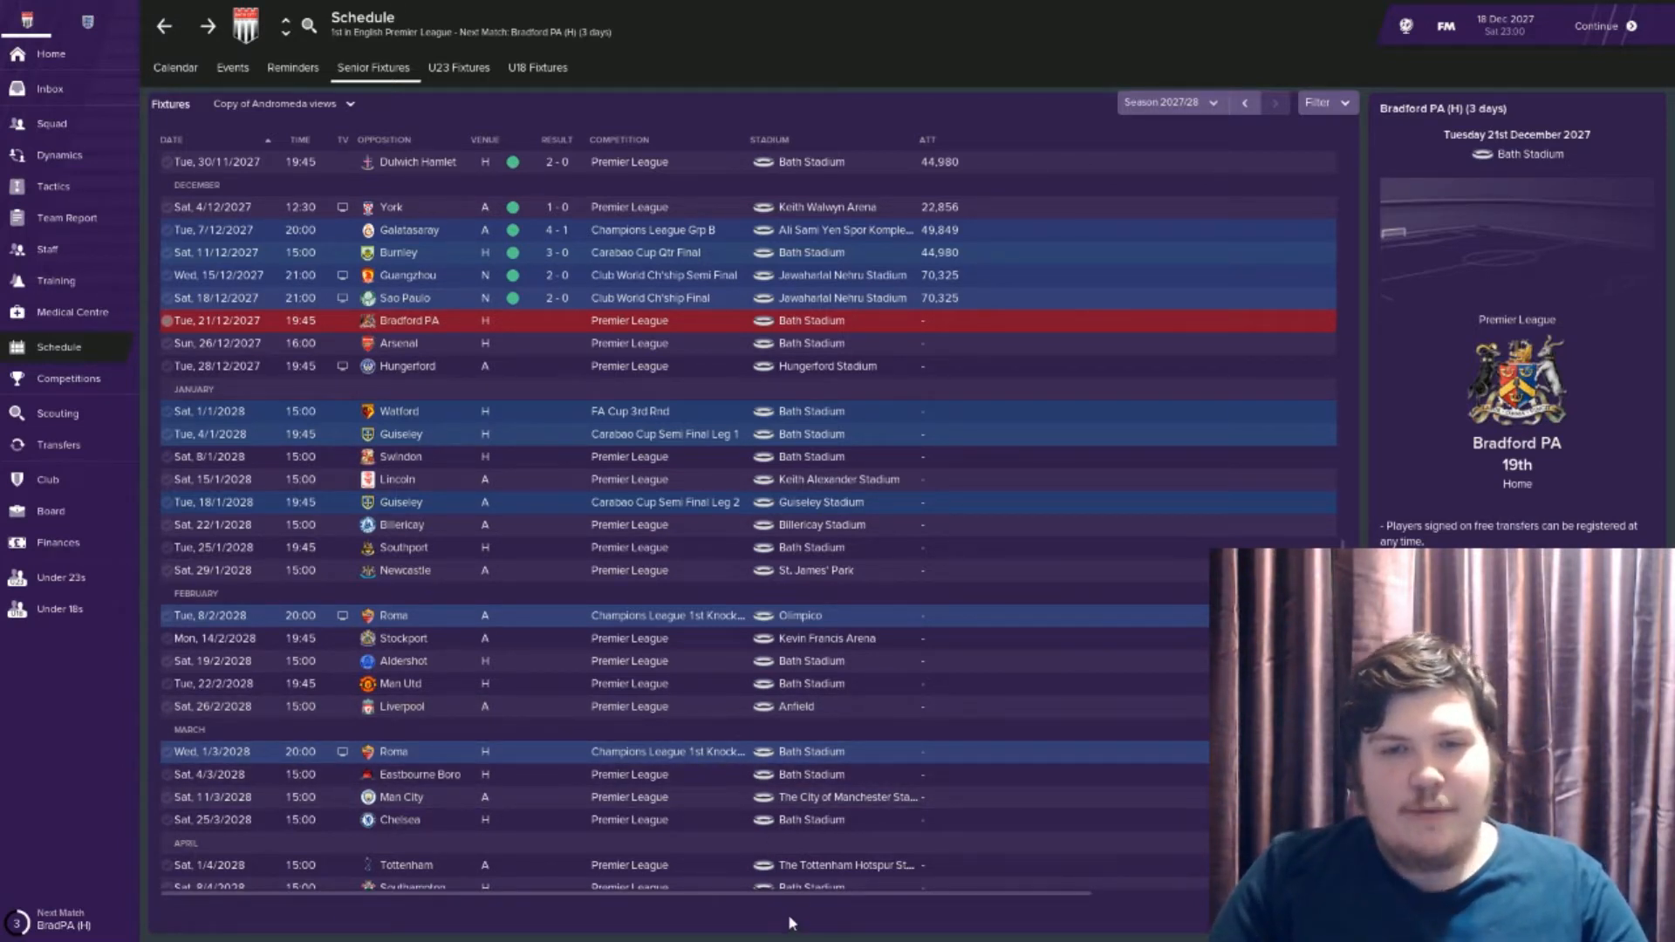
{"action": "mouse_move", "coordinate": [848, 864]}
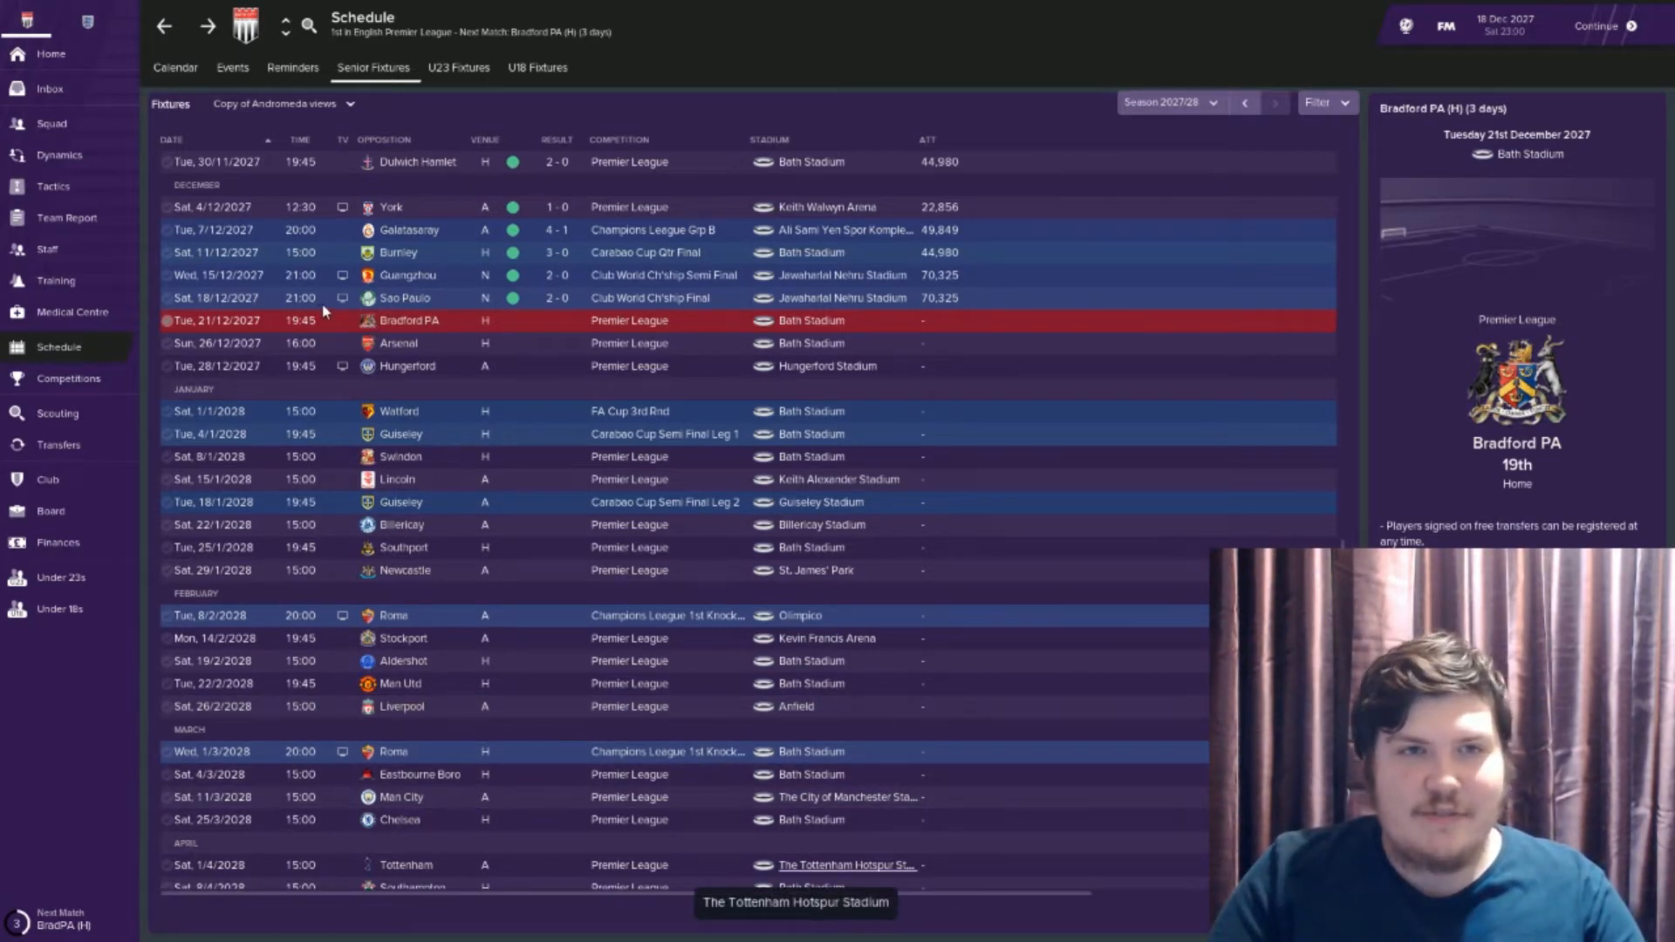
{"action": "mouse_move", "coordinate": [331, 327]}
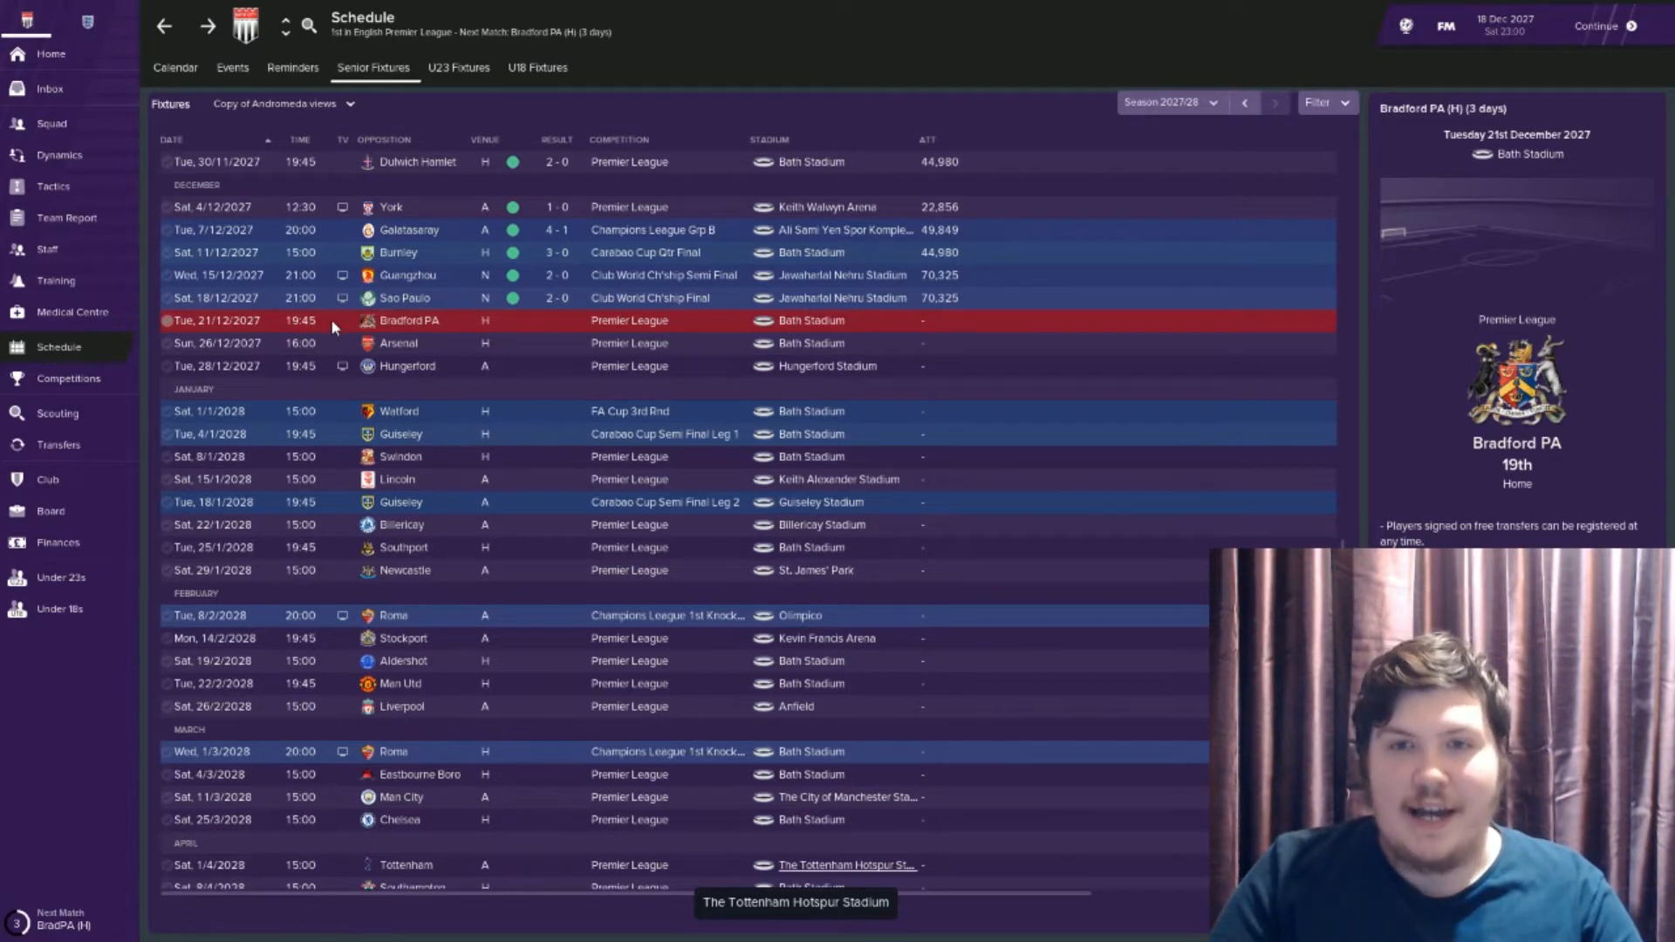